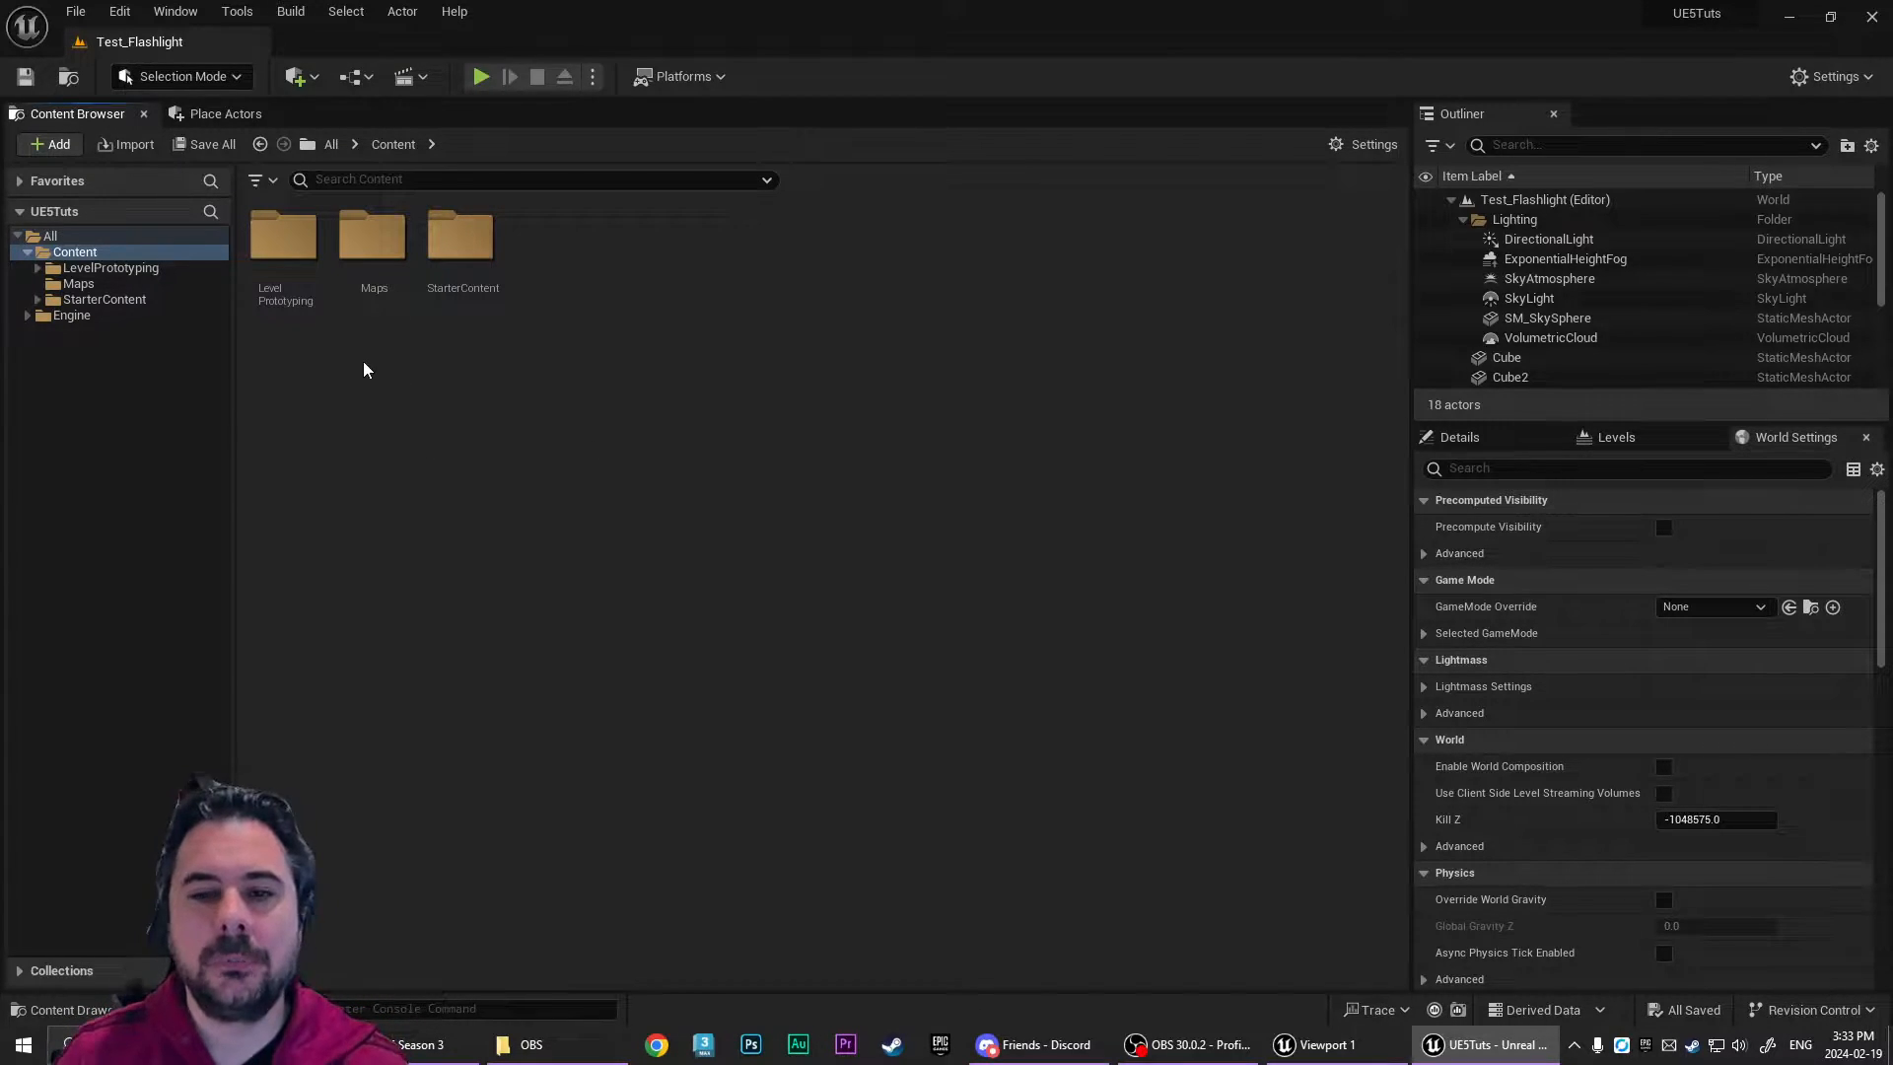
mouse_move(557, 304)
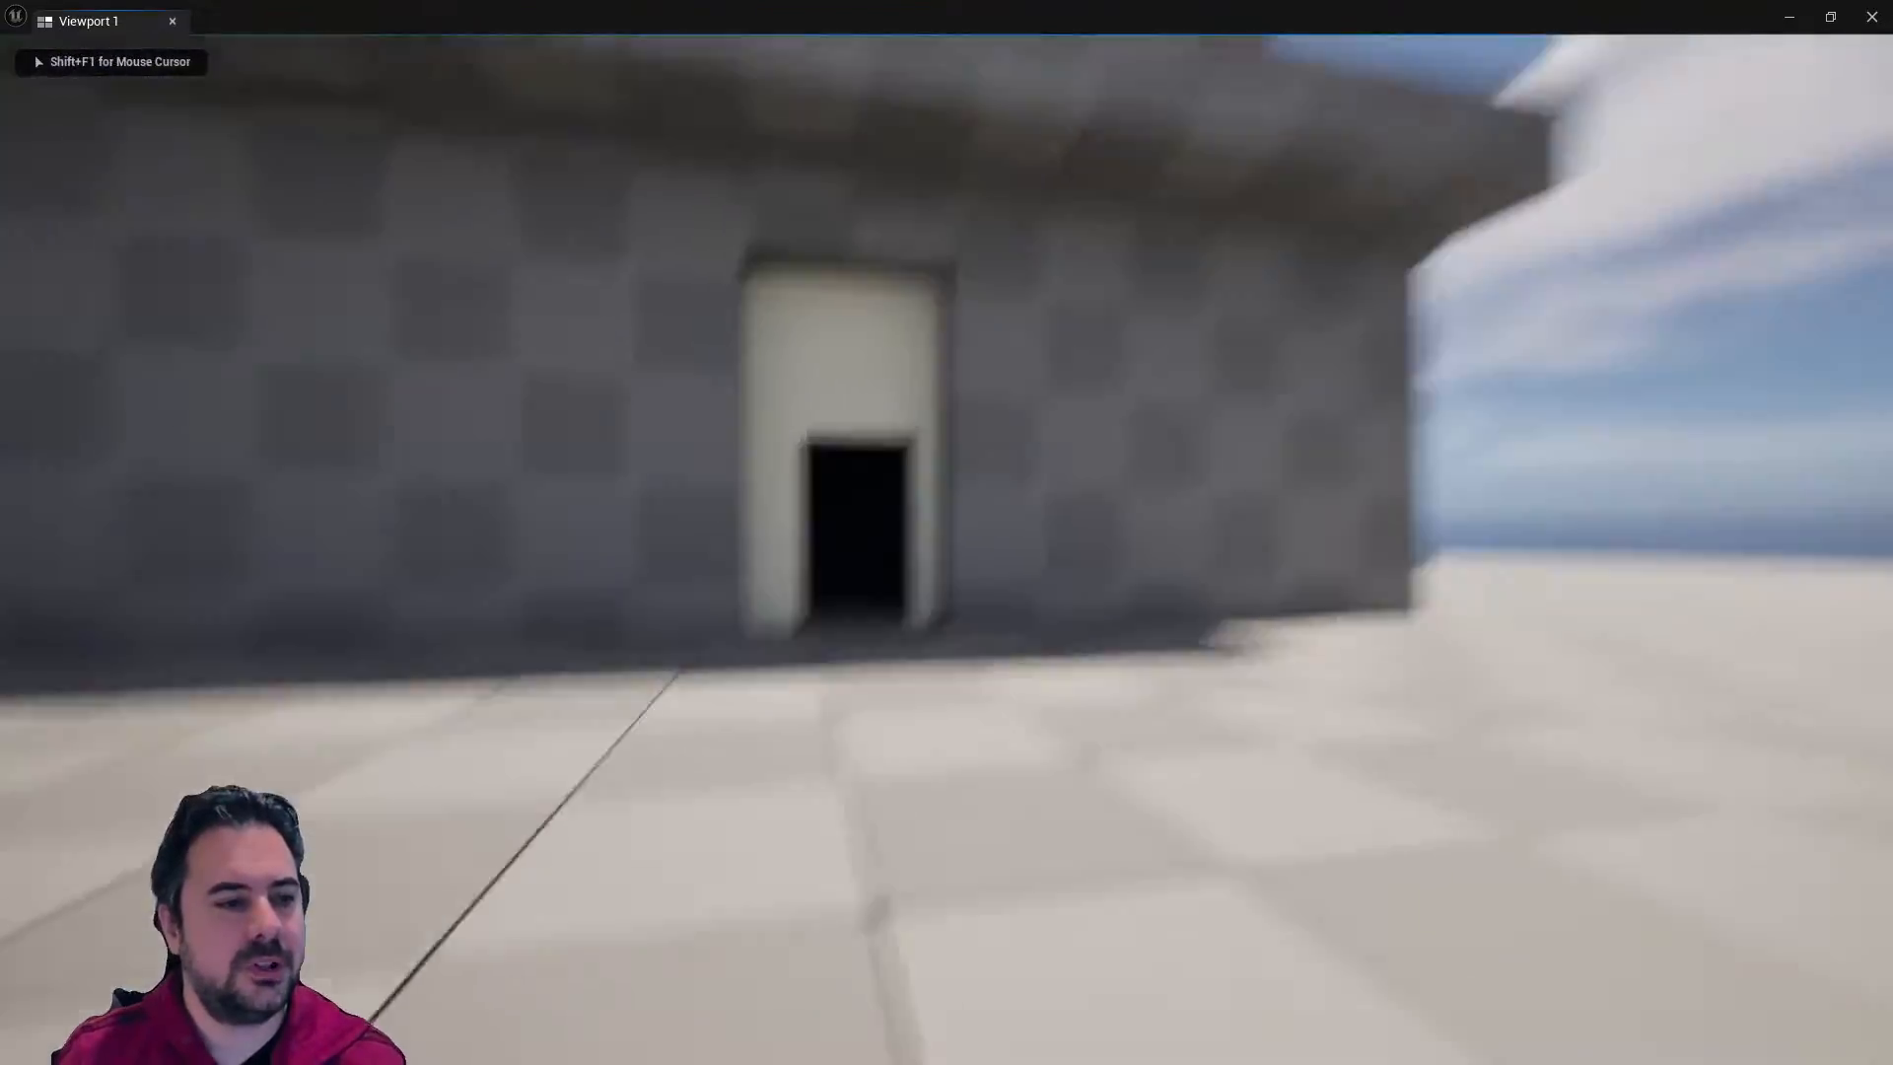
- Stop the test play and add the First Person and Third Person content packs to the project
key(Escape)
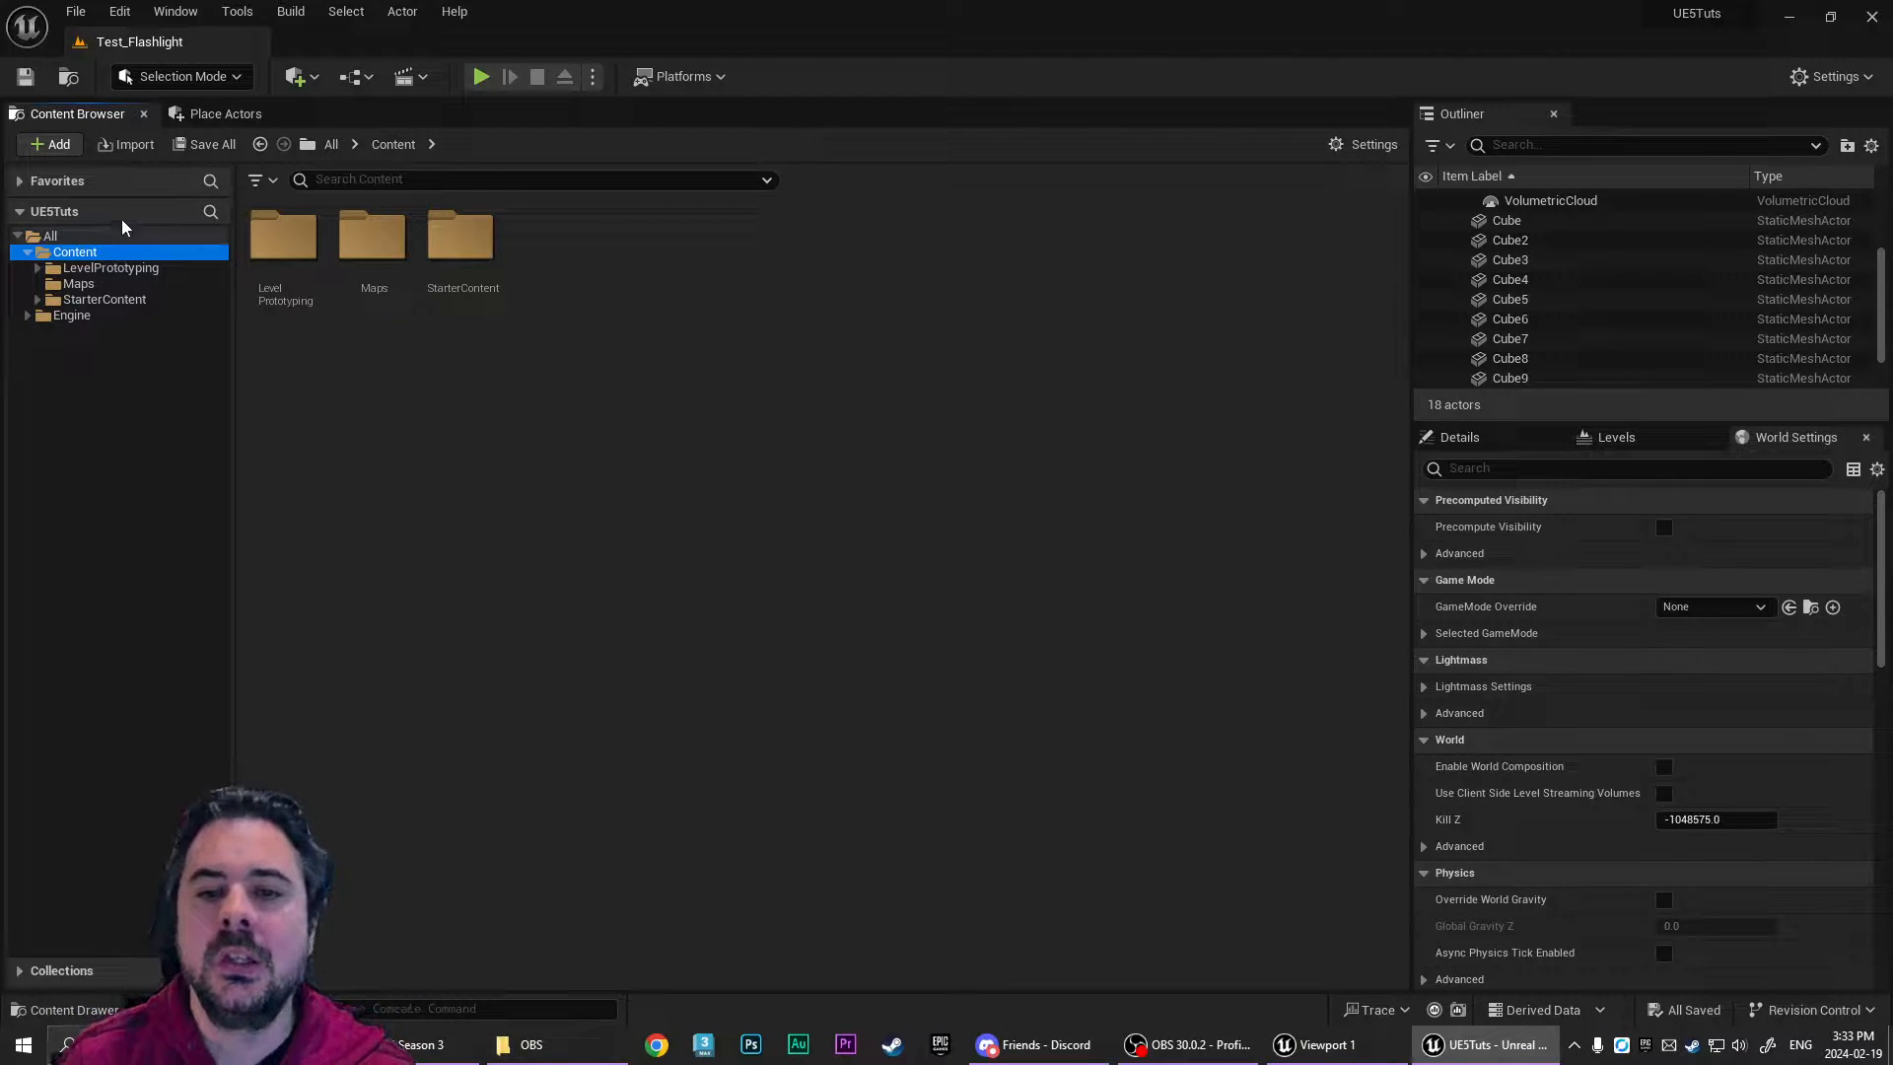
click(52, 144)
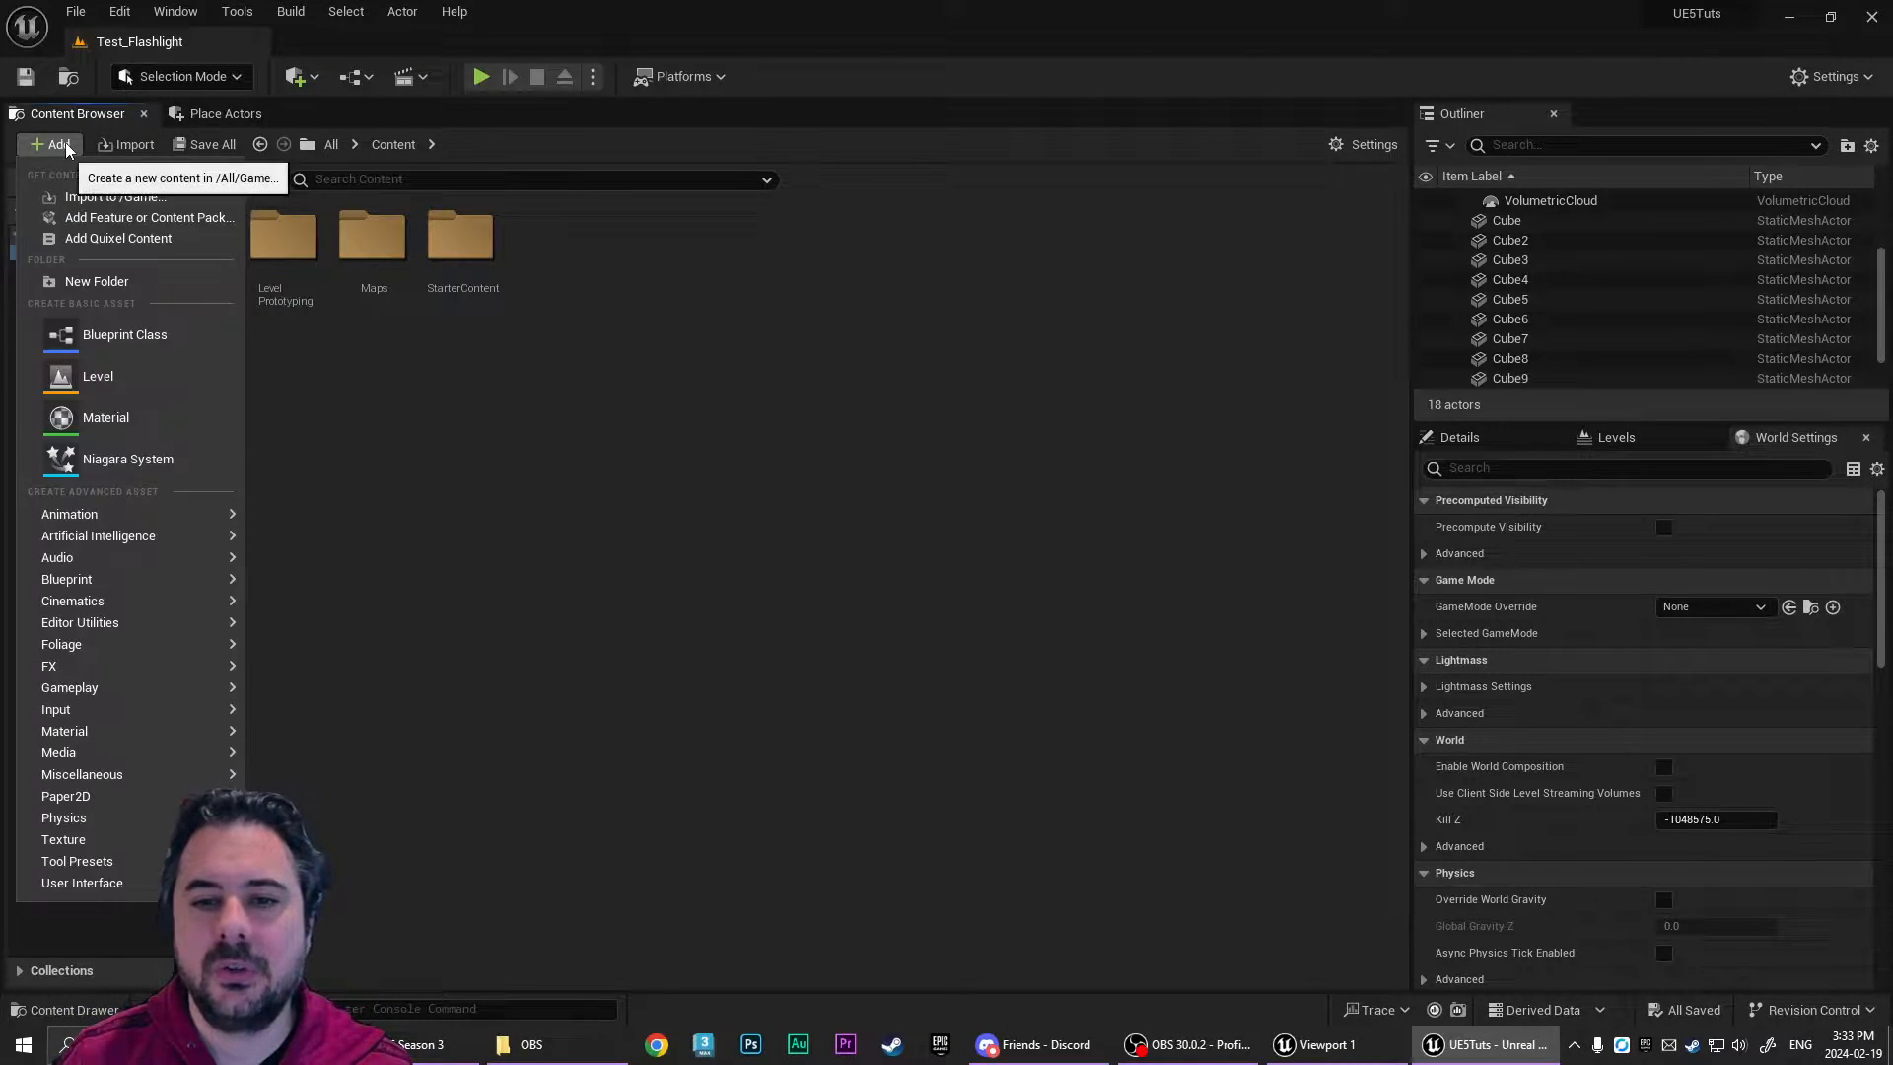
click(150, 217)
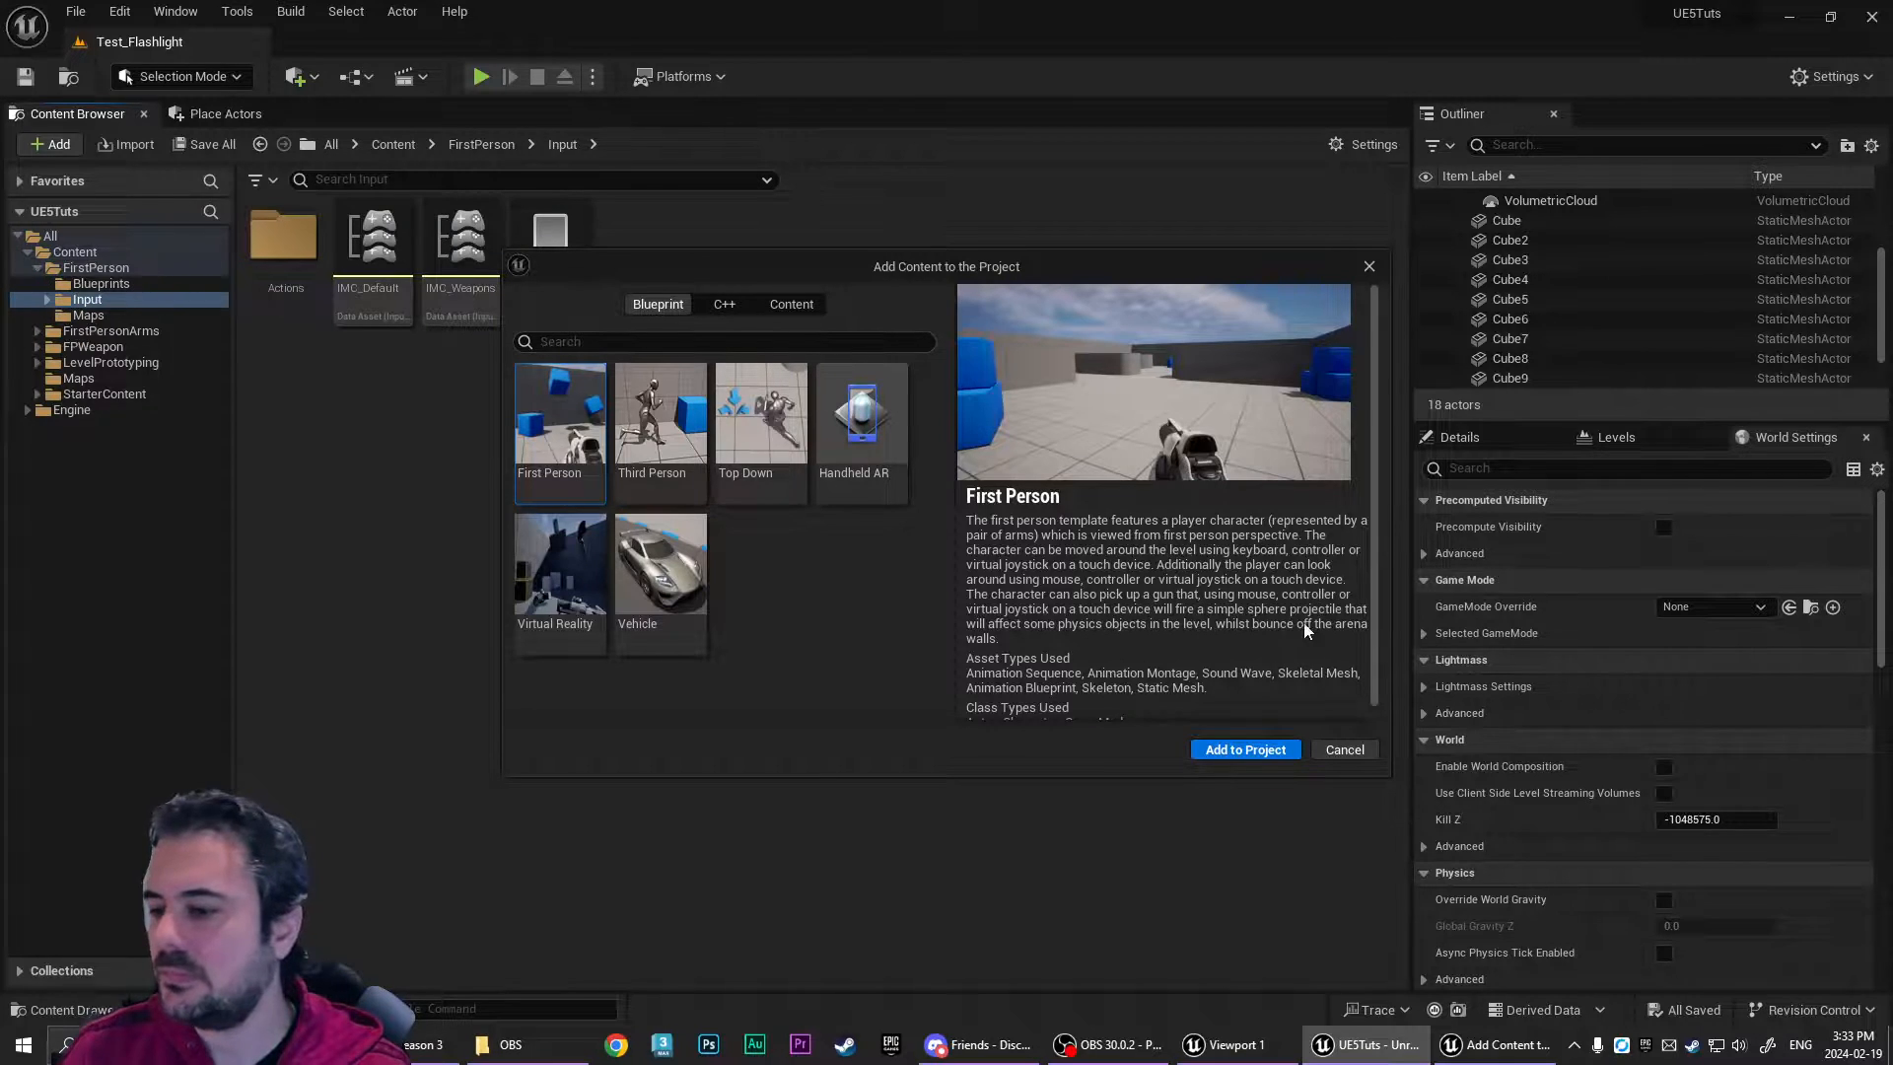
click(659, 422)
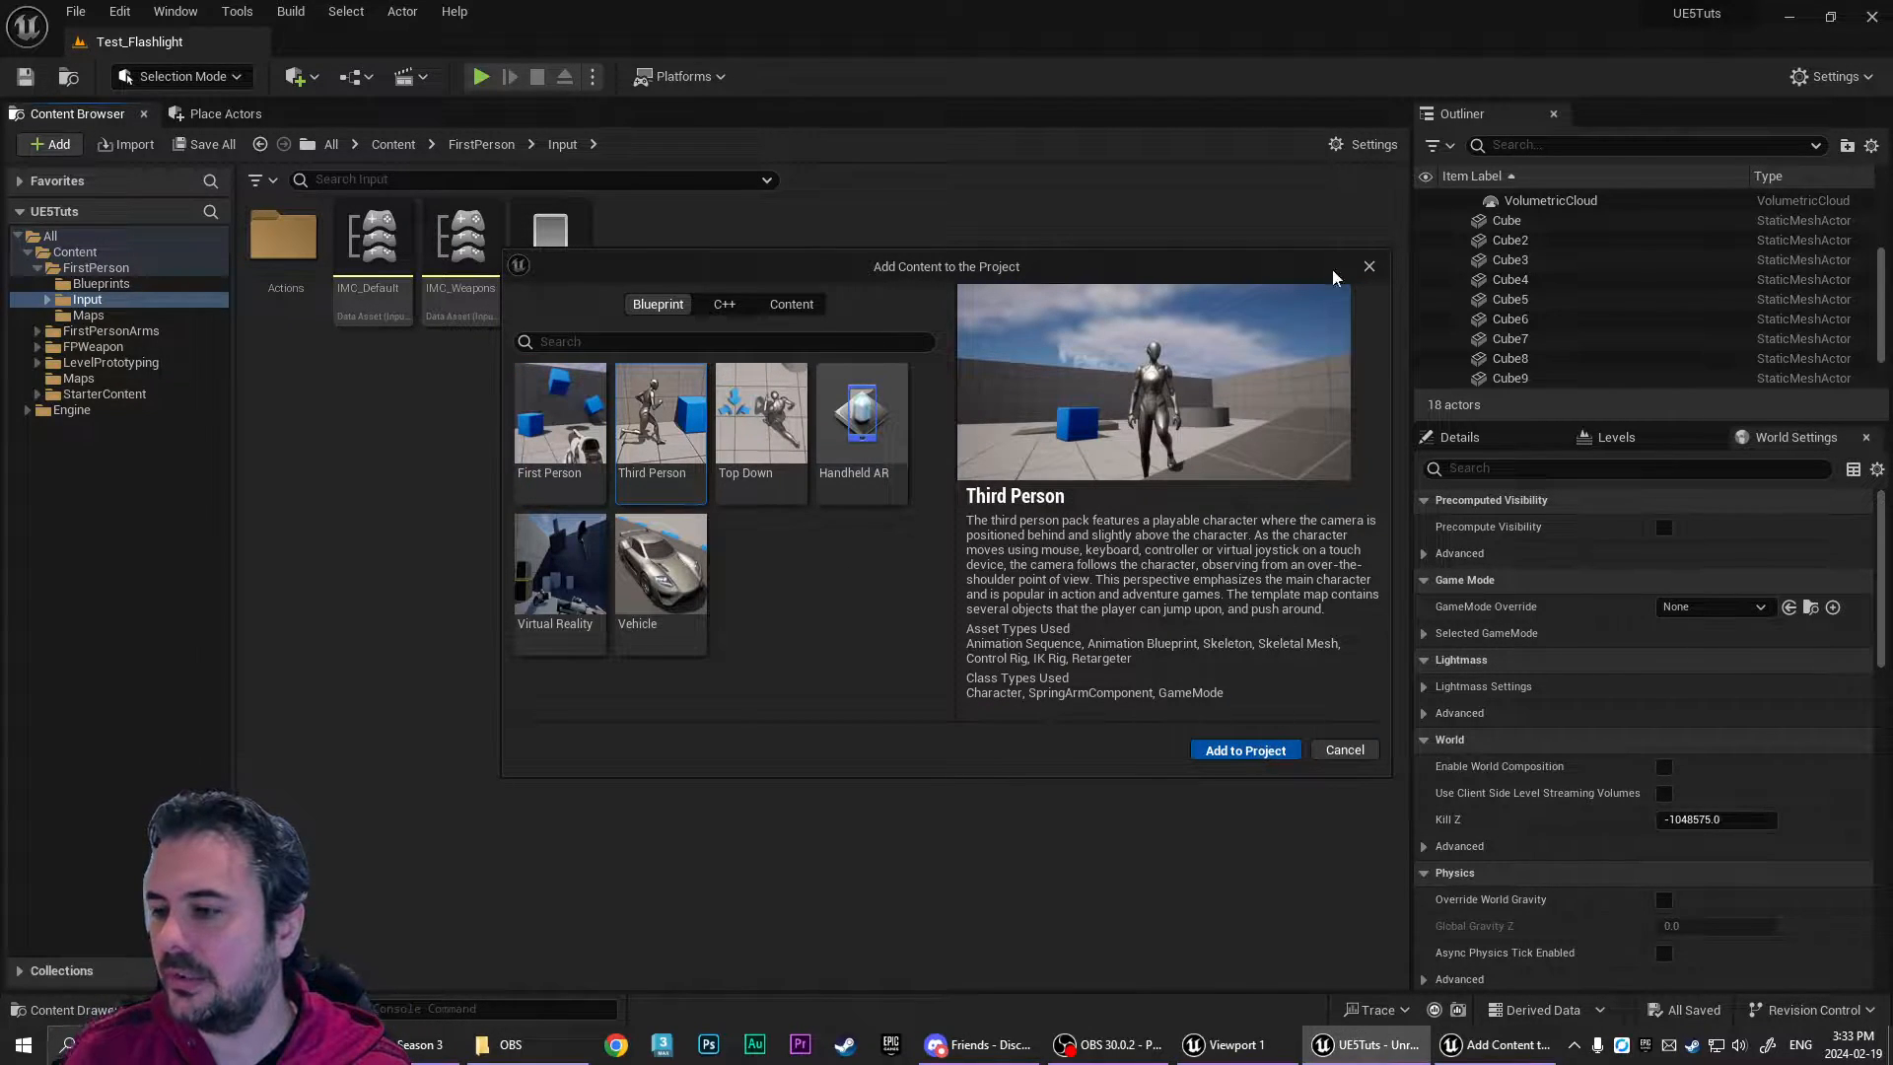
click(1244, 749)
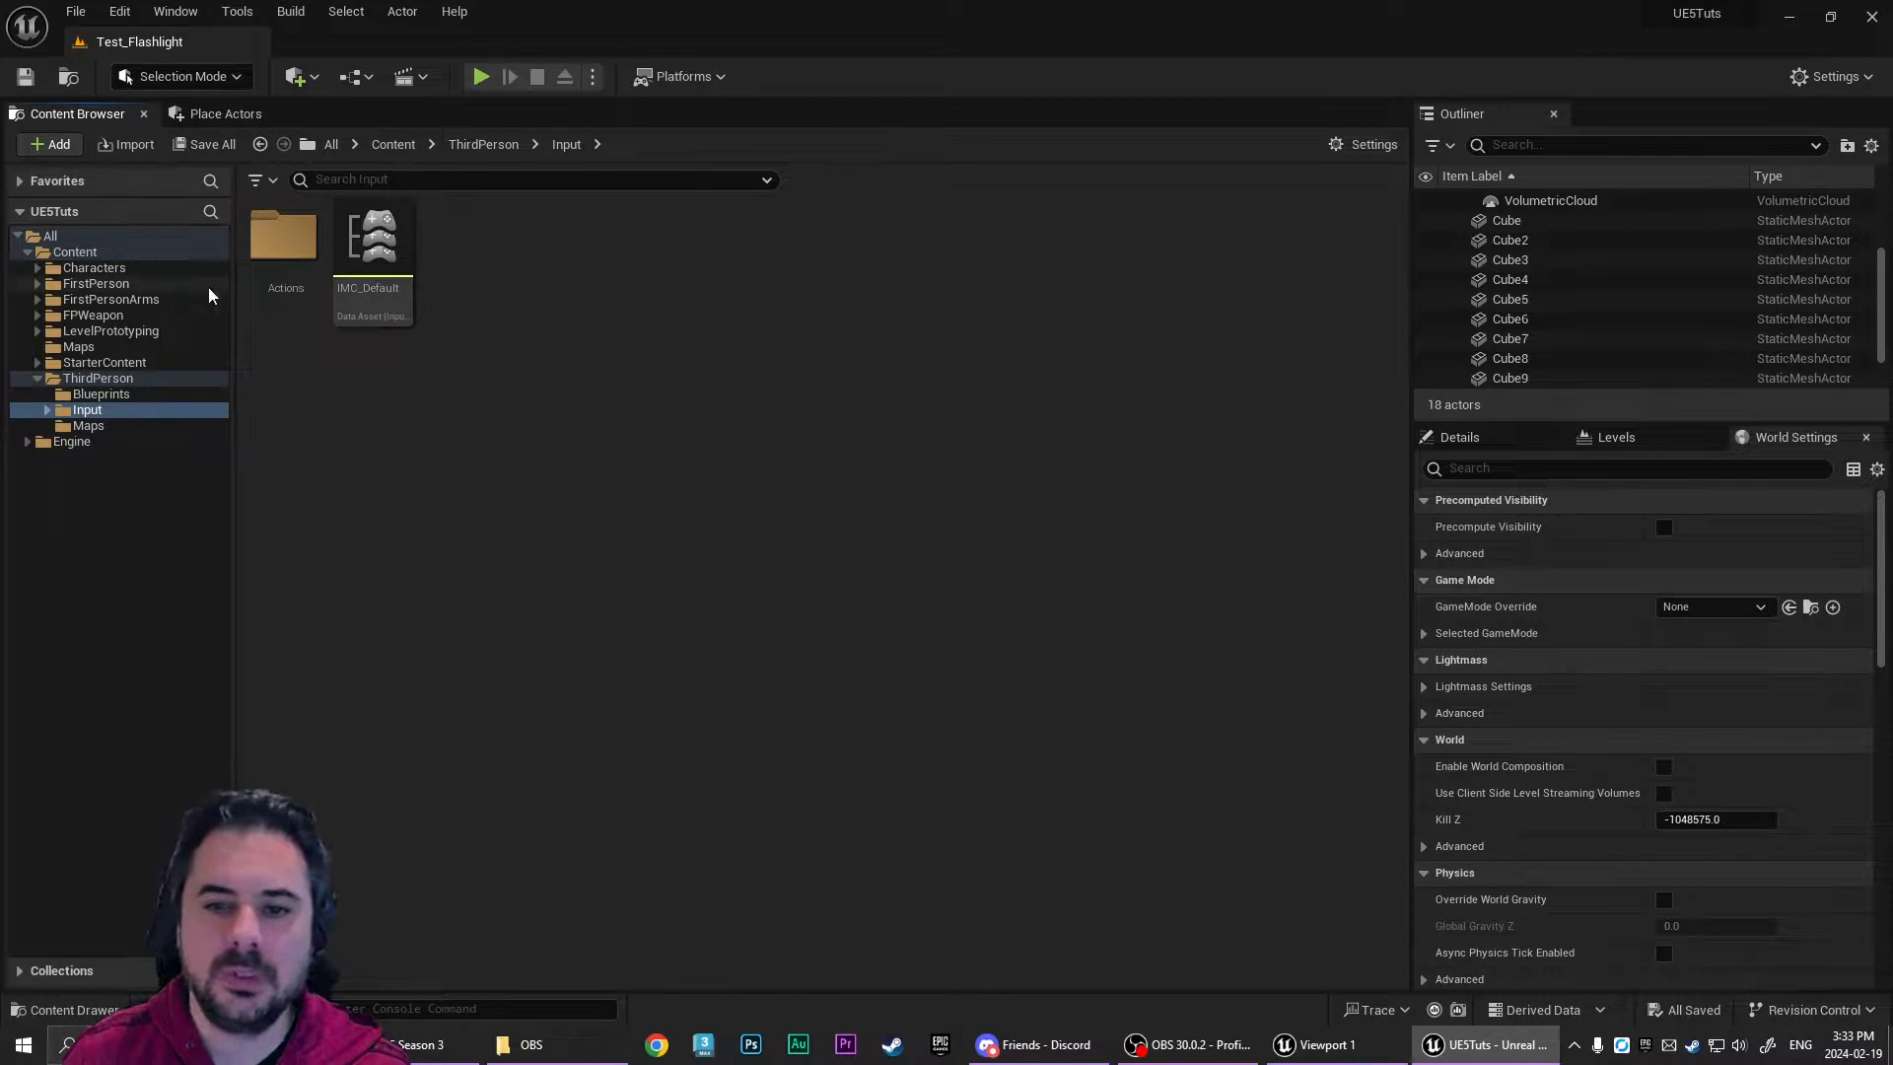
- Browse into the FirstPerson template's Blueprints folder
click(94, 298)
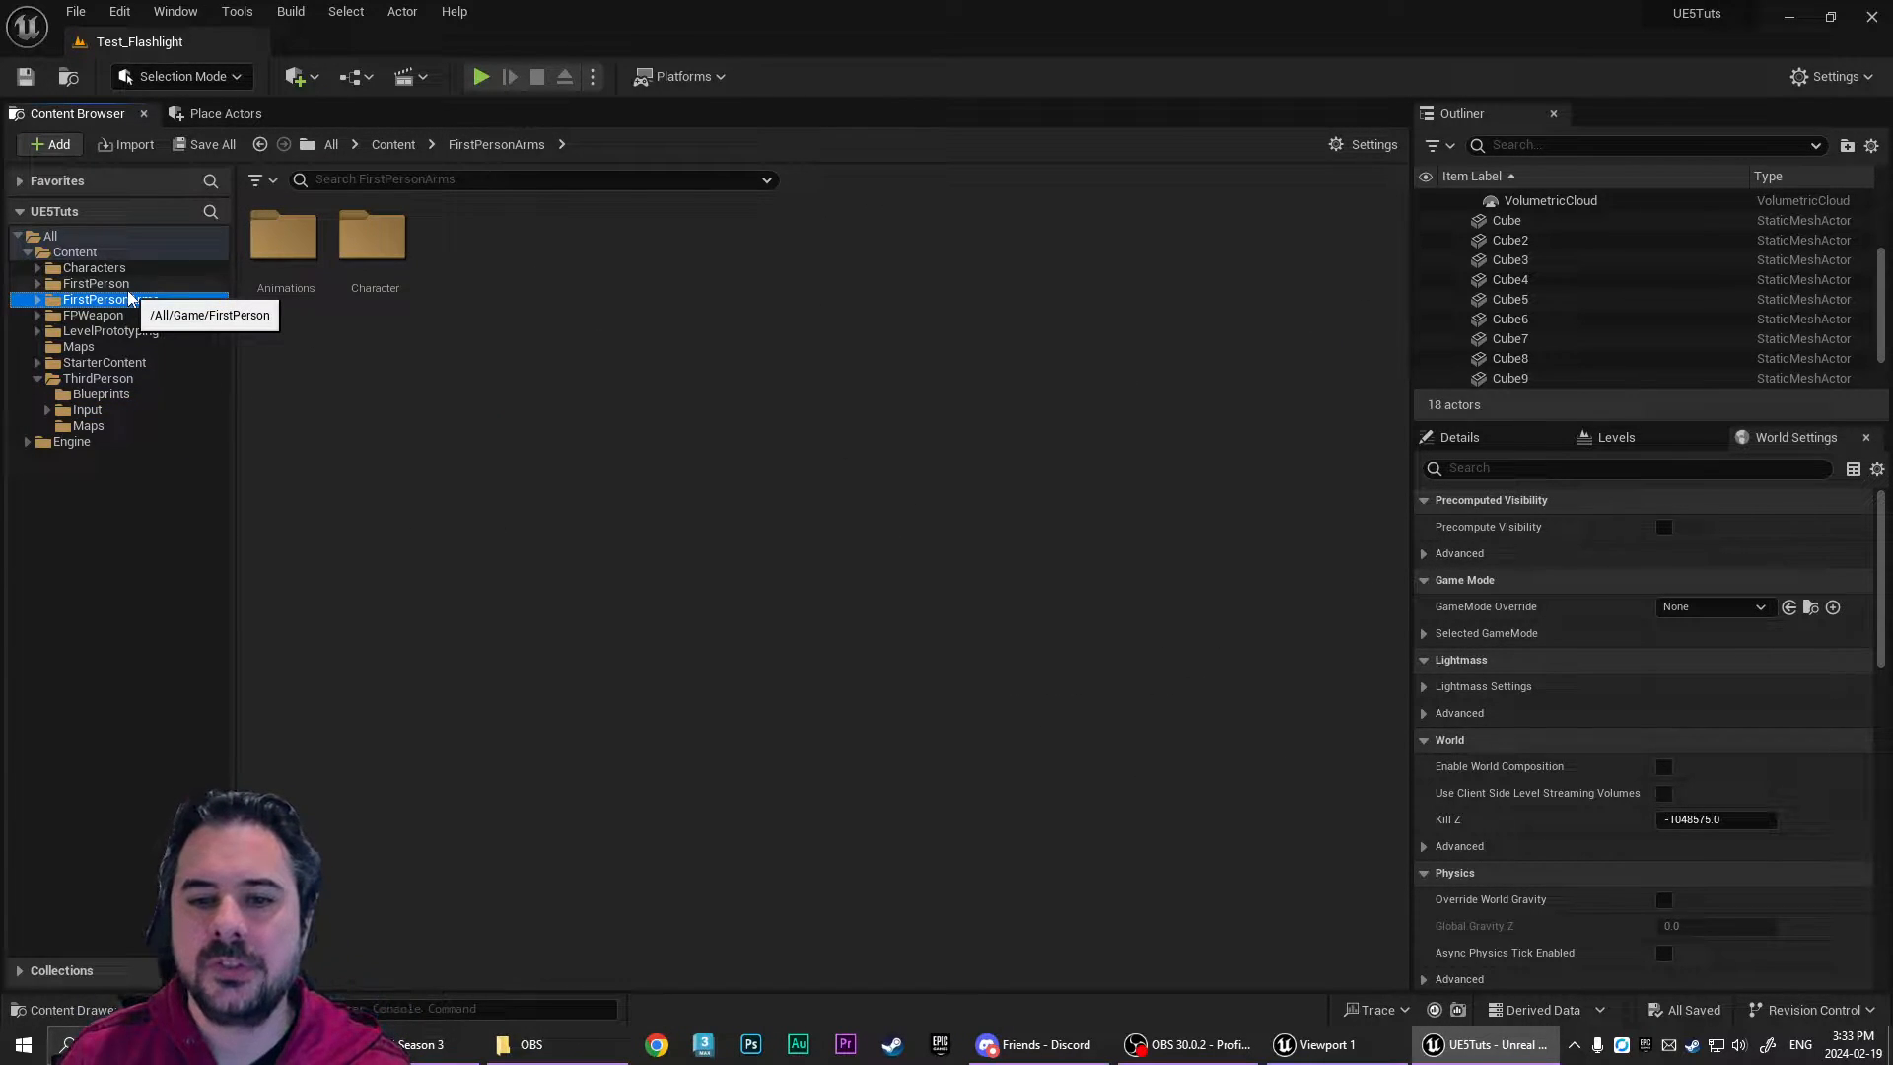
click(101, 298)
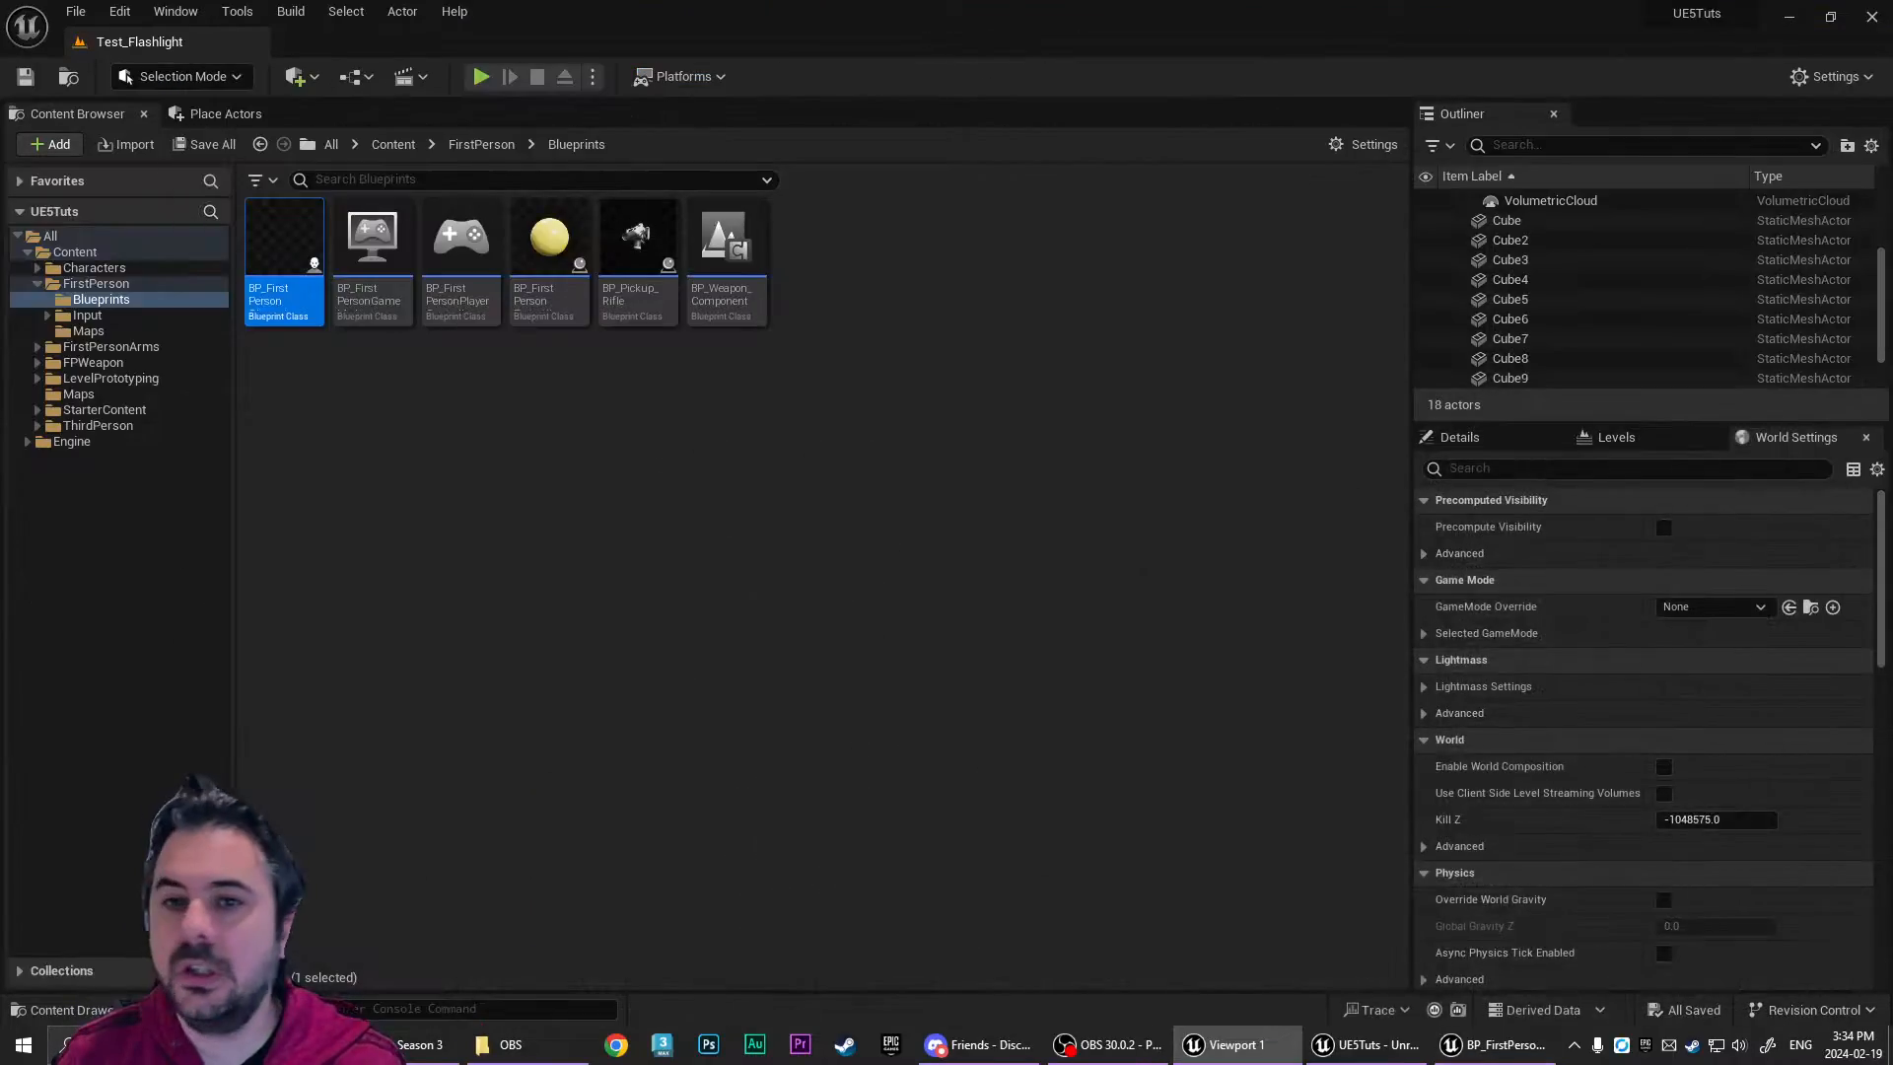
- Check in Project Settings > Maps & Modes that the first-person game mode is the default
click(118, 12)
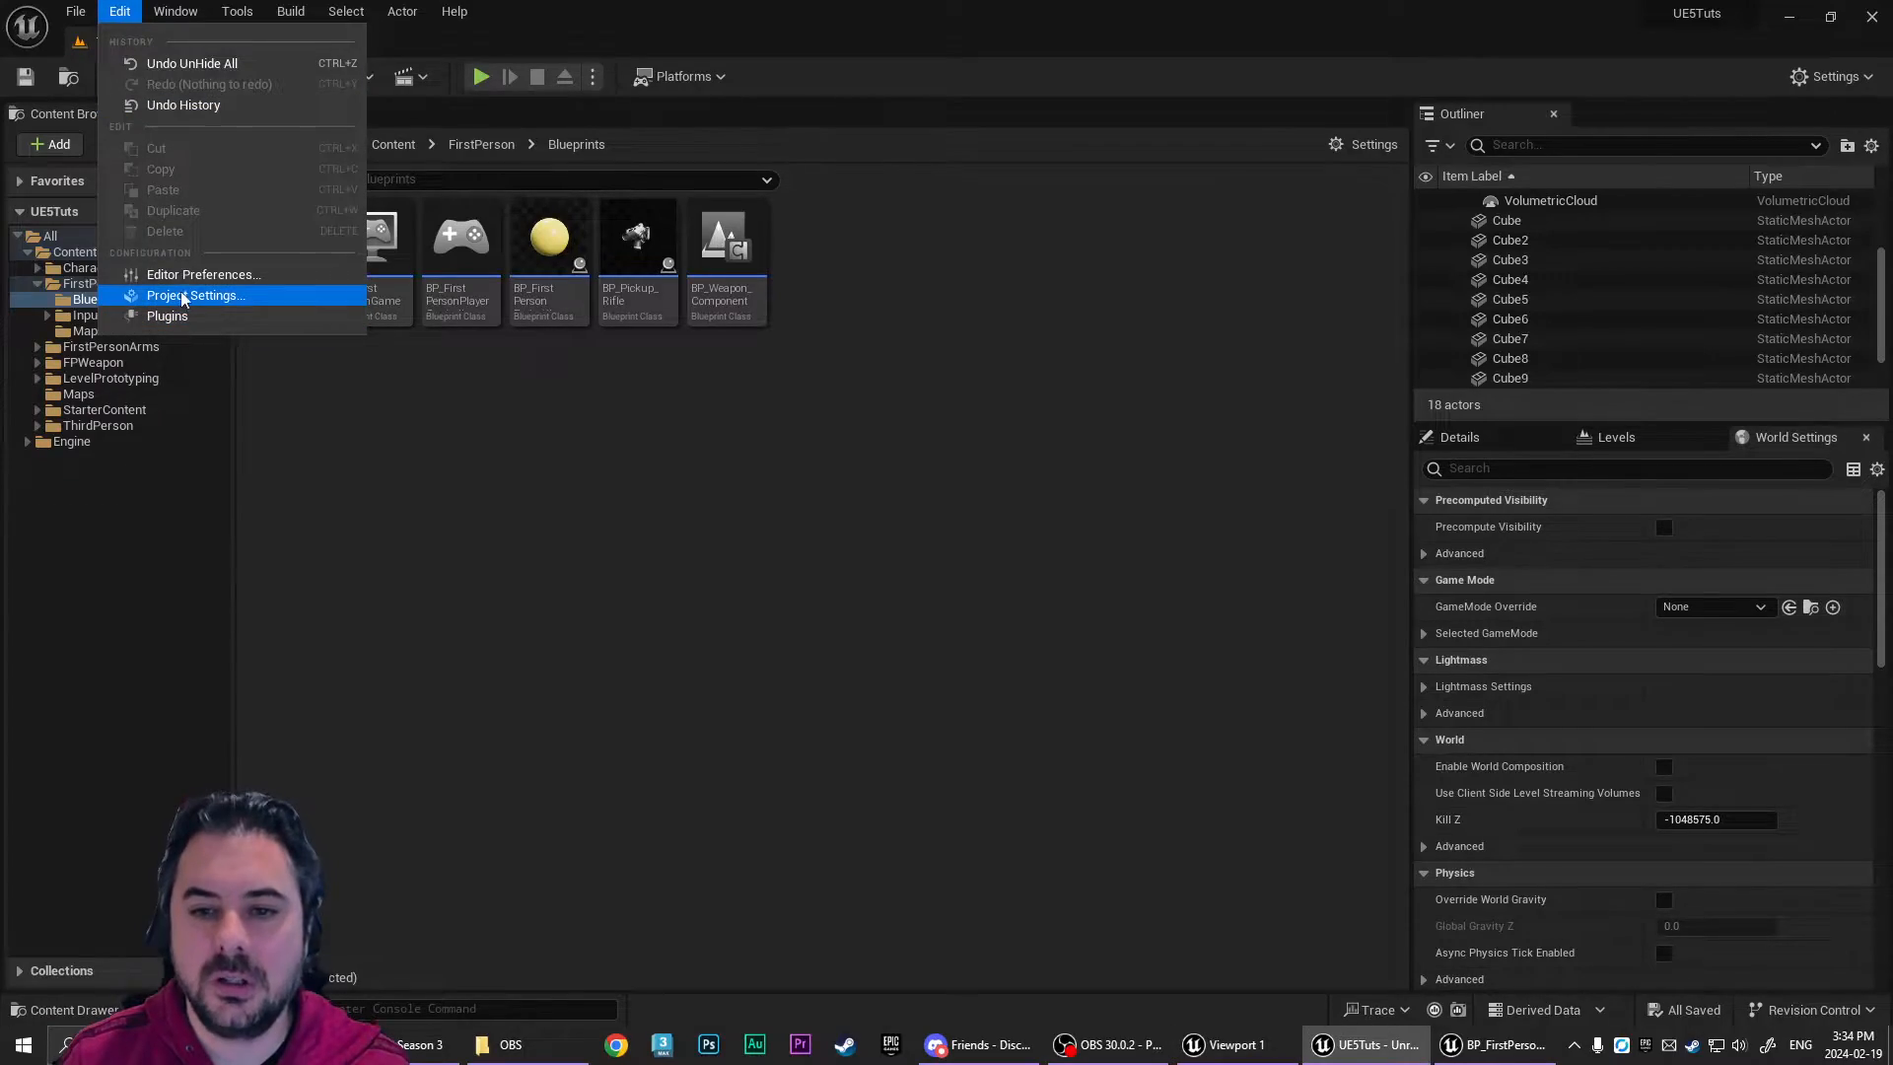
click(195, 294)
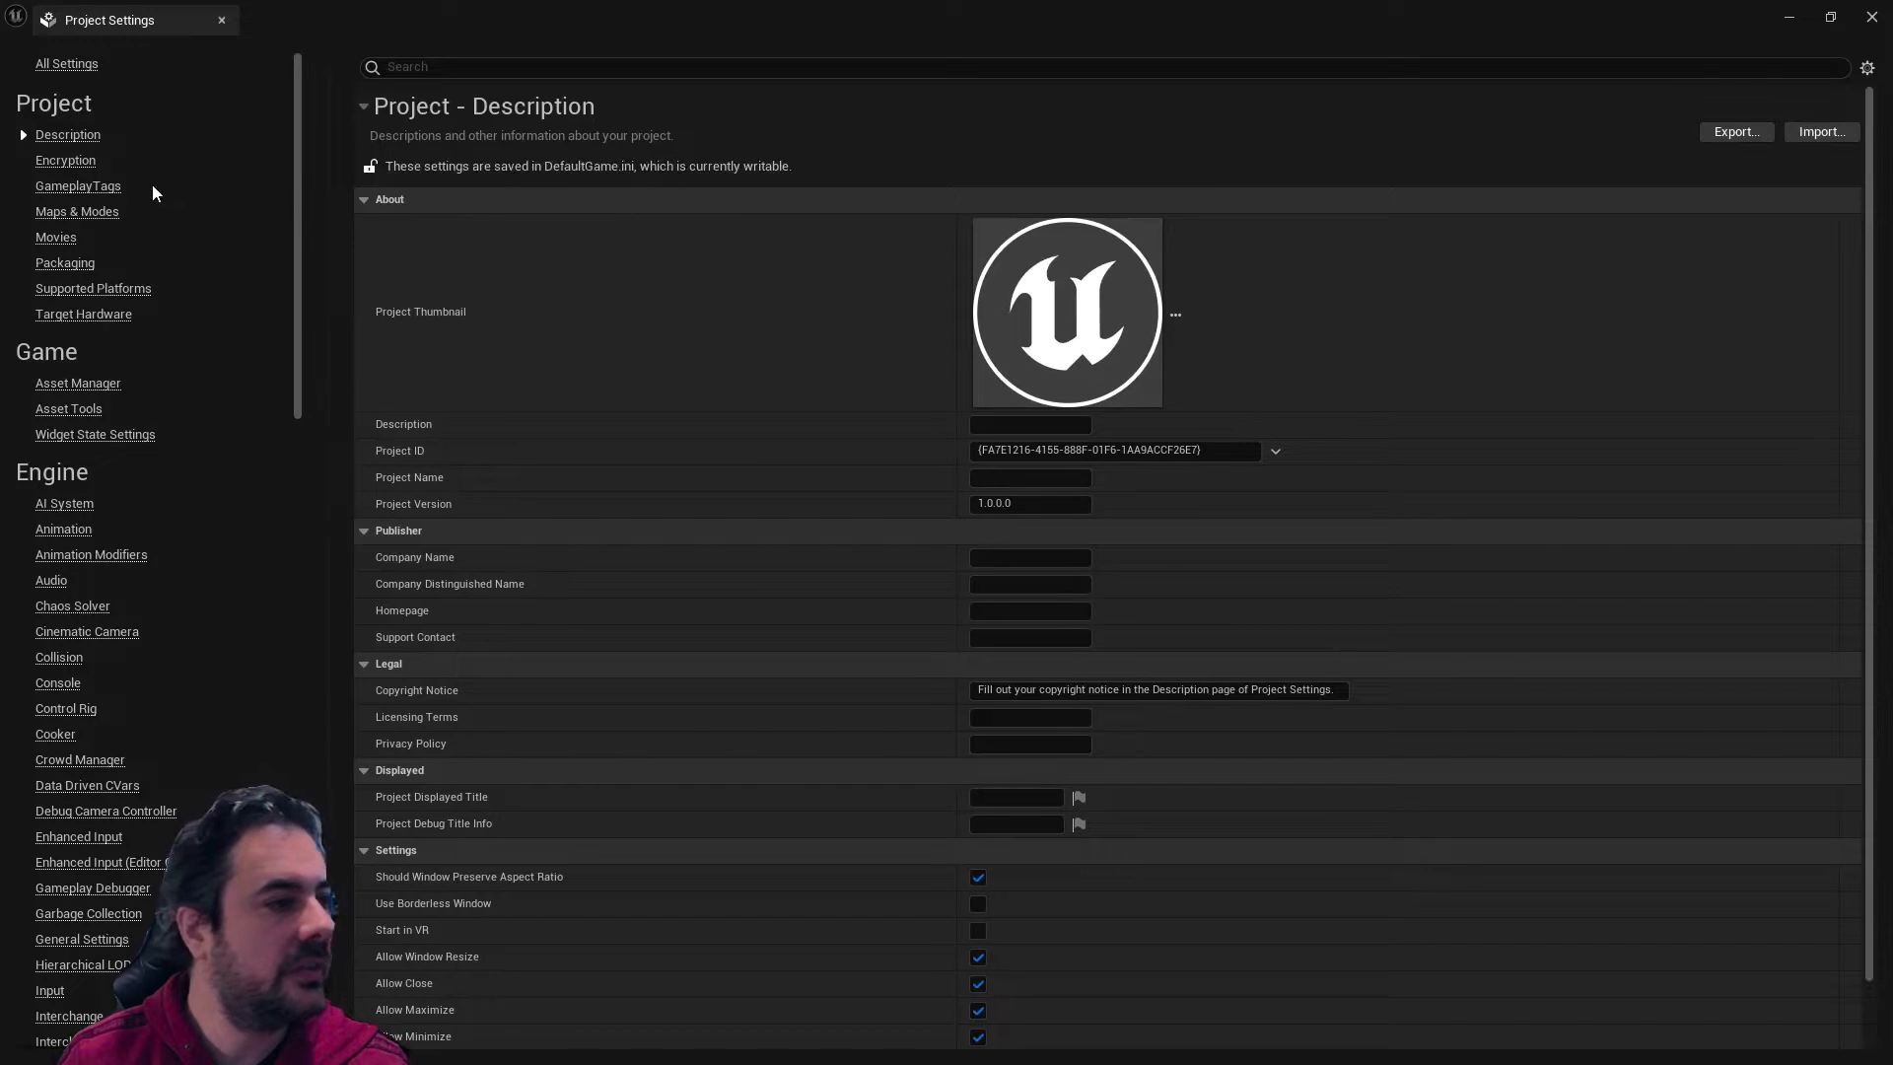
click(77, 211)
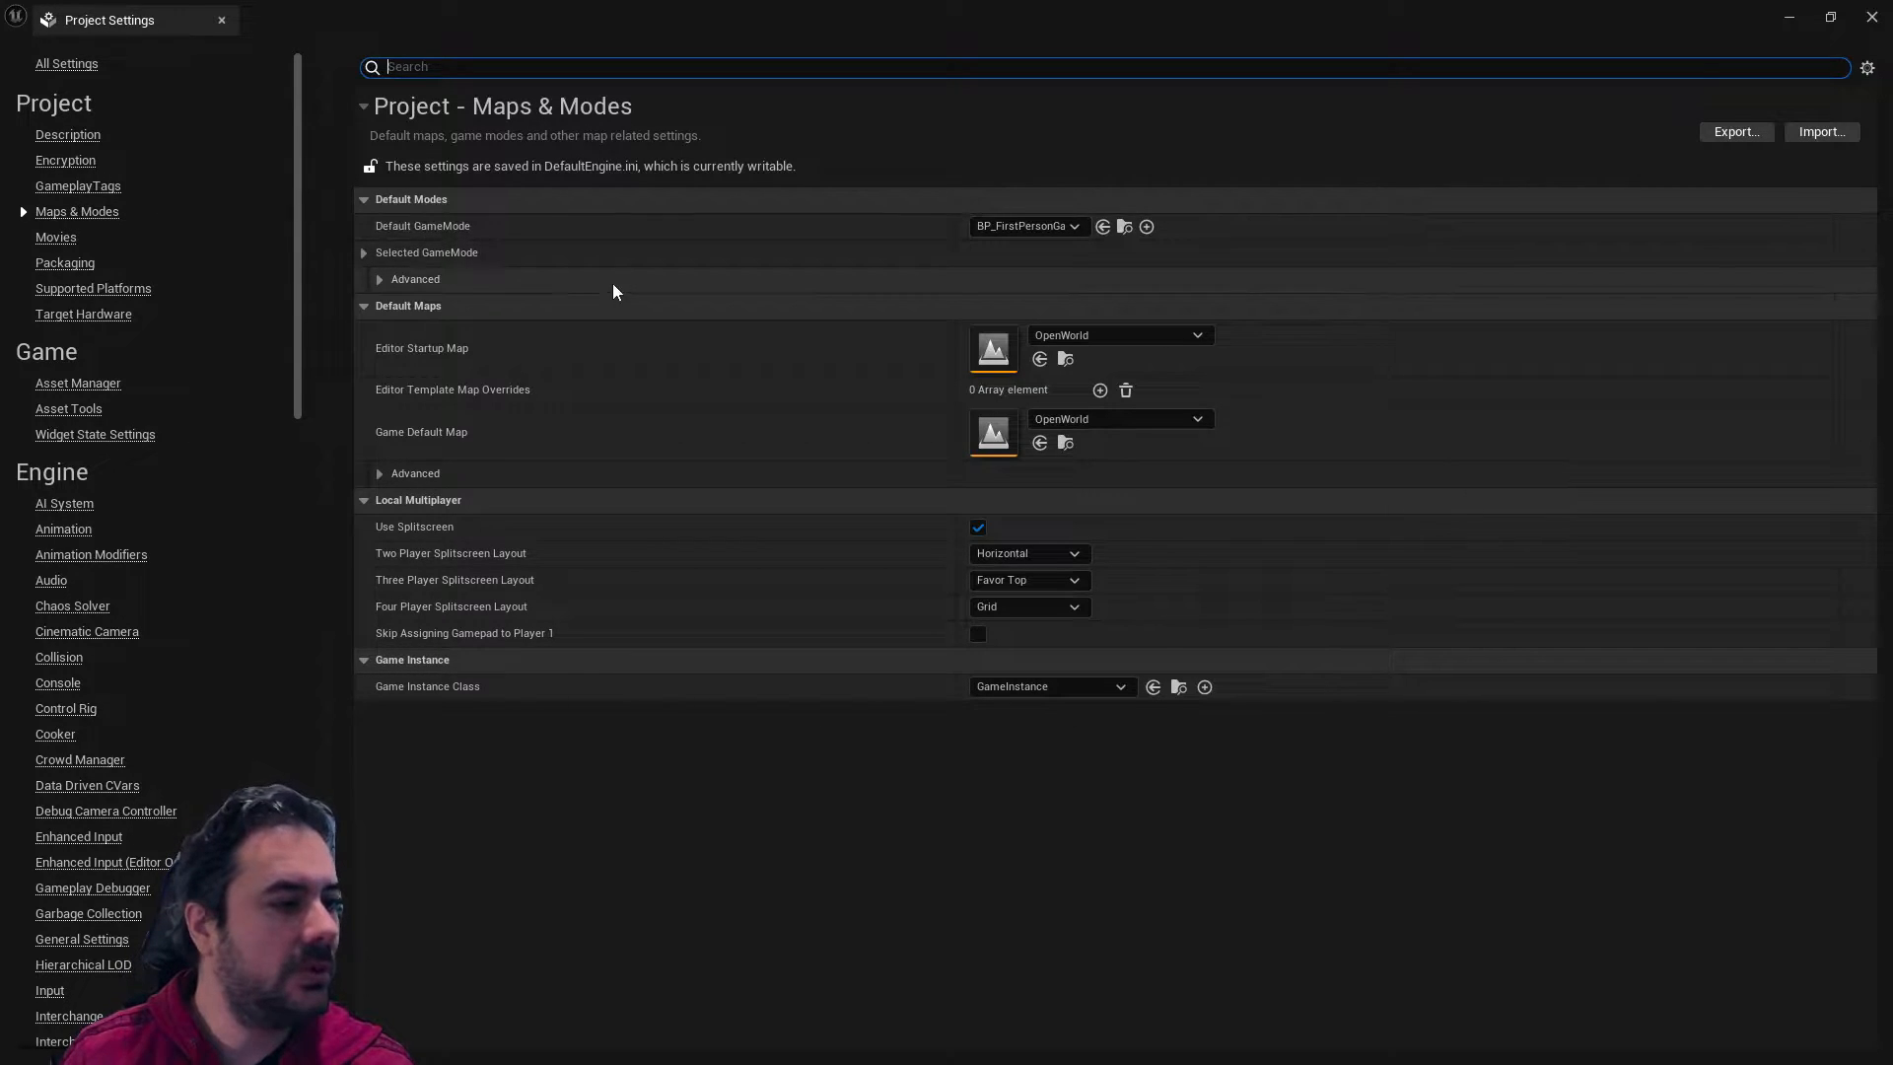
click(1027, 225)
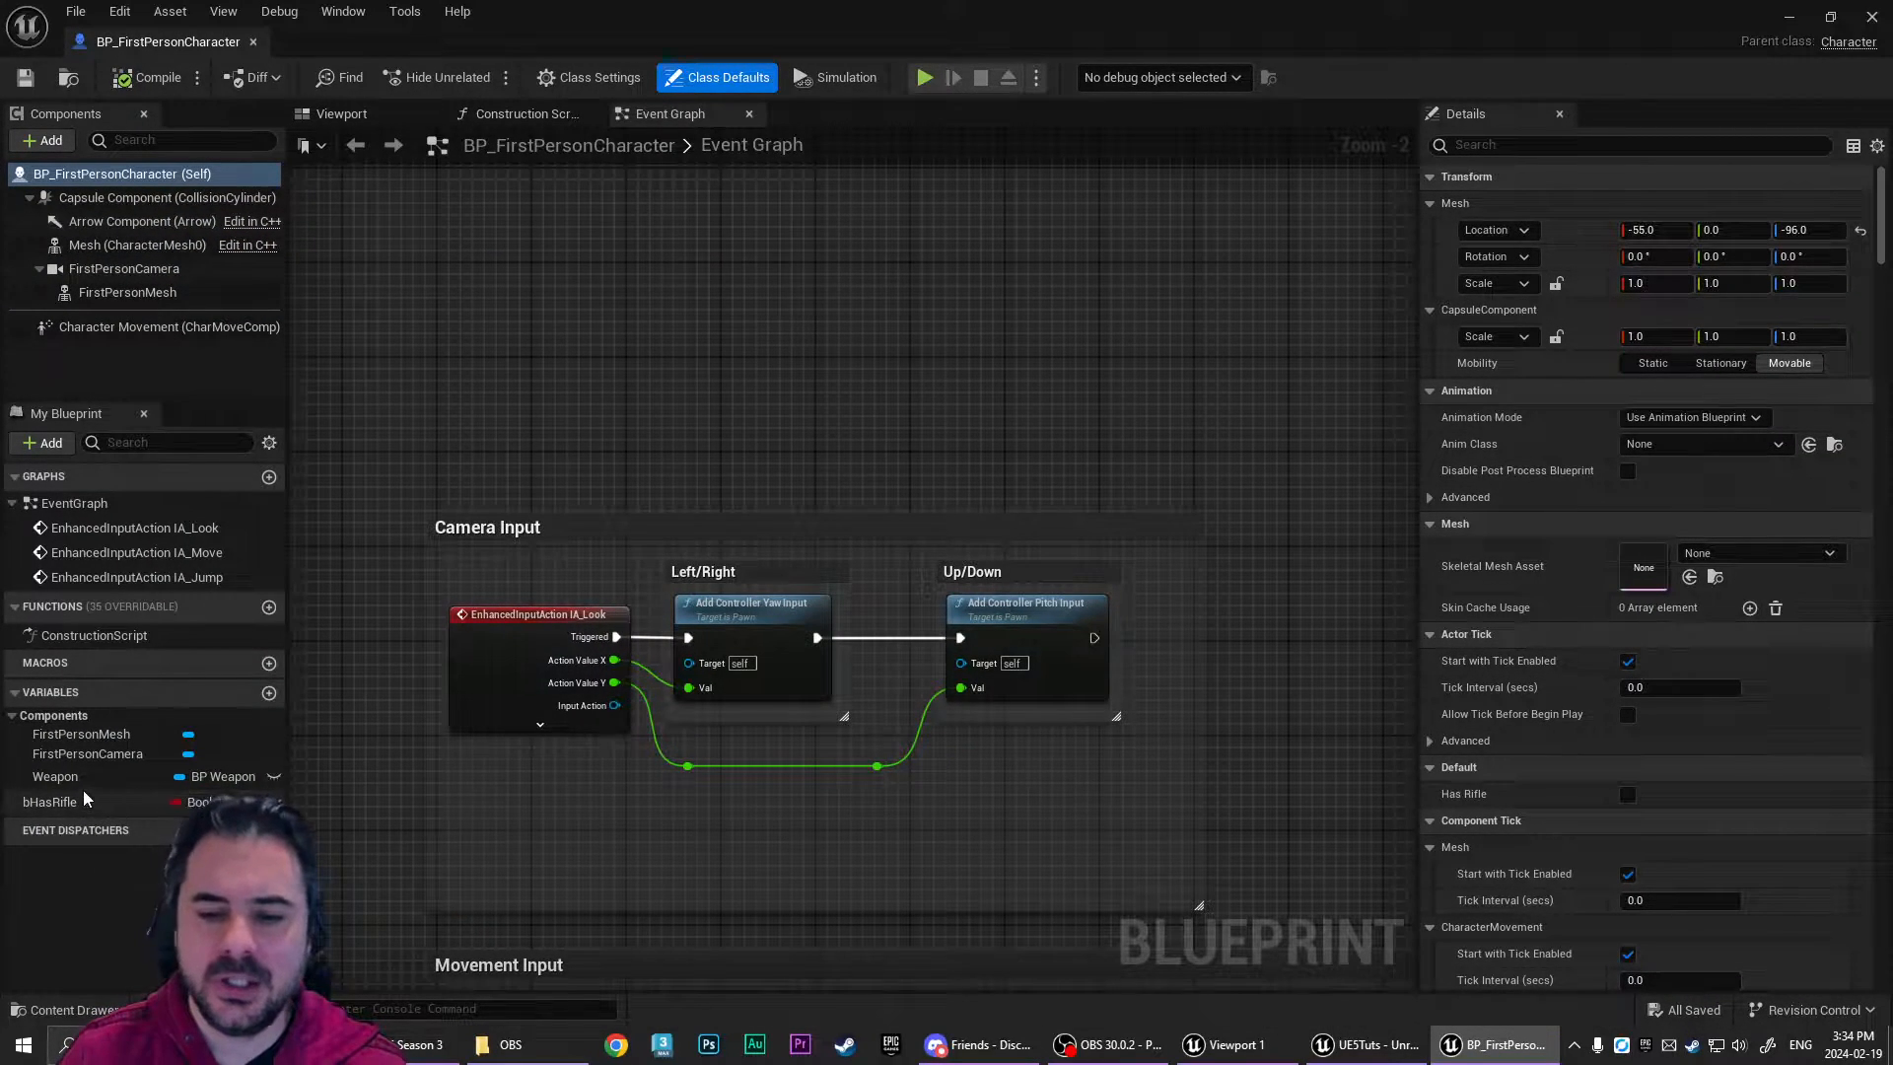
- Default bHasRifle to true and give the character a BP_Weapon_Component with the FPGun mesh
click(49, 803)
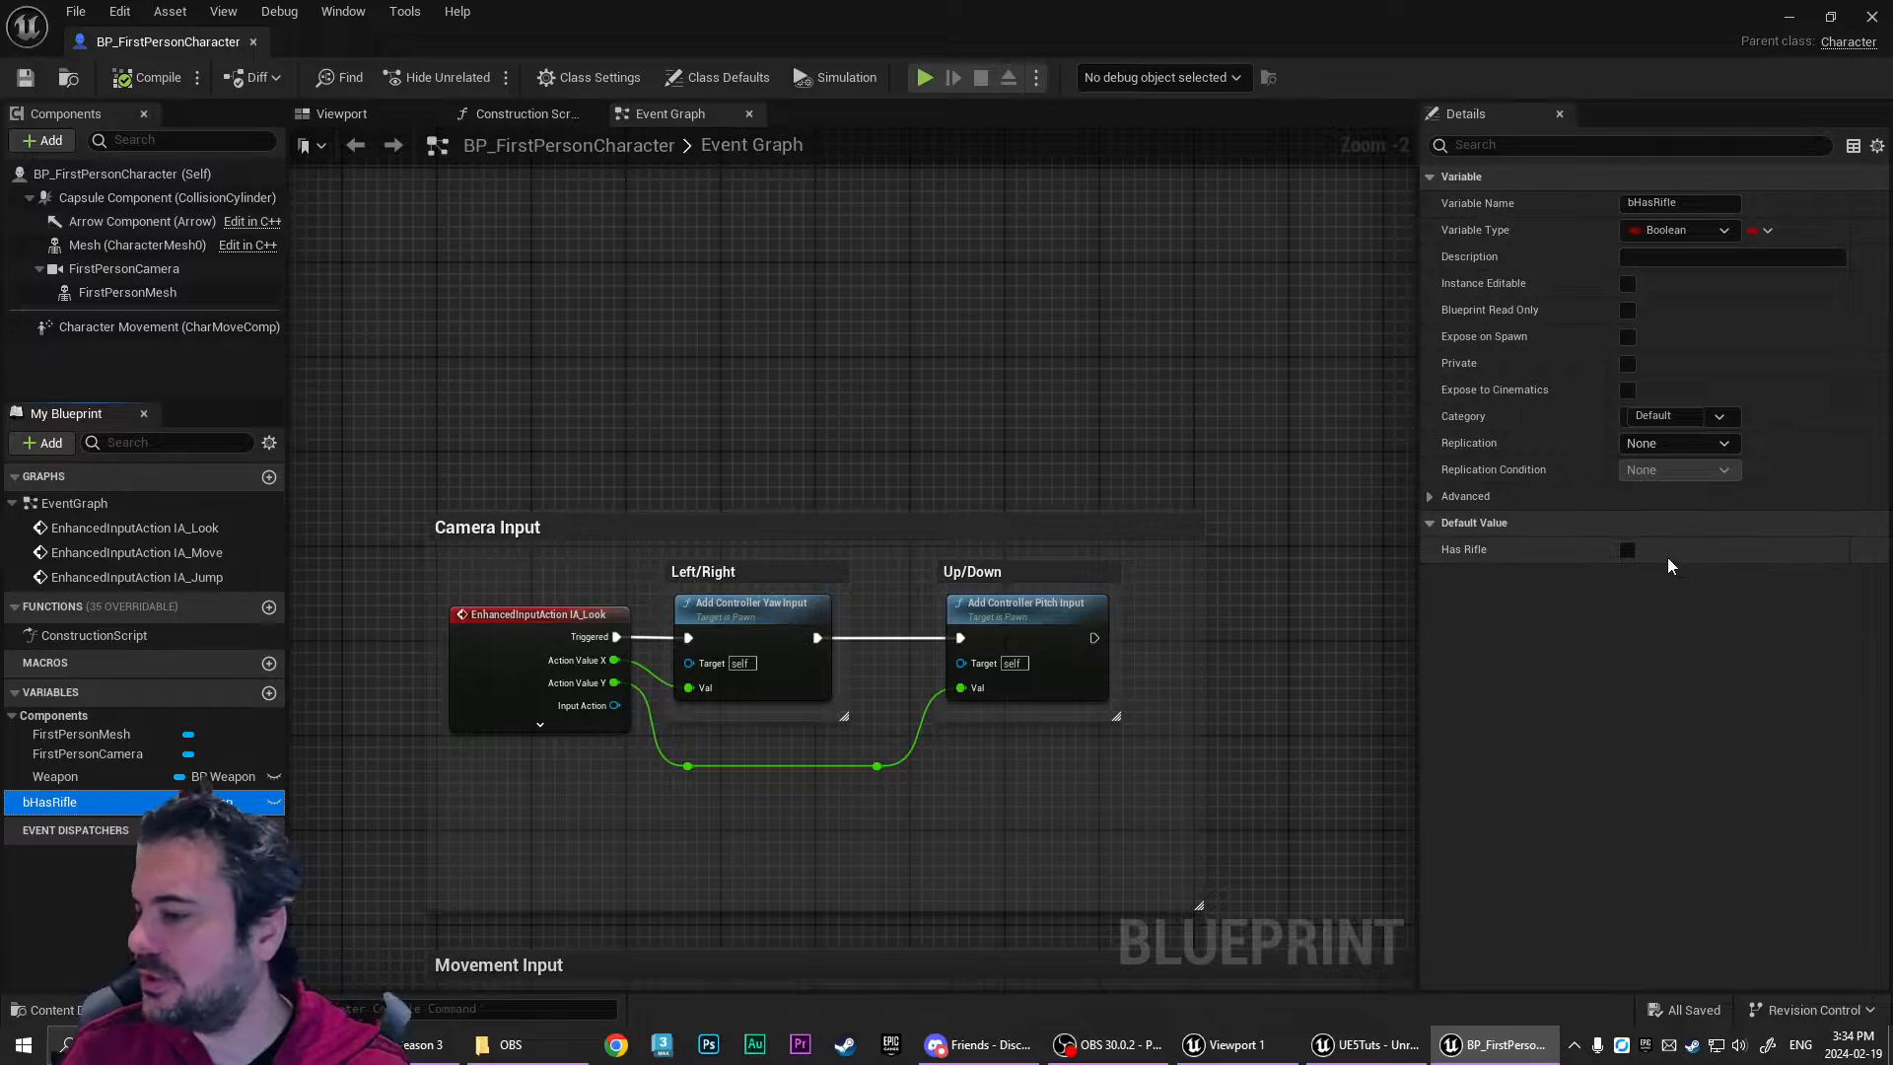
click(1627, 550)
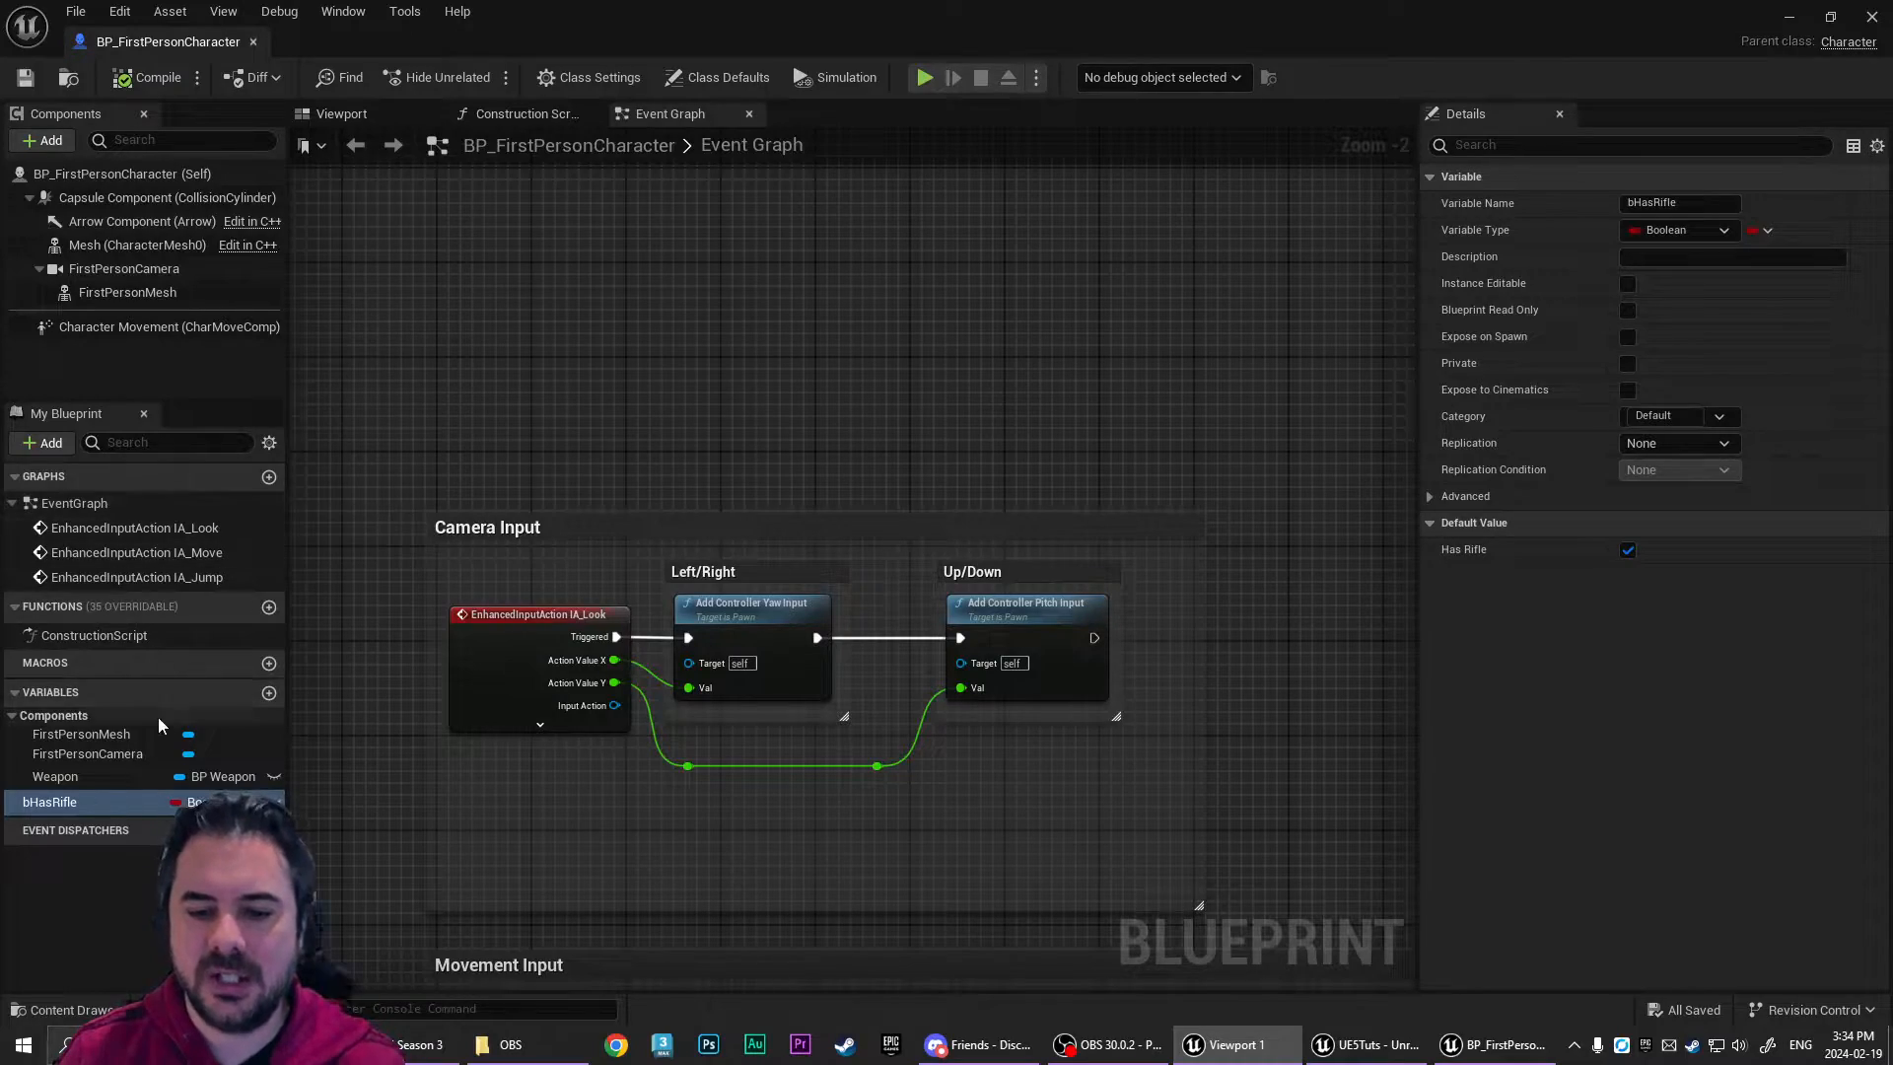
click(55, 777)
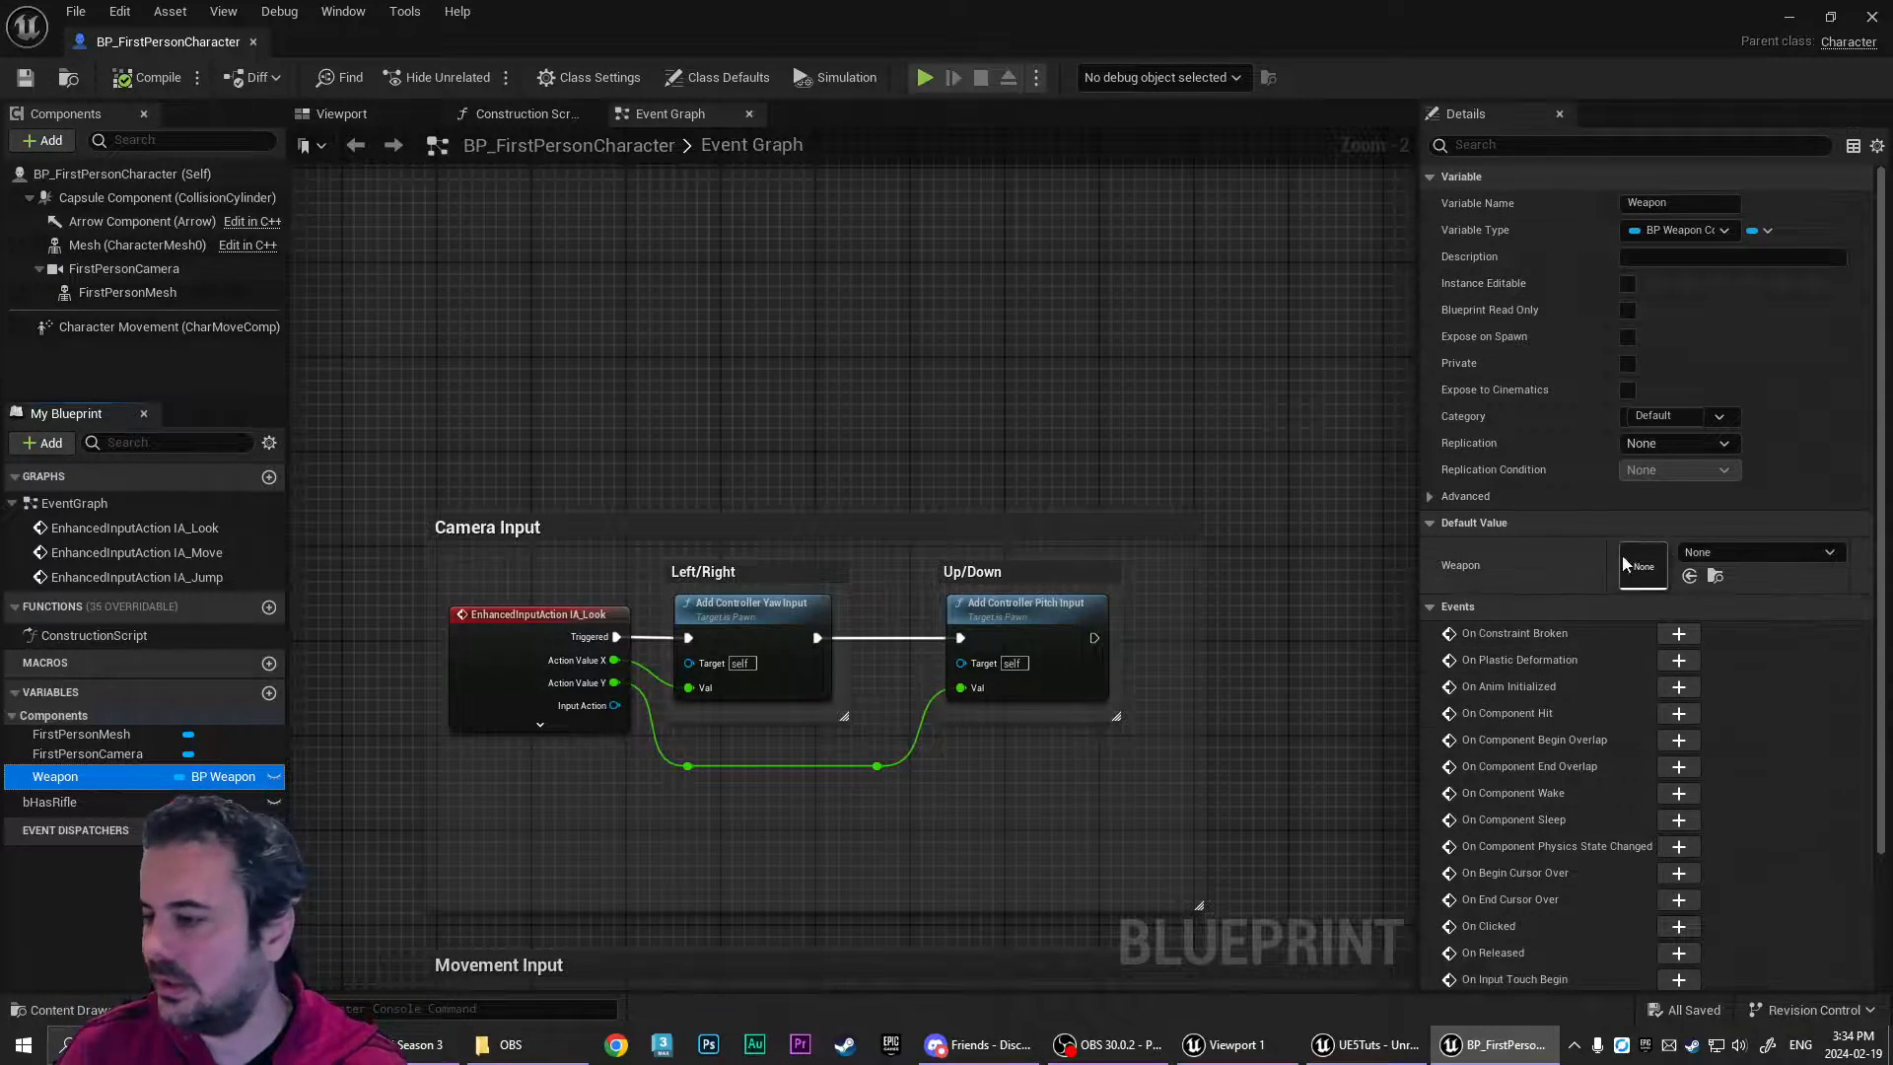
click(1643, 564)
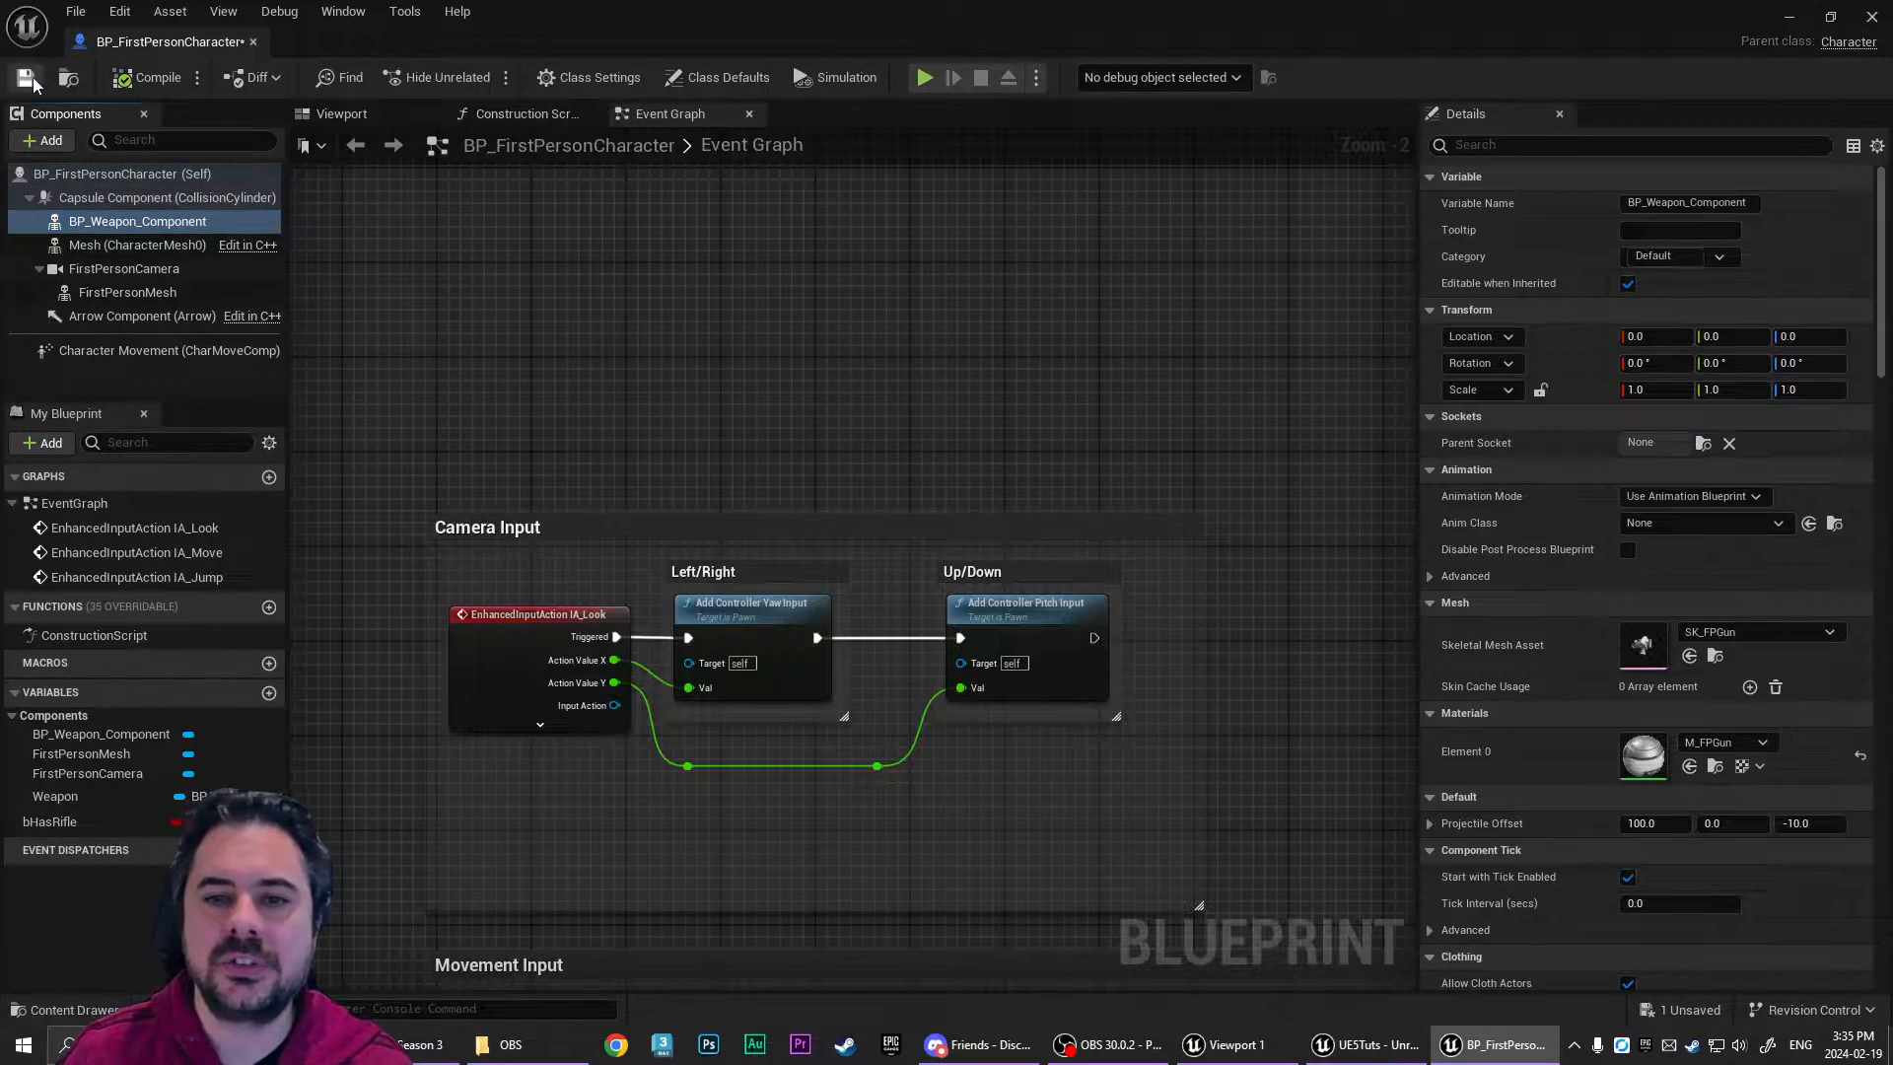
- Save the character, then lower the weapon firing sound's Volume in its sound wave asset
click(923, 77)
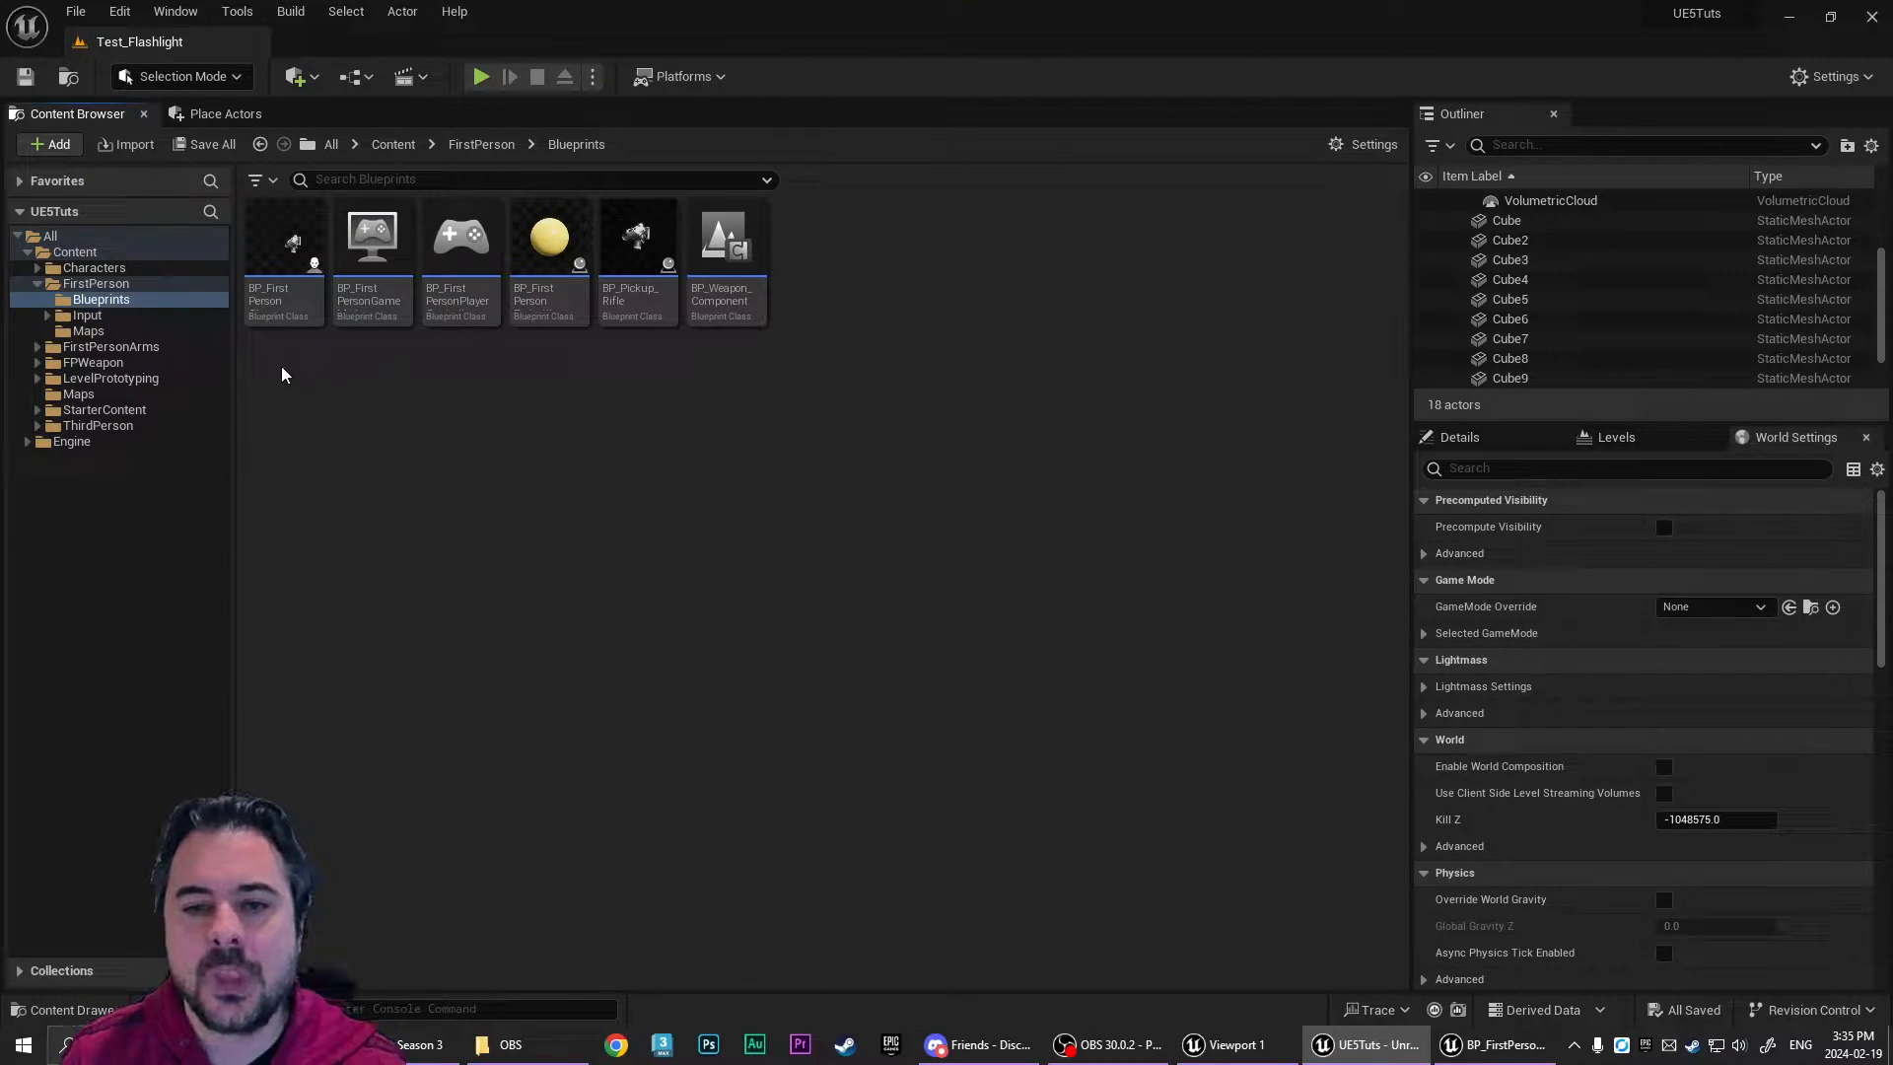
double_click(723, 241)
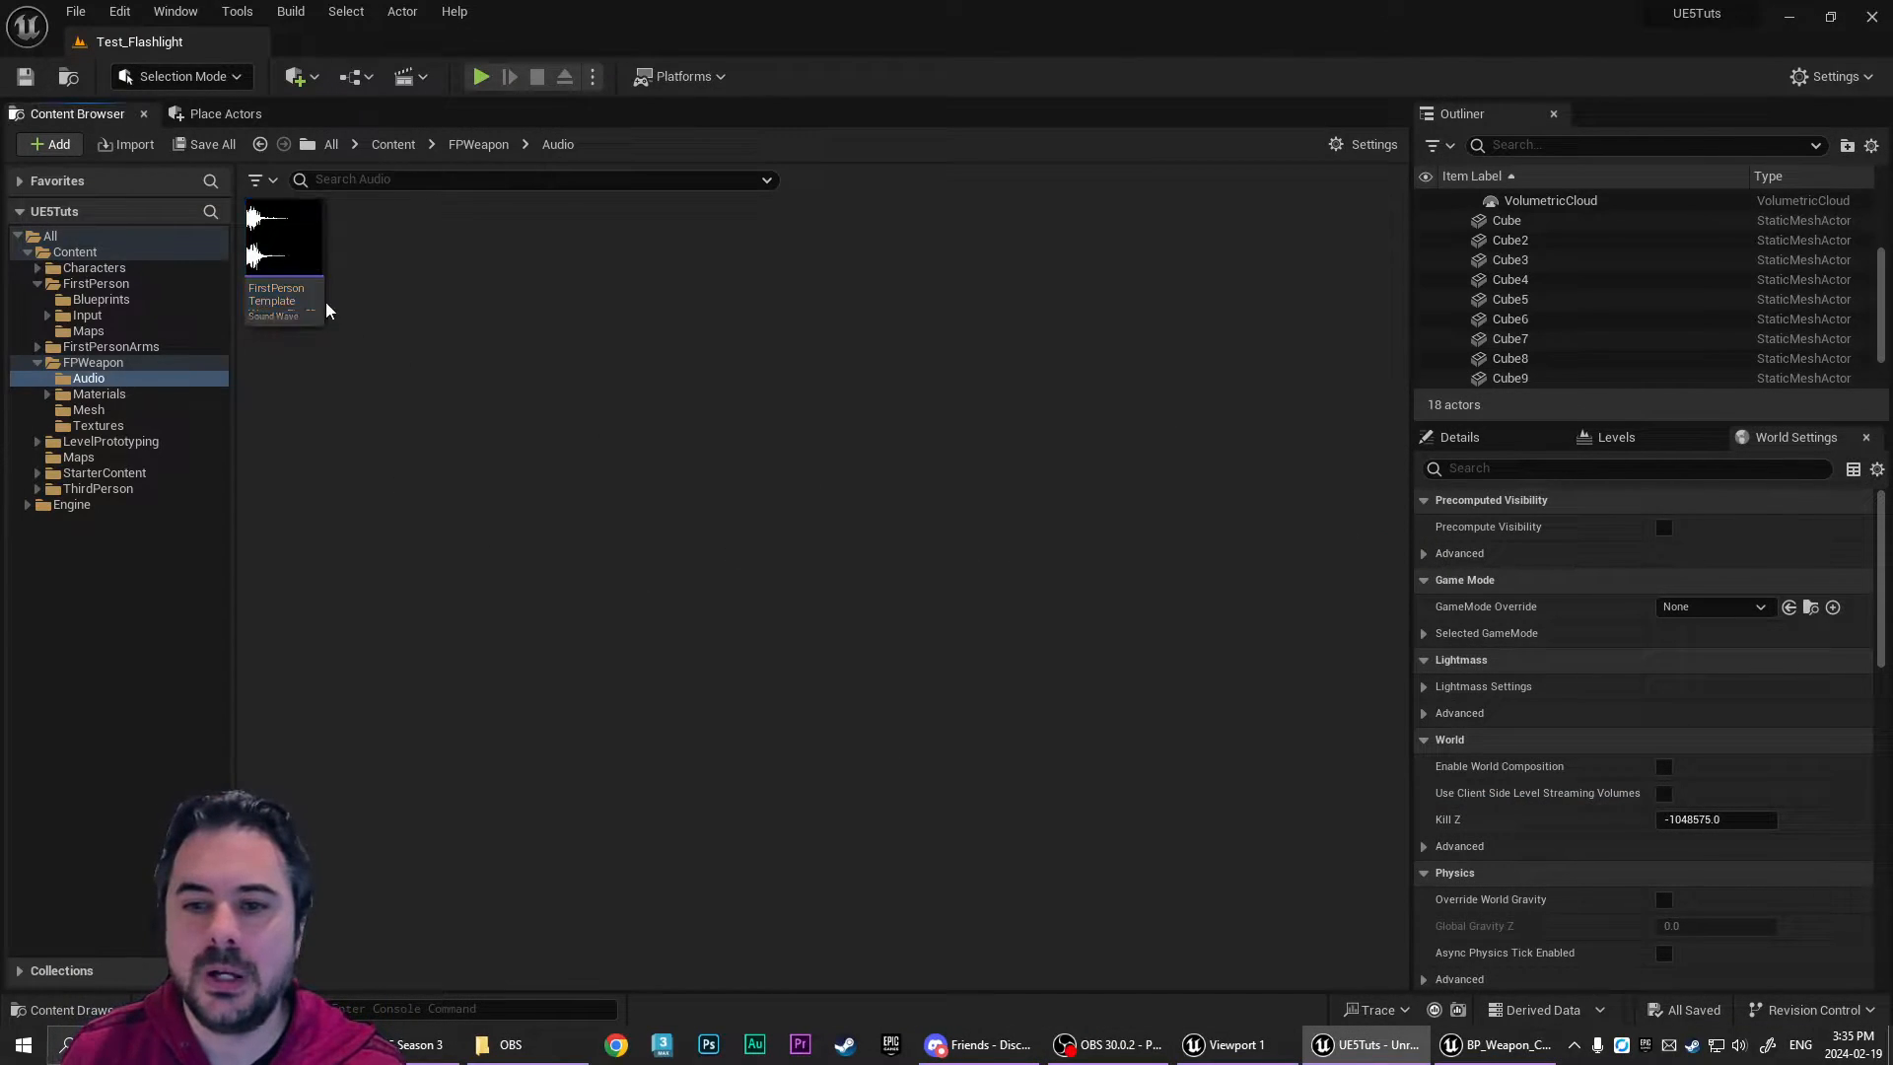
double_click(282, 239)
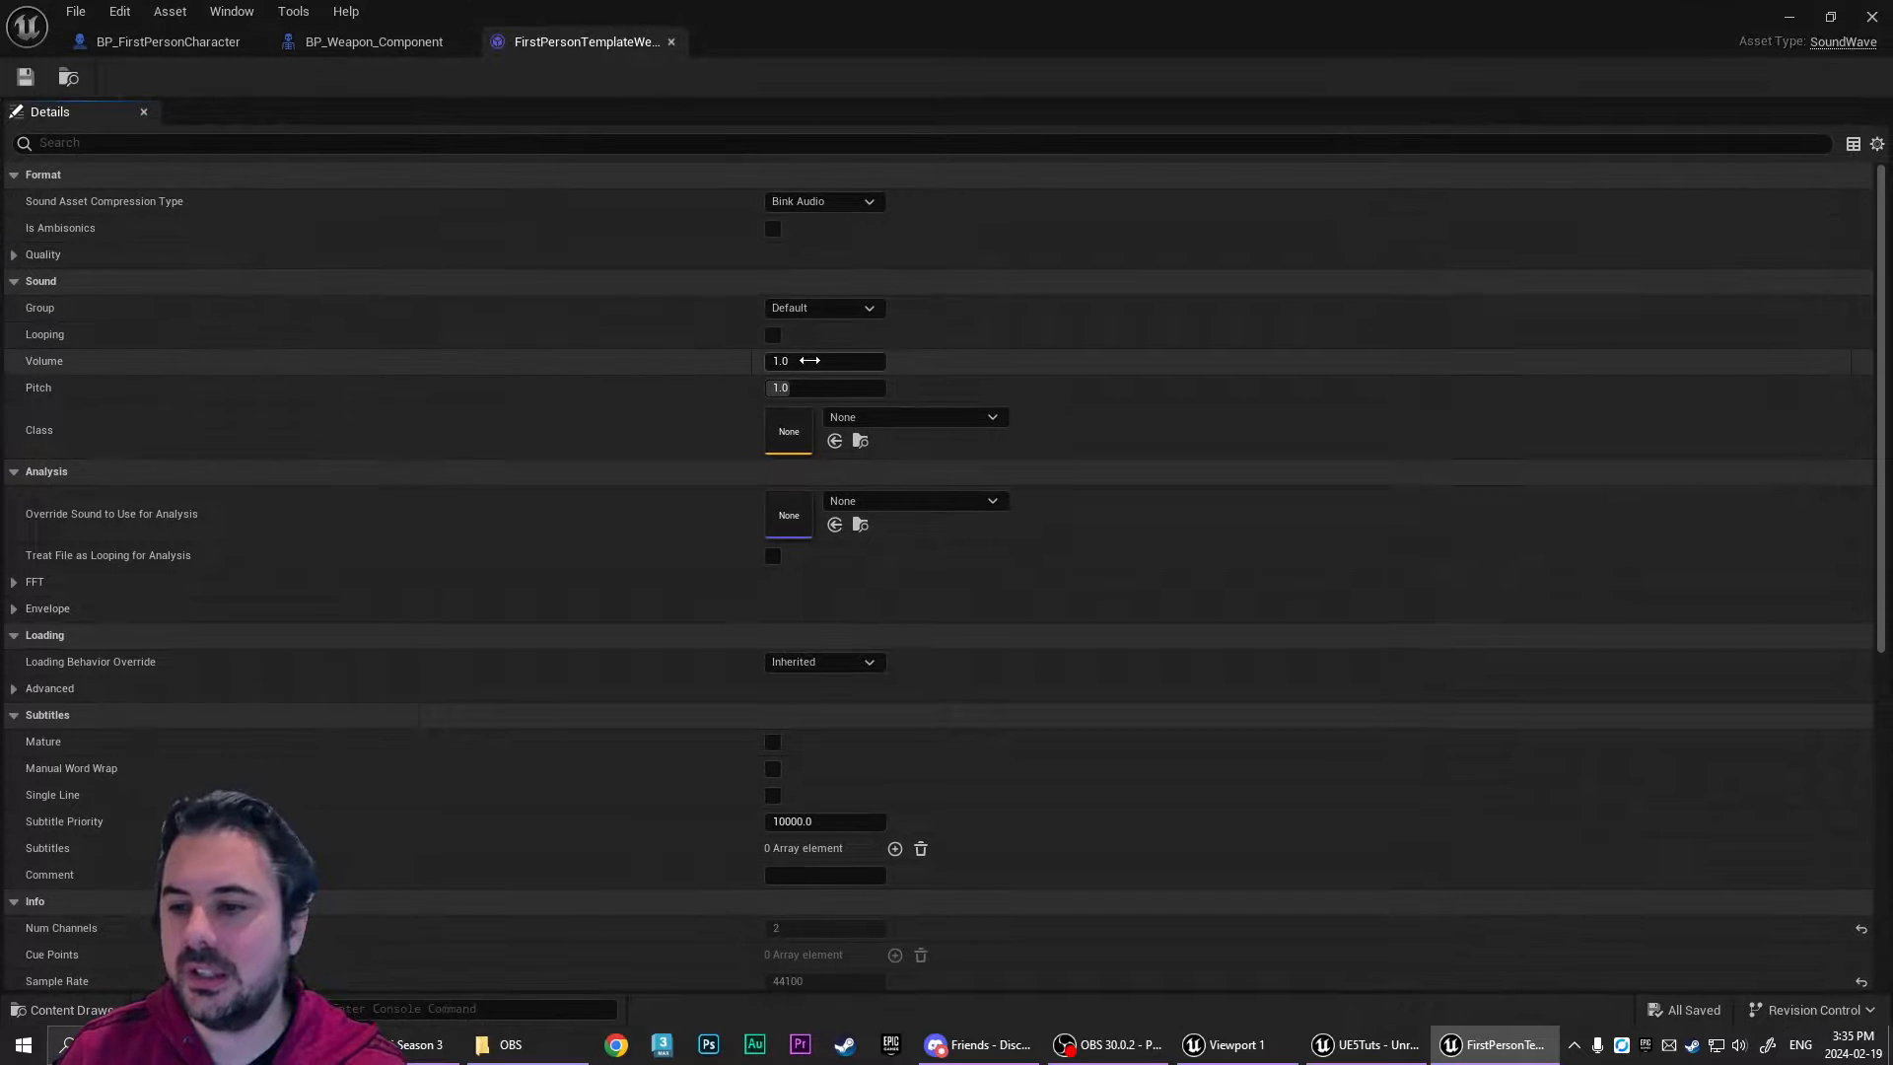
click(824, 358)
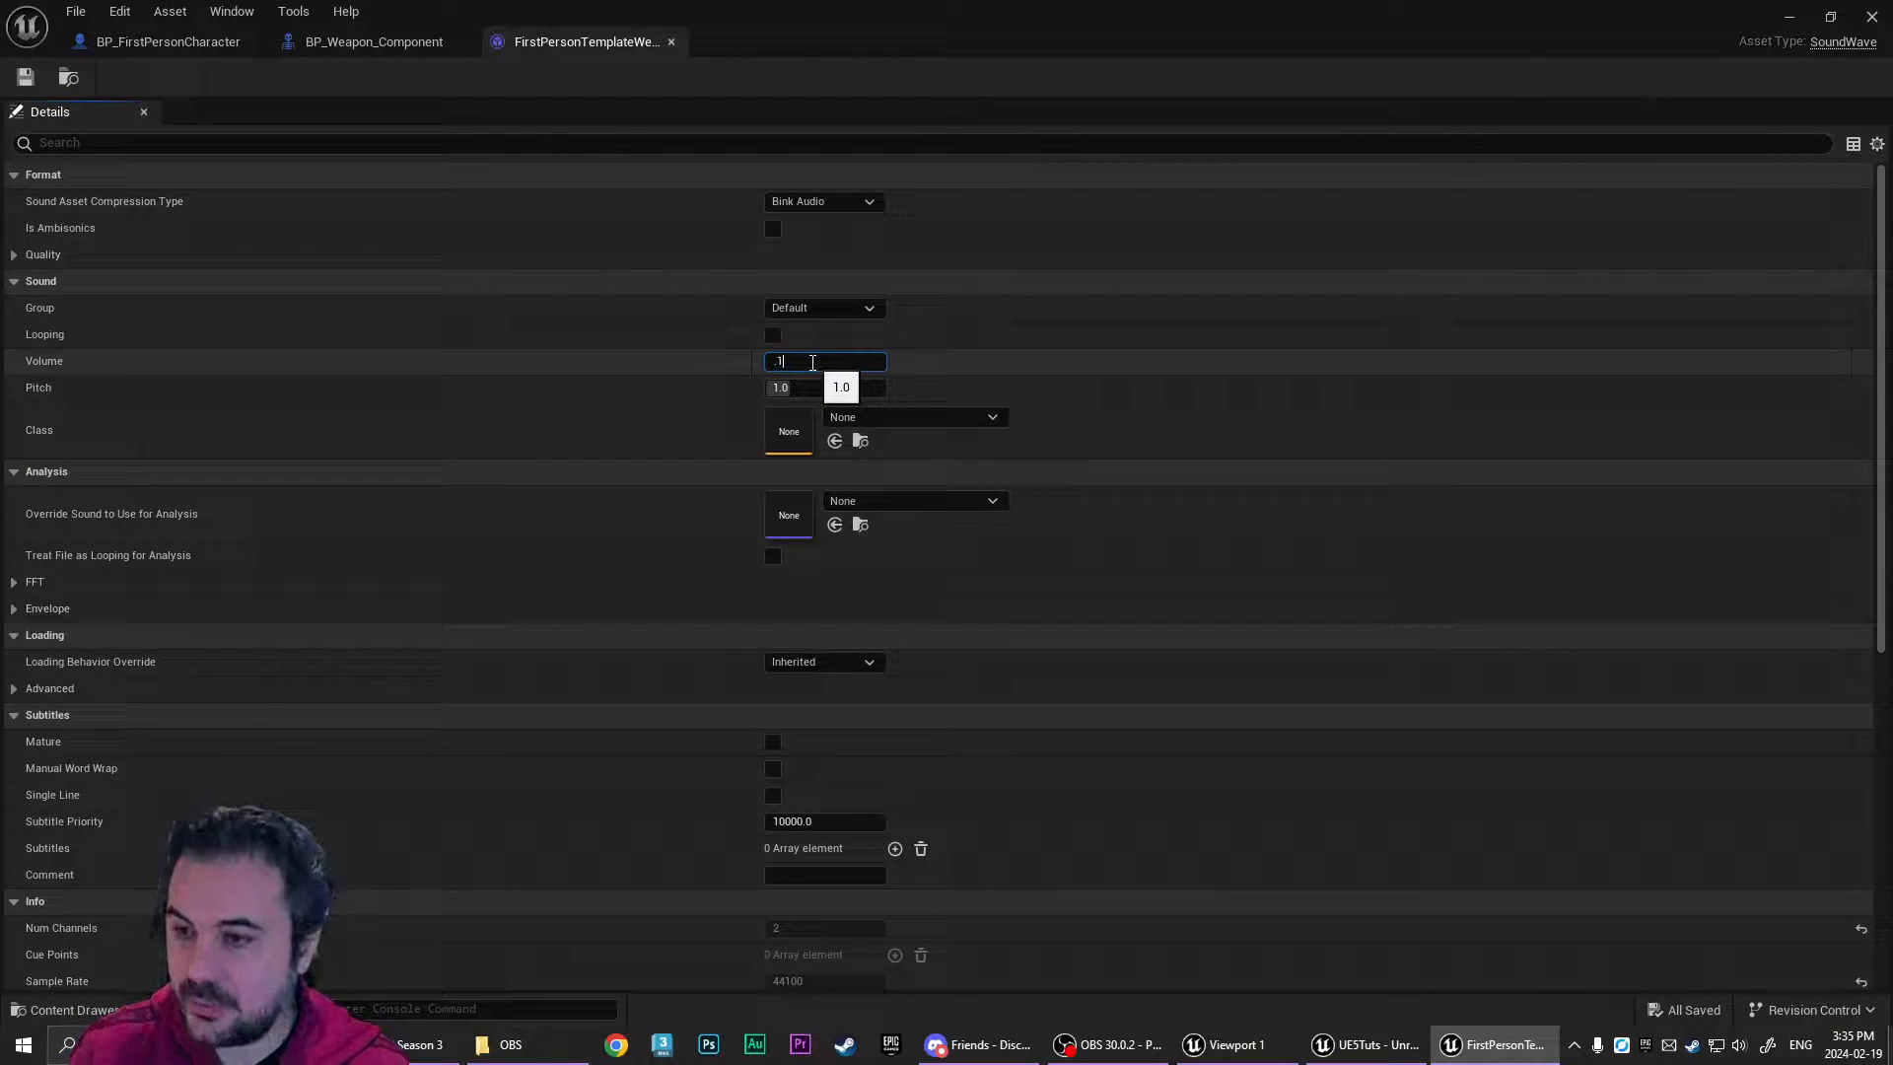
click(1225, 1046)
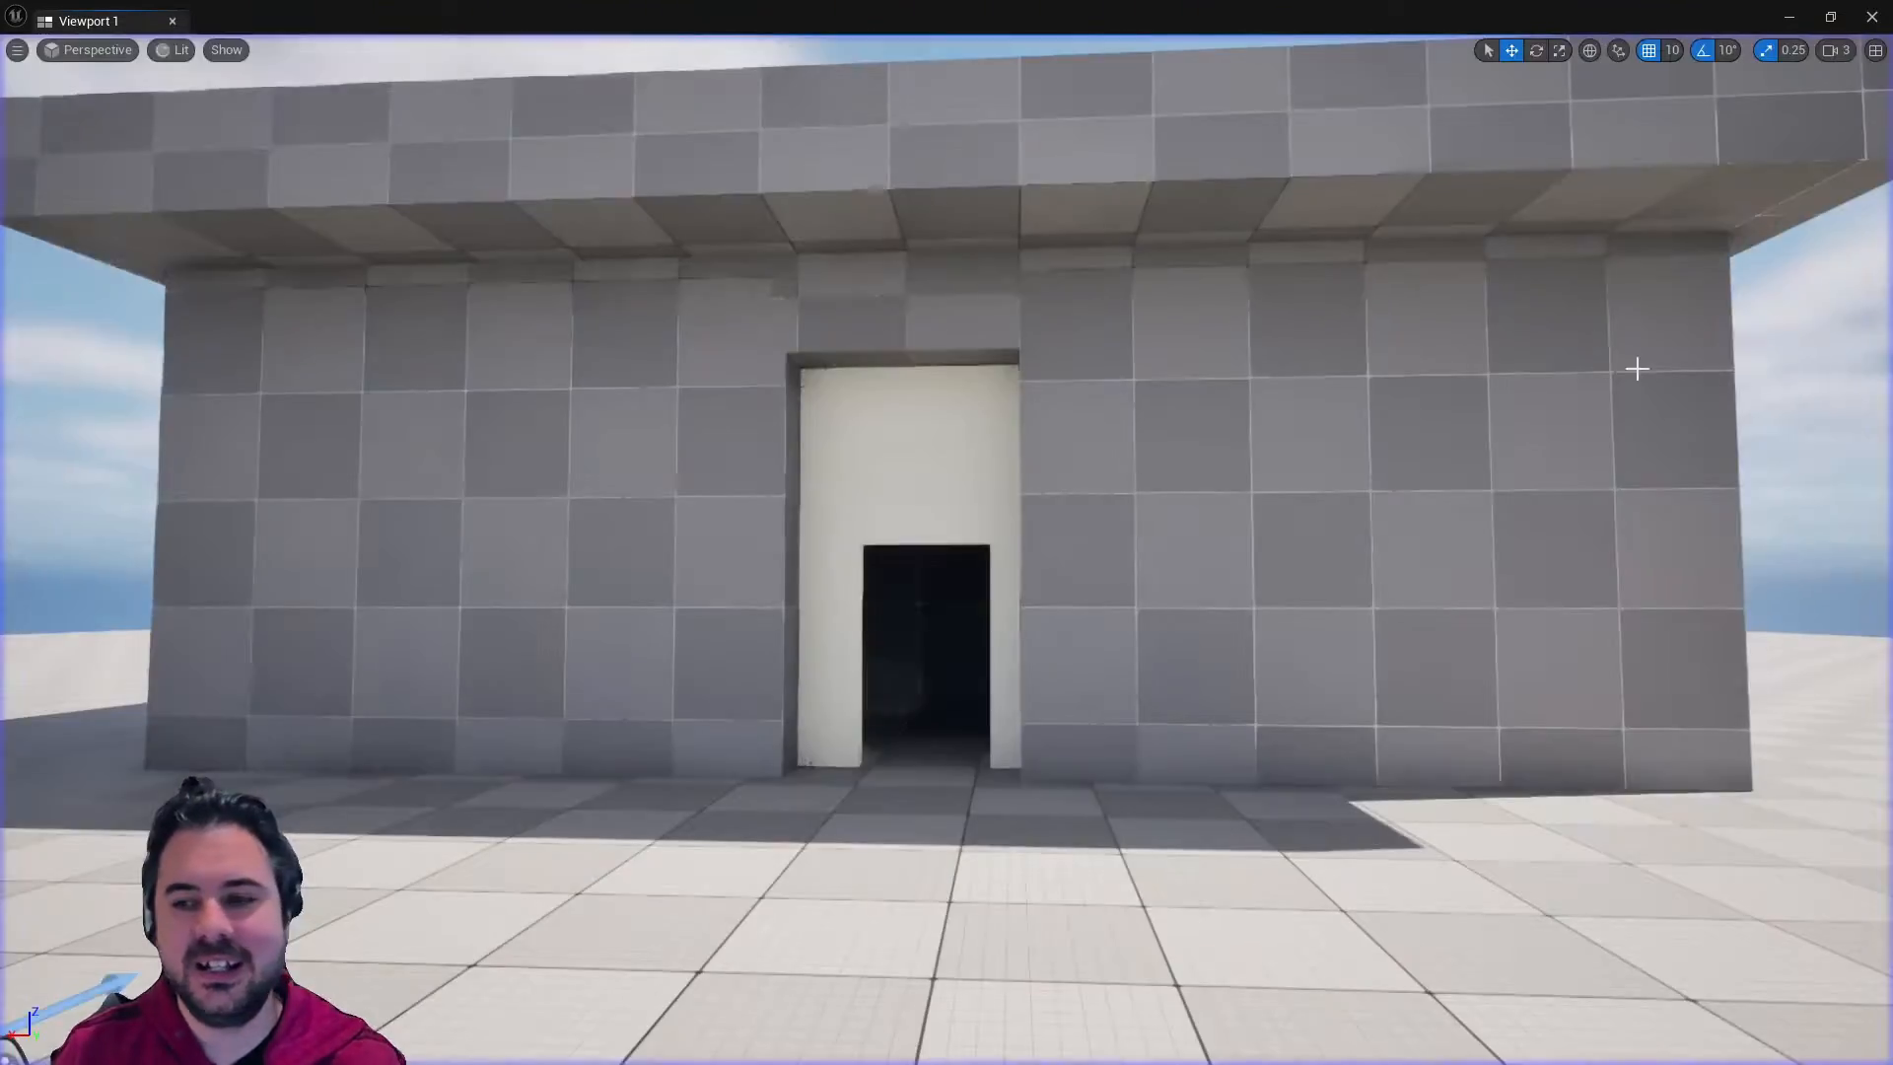
- Close the weapon component and add a Spring Arm under the character's Mesh in the viewport
click(1492, 1045)
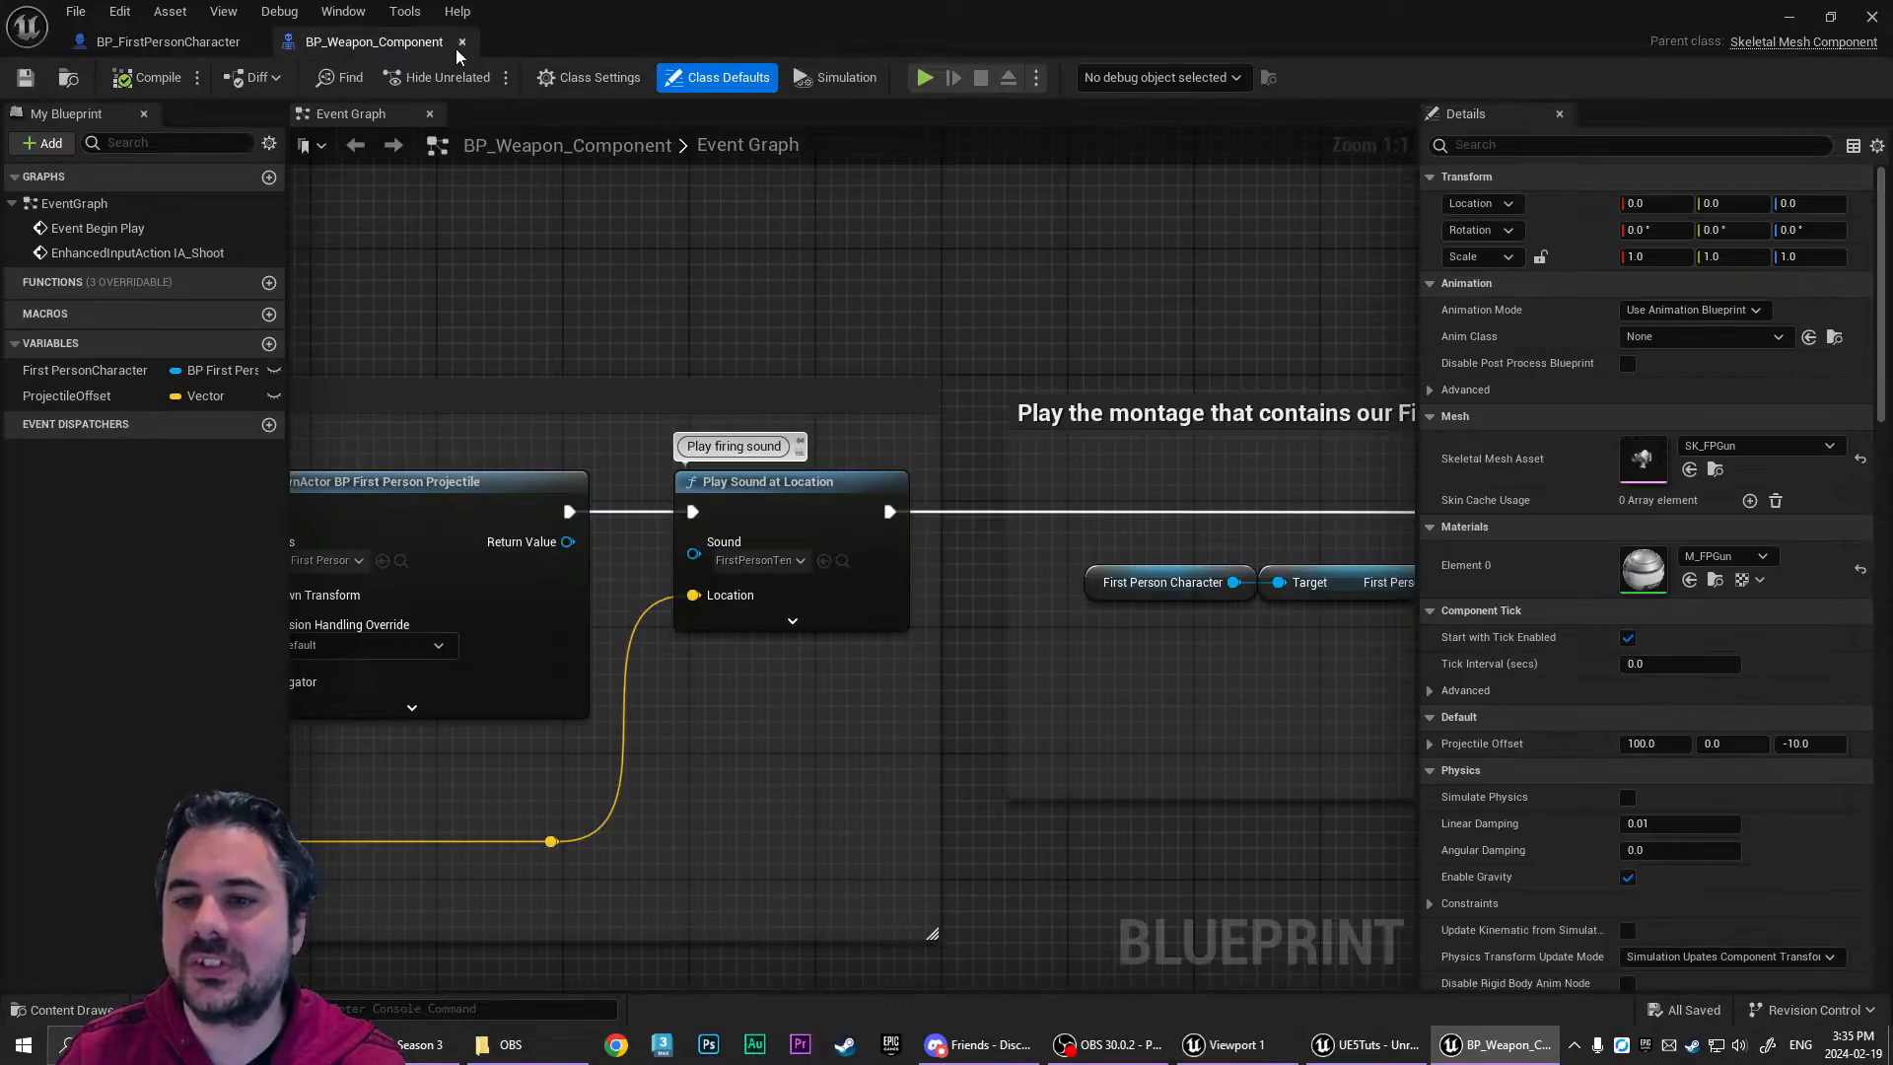
click(168, 42)
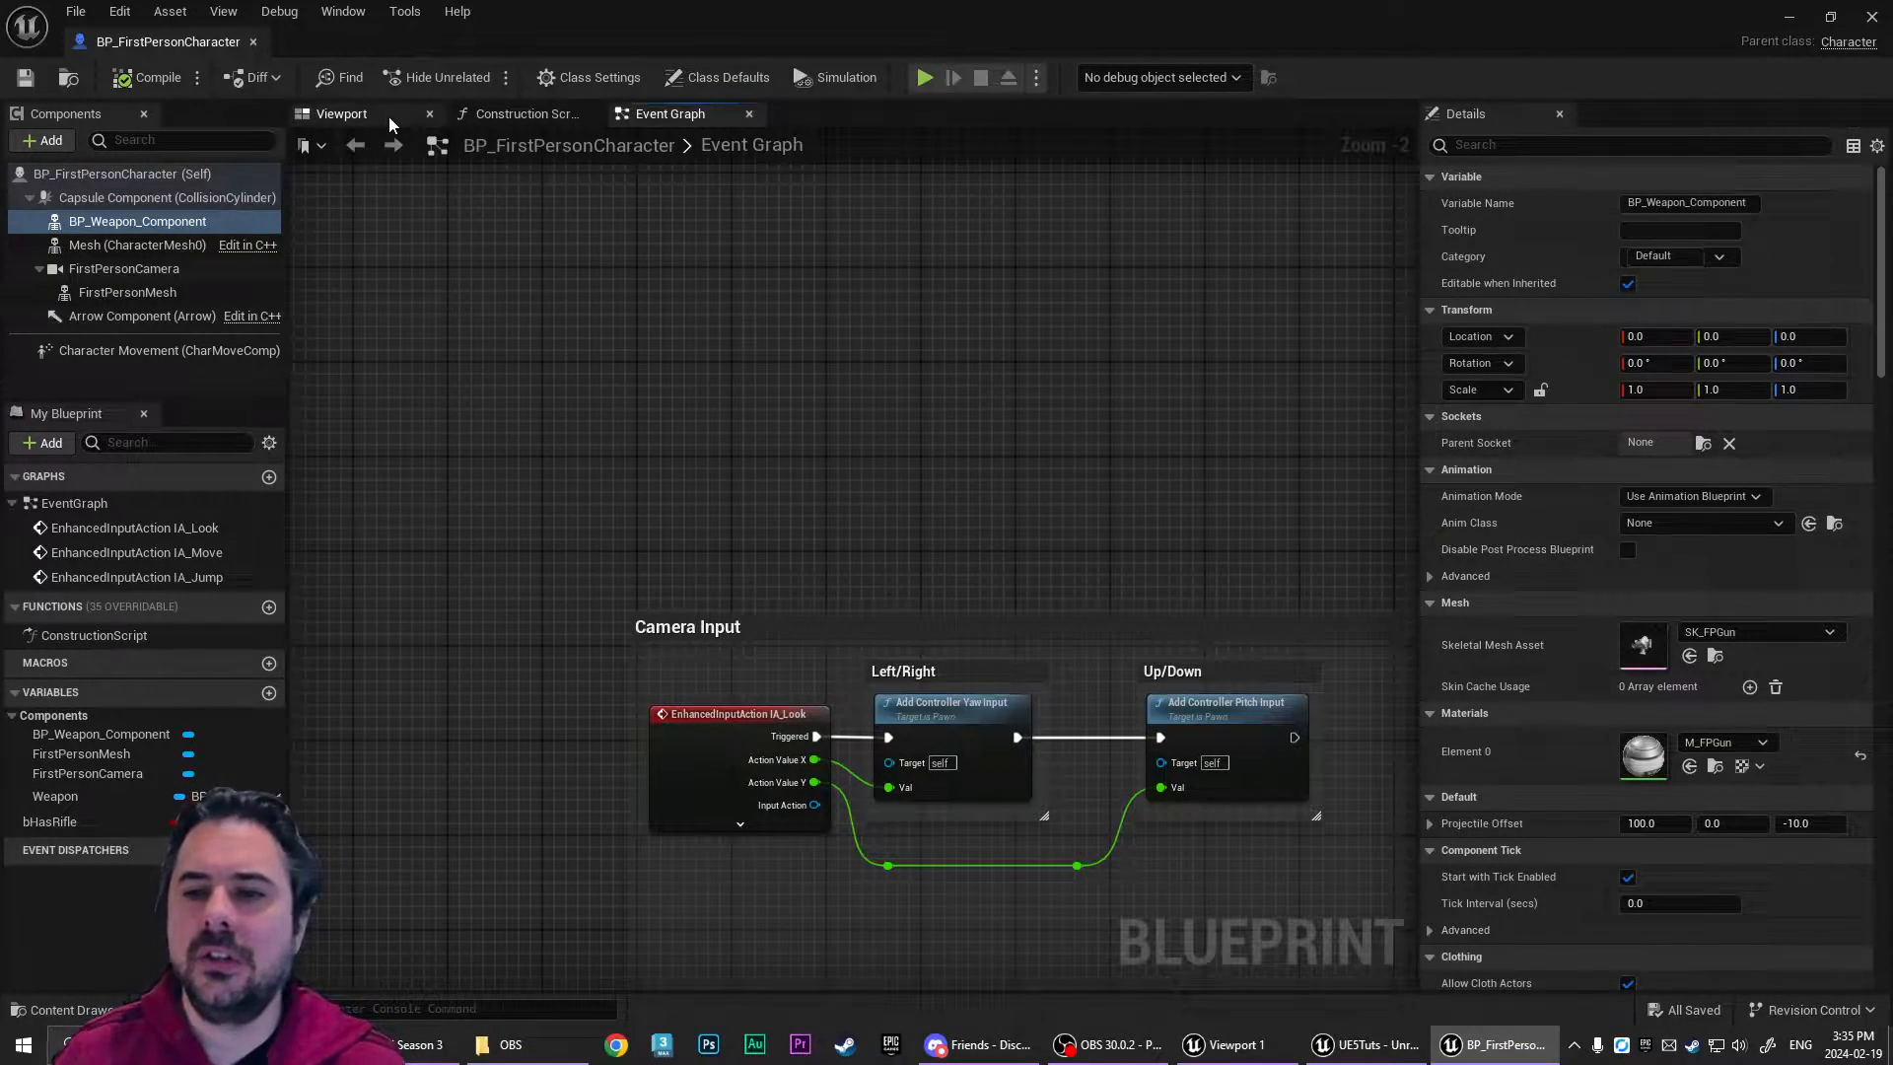
click(341, 112)
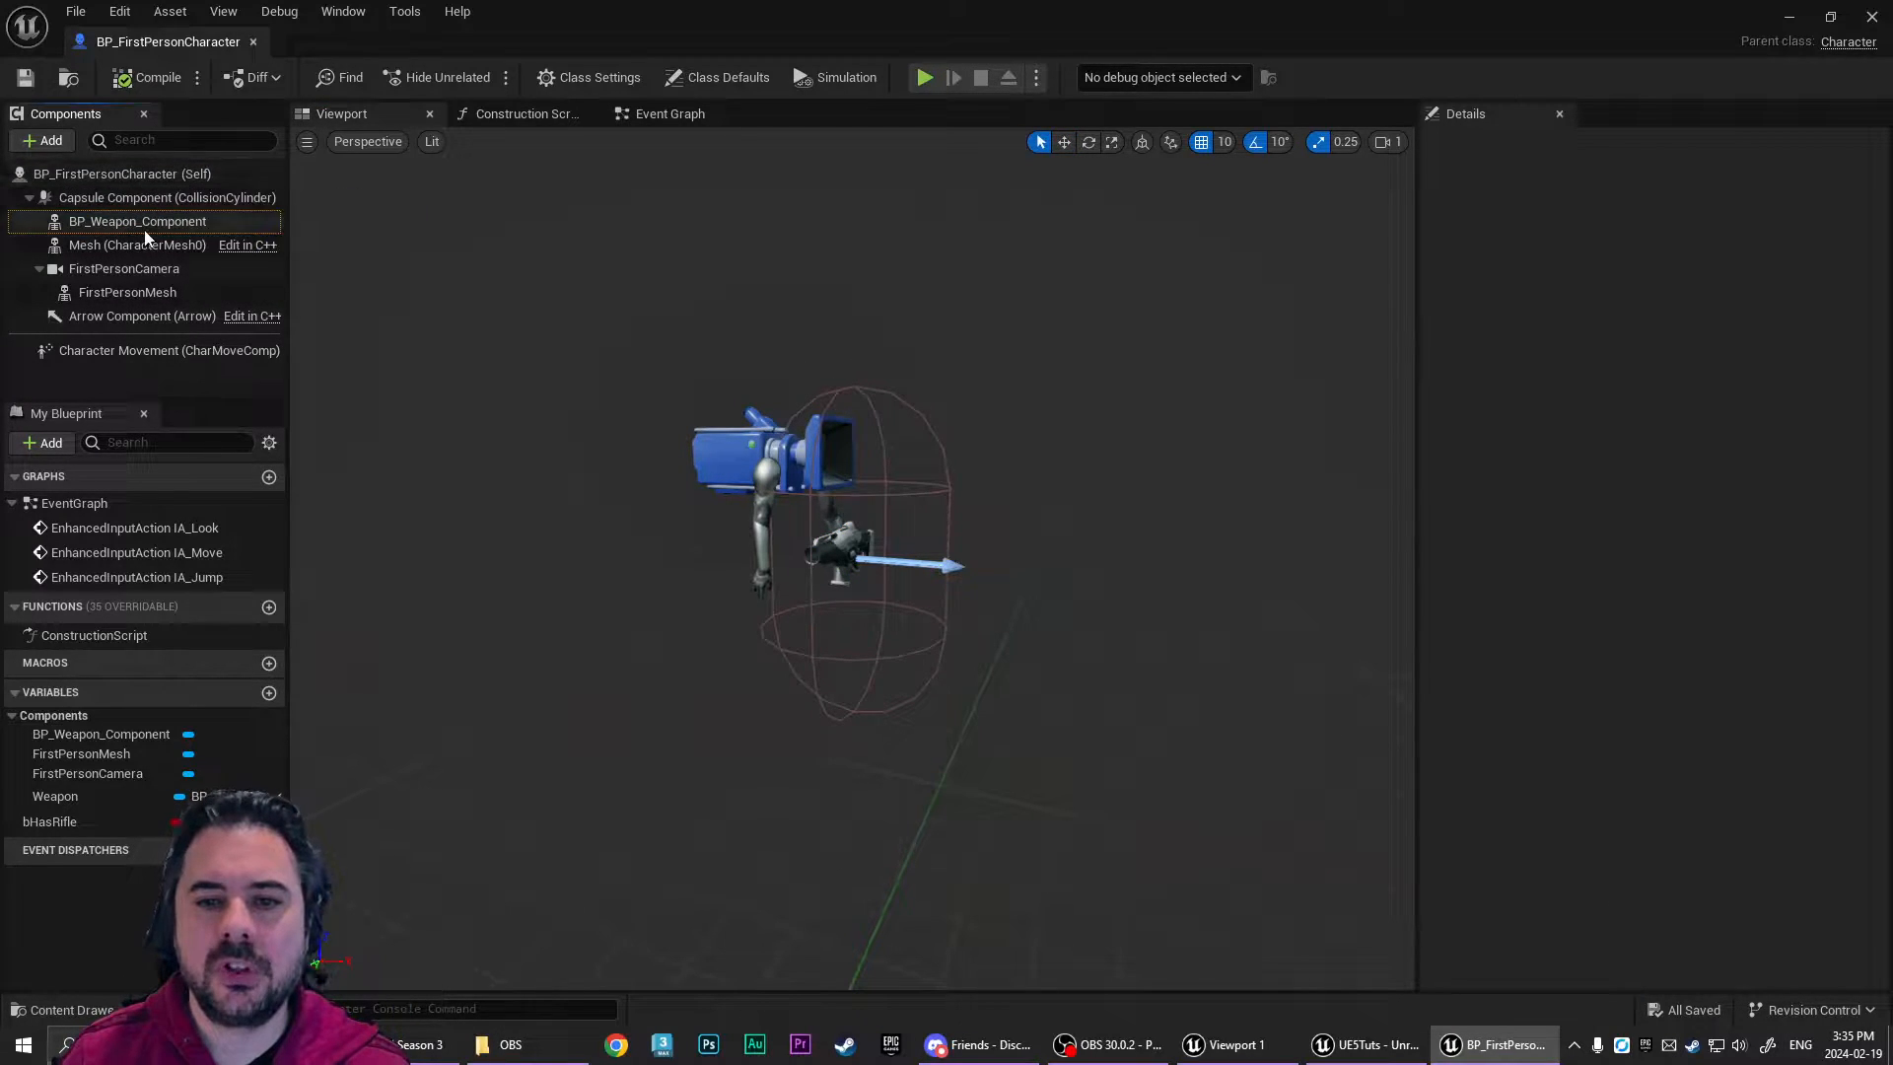
click(136, 244)
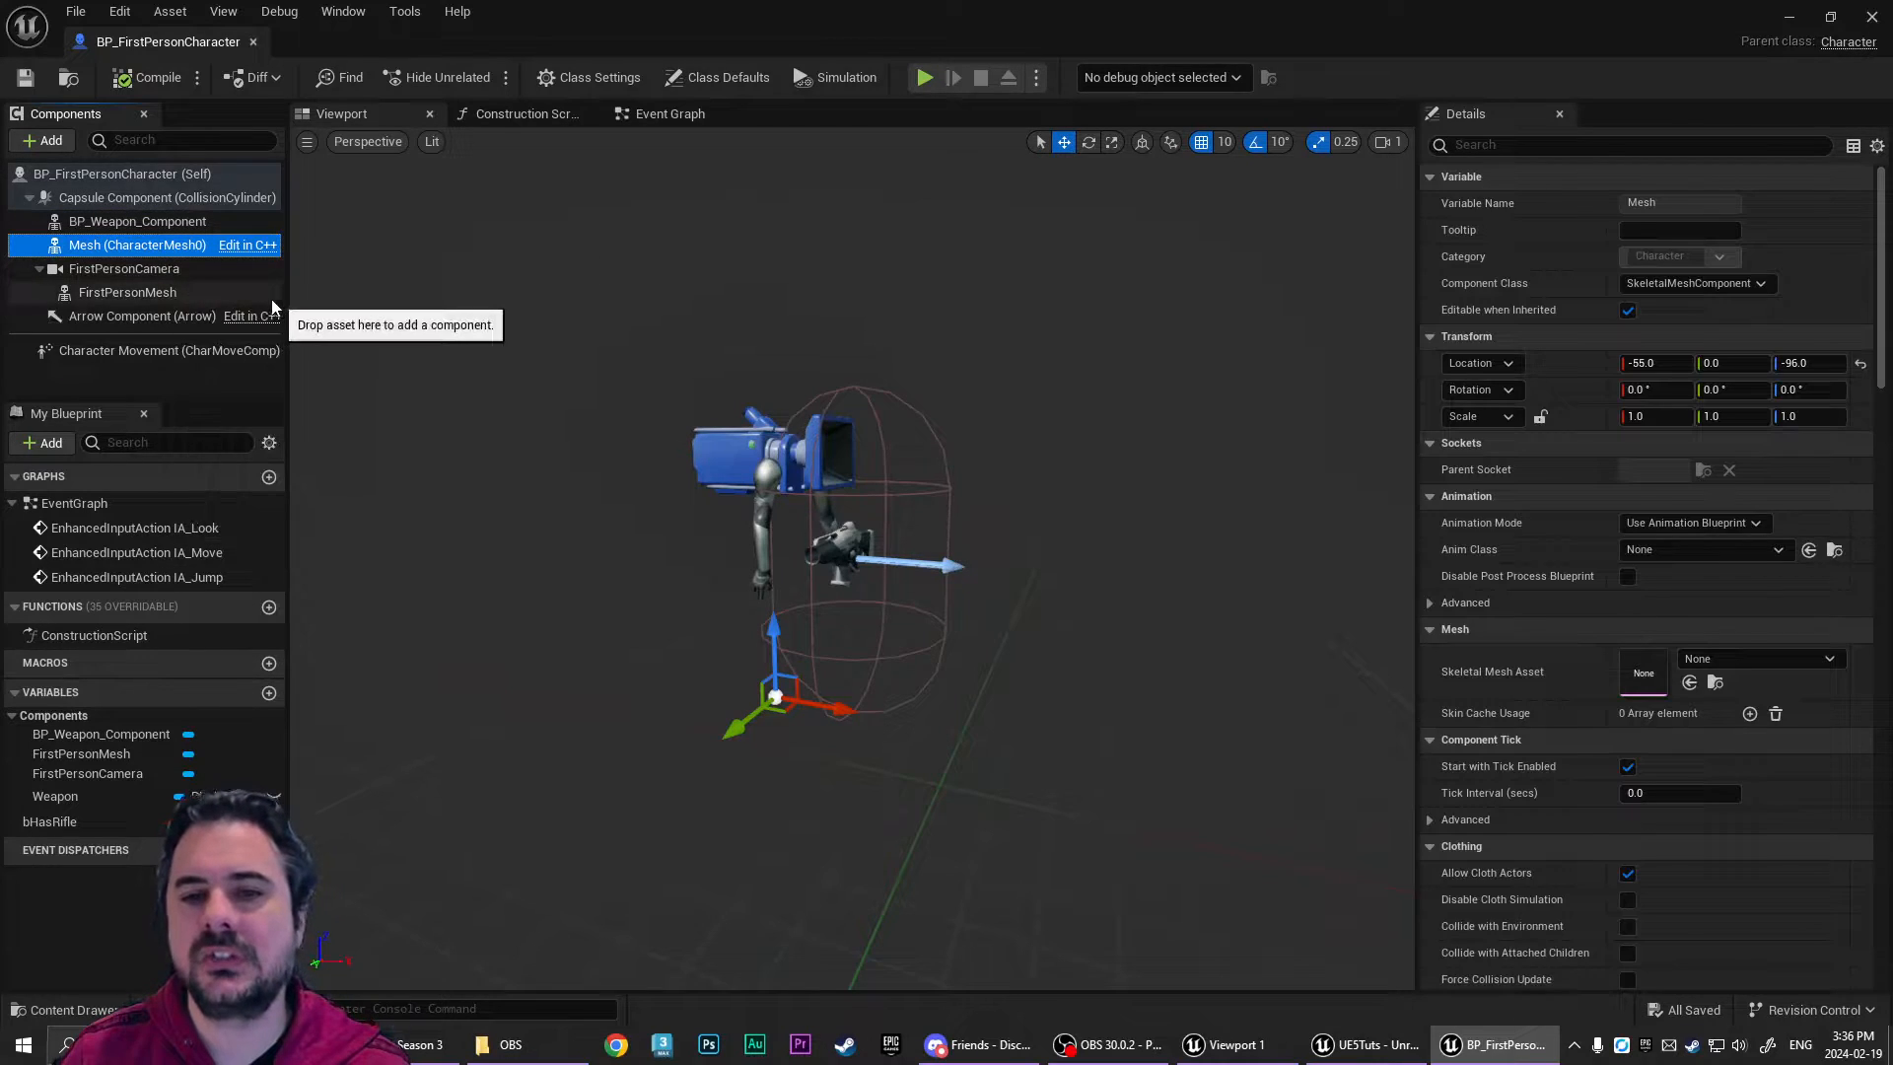
click(41, 140)
text(0)
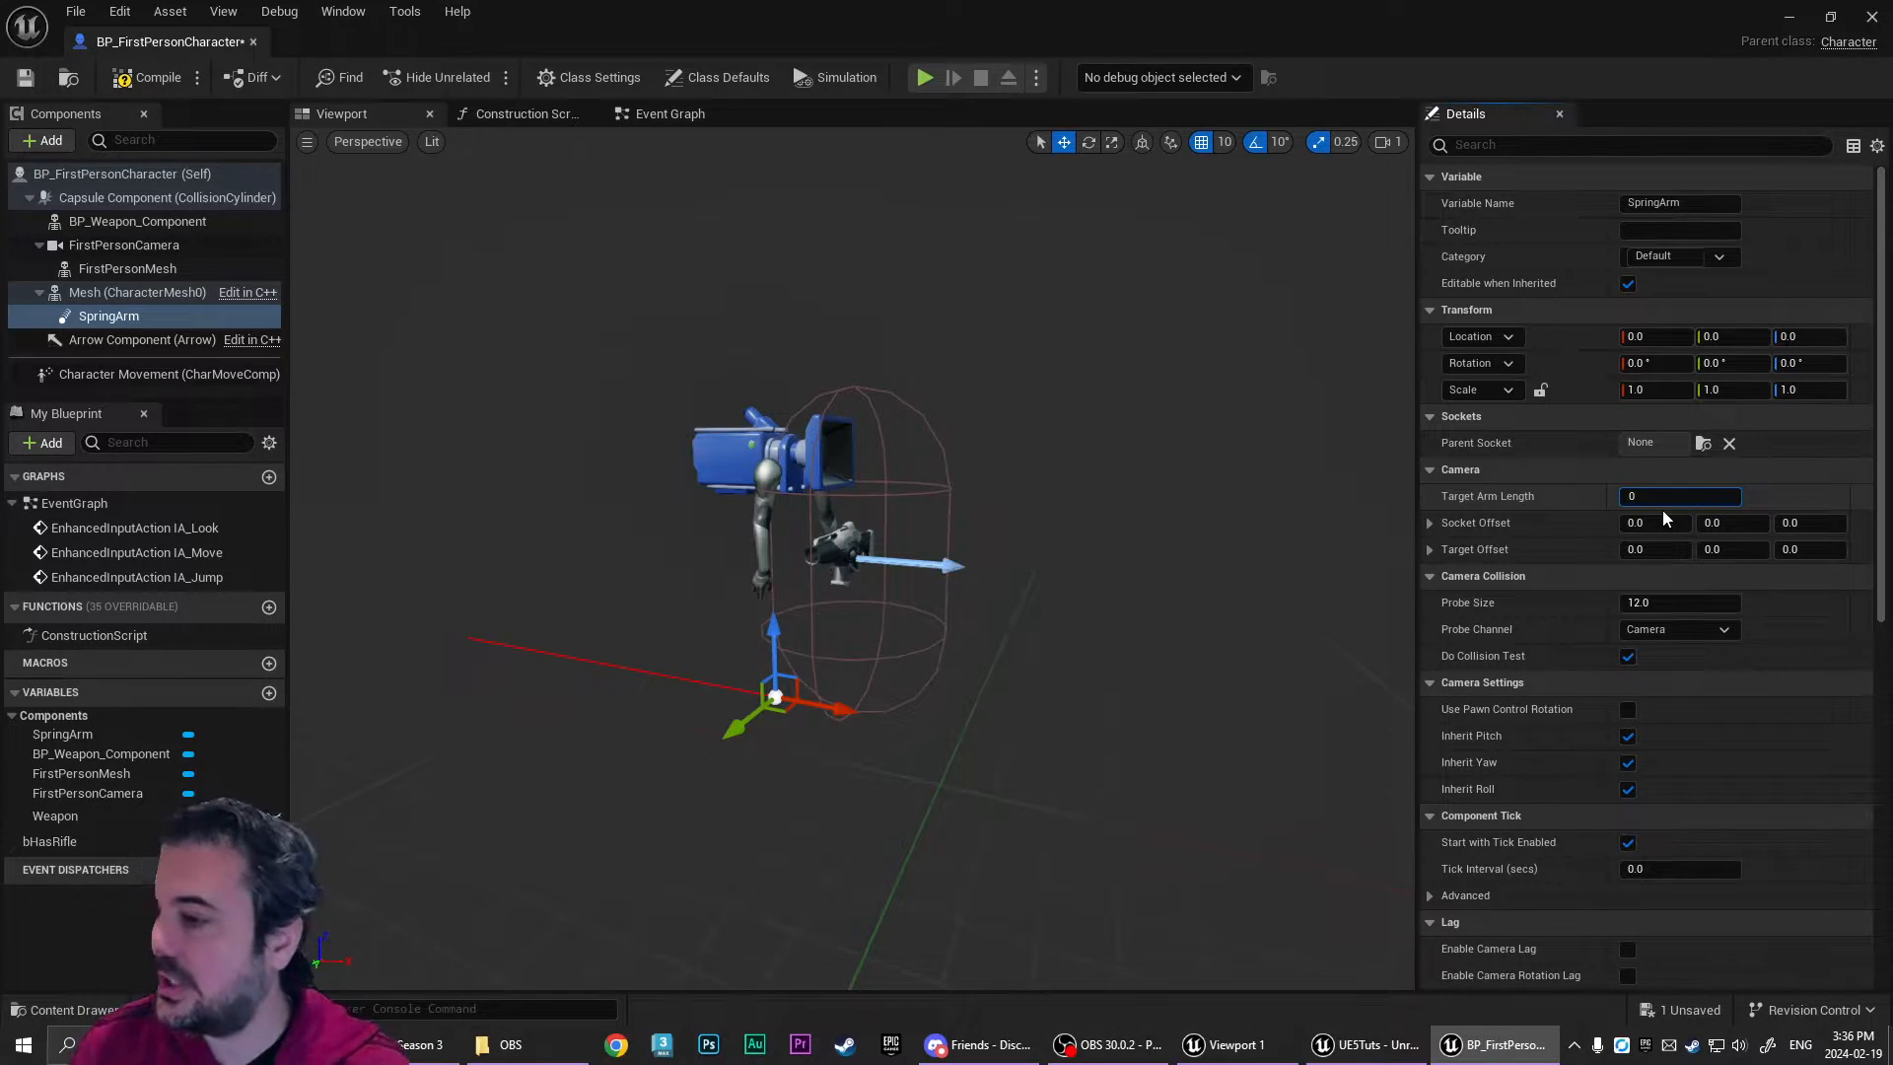
- Set Target Arm Length 0 and reparent SpringArm to FirstPersonMesh on the head socket
click(1678, 497)
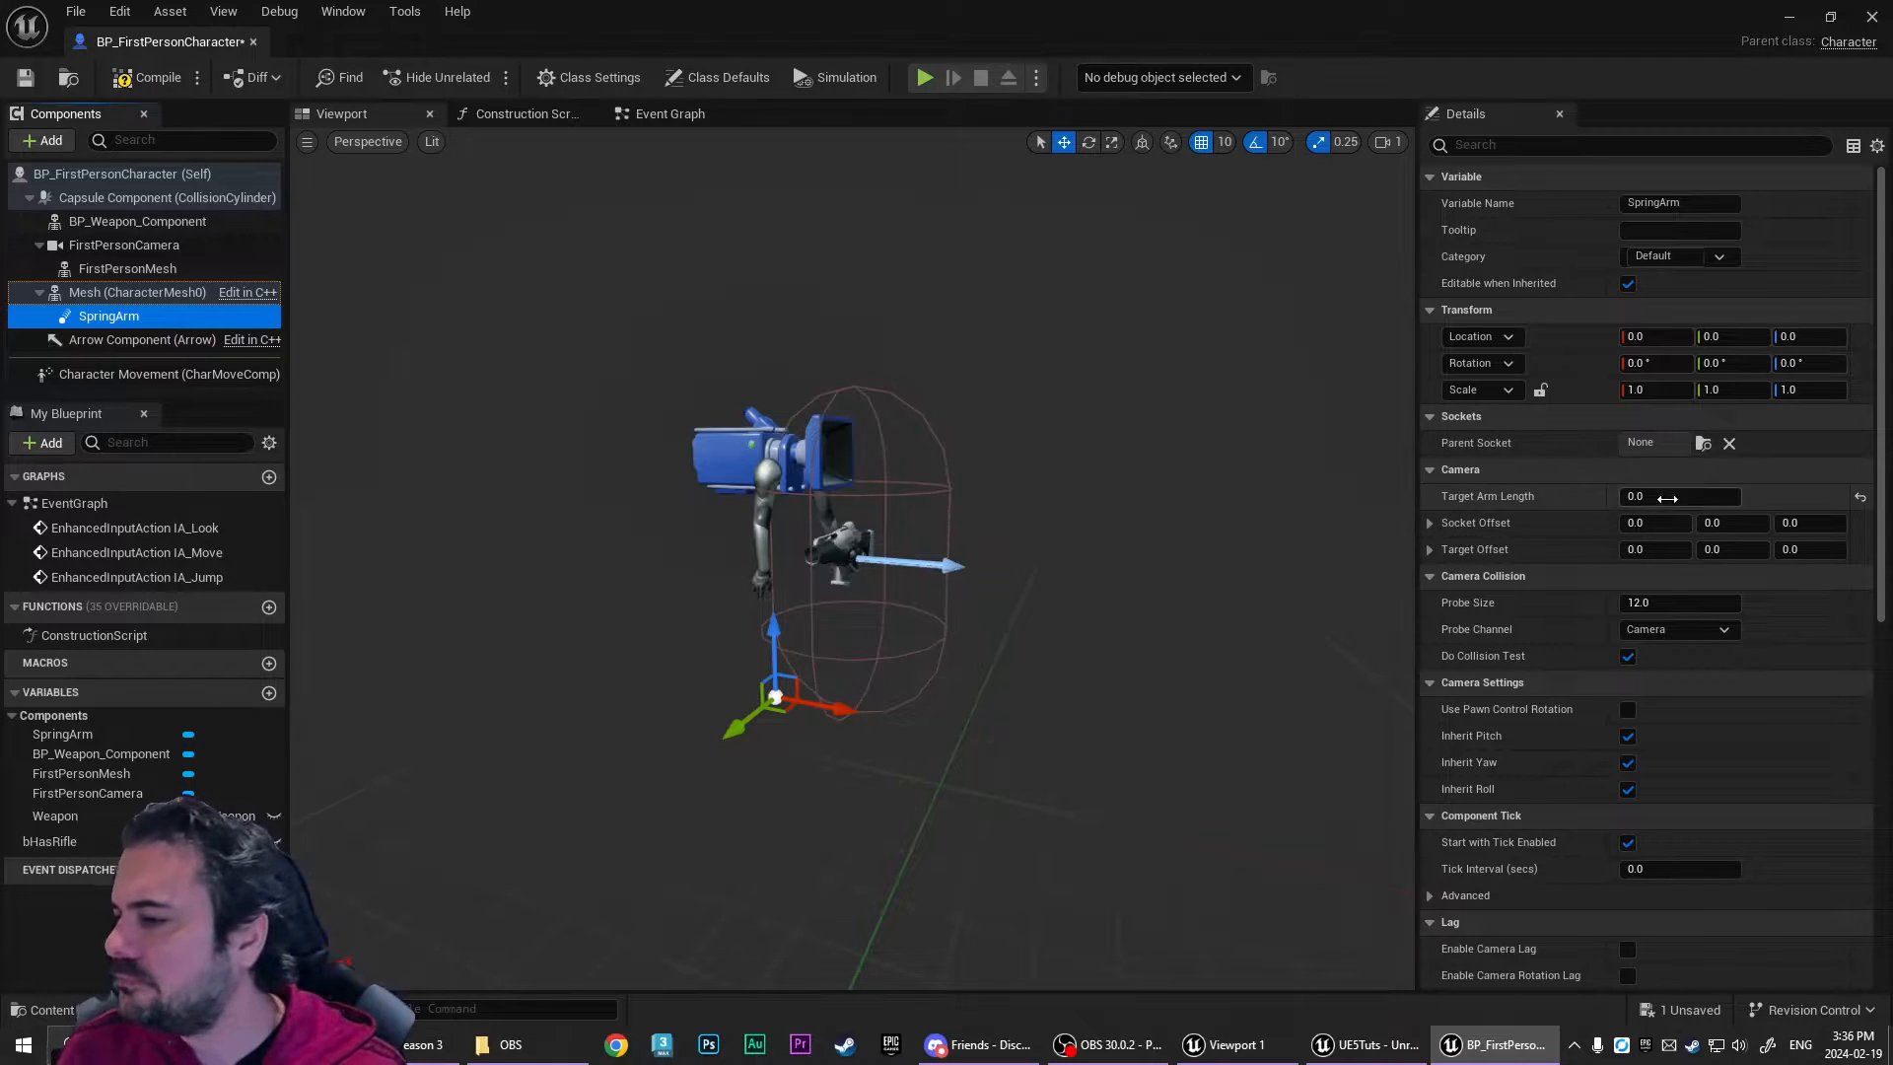
click(1679, 497)
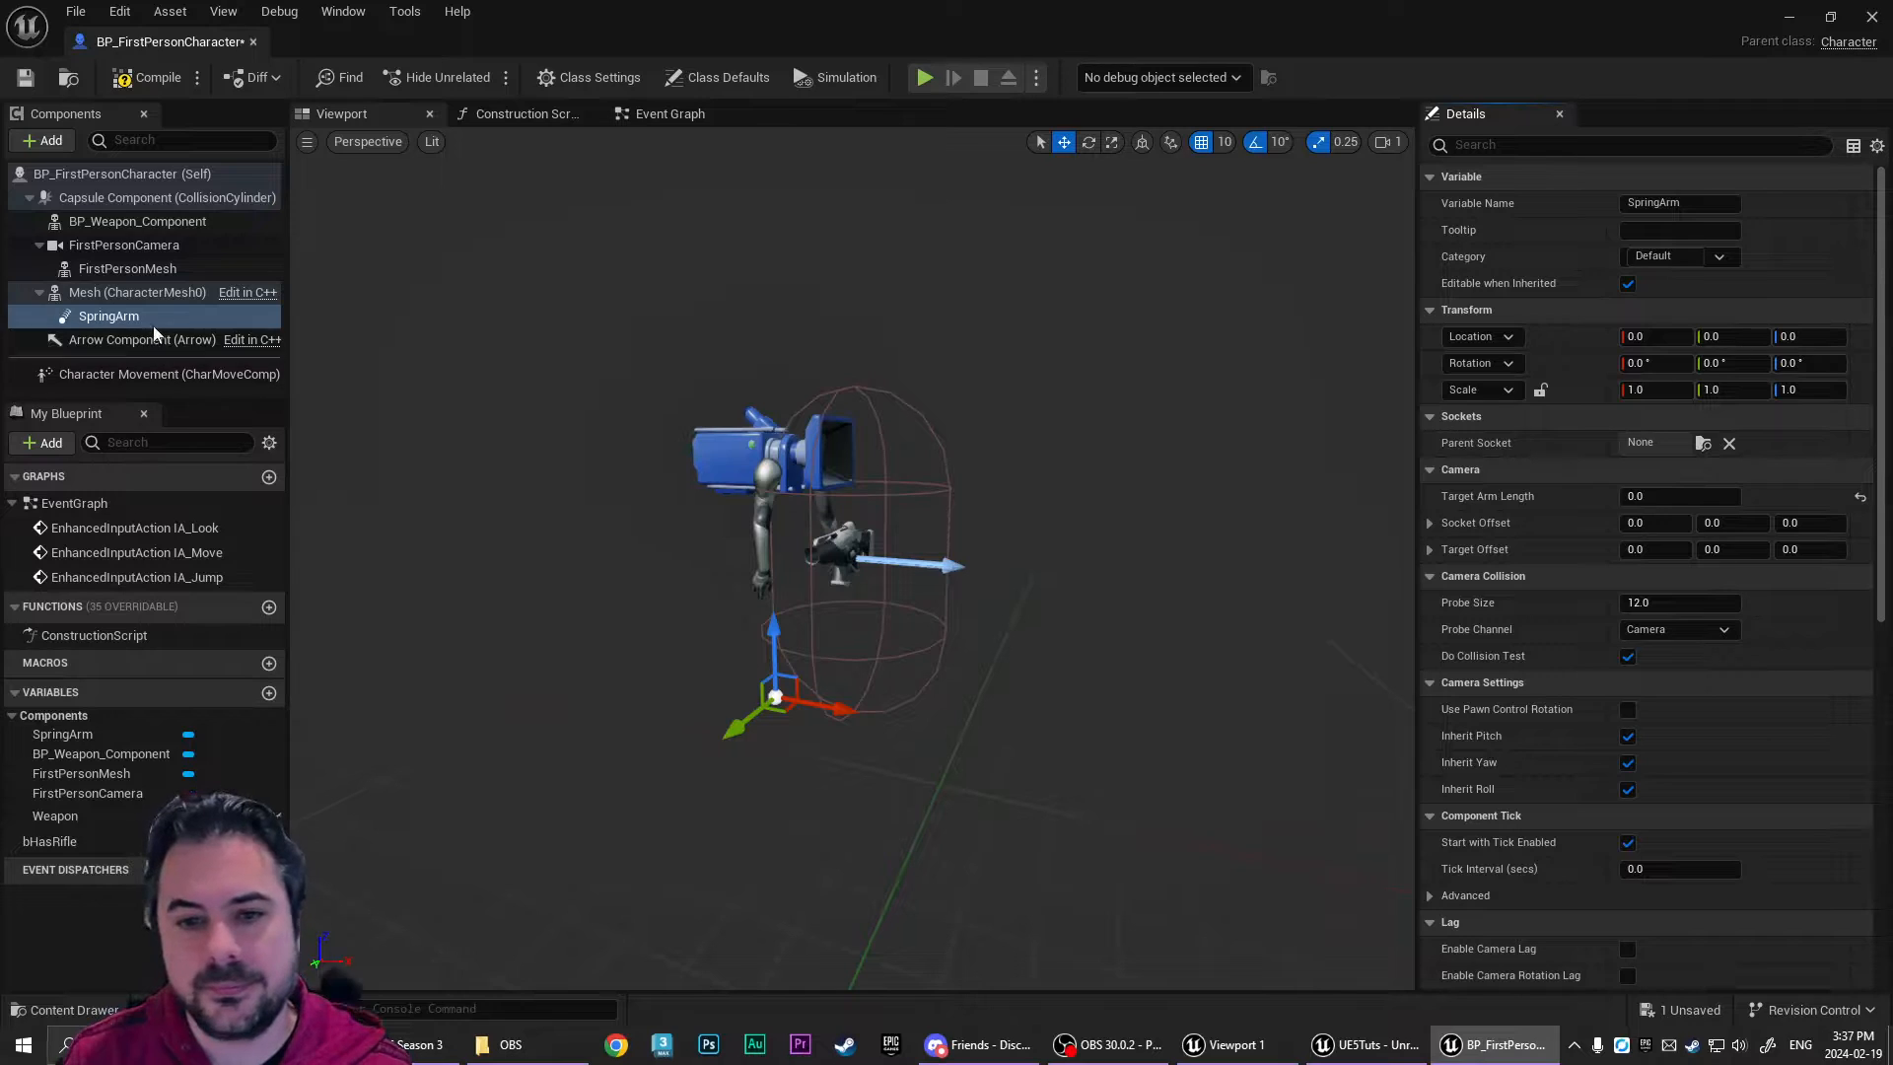
click(107, 315)
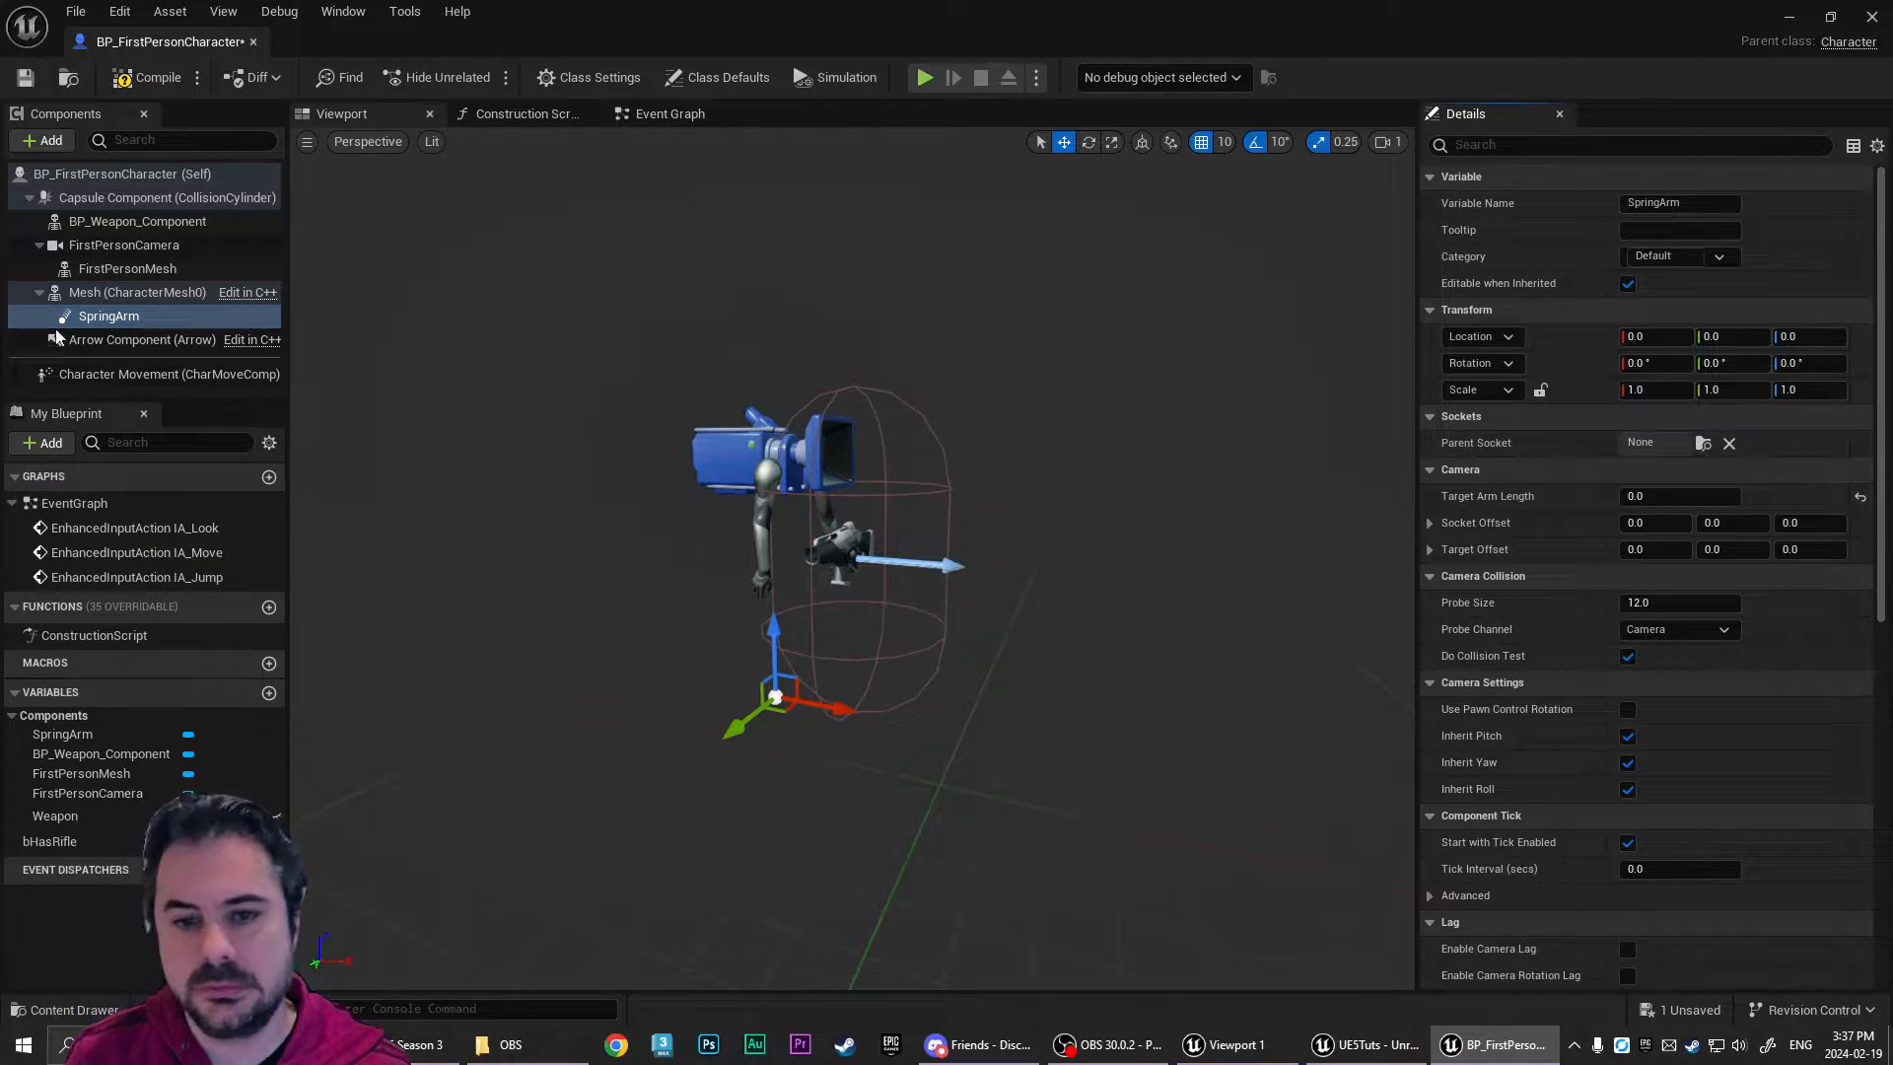
click(136, 292)
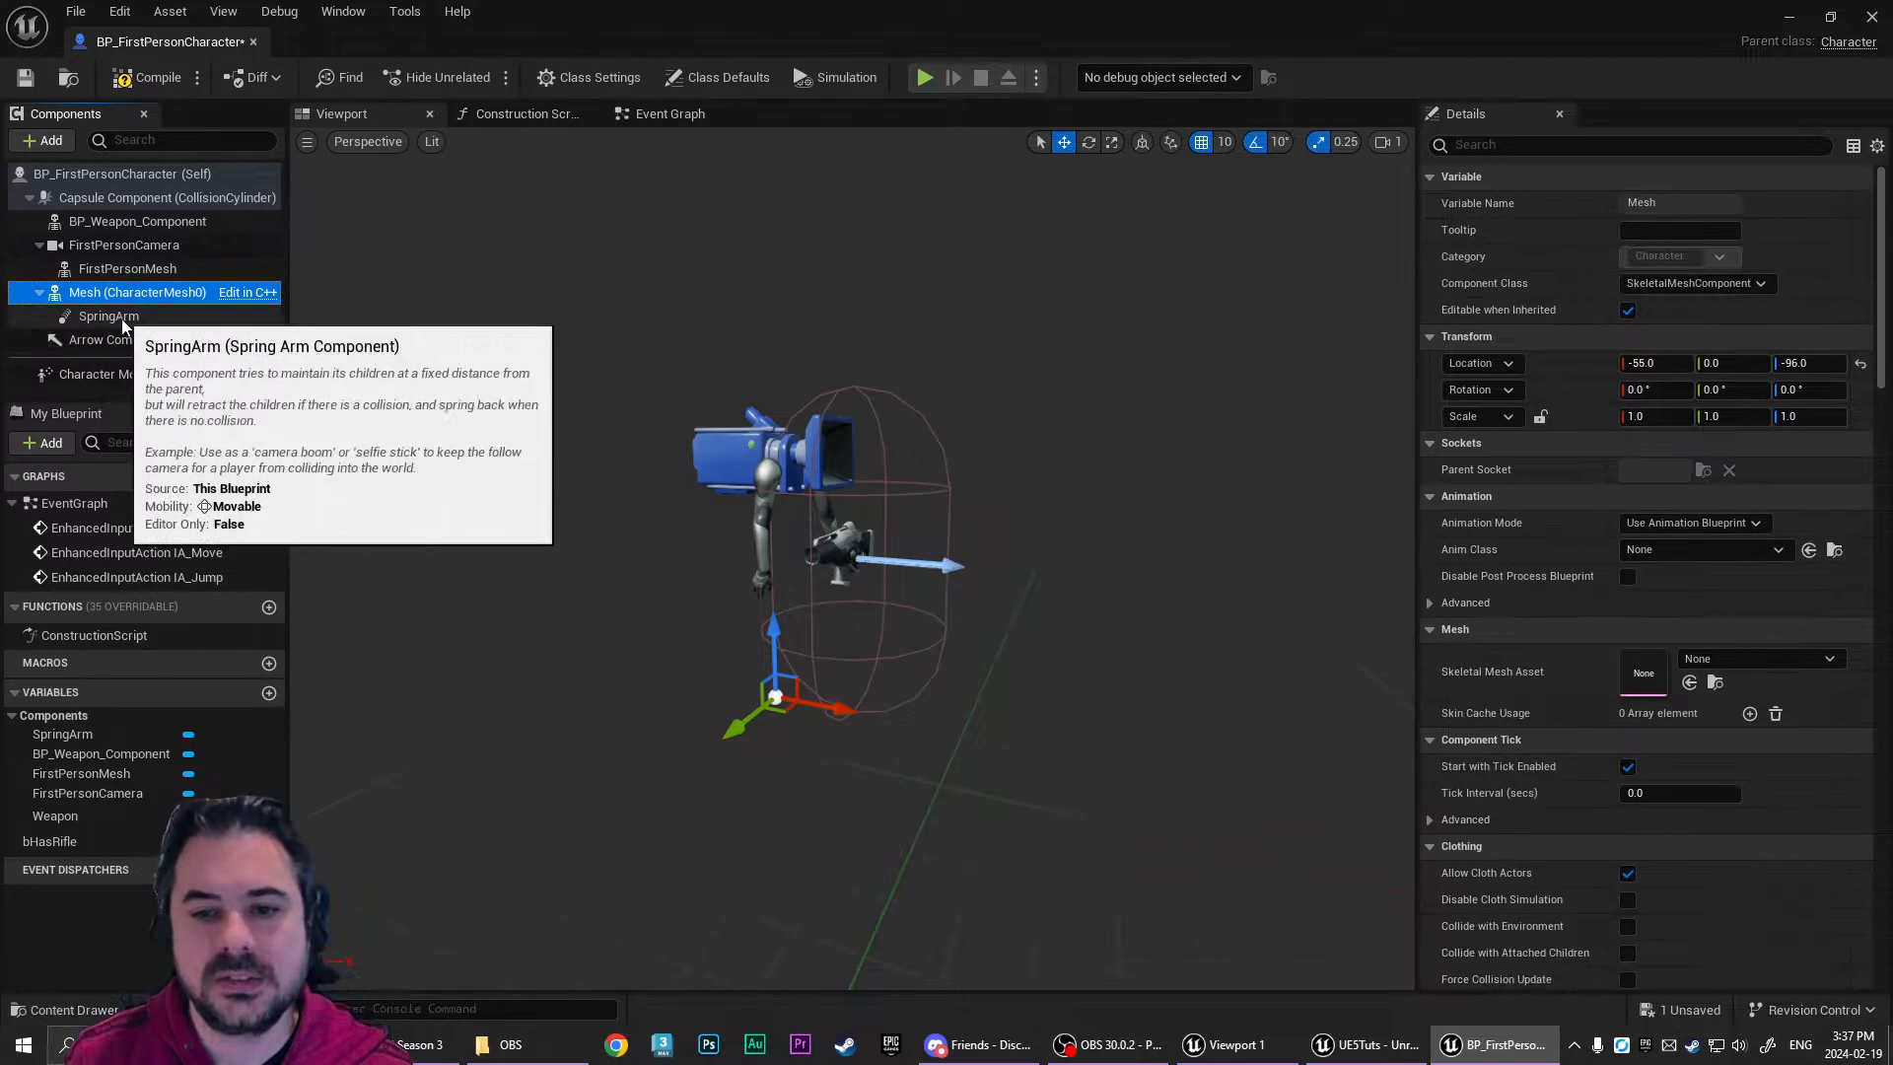
mouse_move(157, 372)
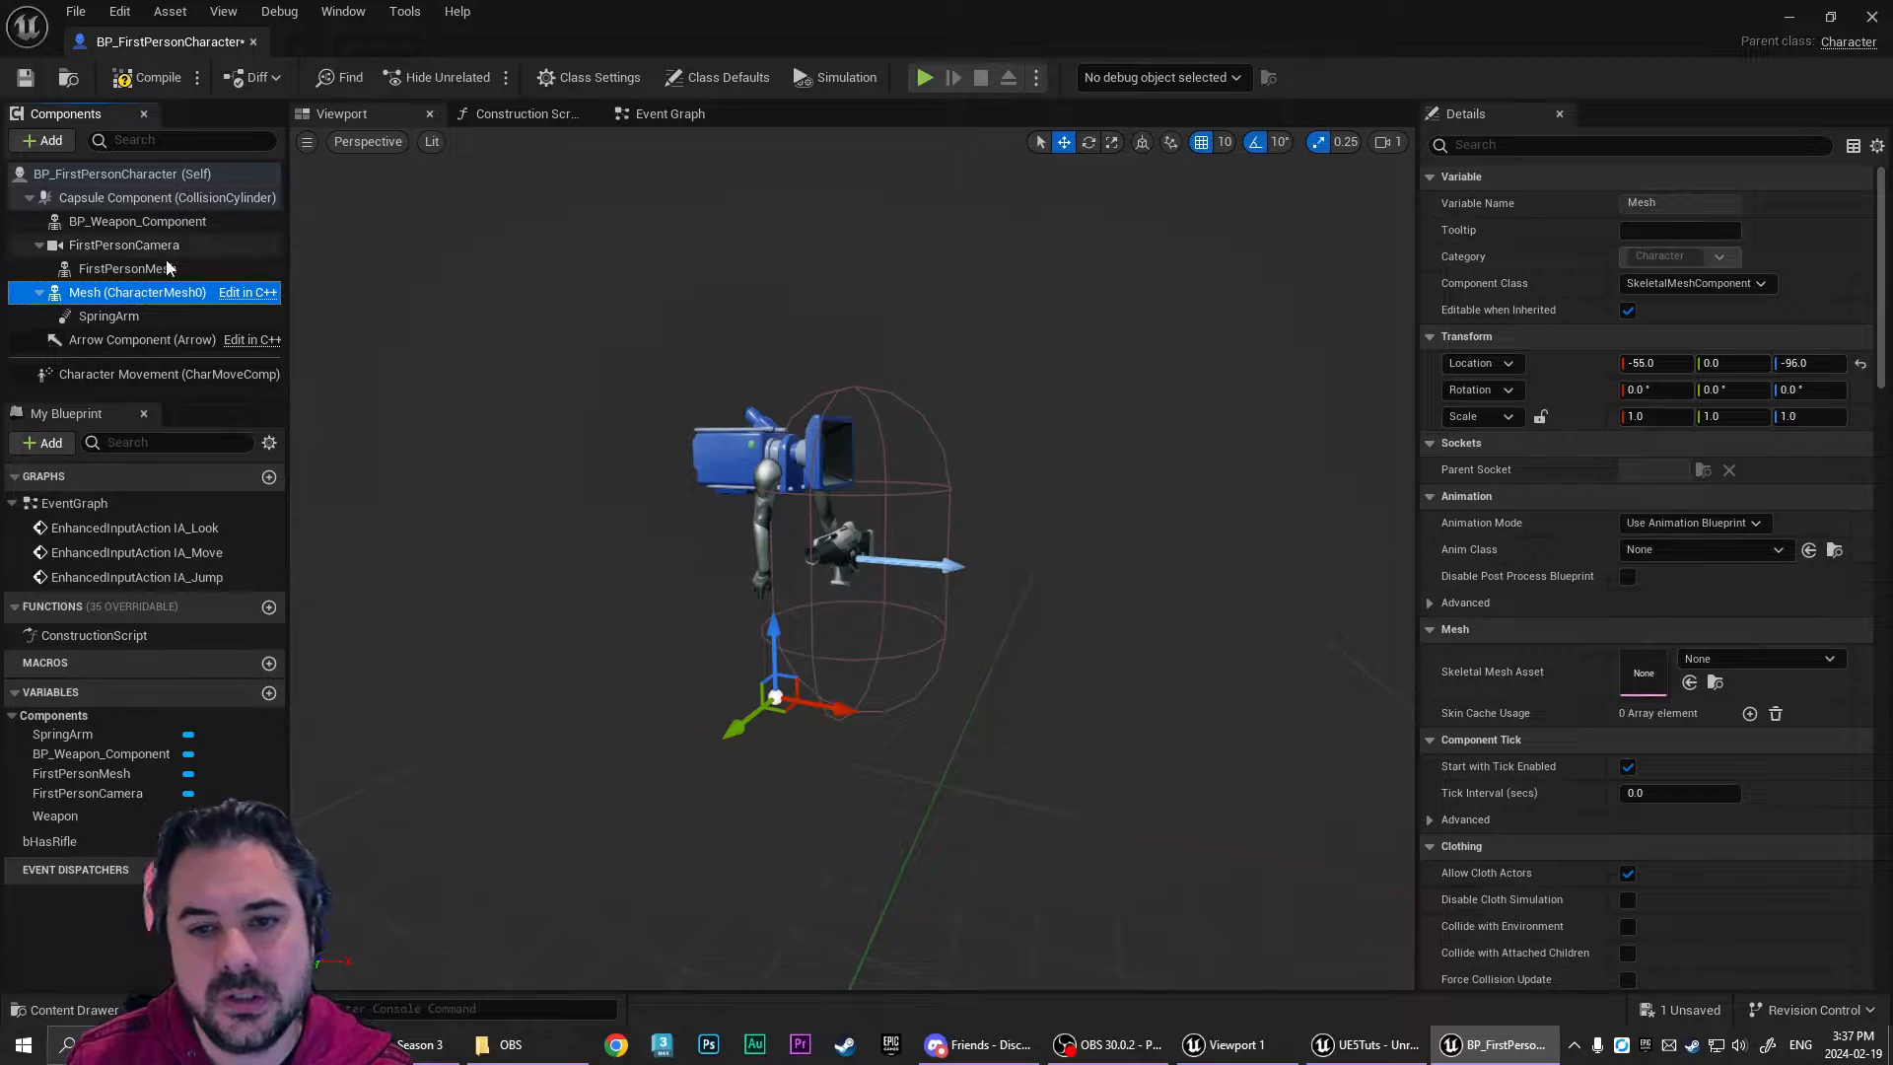
click(128, 269)
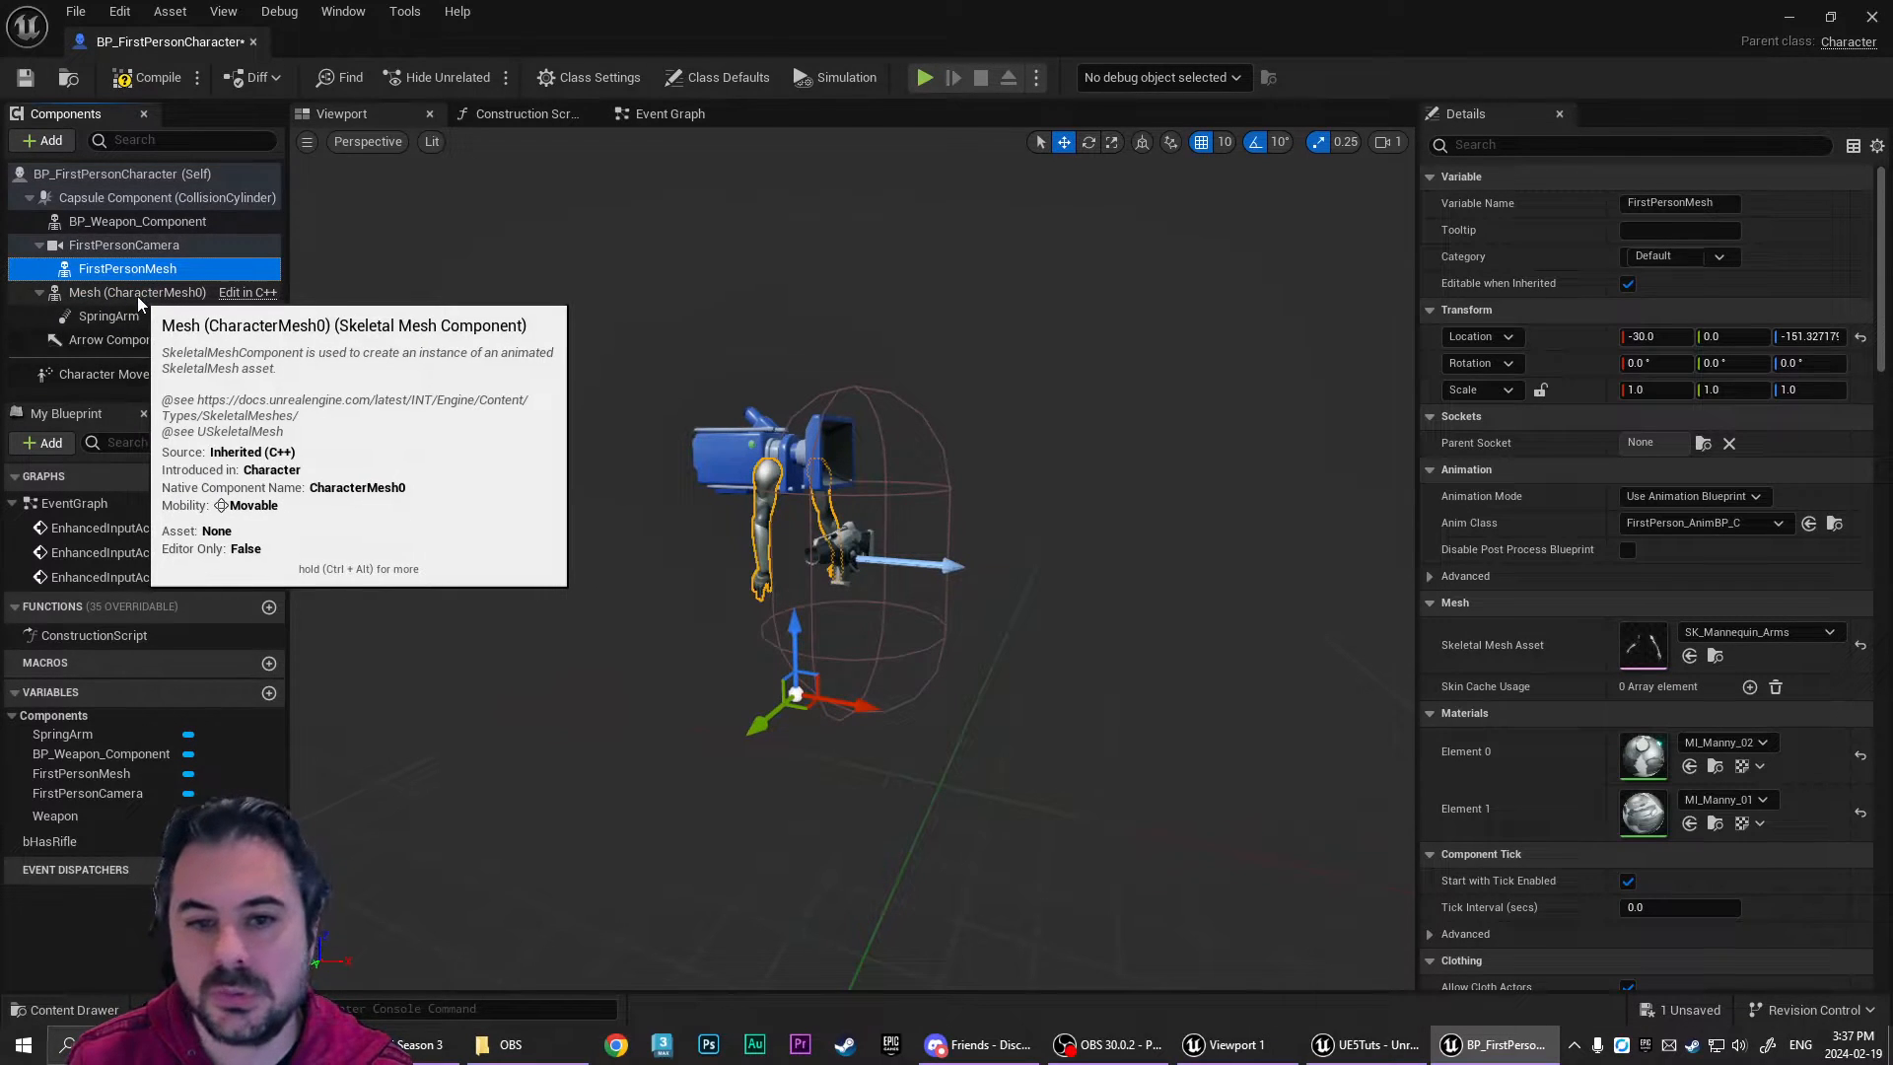
click(116, 292)
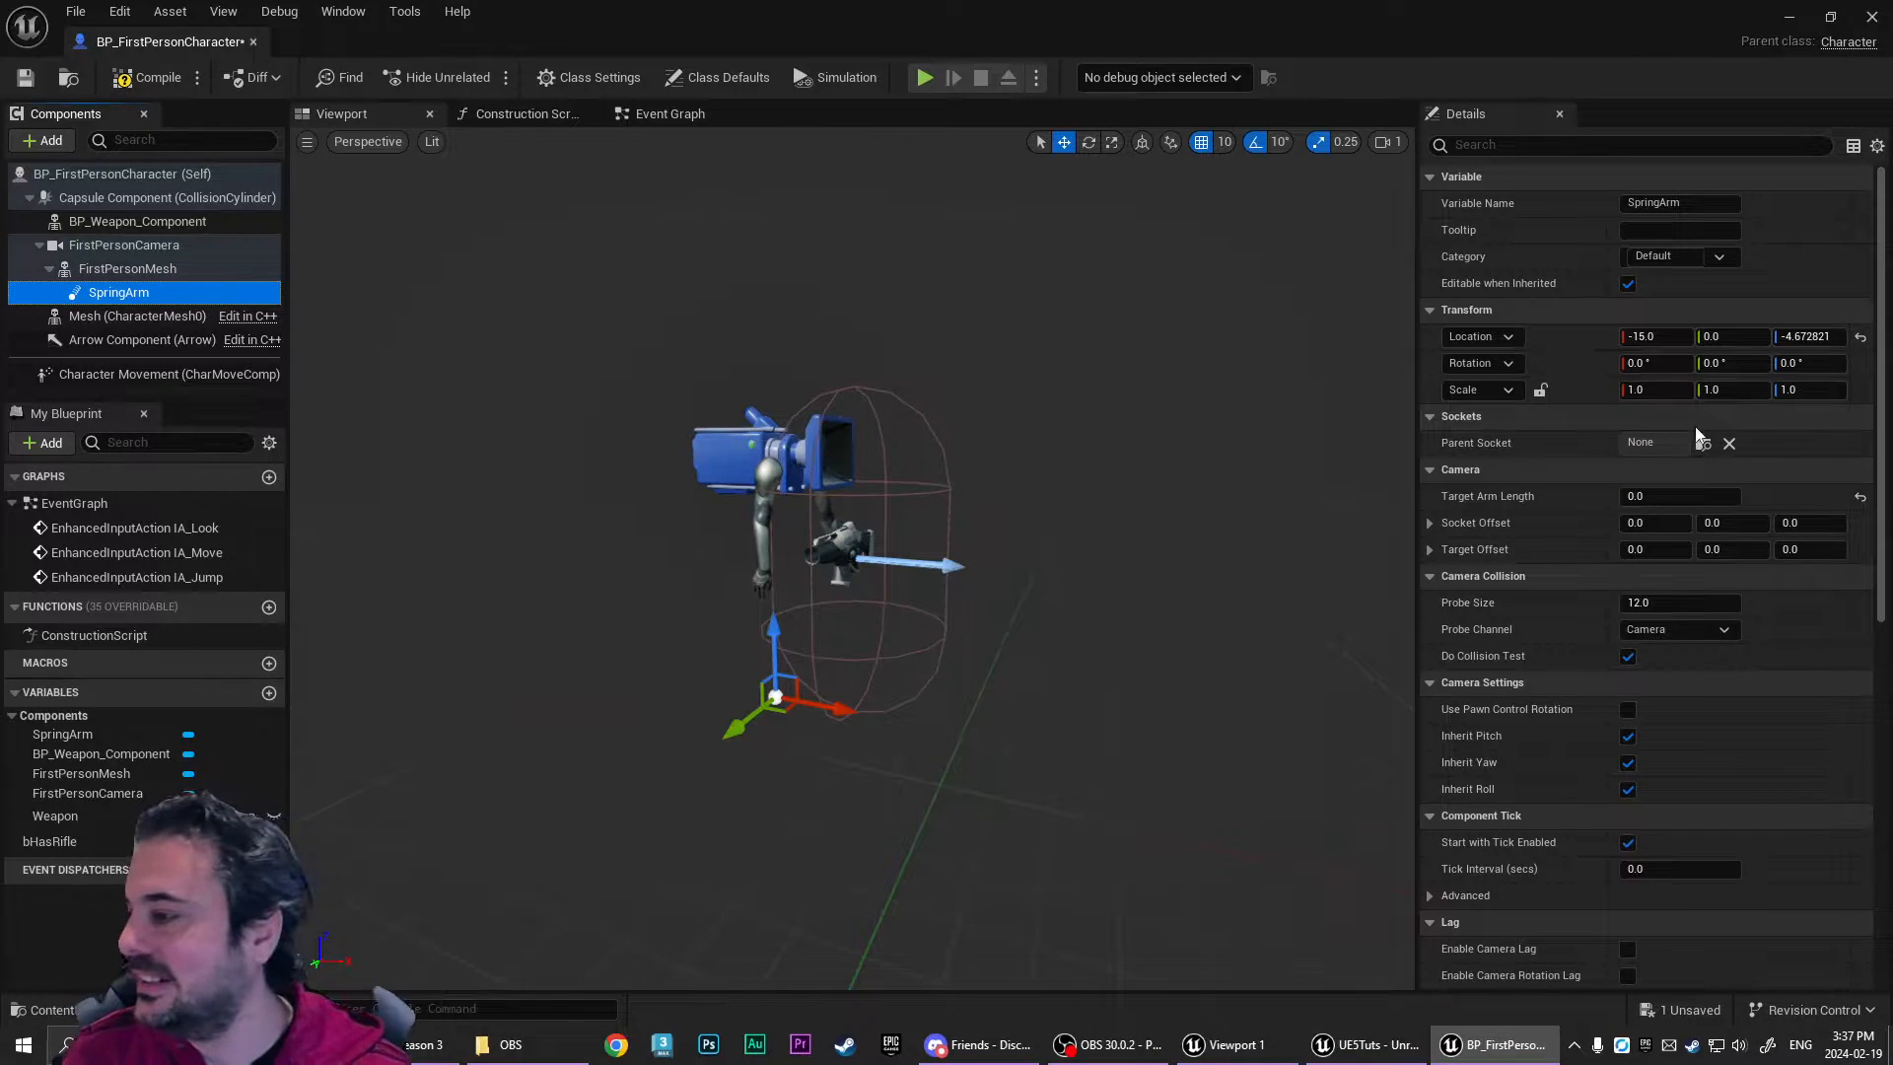
click(1679, 442)
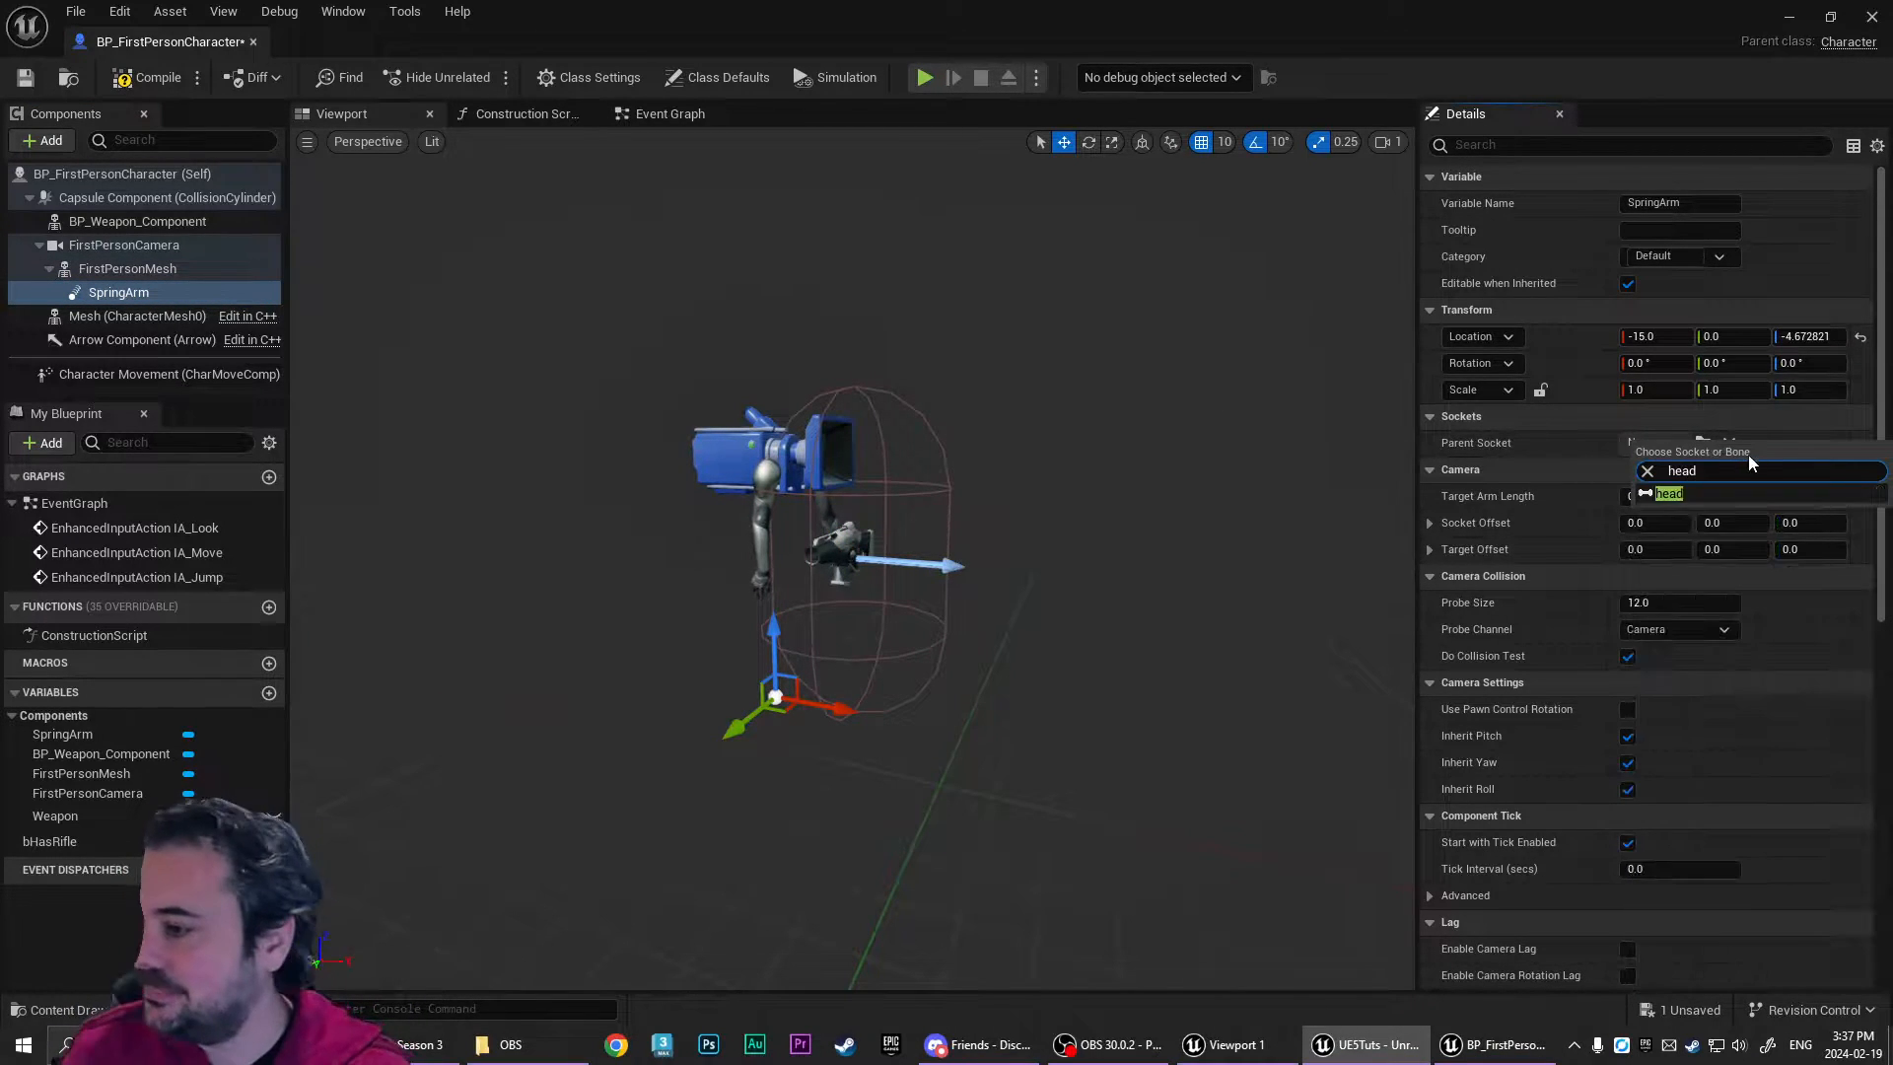
click(1680, 470)
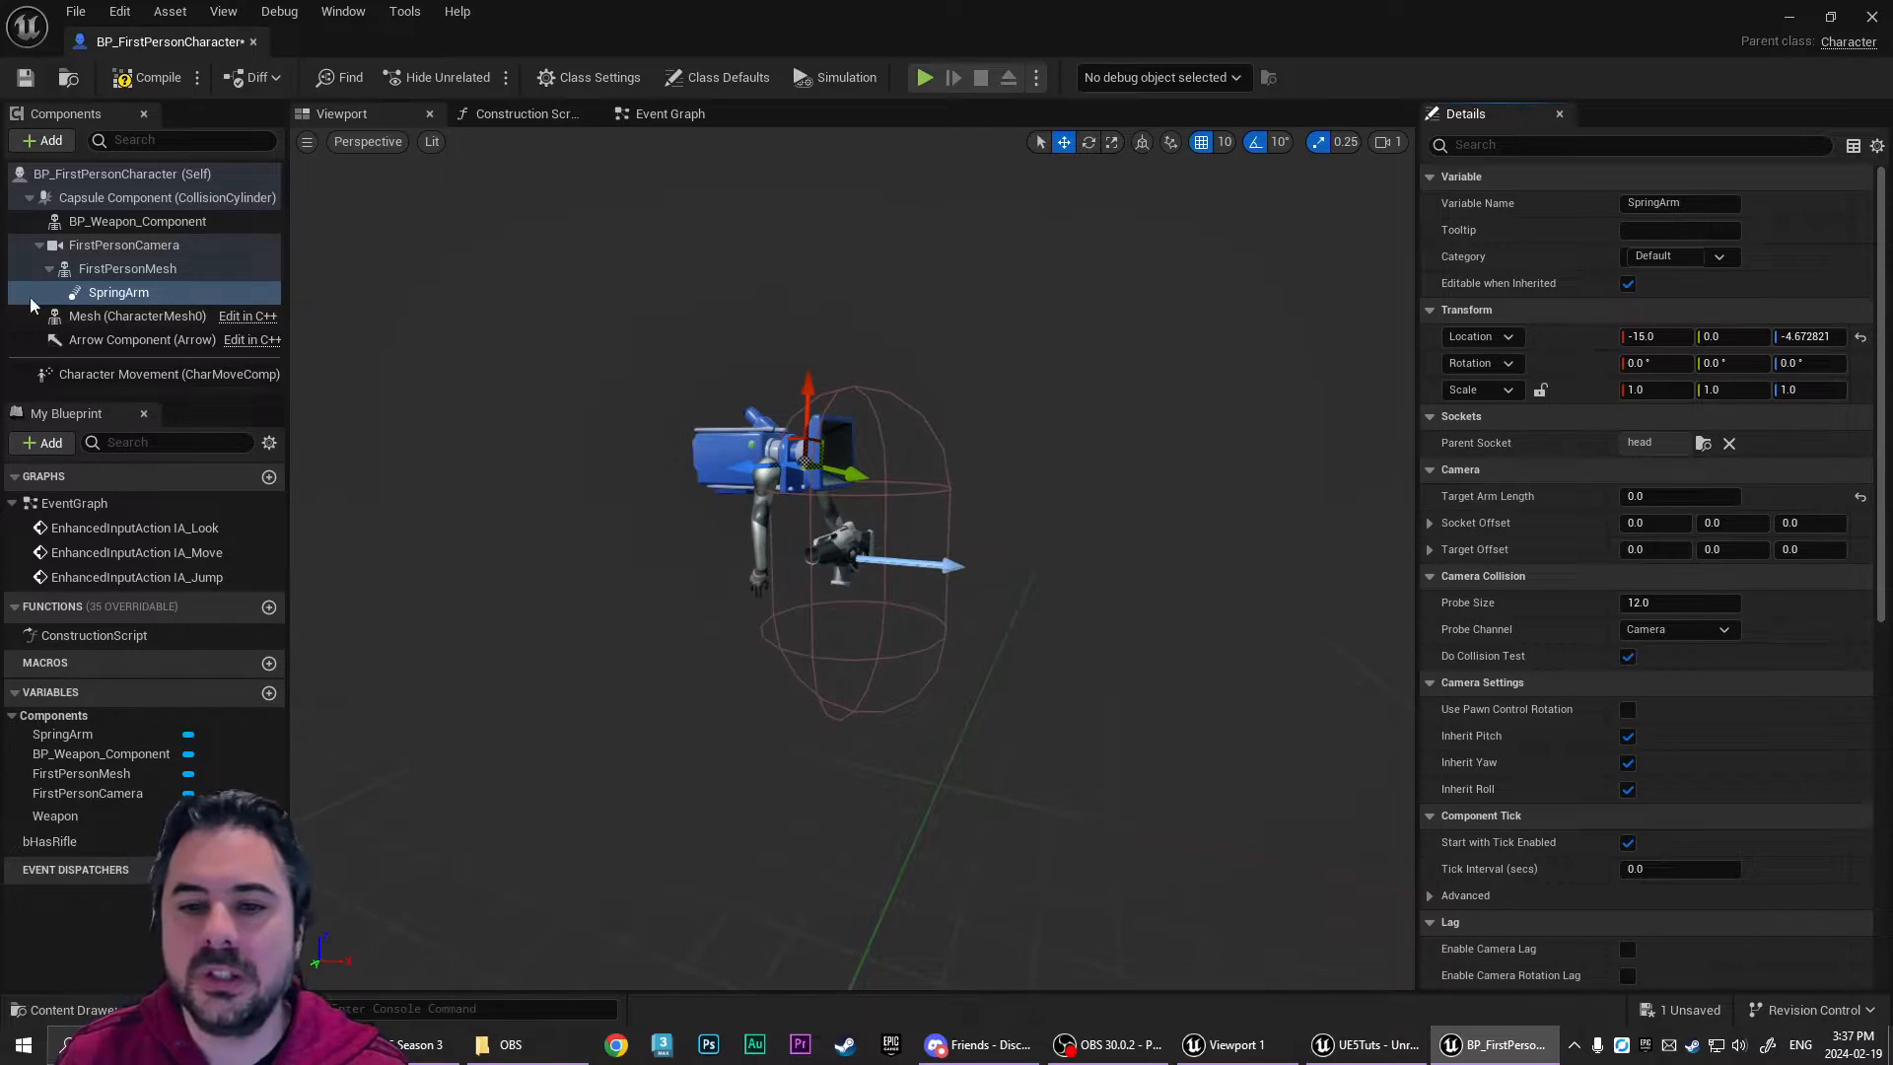
mouse_move(597, 432)
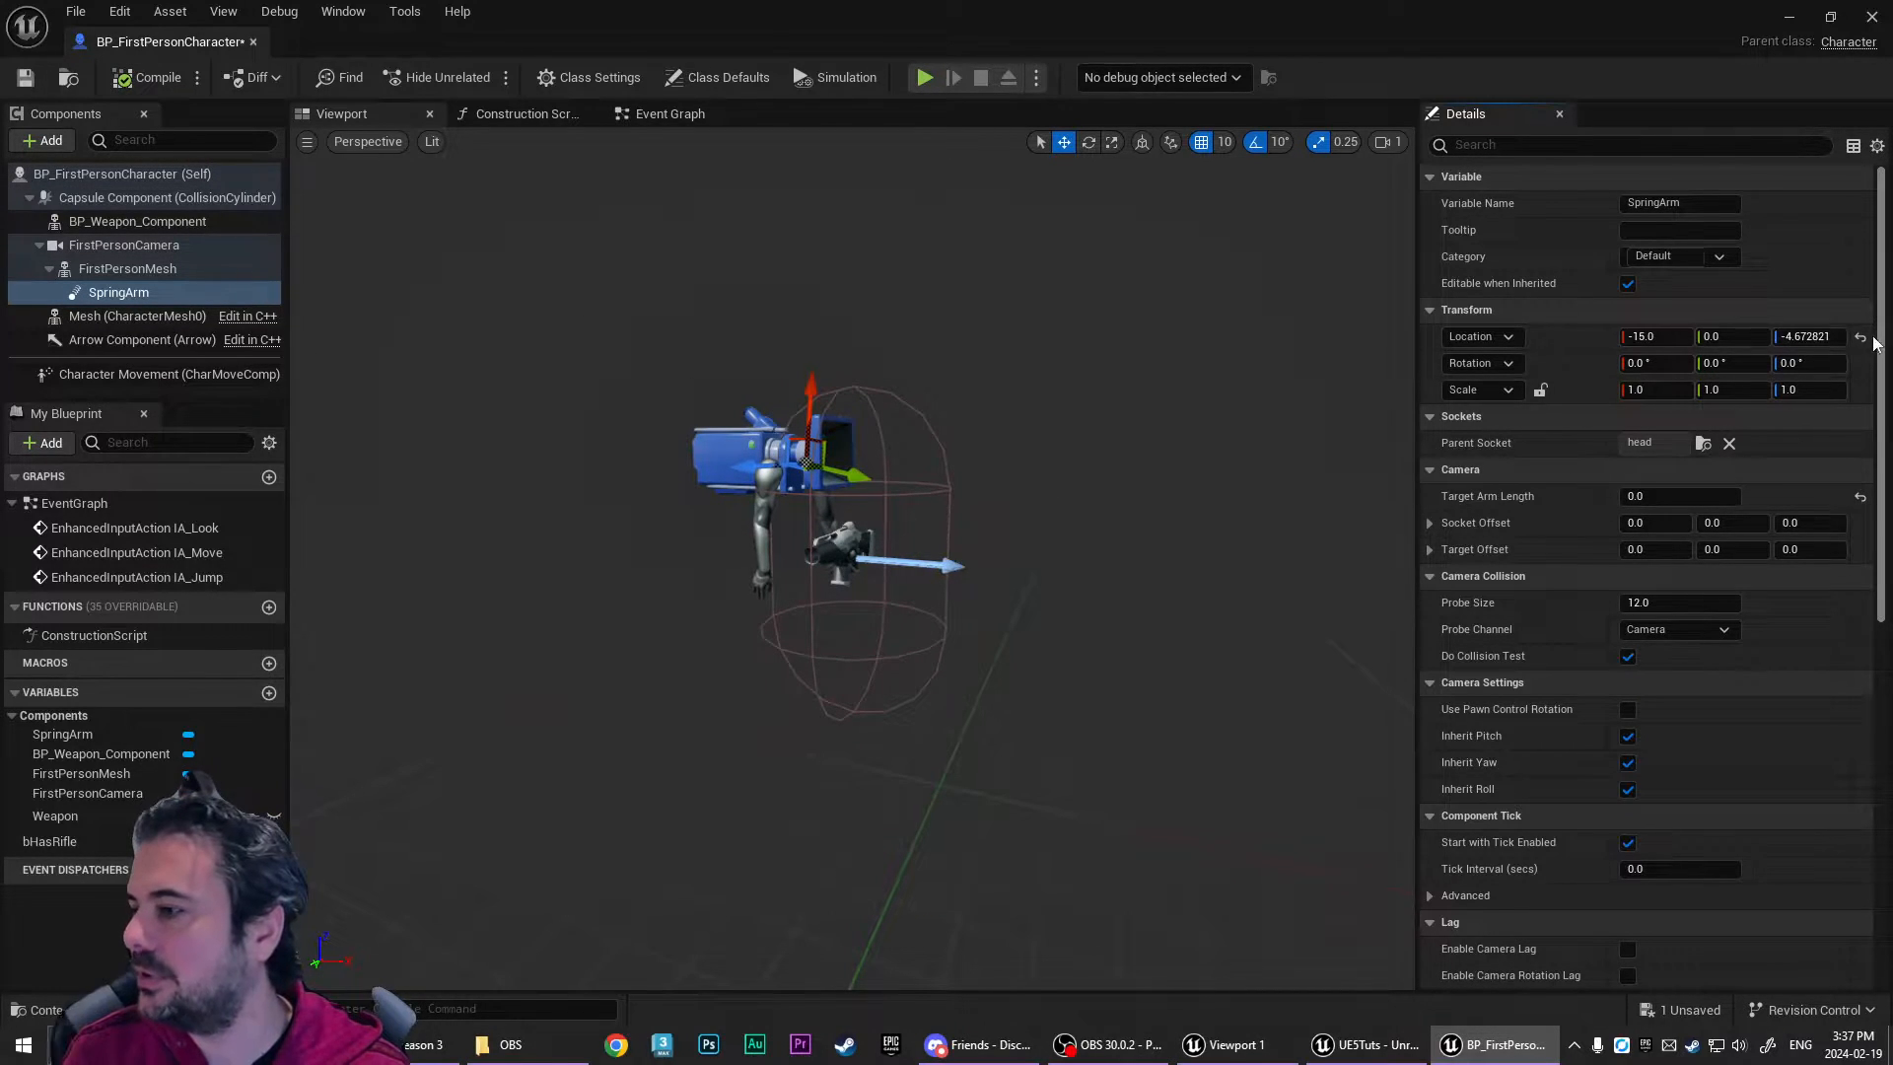
click(1862, 335)
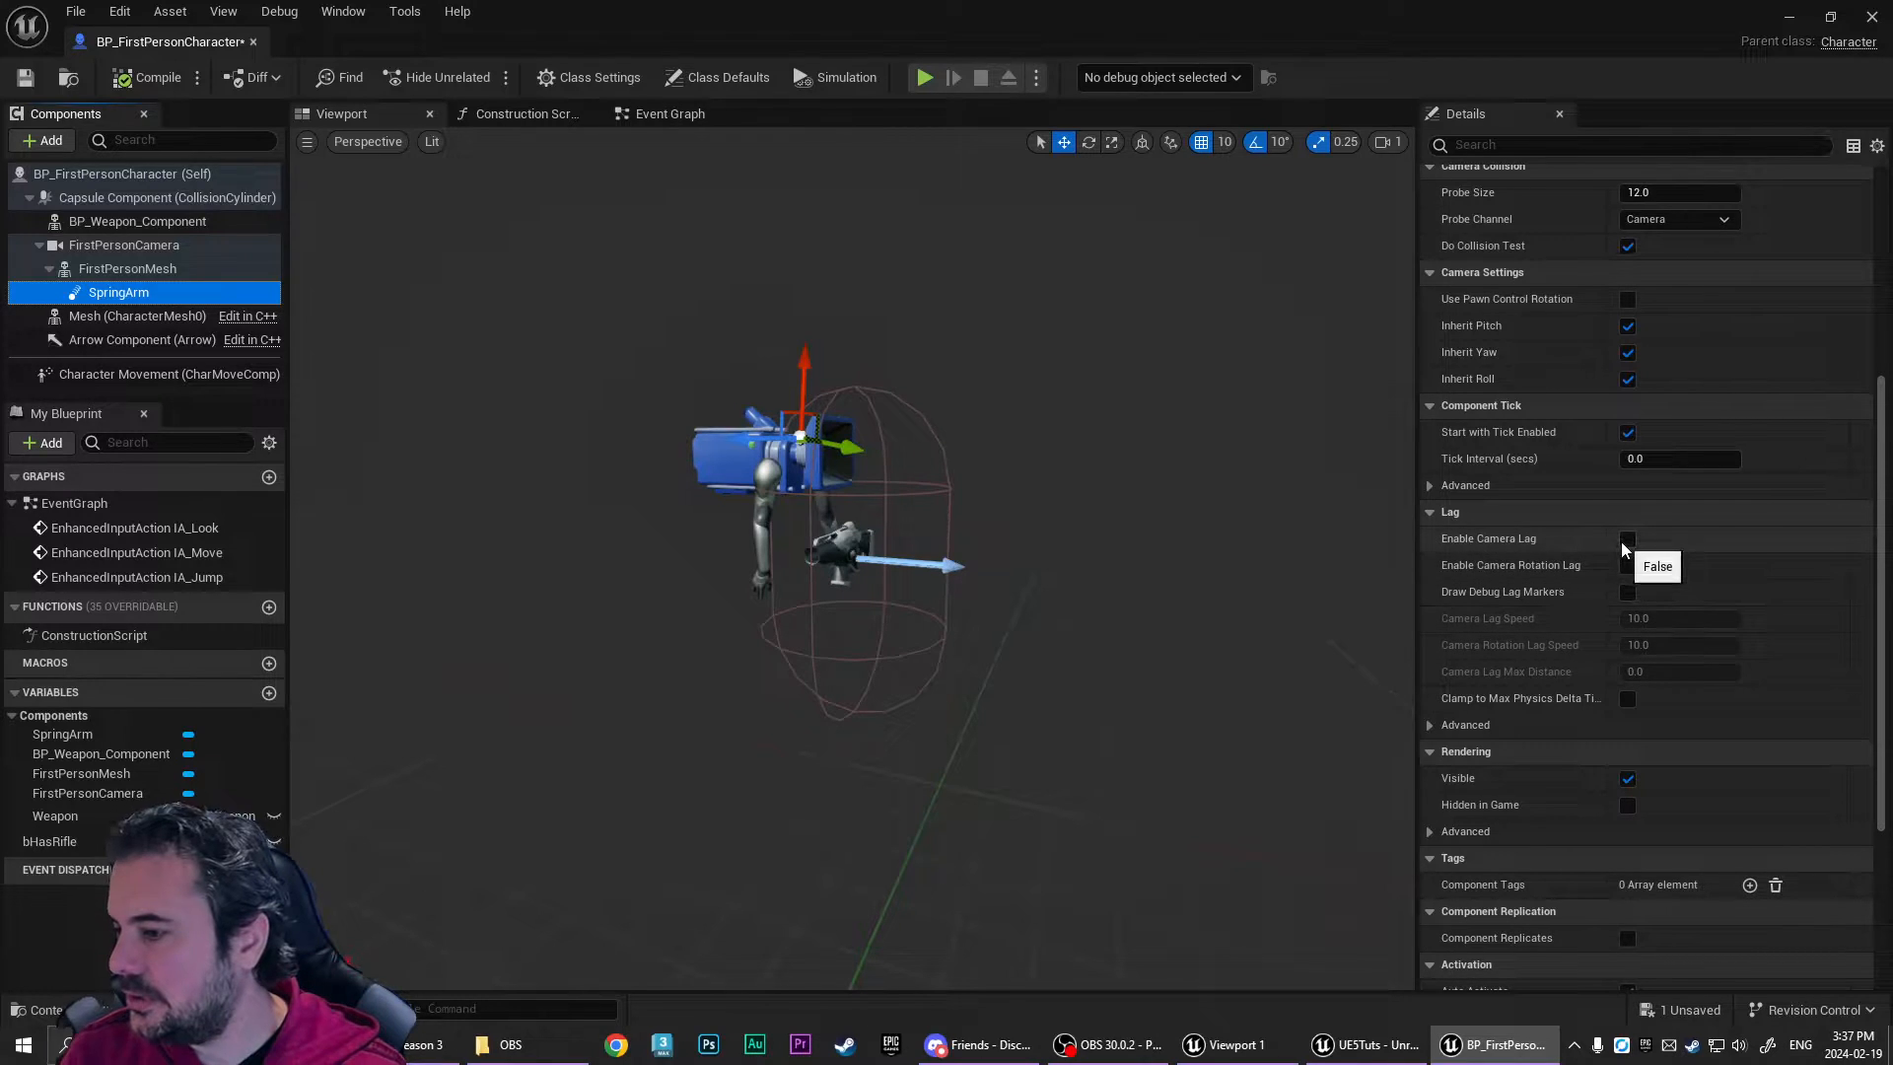
- Enable camera lag and rotation lag with lag speed 0 and rotation lag speed 5
click(1627, 537)
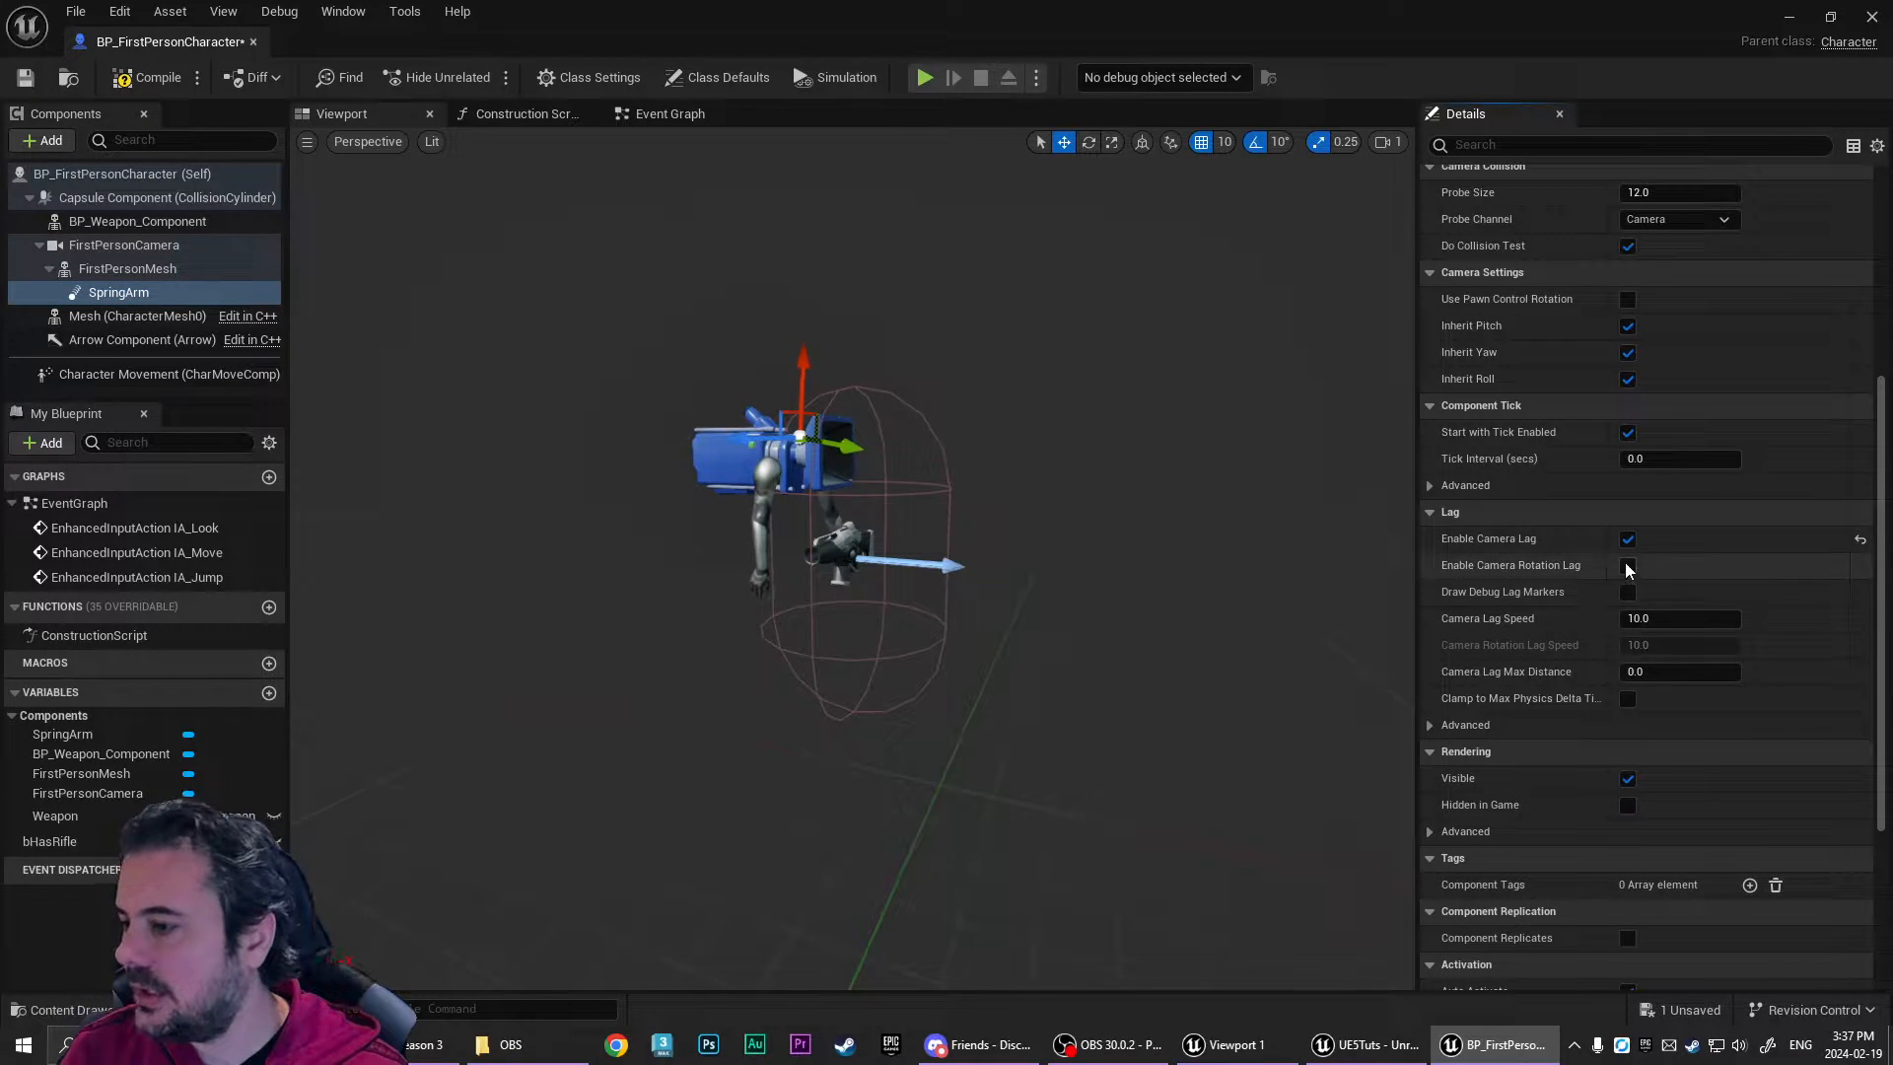
click(1627, 566)
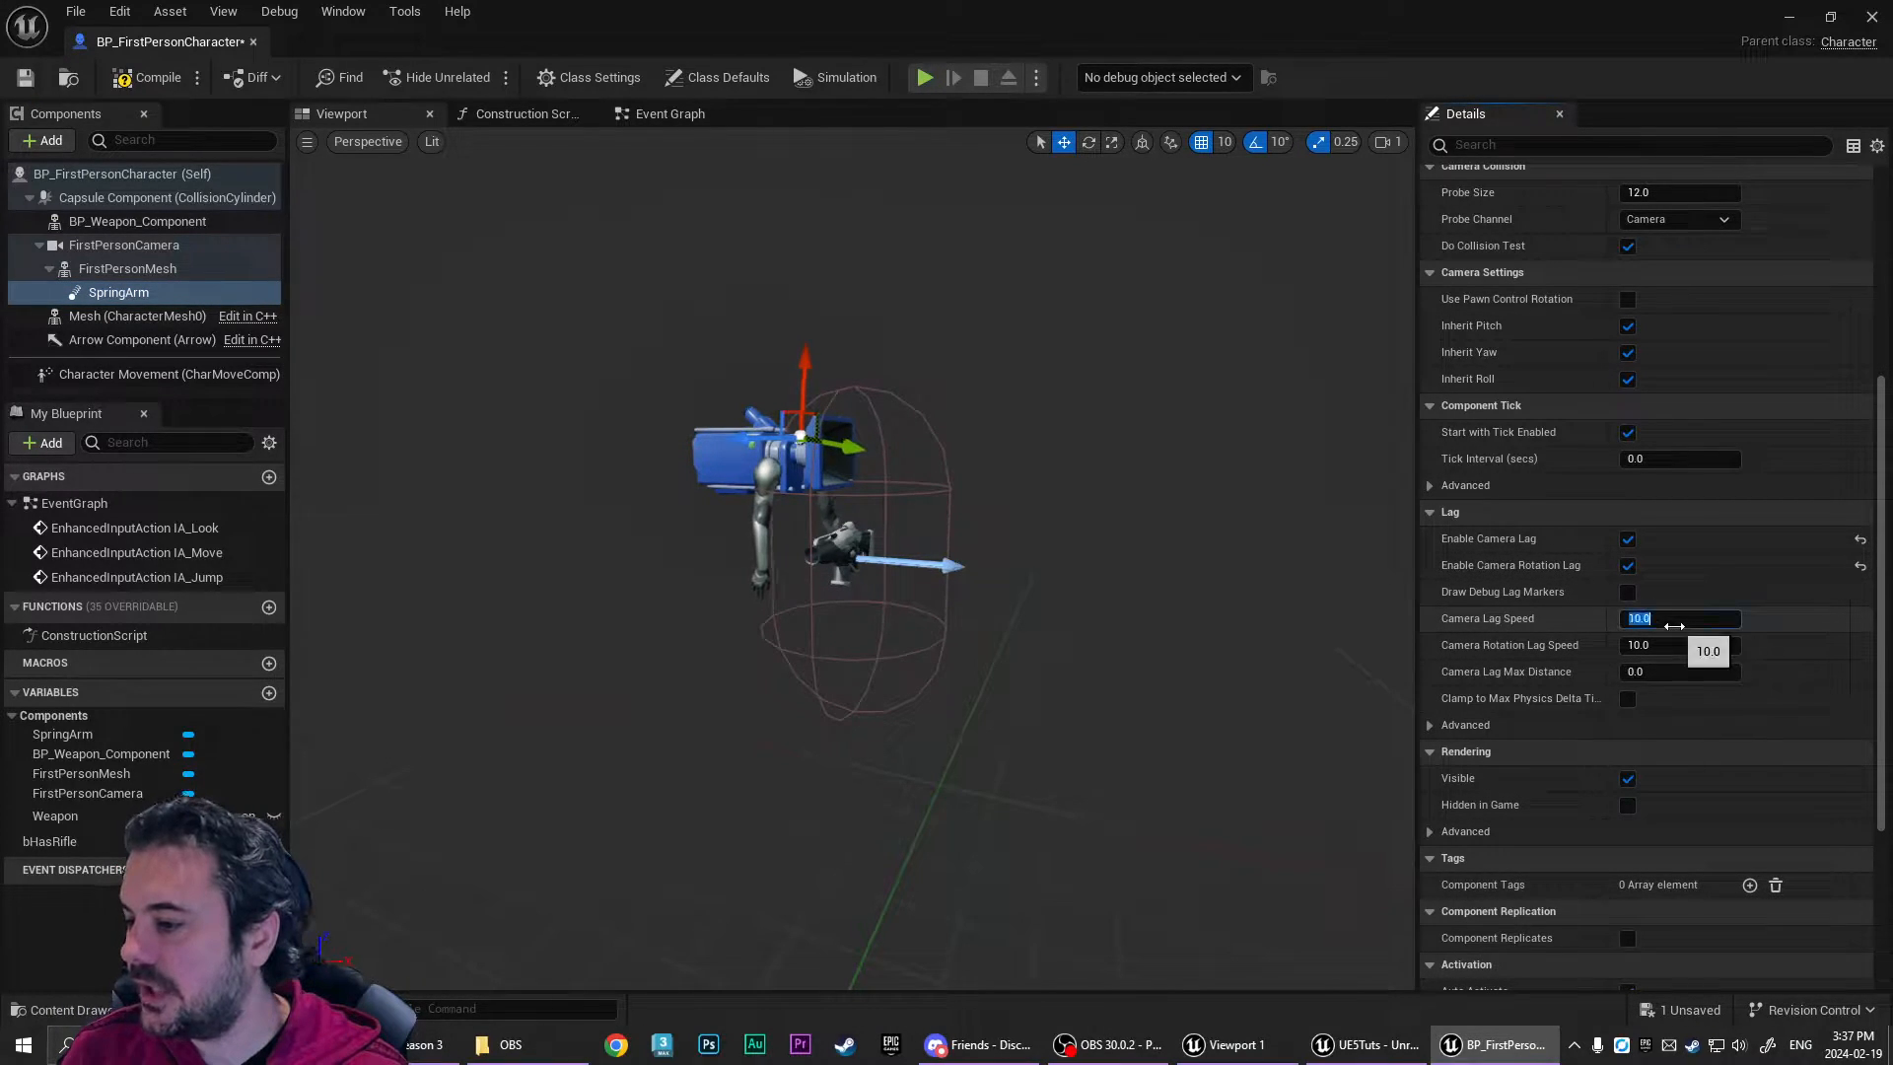
text(0.0)
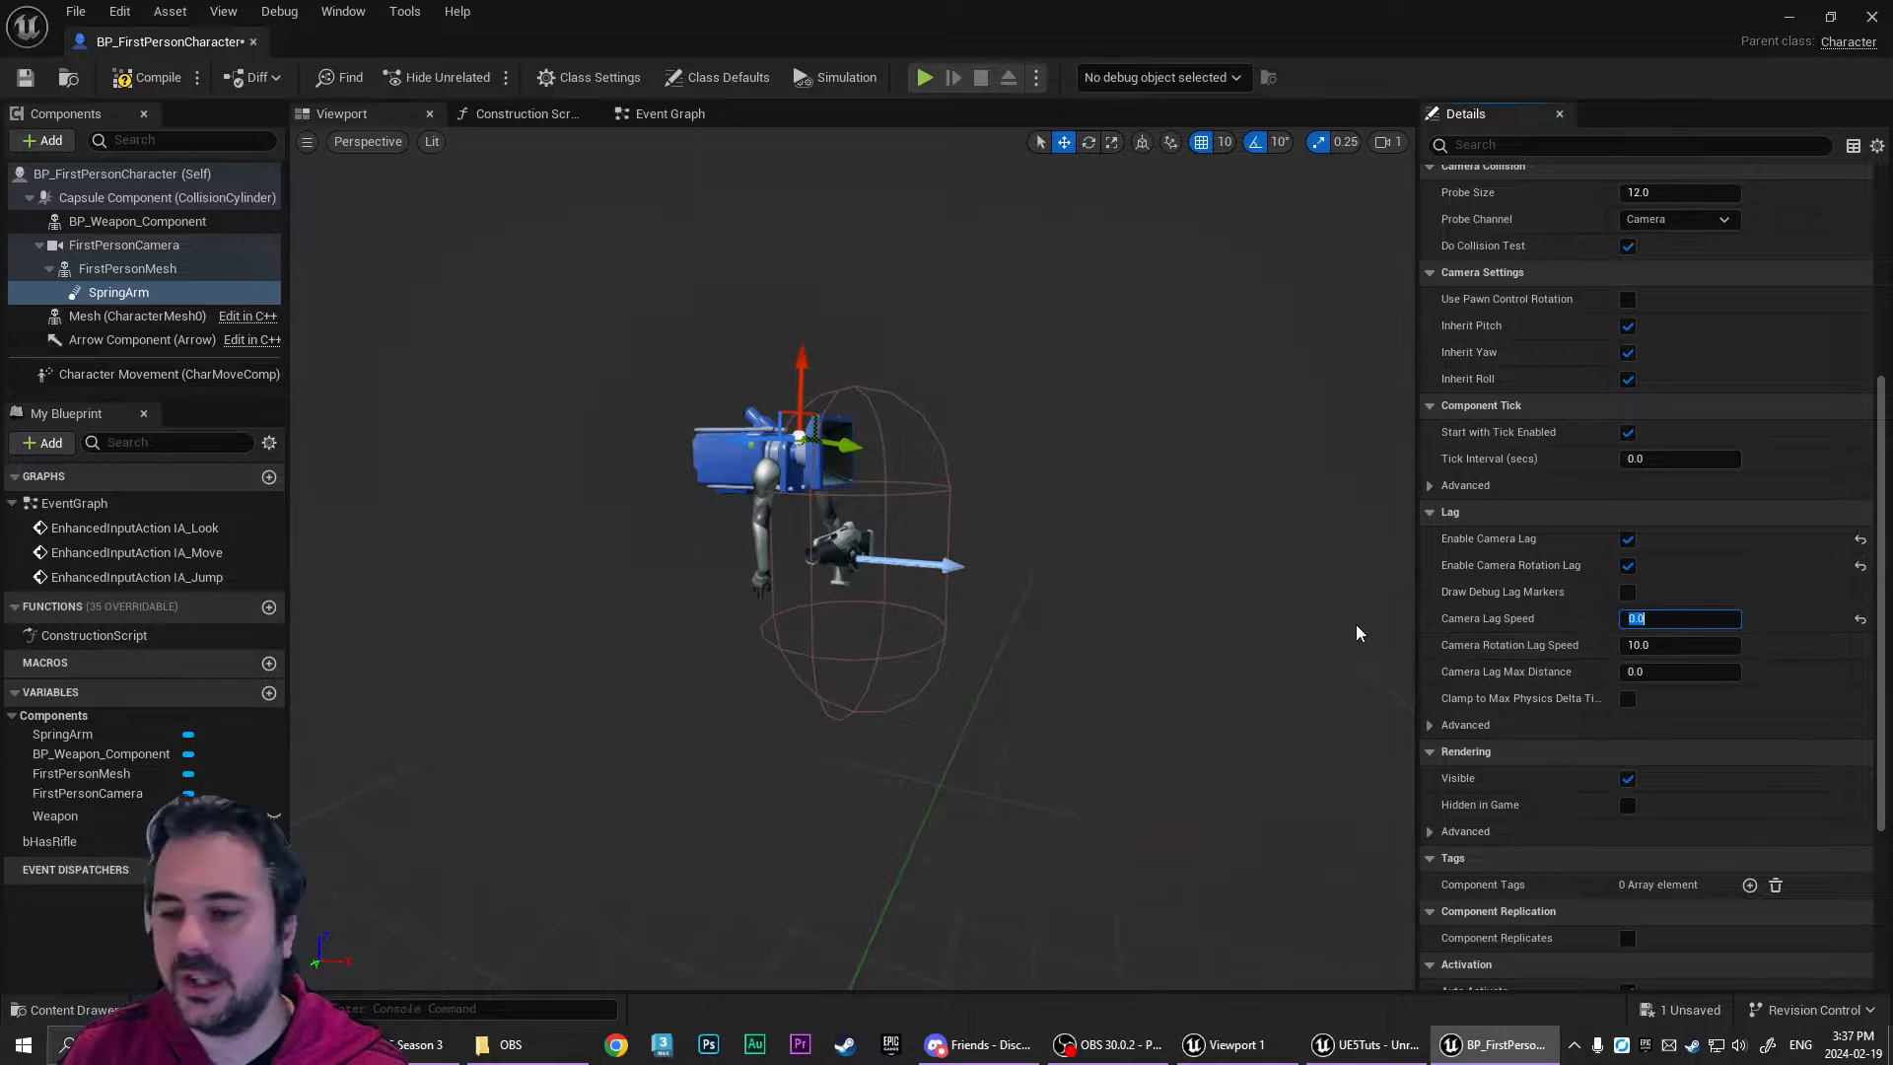
mouse_move(1298, 610)
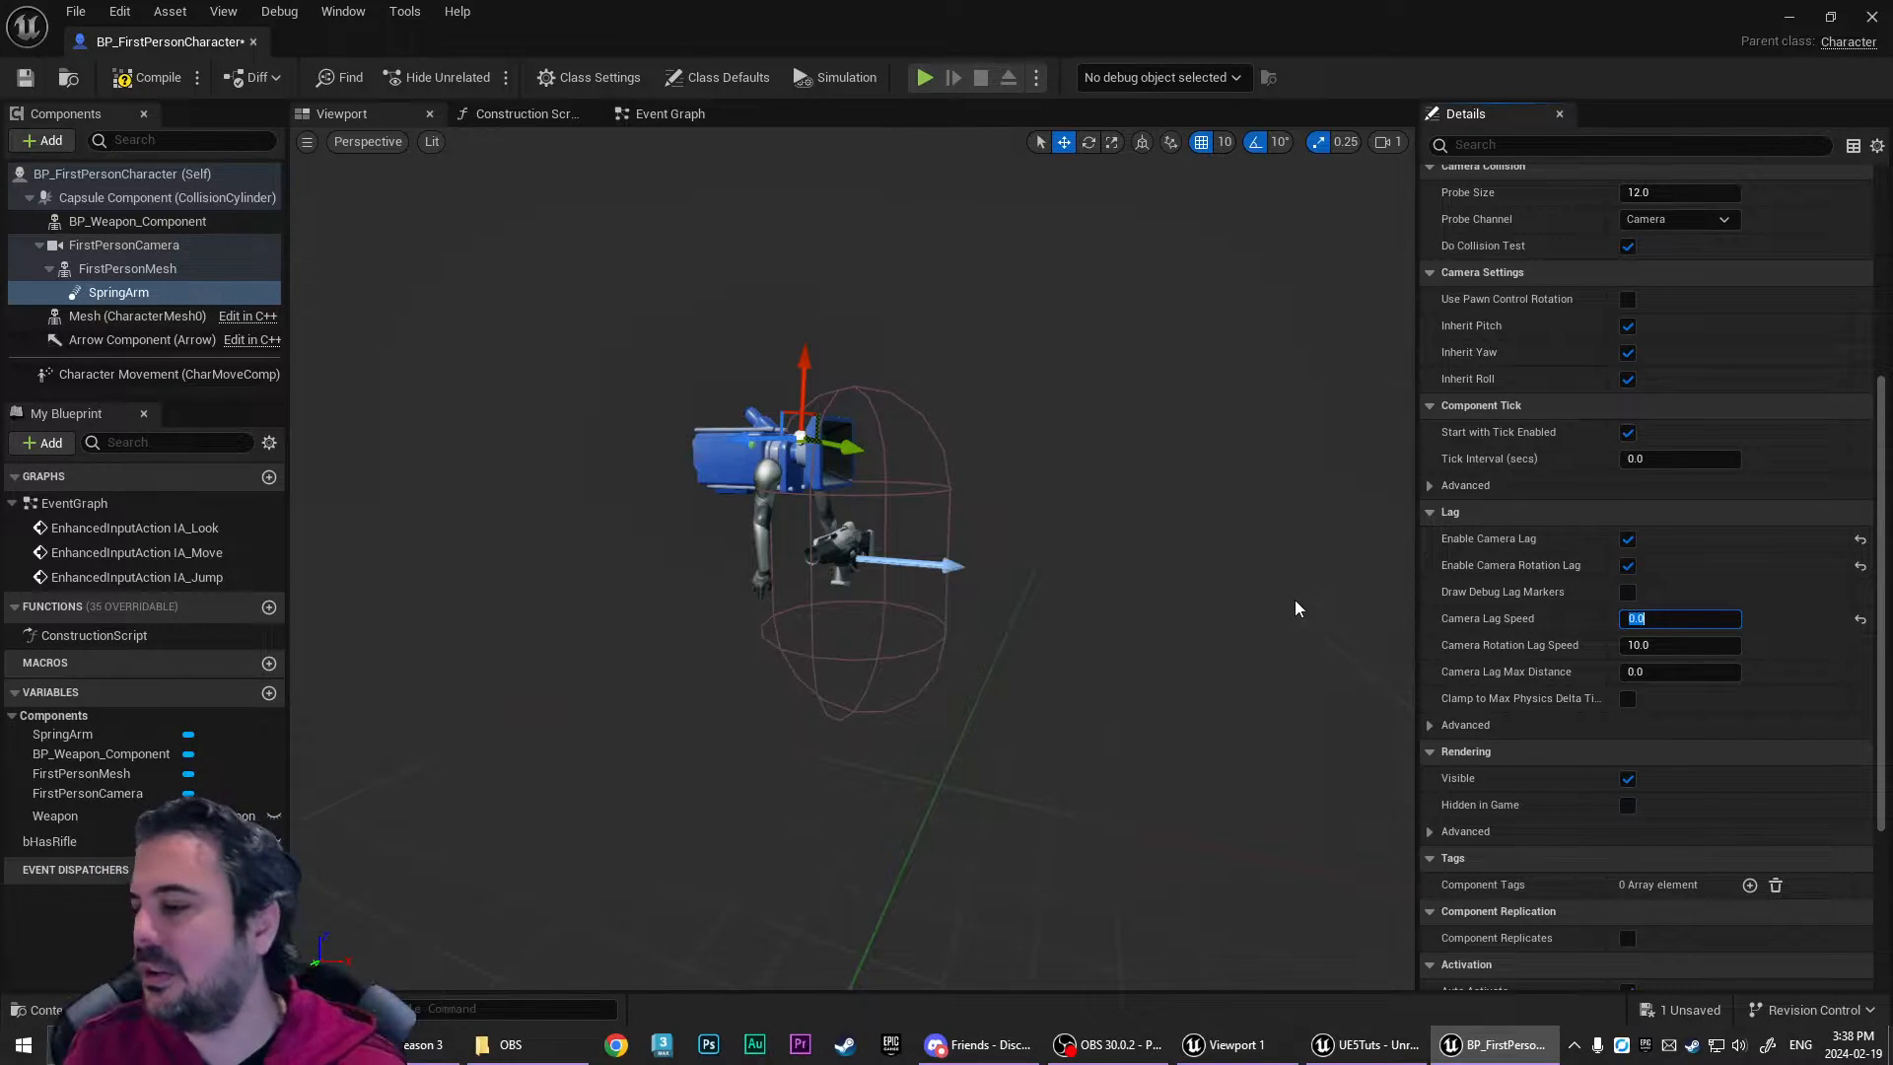
click(1678, 645)
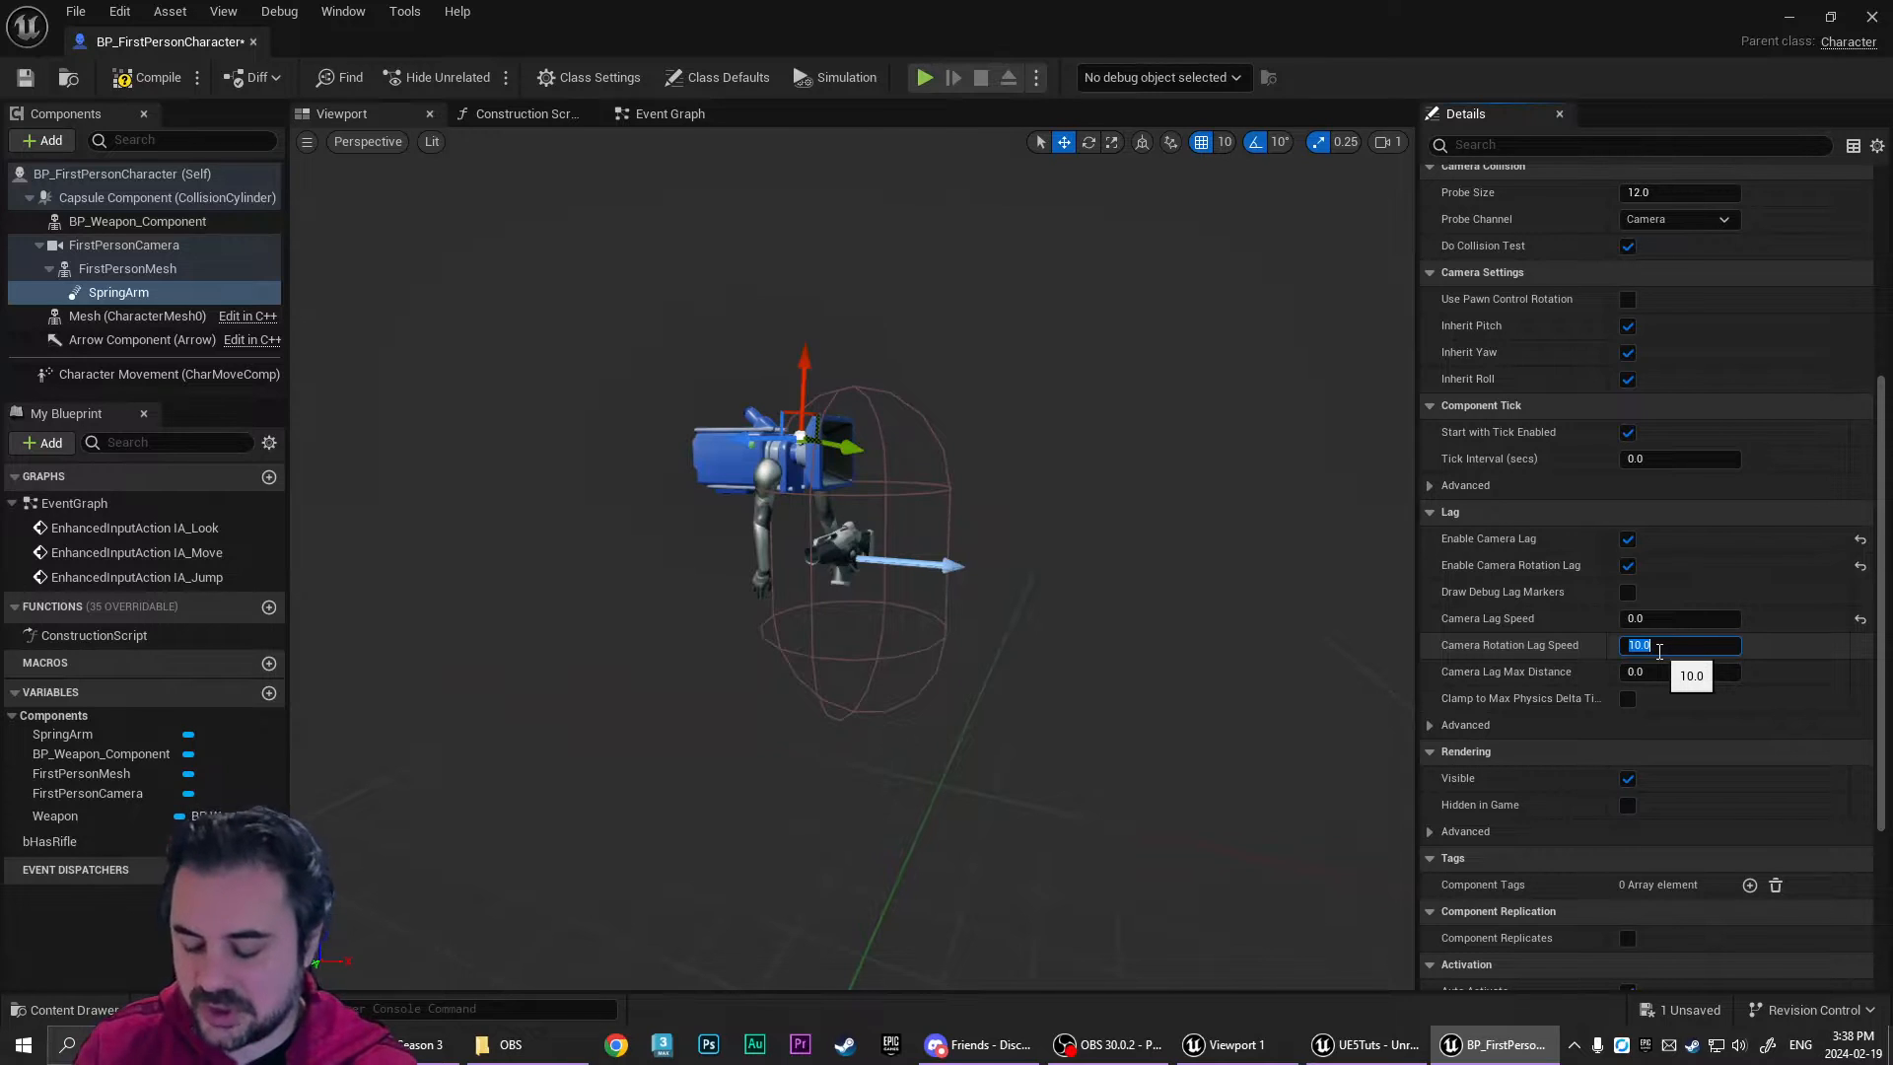
text(5.0)
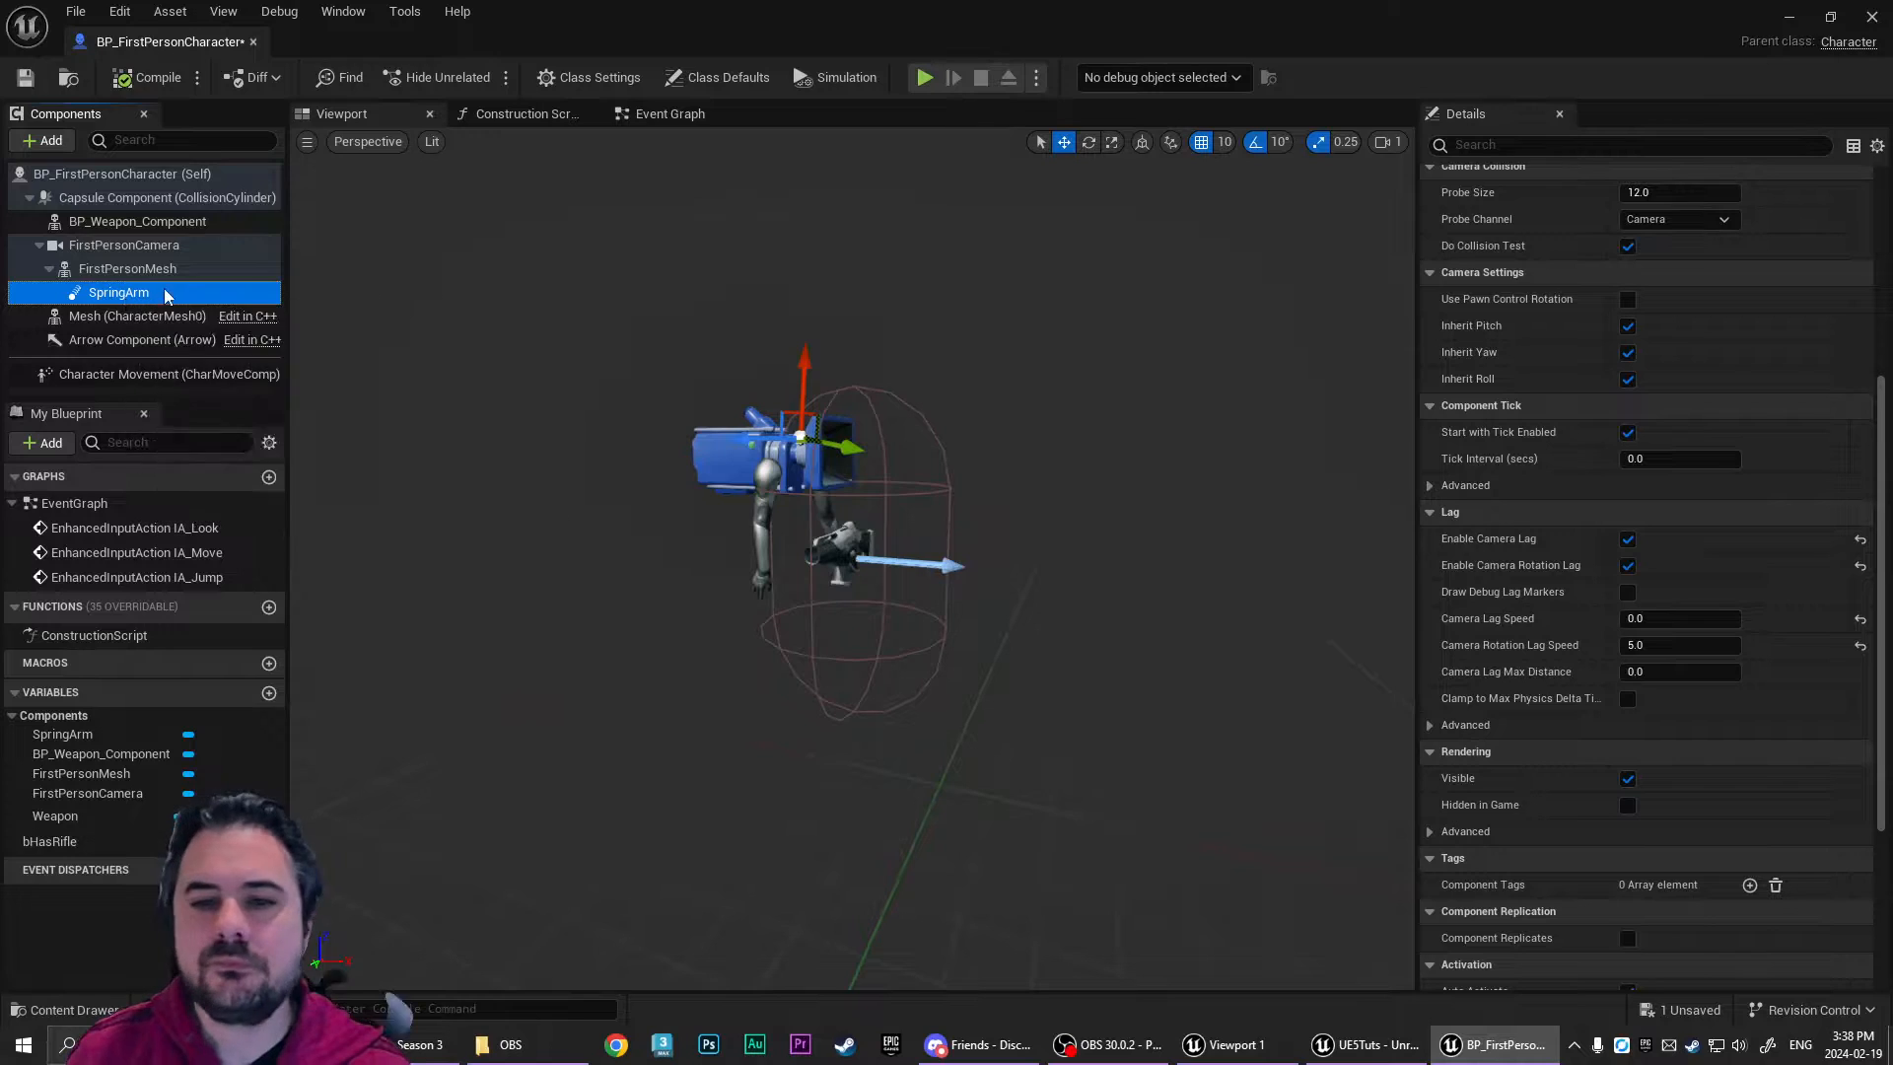
- Add a Light_Flashlight spot light under SpringArm and rotate it about 90° to shine forward
click(43, 140)
text(Light_Flashlight)
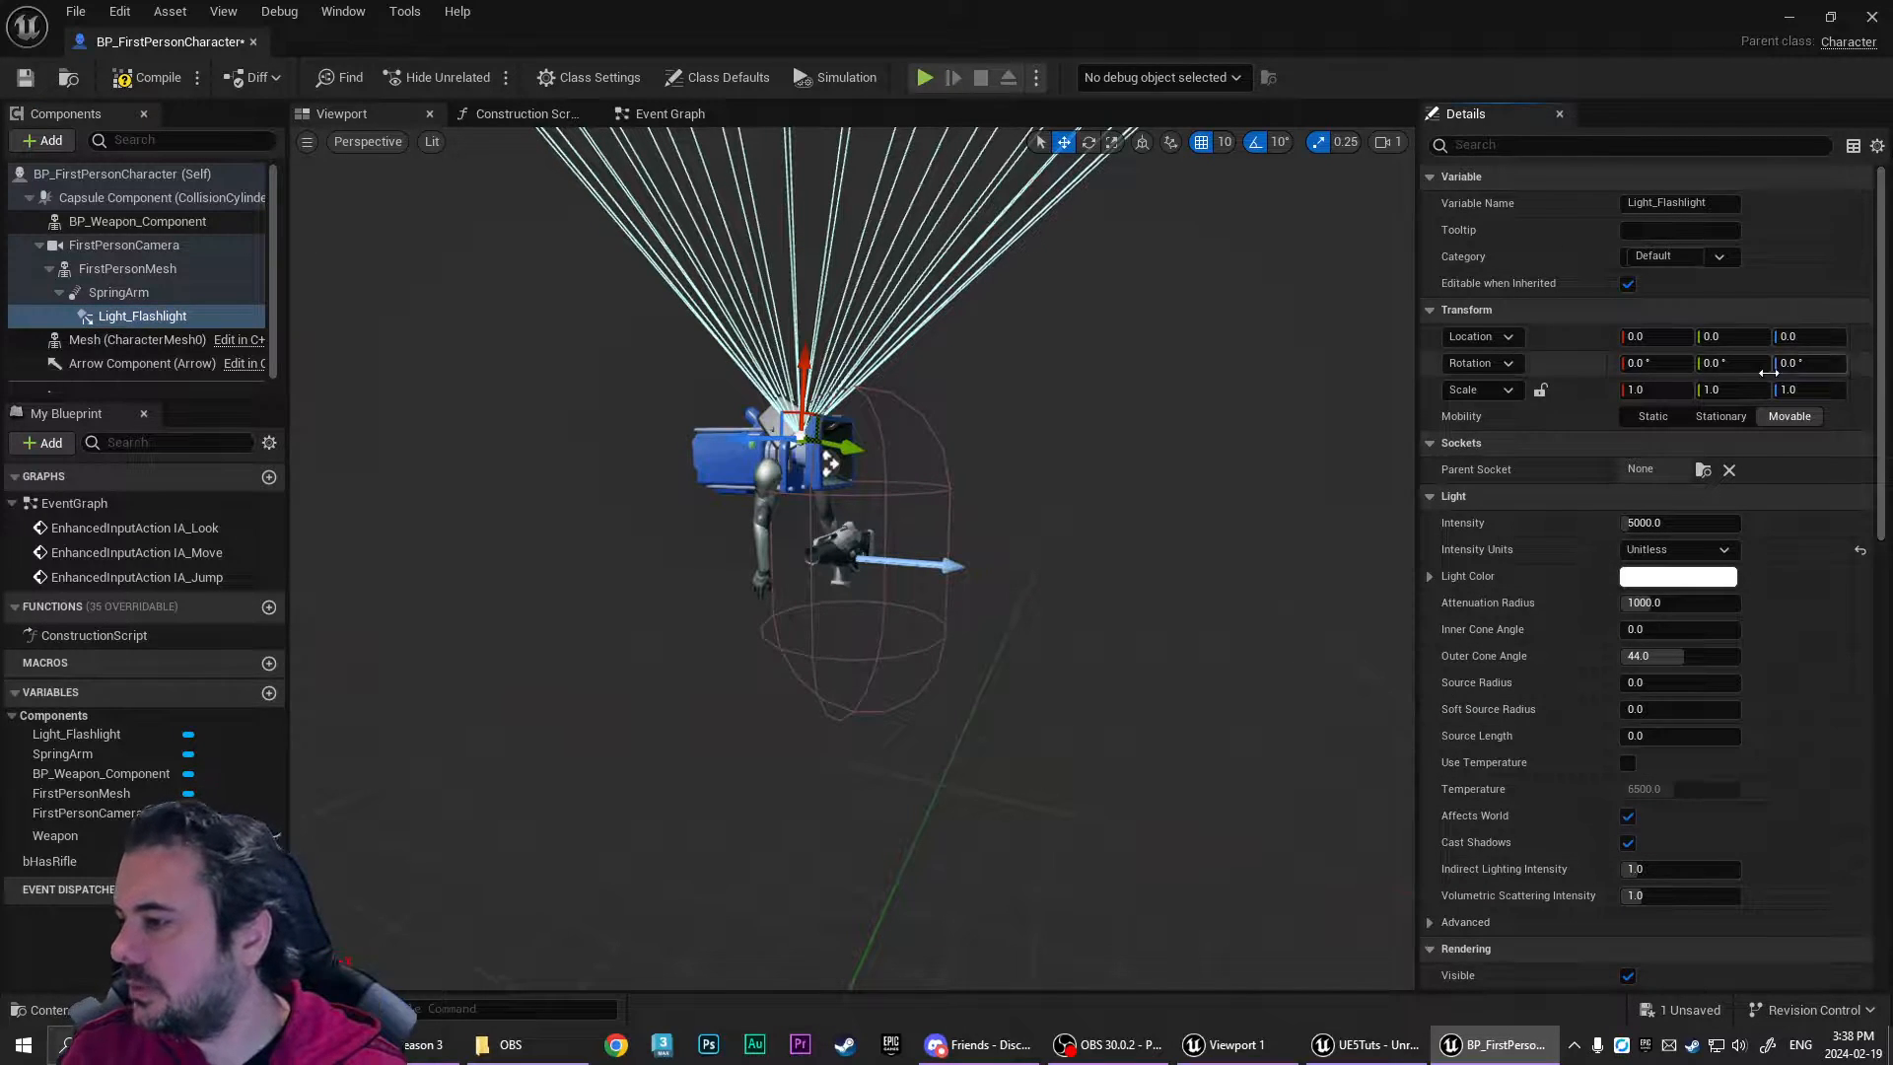
click(118, 292)
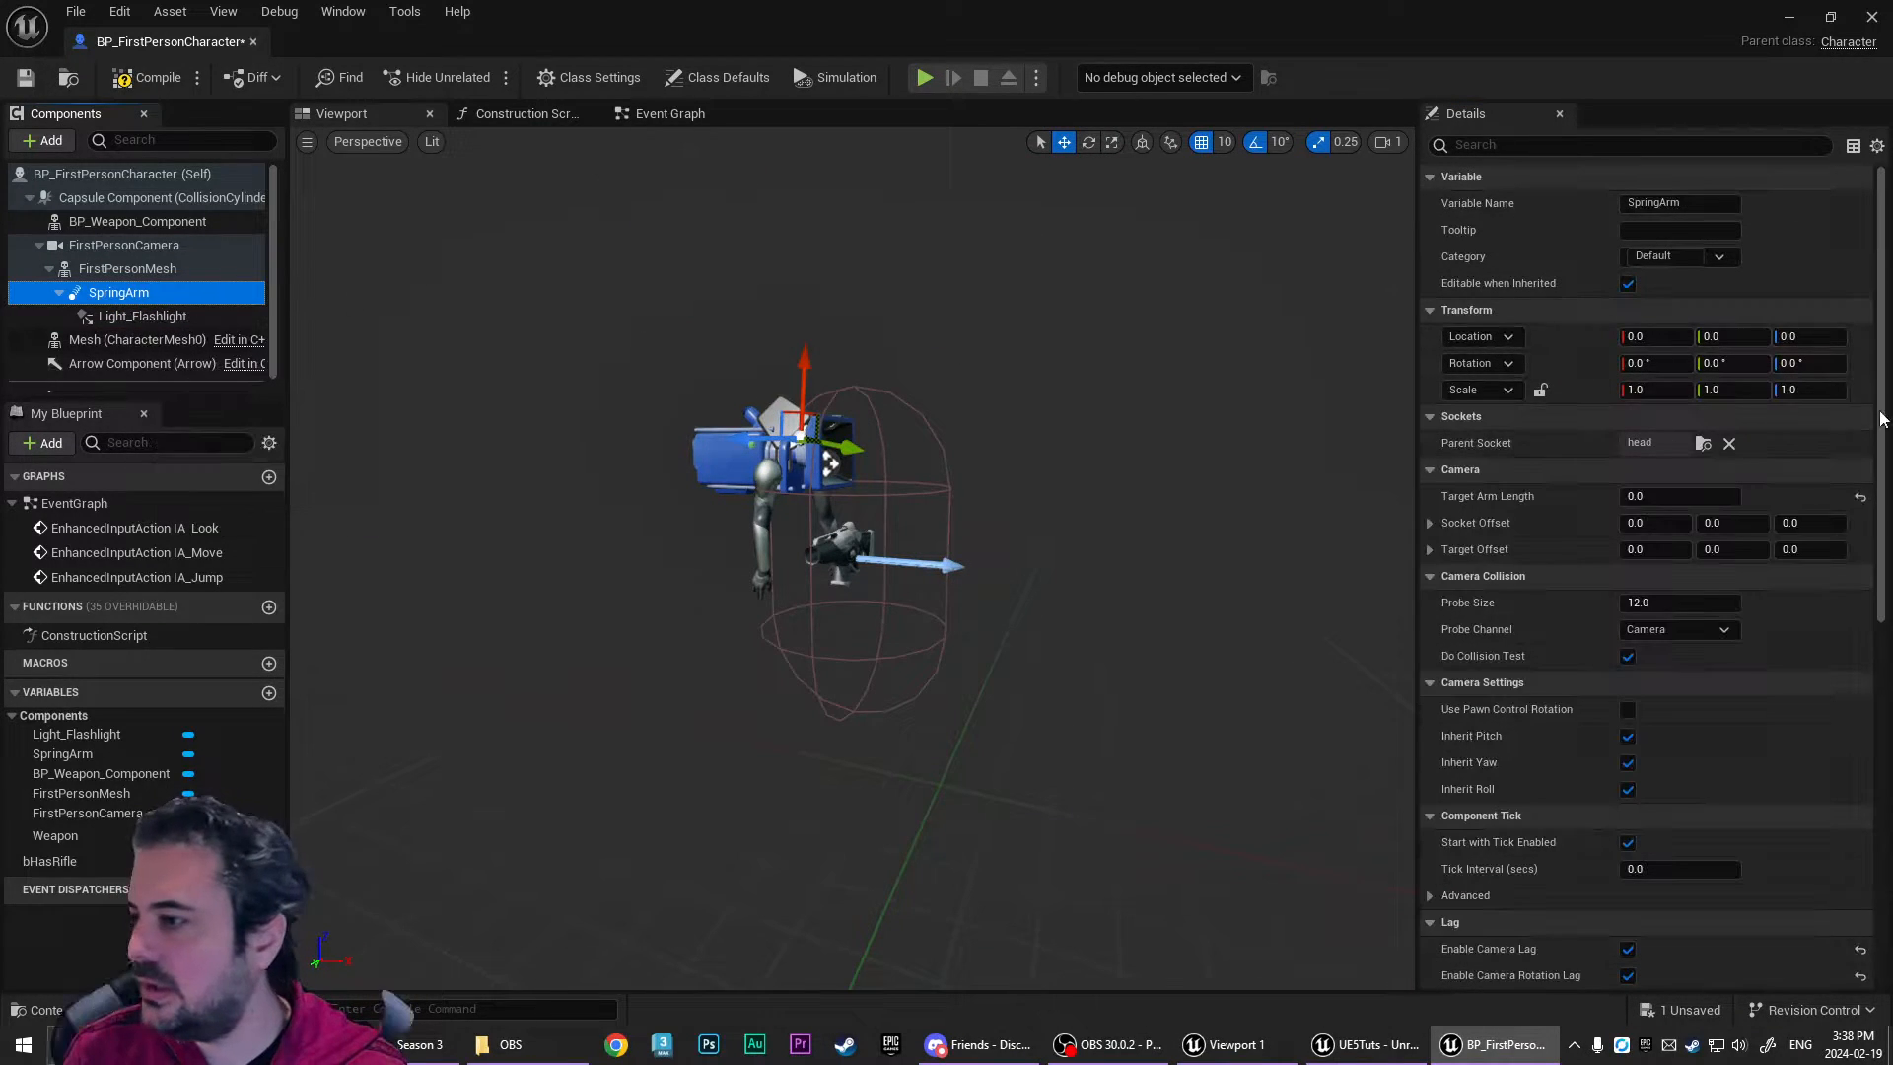
click(142, 315)
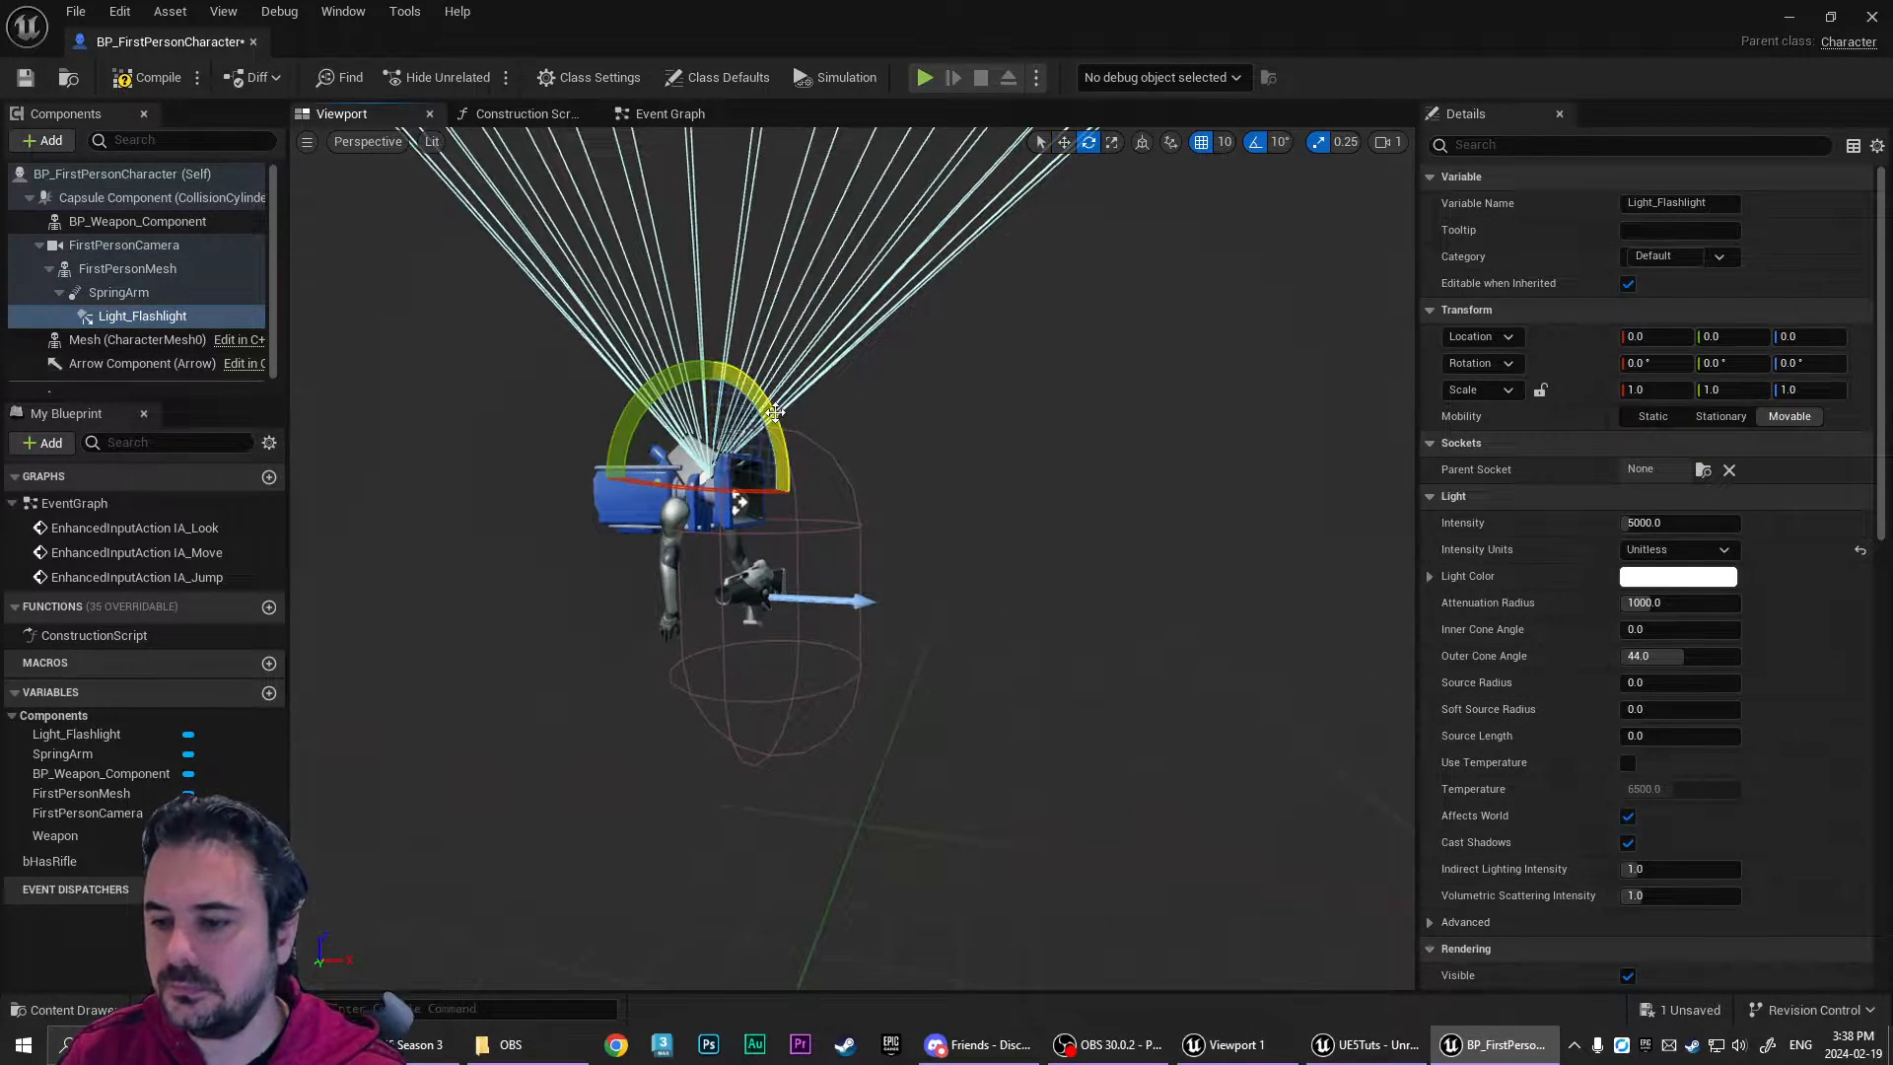
drag(773, 414, 796, 428)
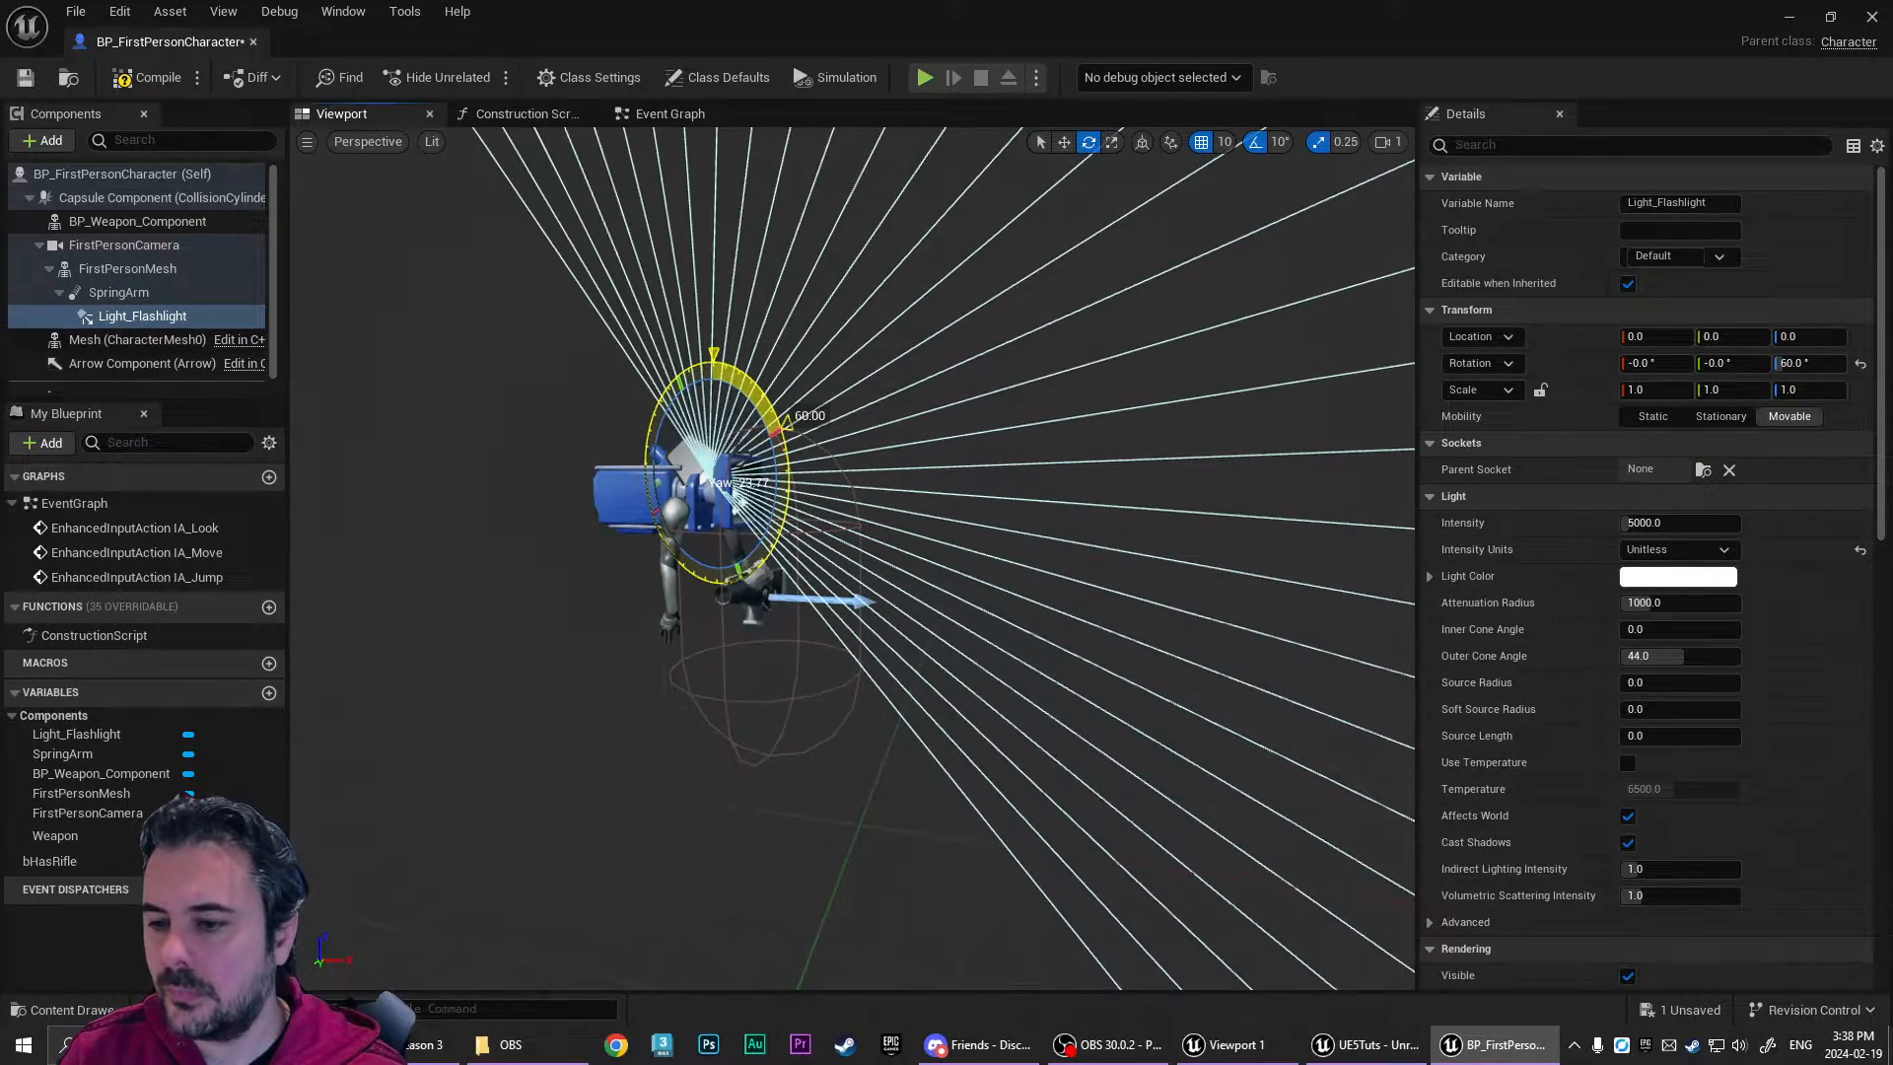
drag(773, 432, 793, 492)
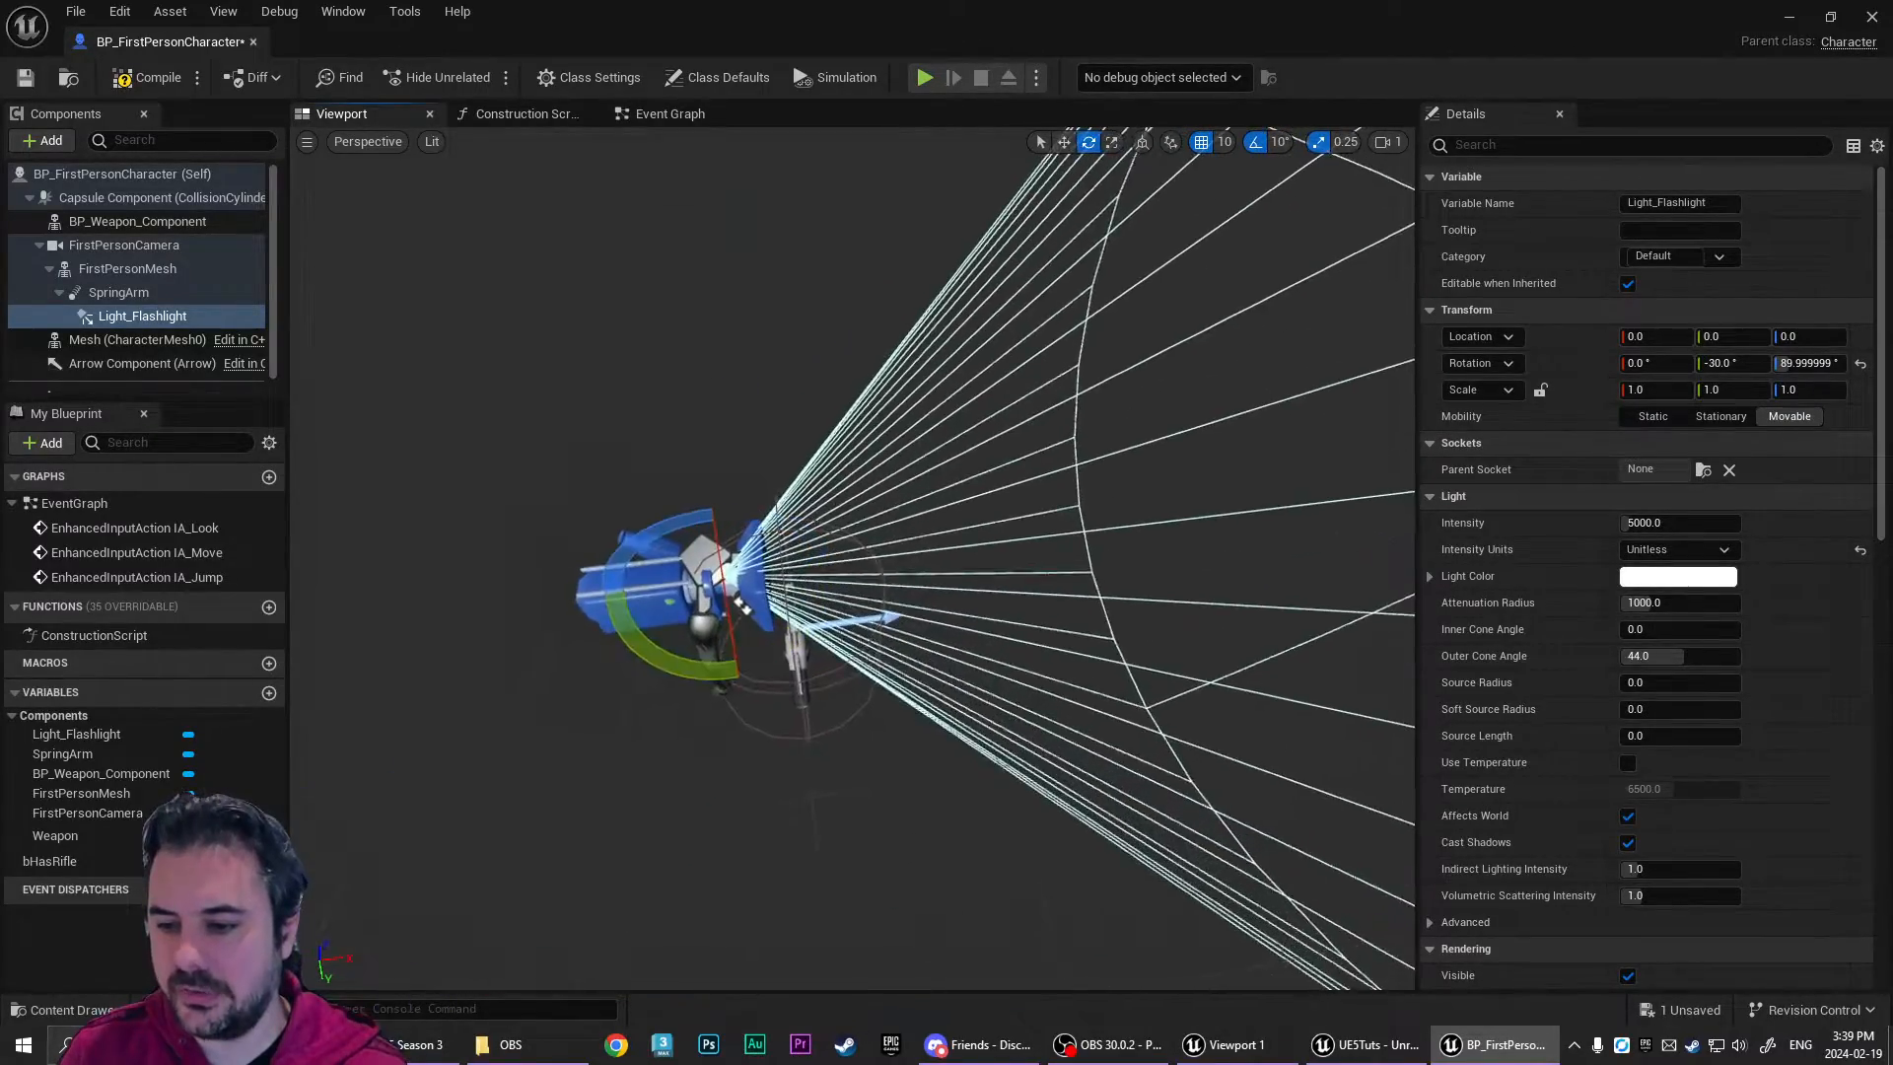
click(118, 292)
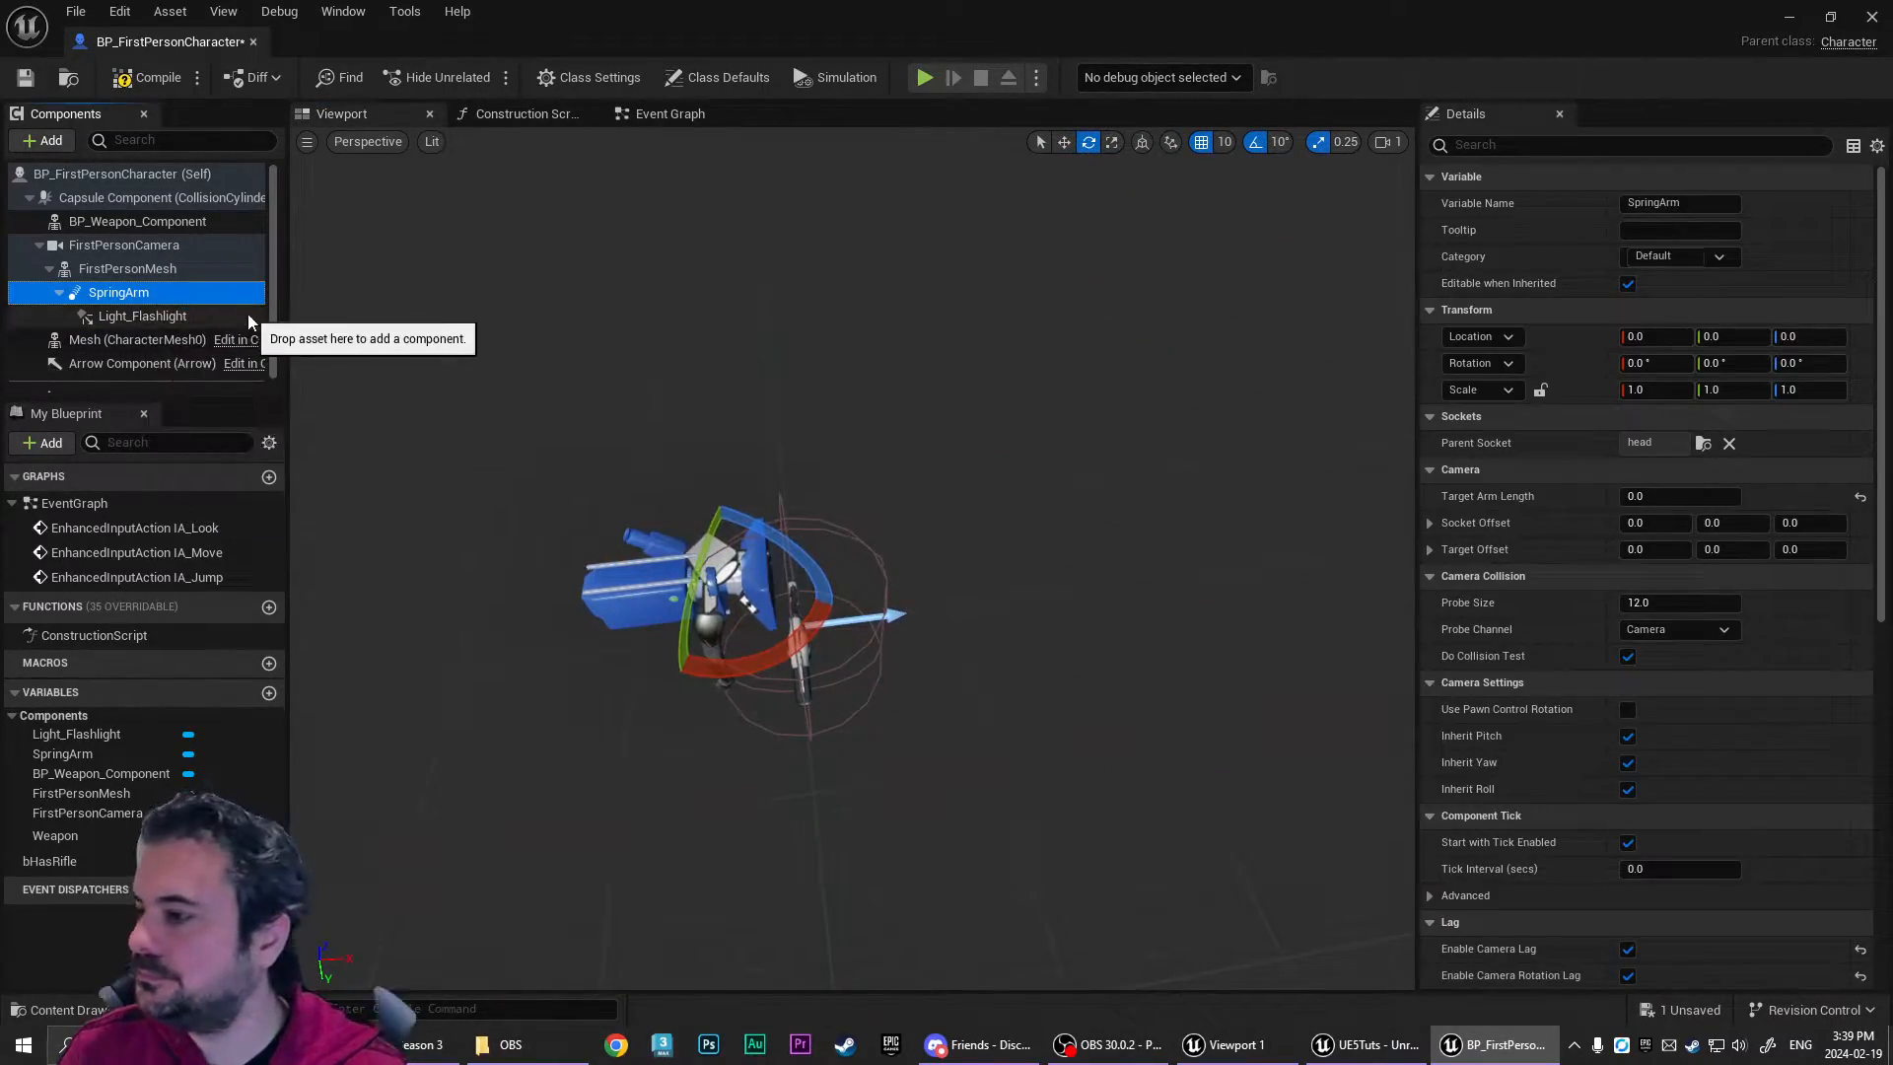
mouse_move(142, 316)
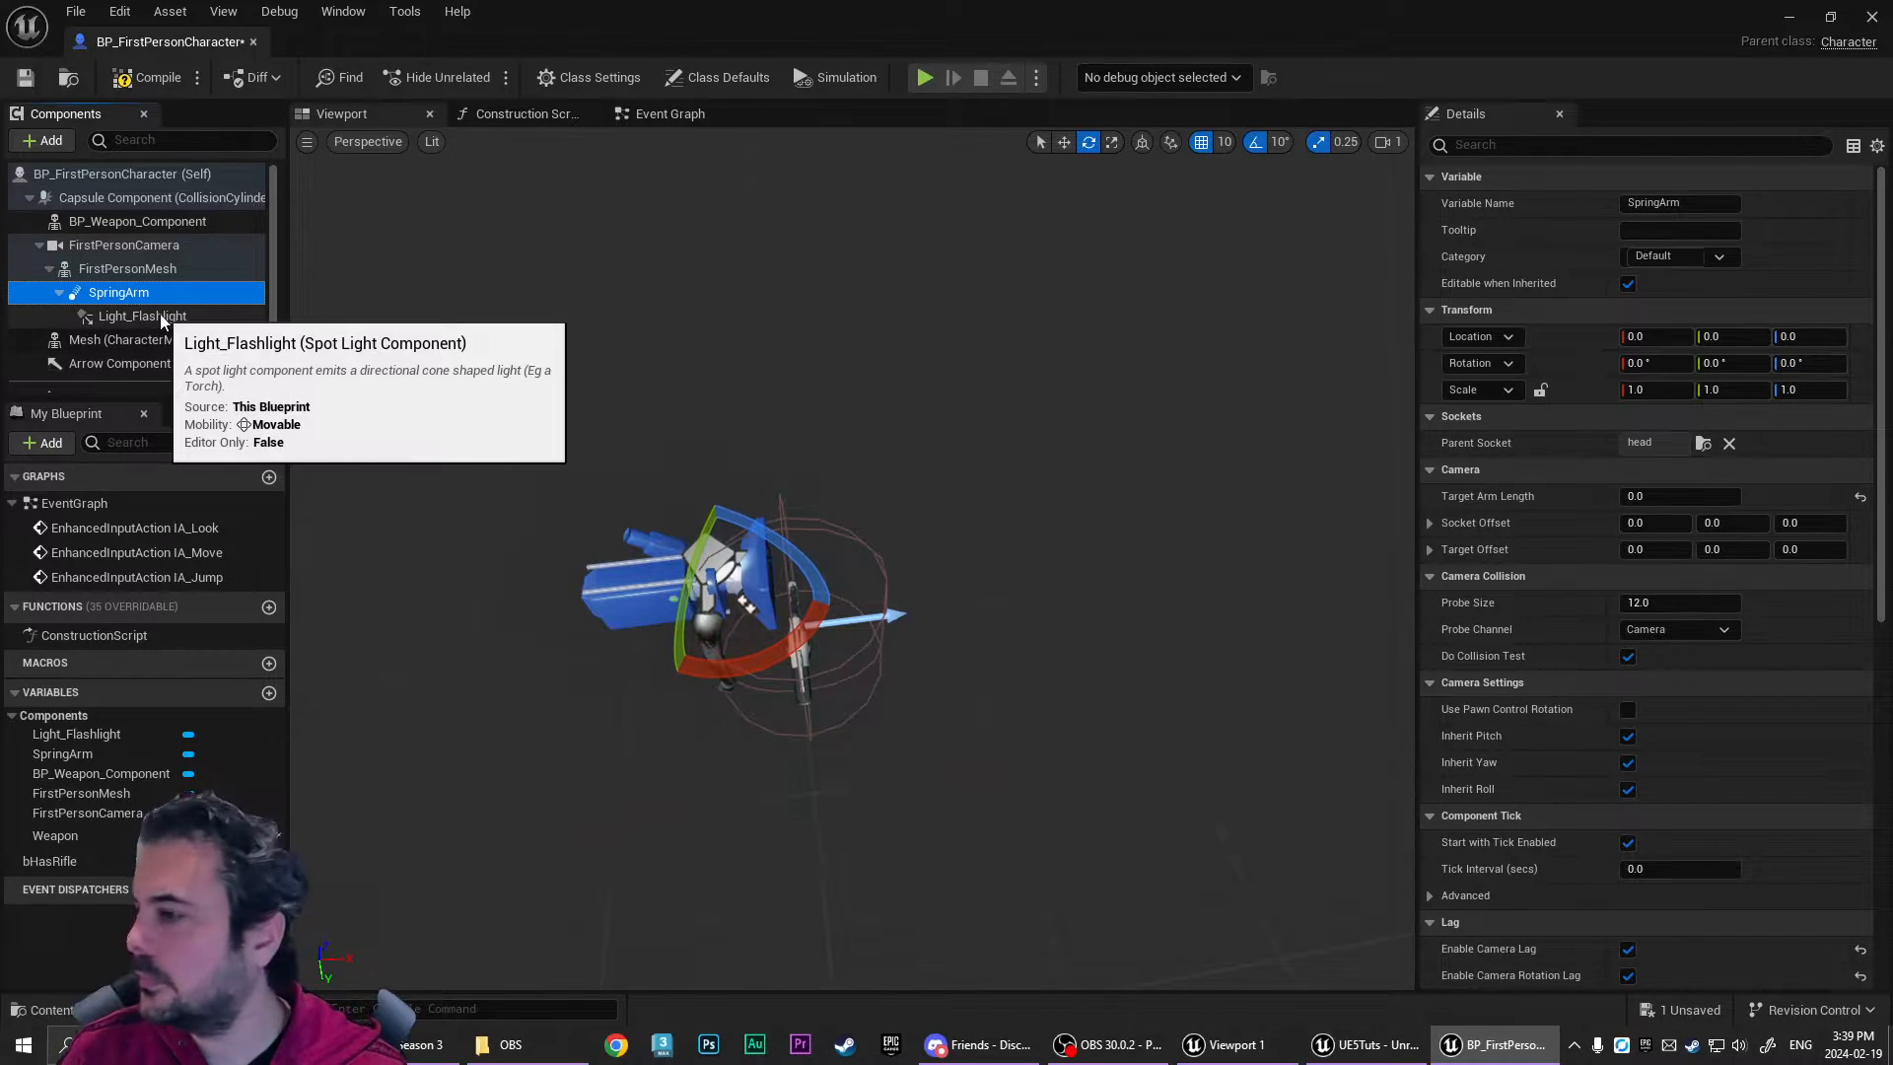
click(142, 315)
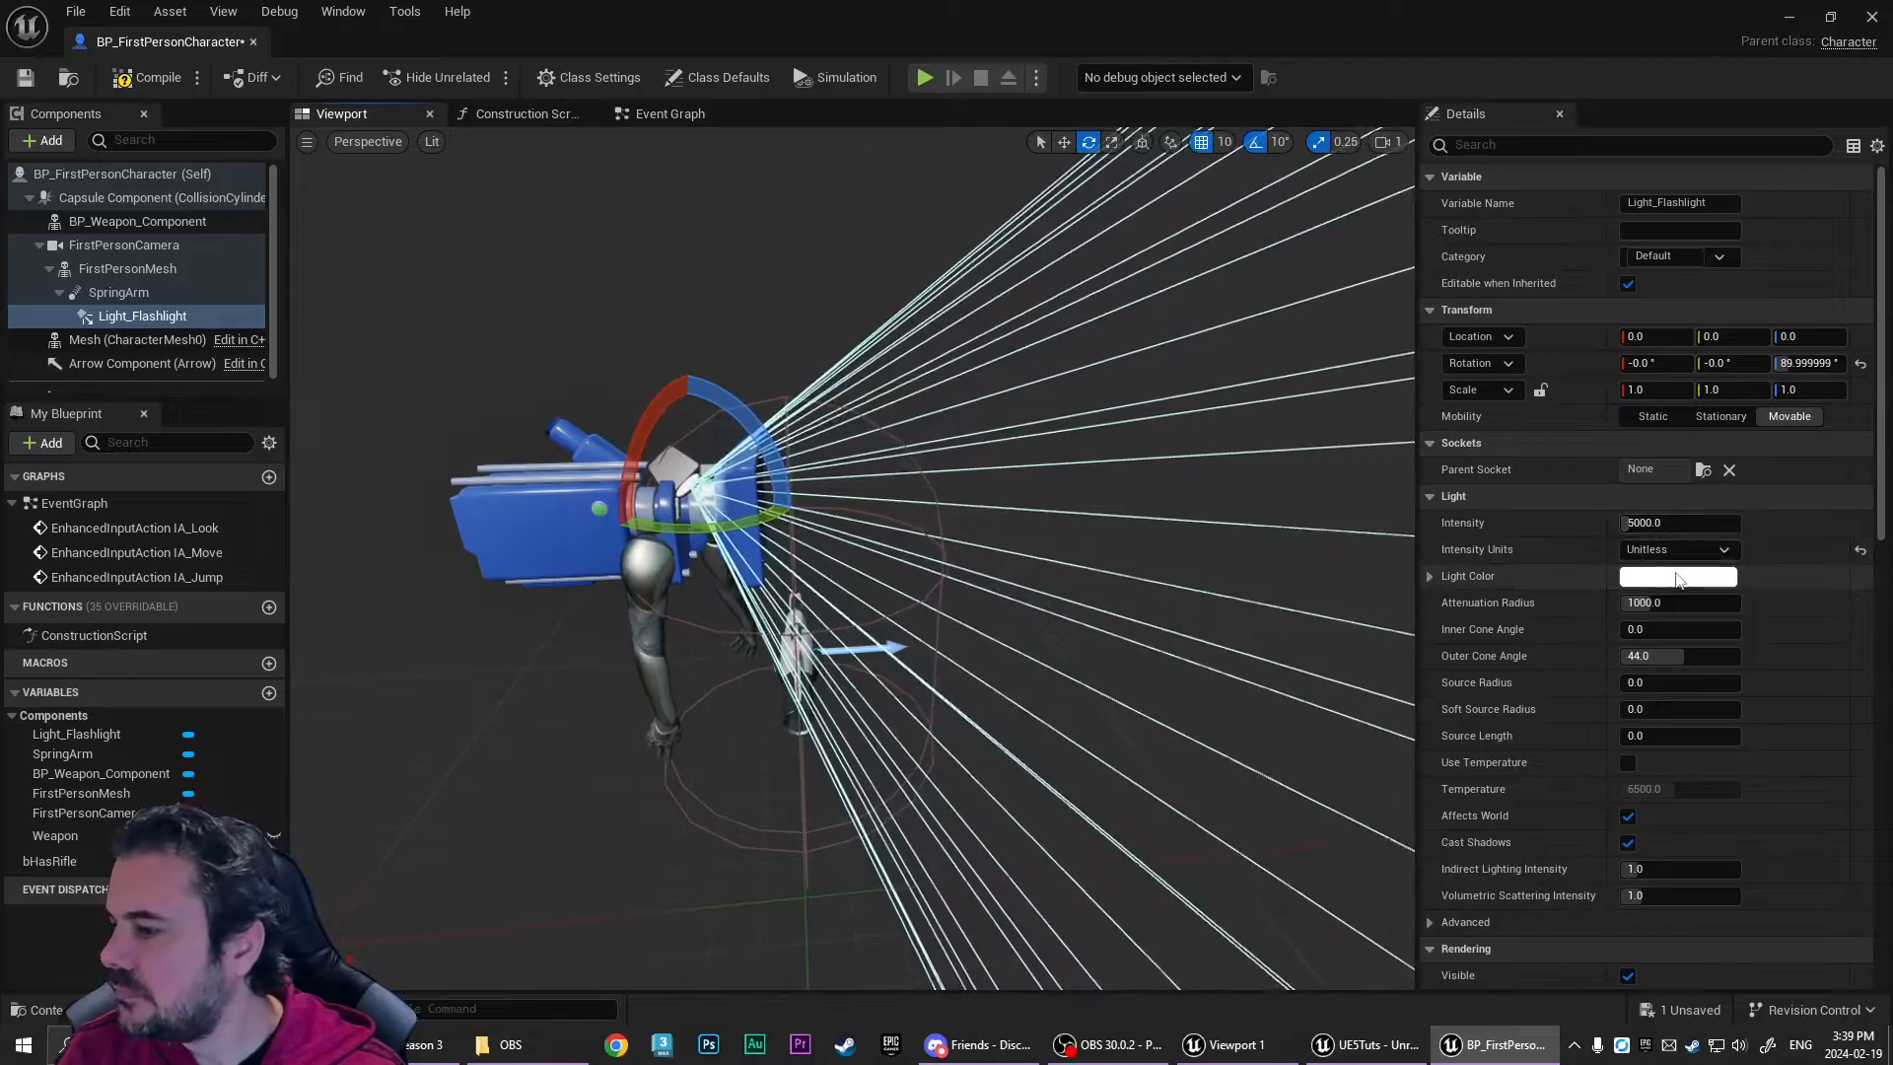
- Set the flashlight's intensity, inner/outer cone angles 20 and 25, and attenuation radius 2000
click(1677, 550)
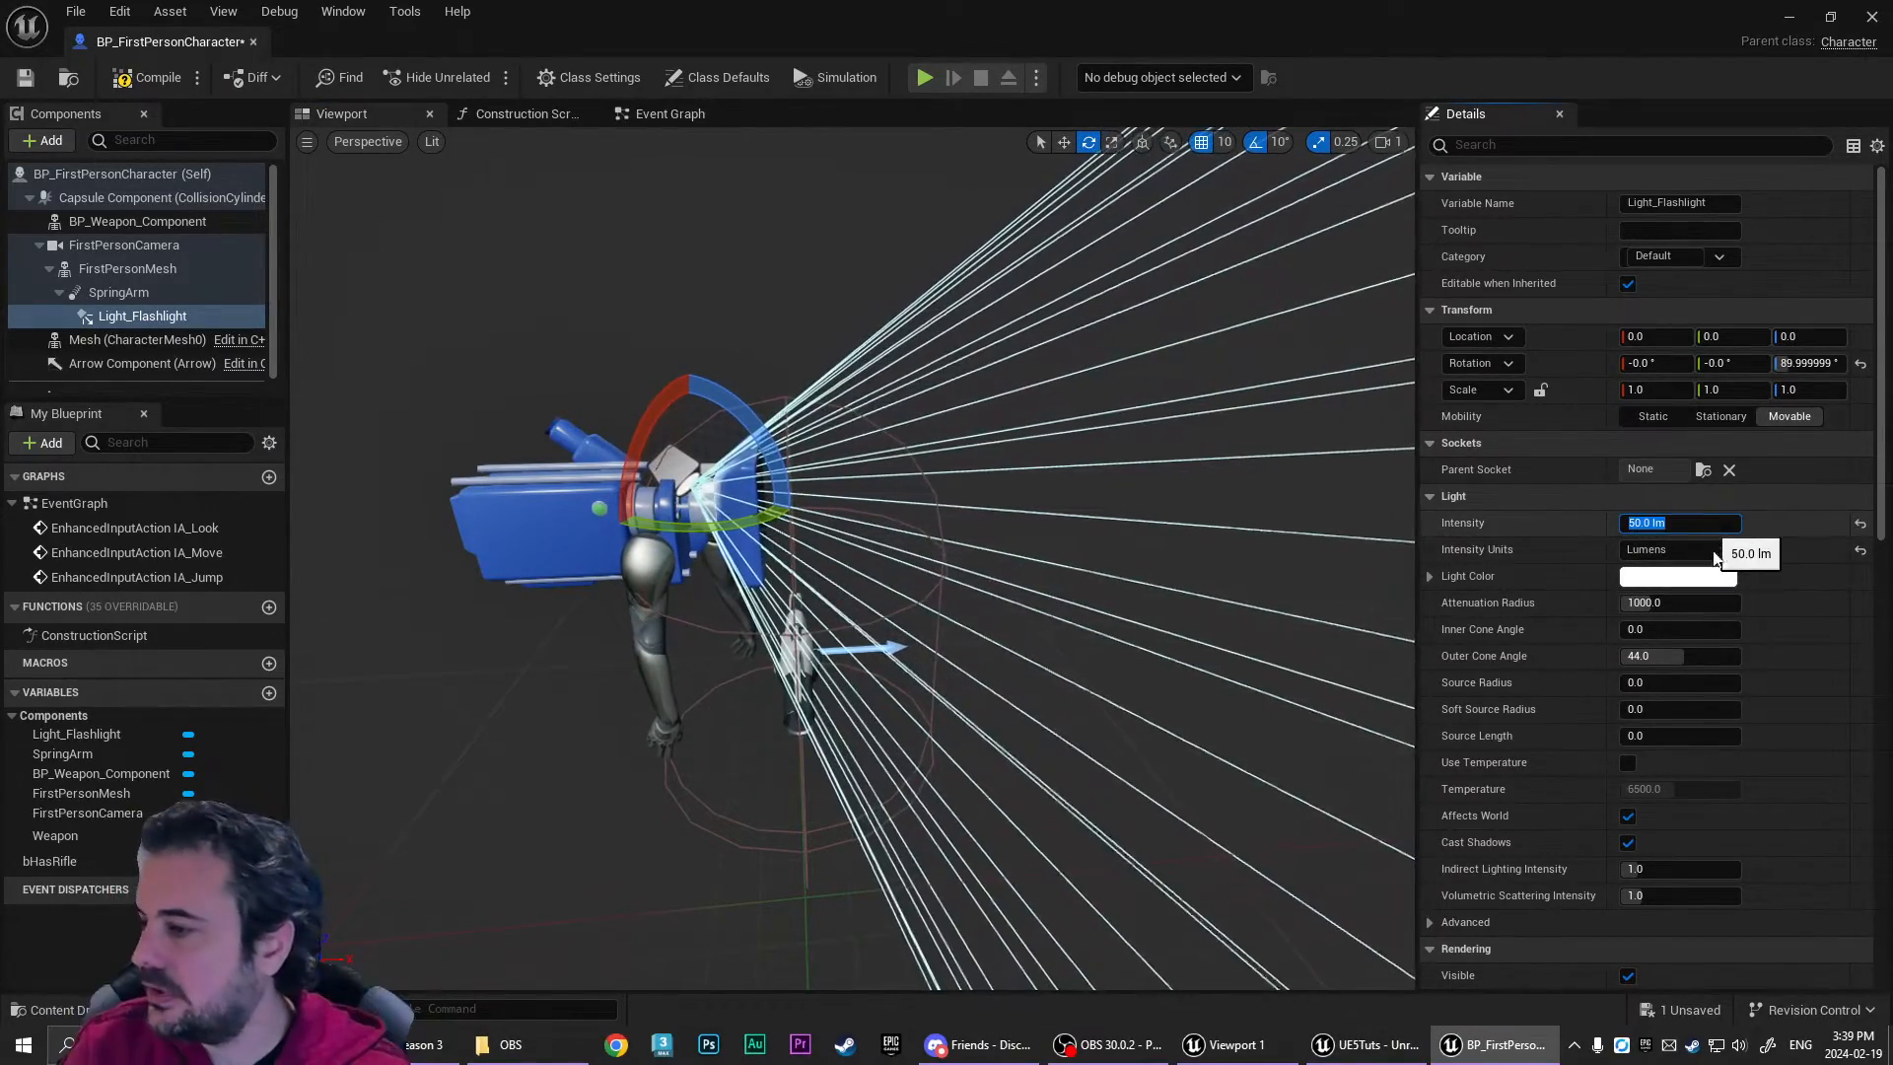
click(1678, 629)
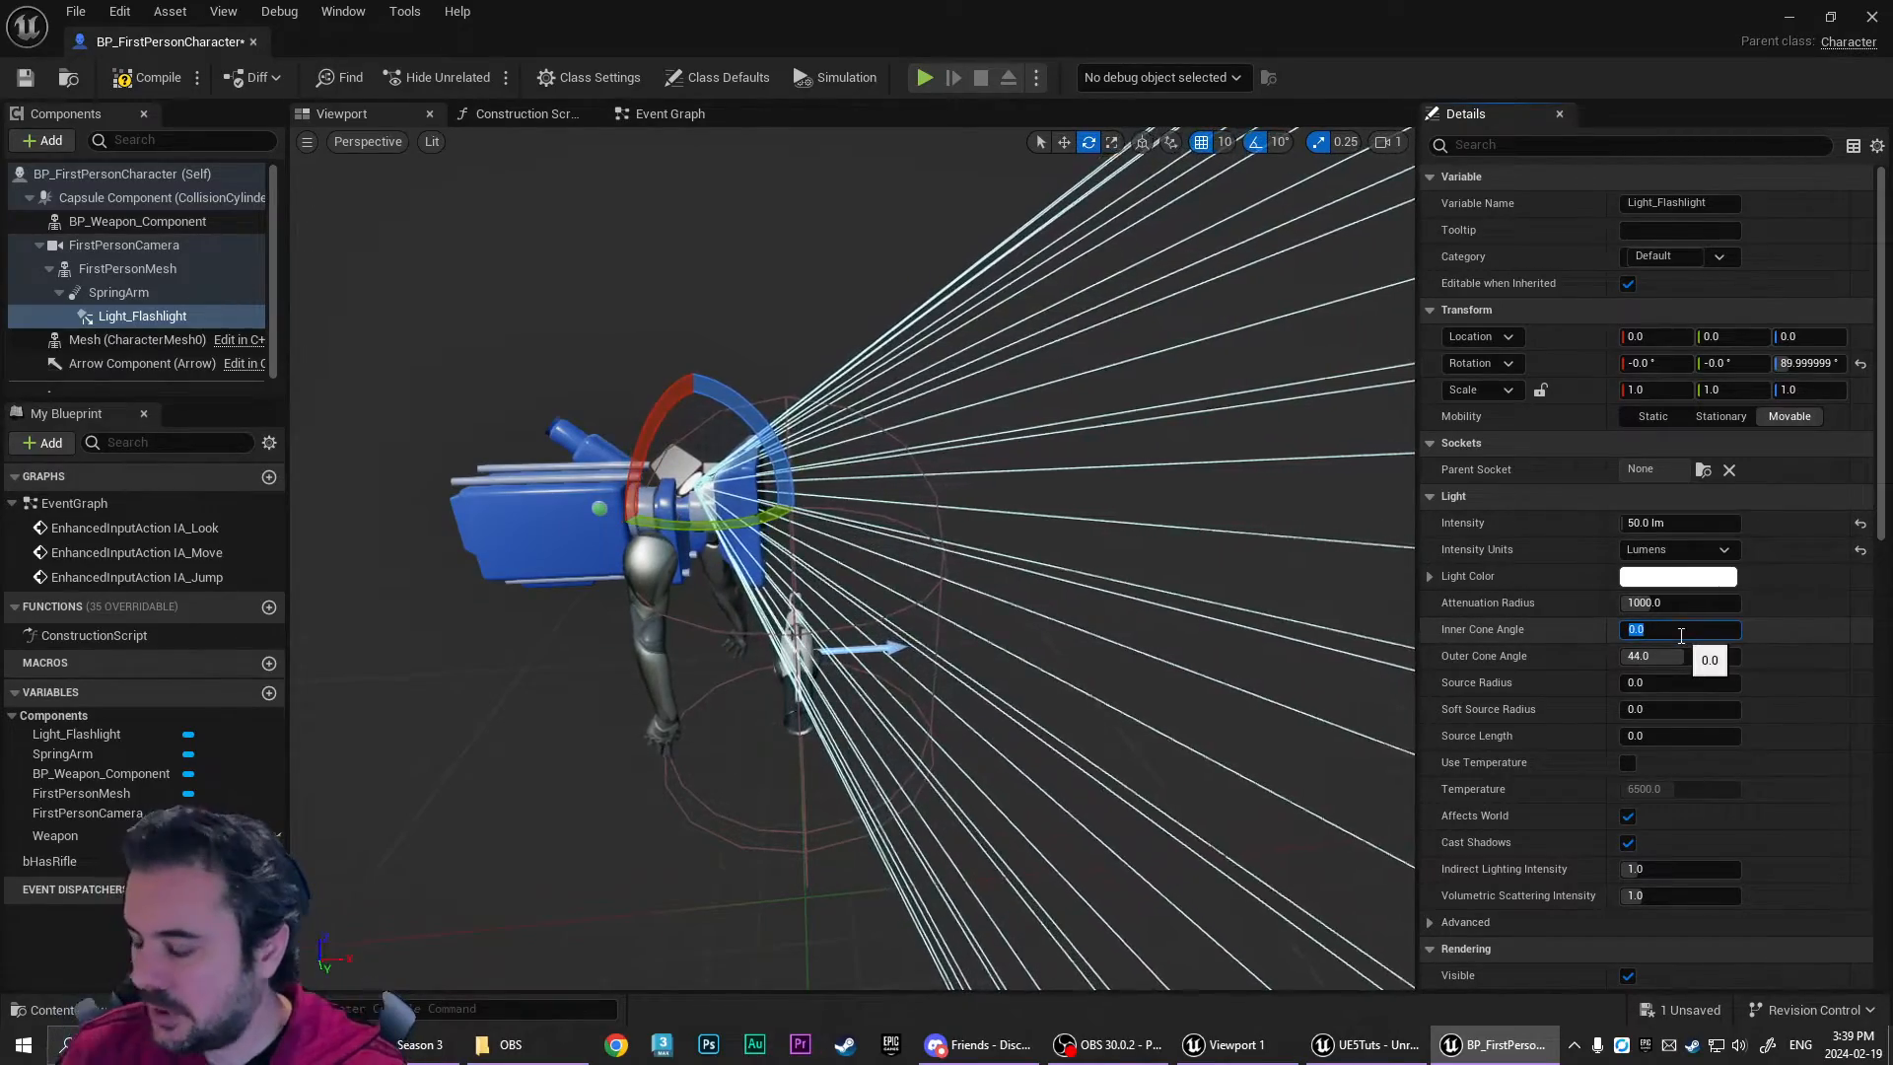
text(20)
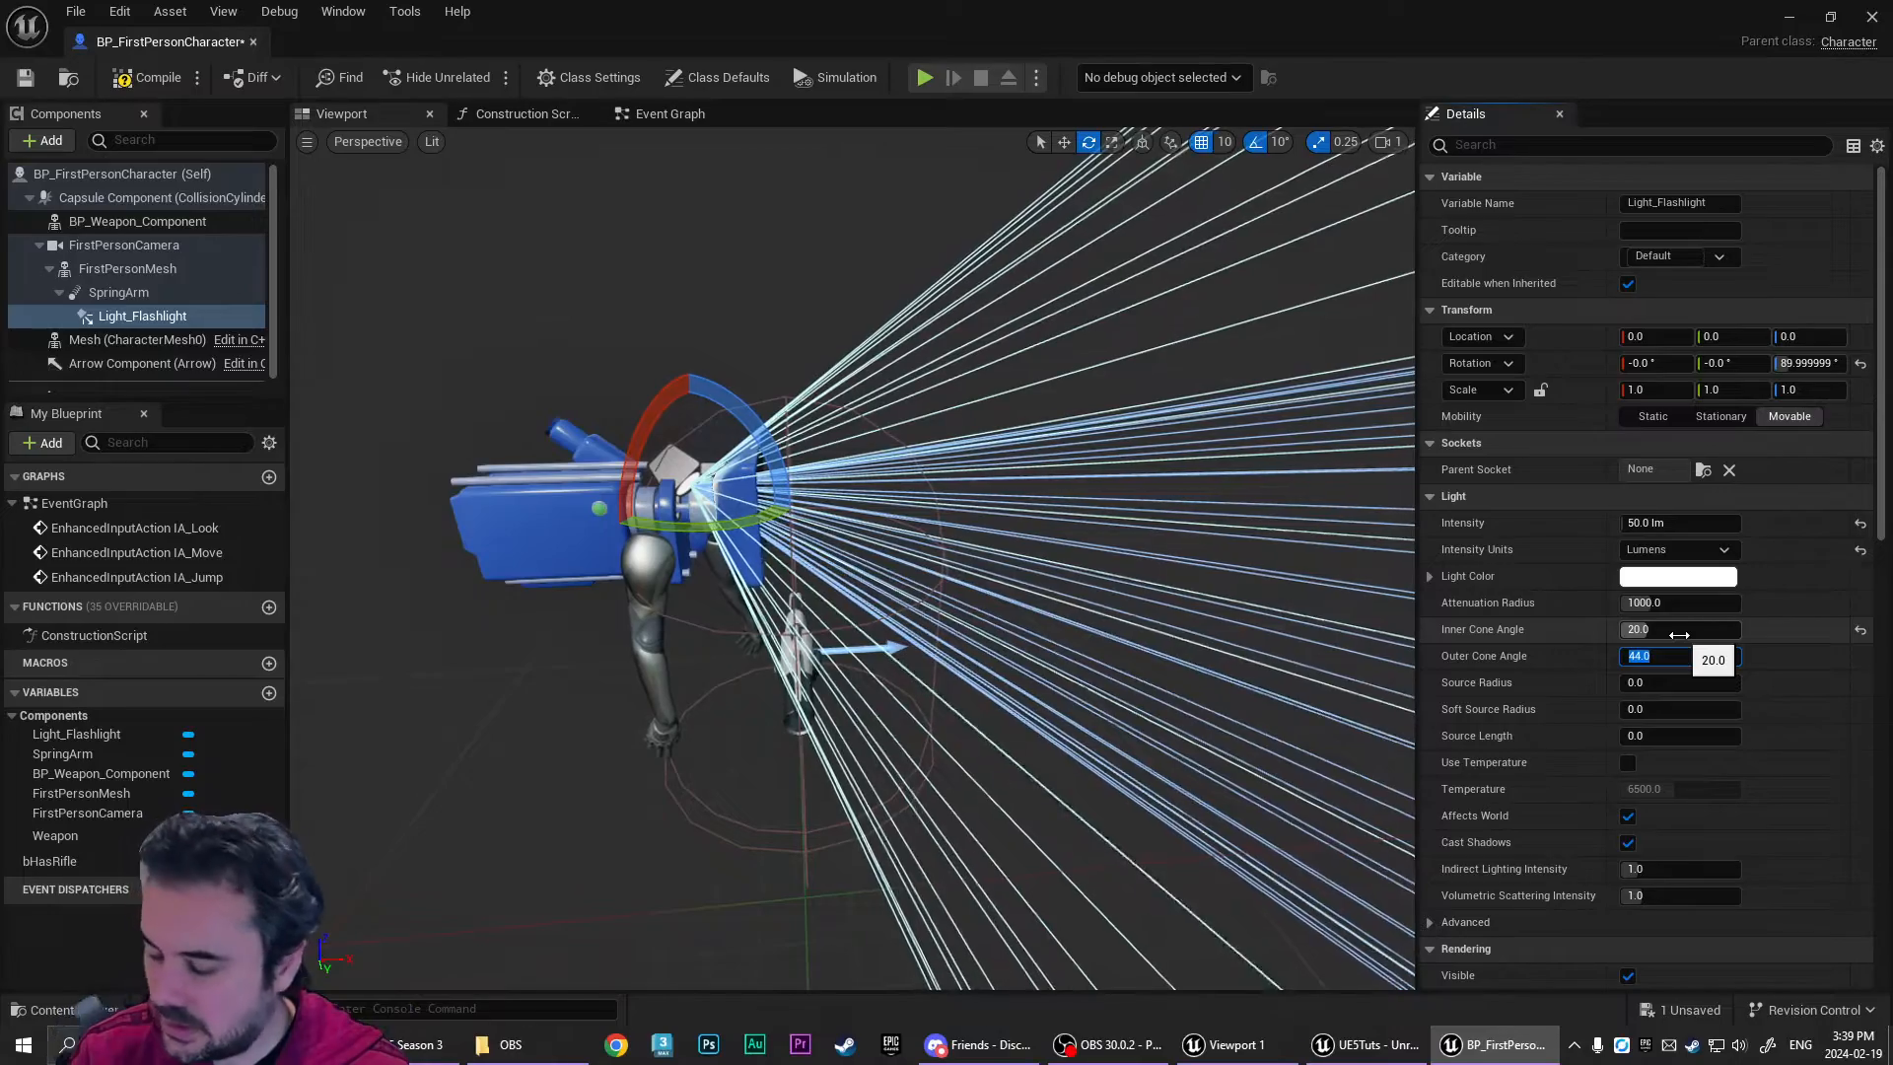
text(25)
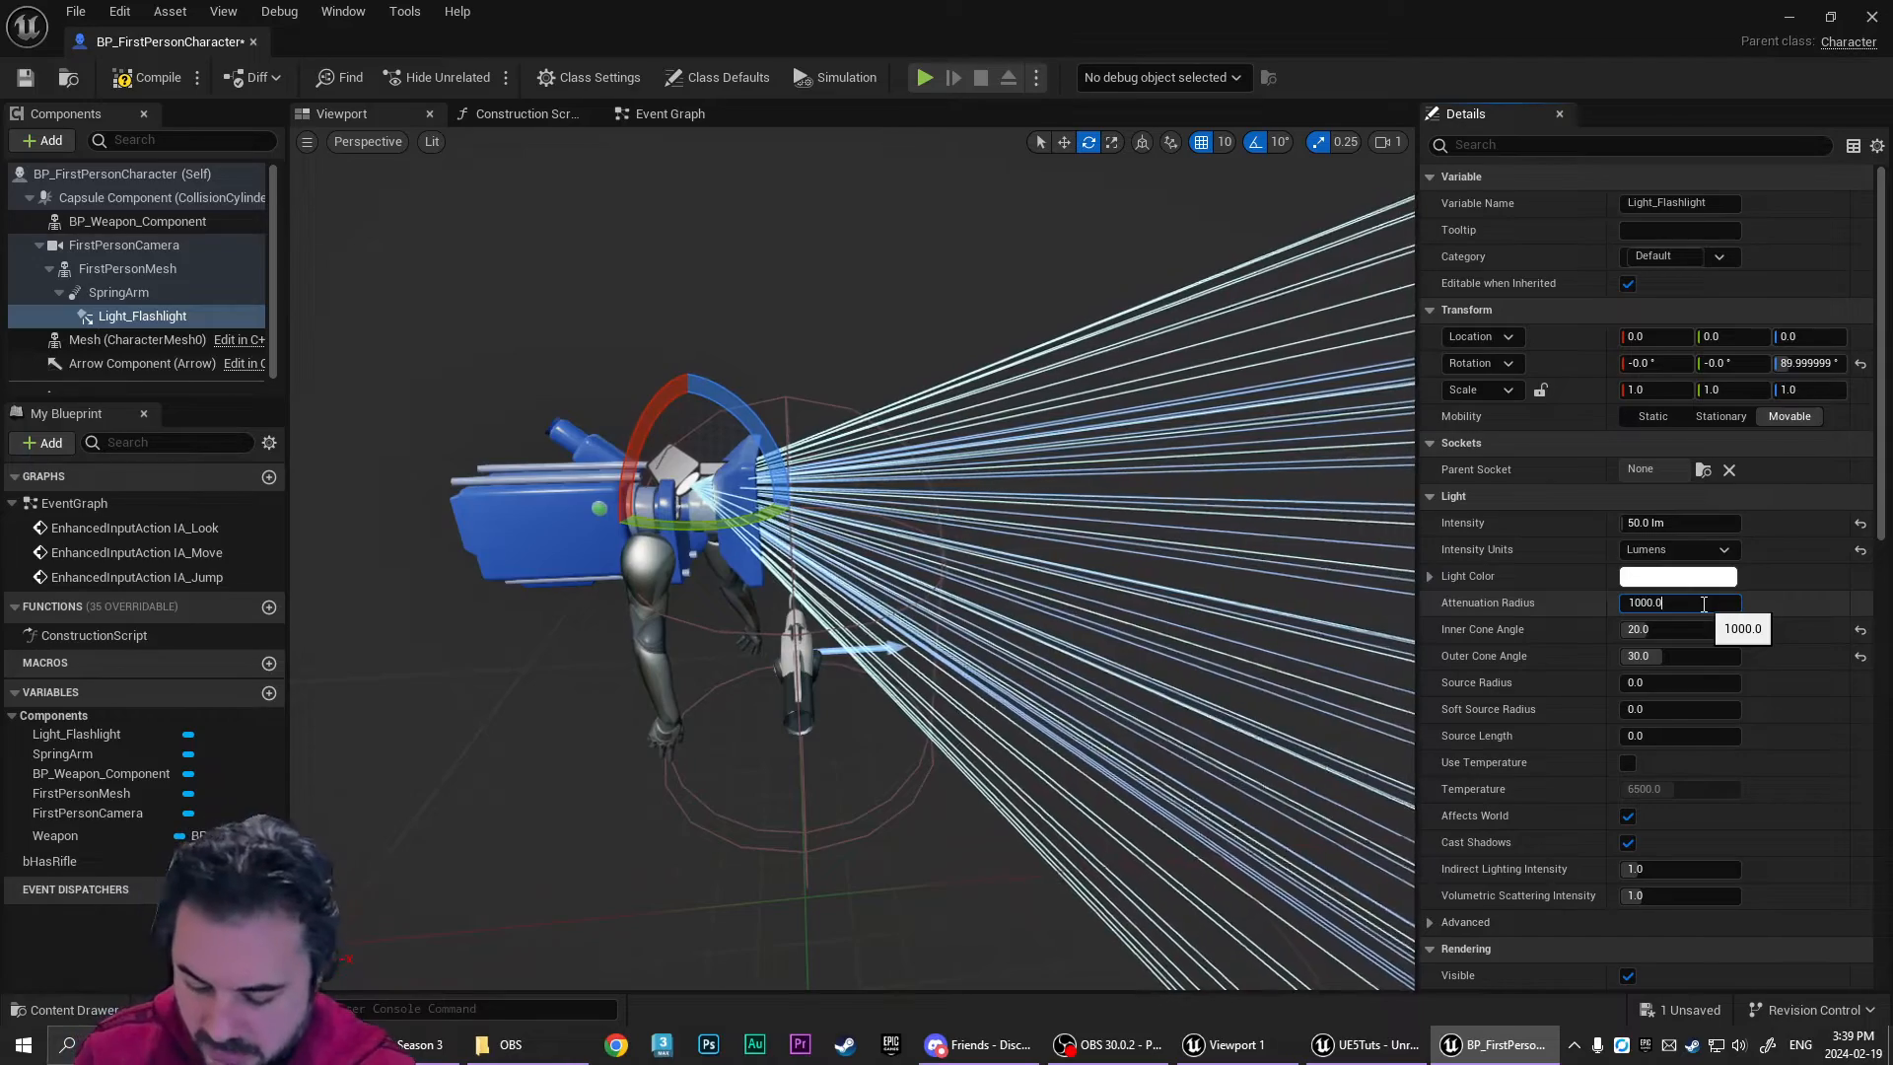
text(+2)
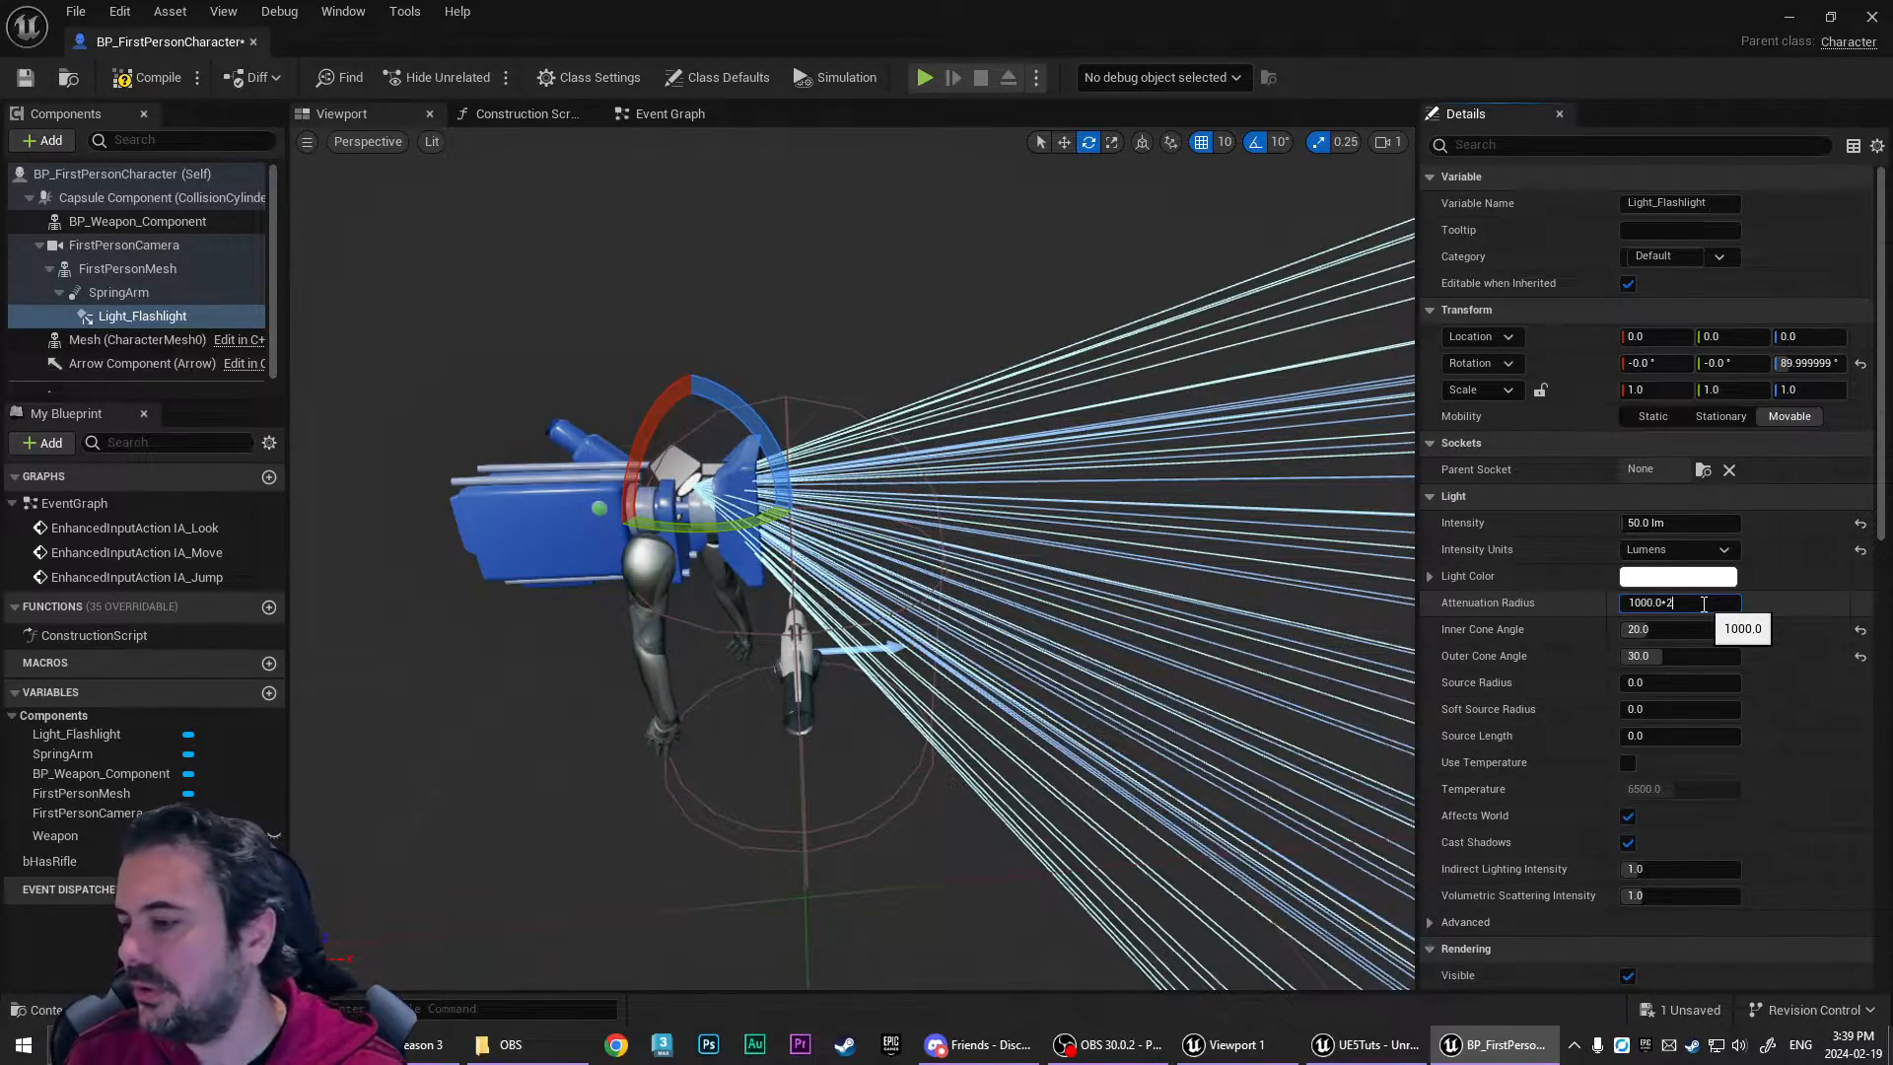
key(Enter)
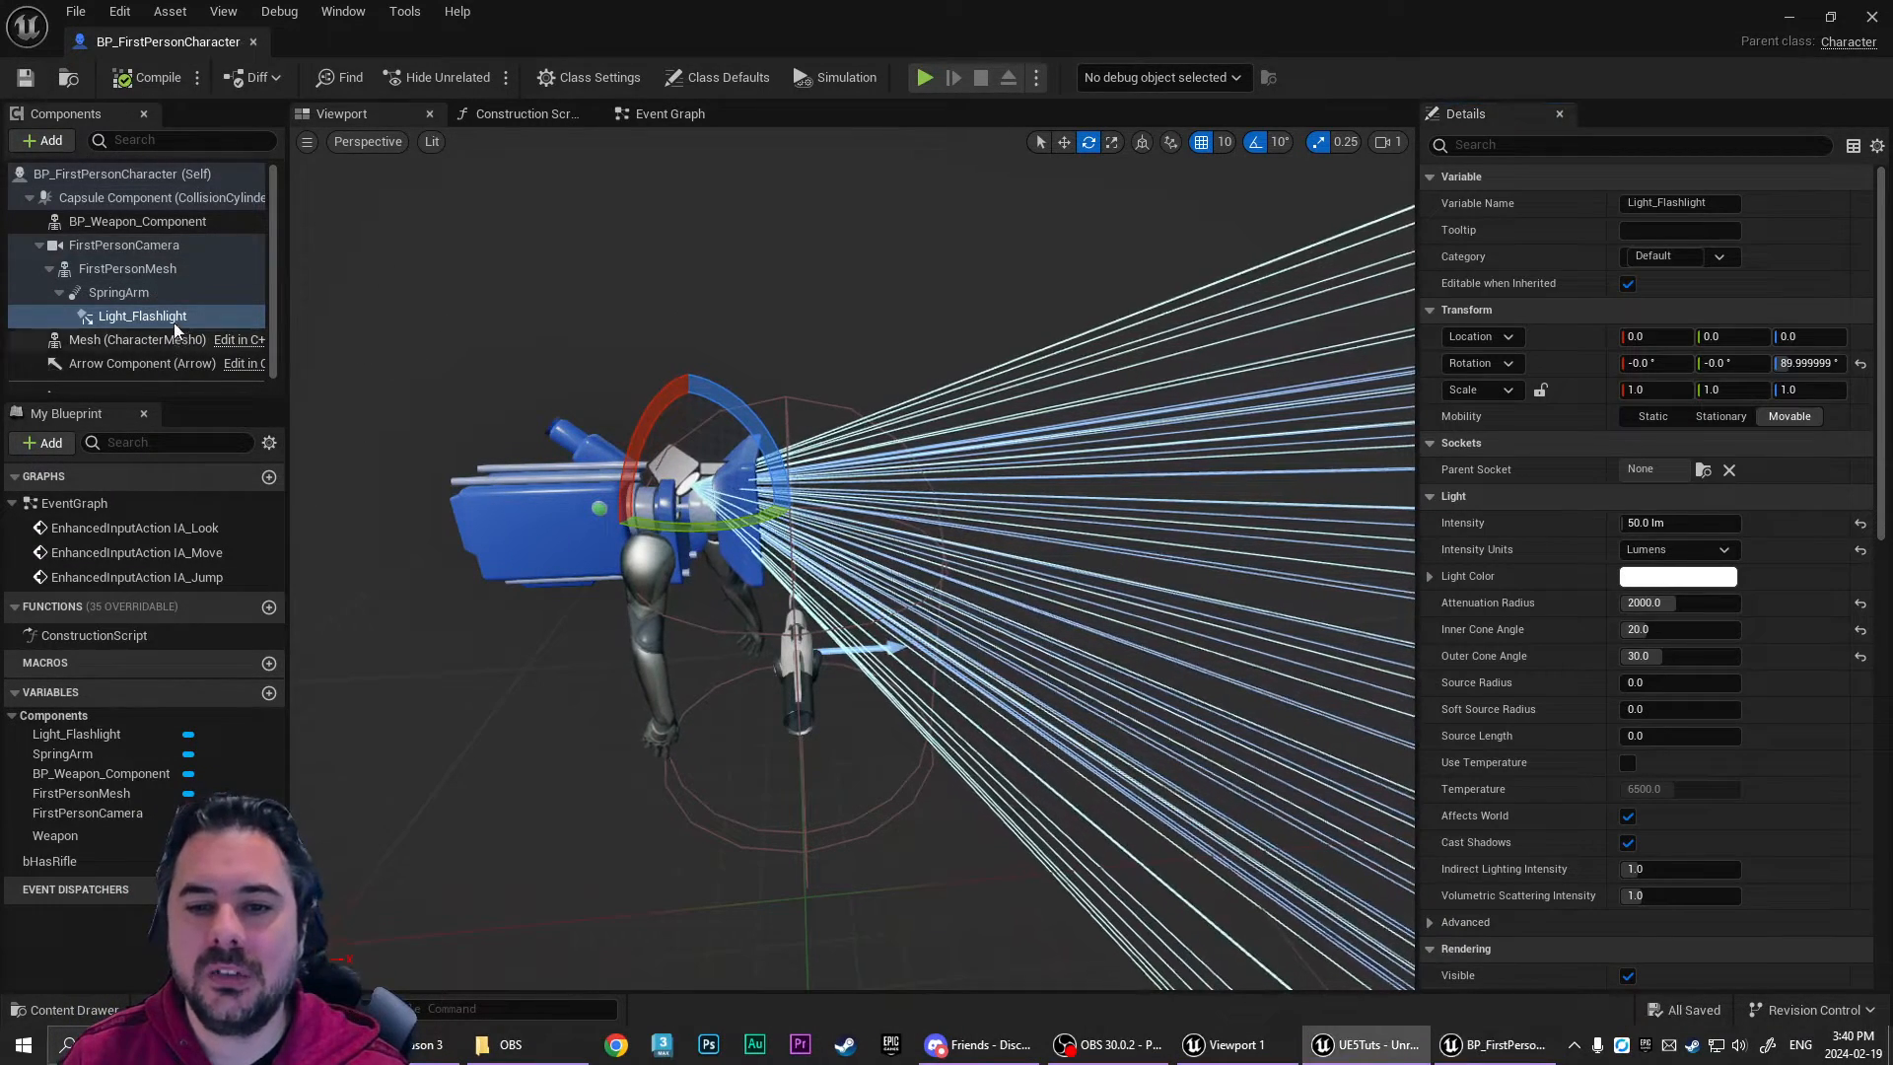
click(118, 292)
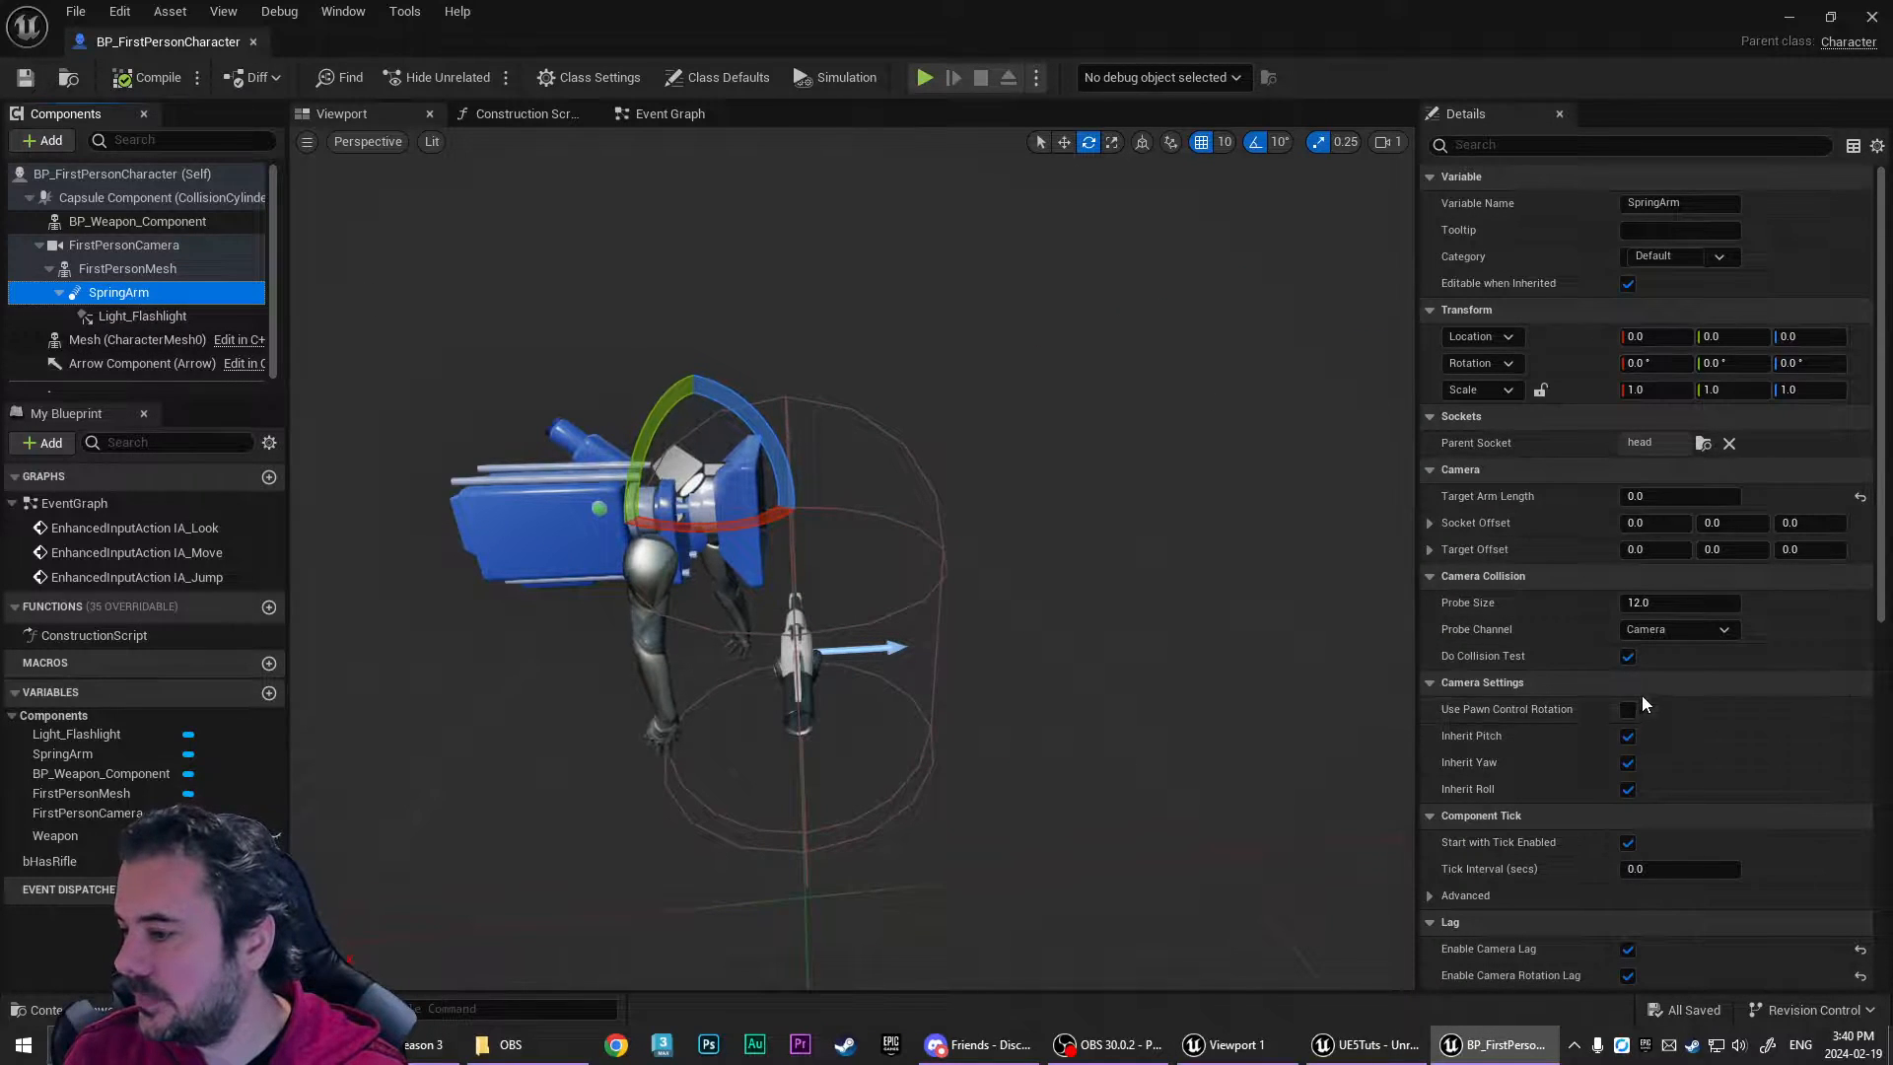
click(1627, 708)
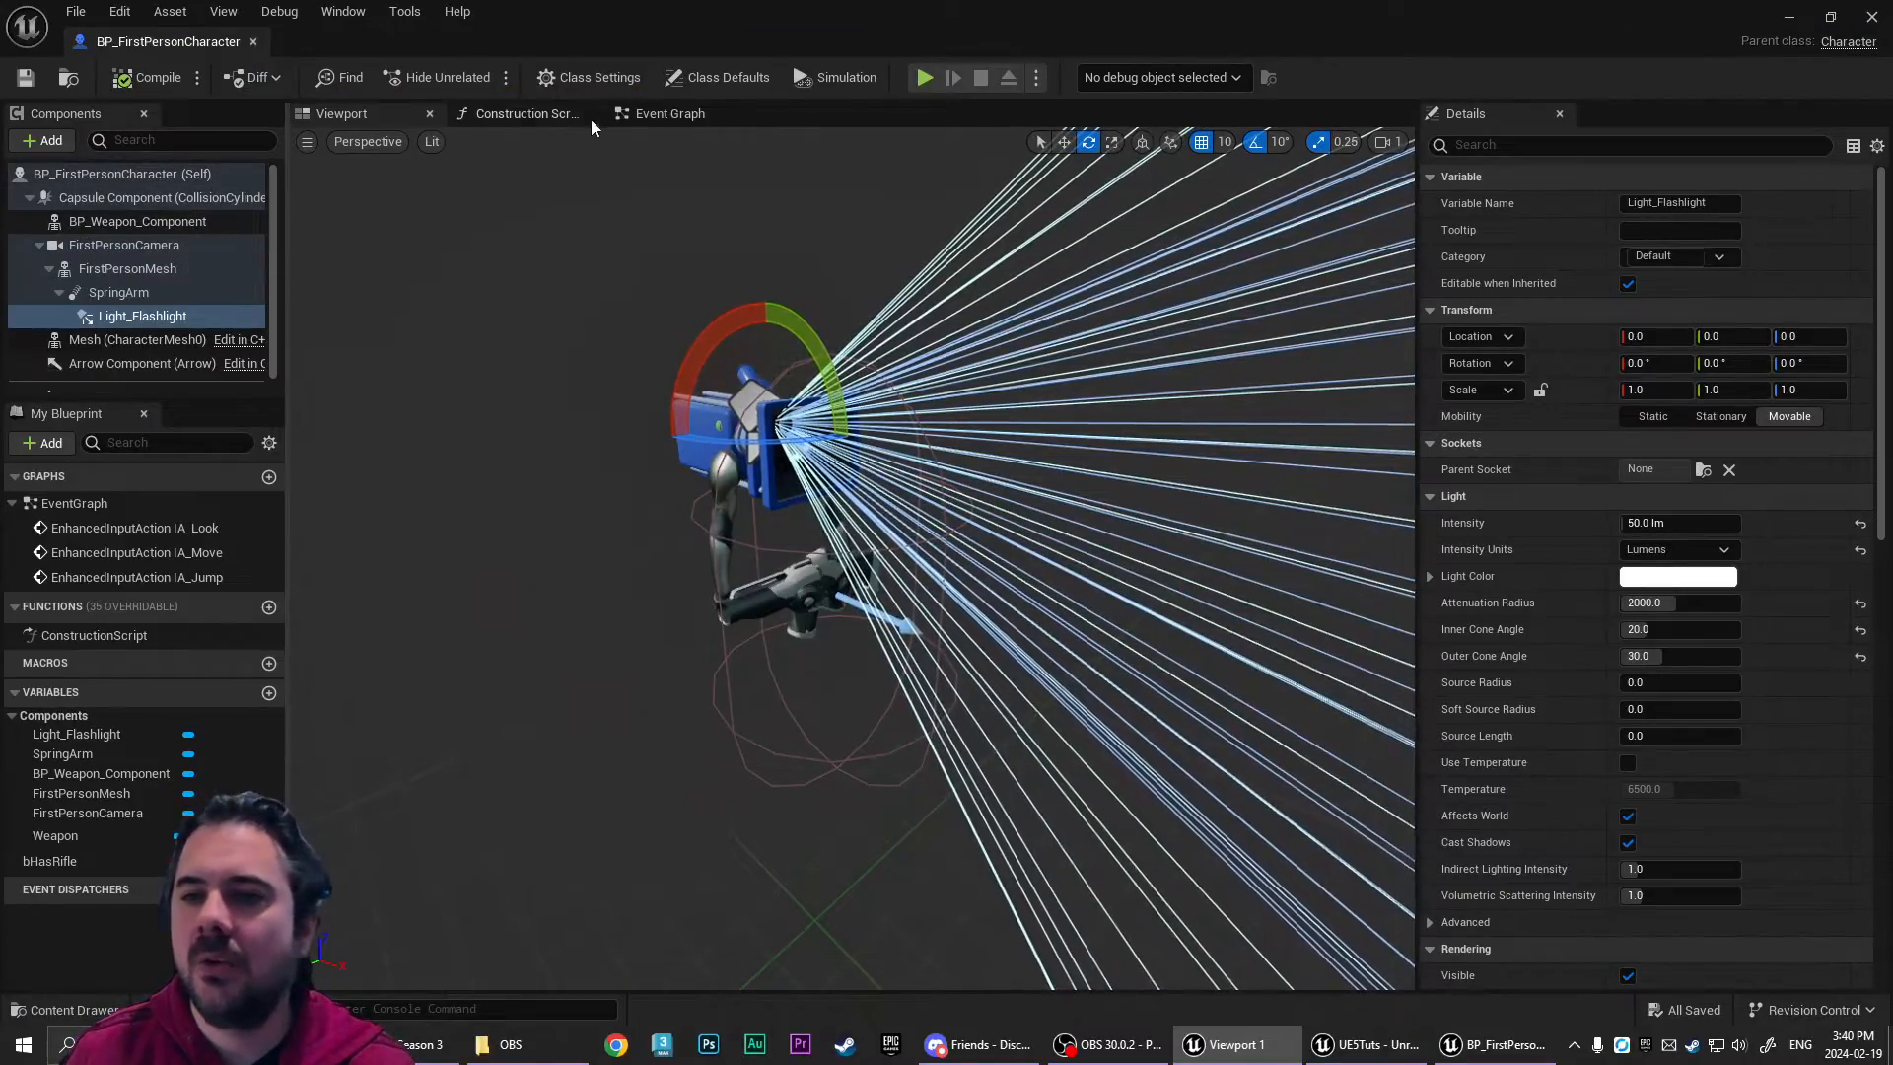
- Add a Flashlight on? boolean (default true) feeding a Branch triggered by a Keyboard L event
click(669, 115)
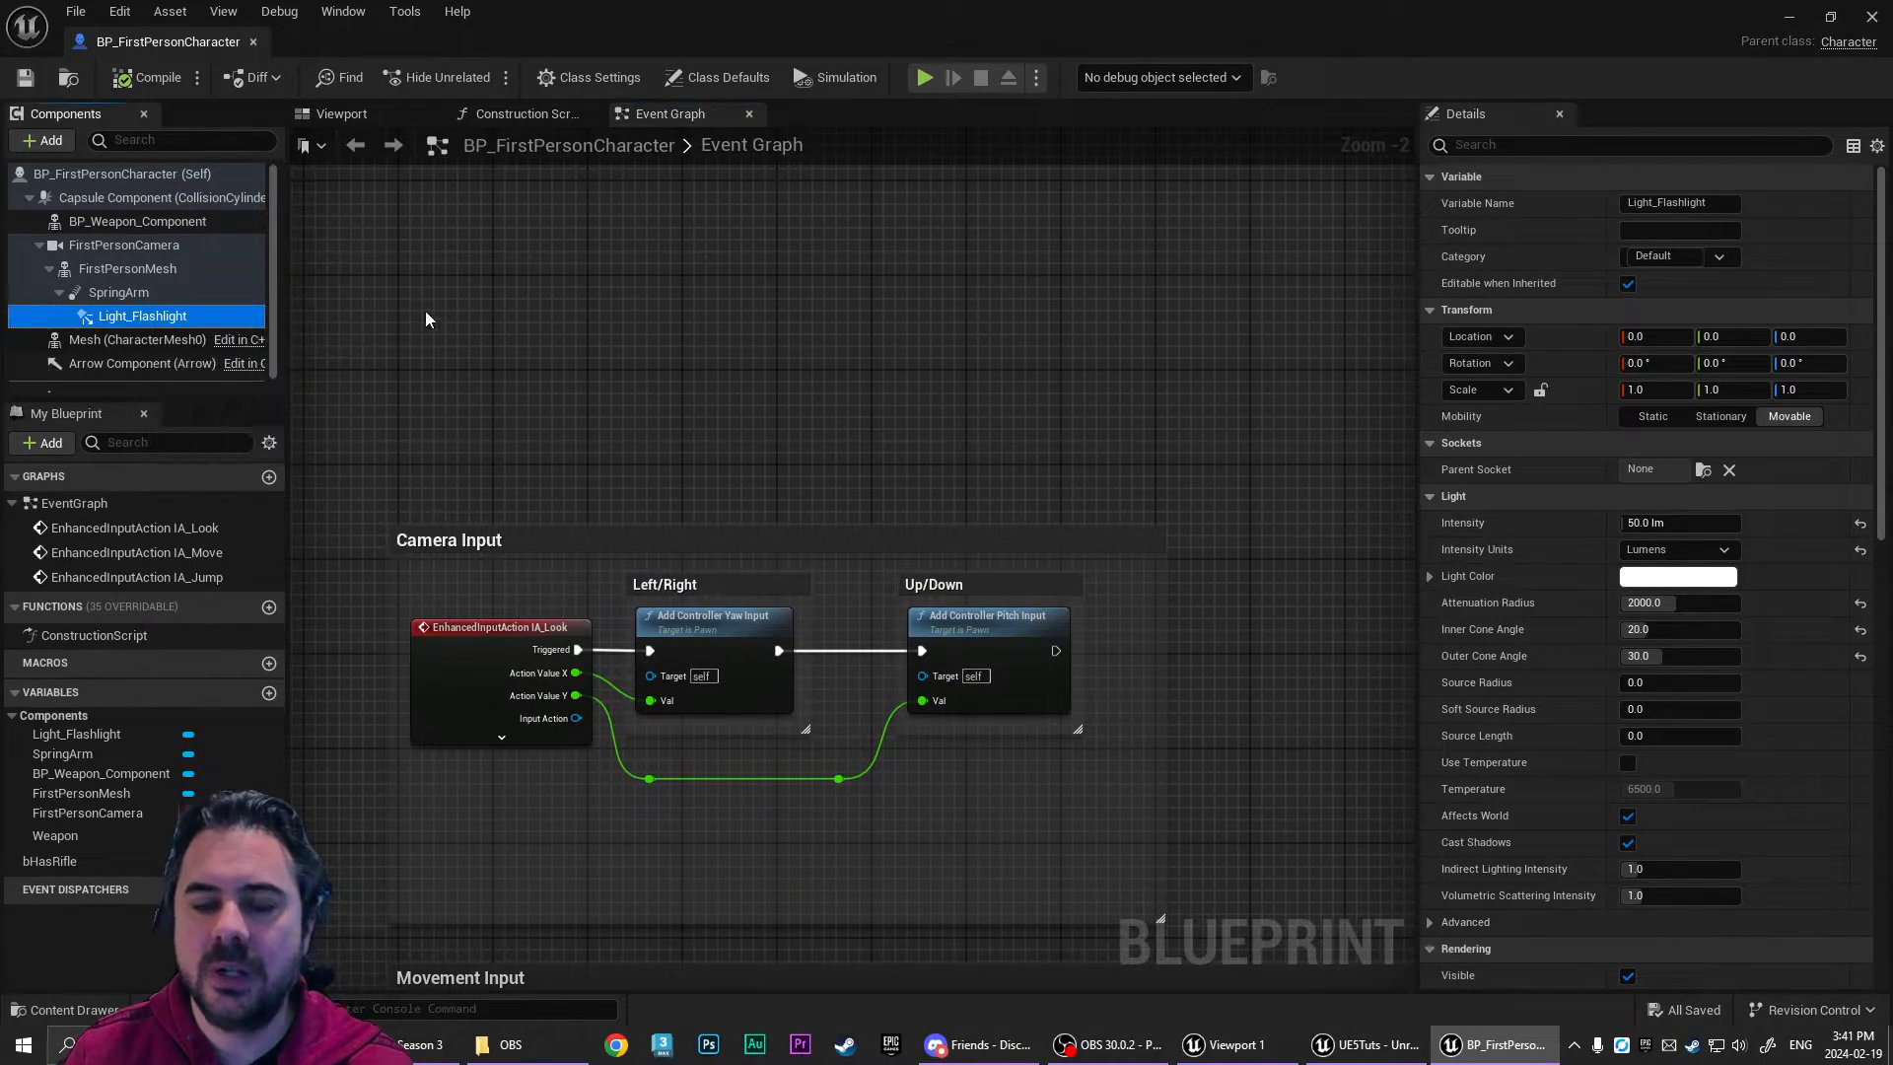
mouse_move(142, 316)
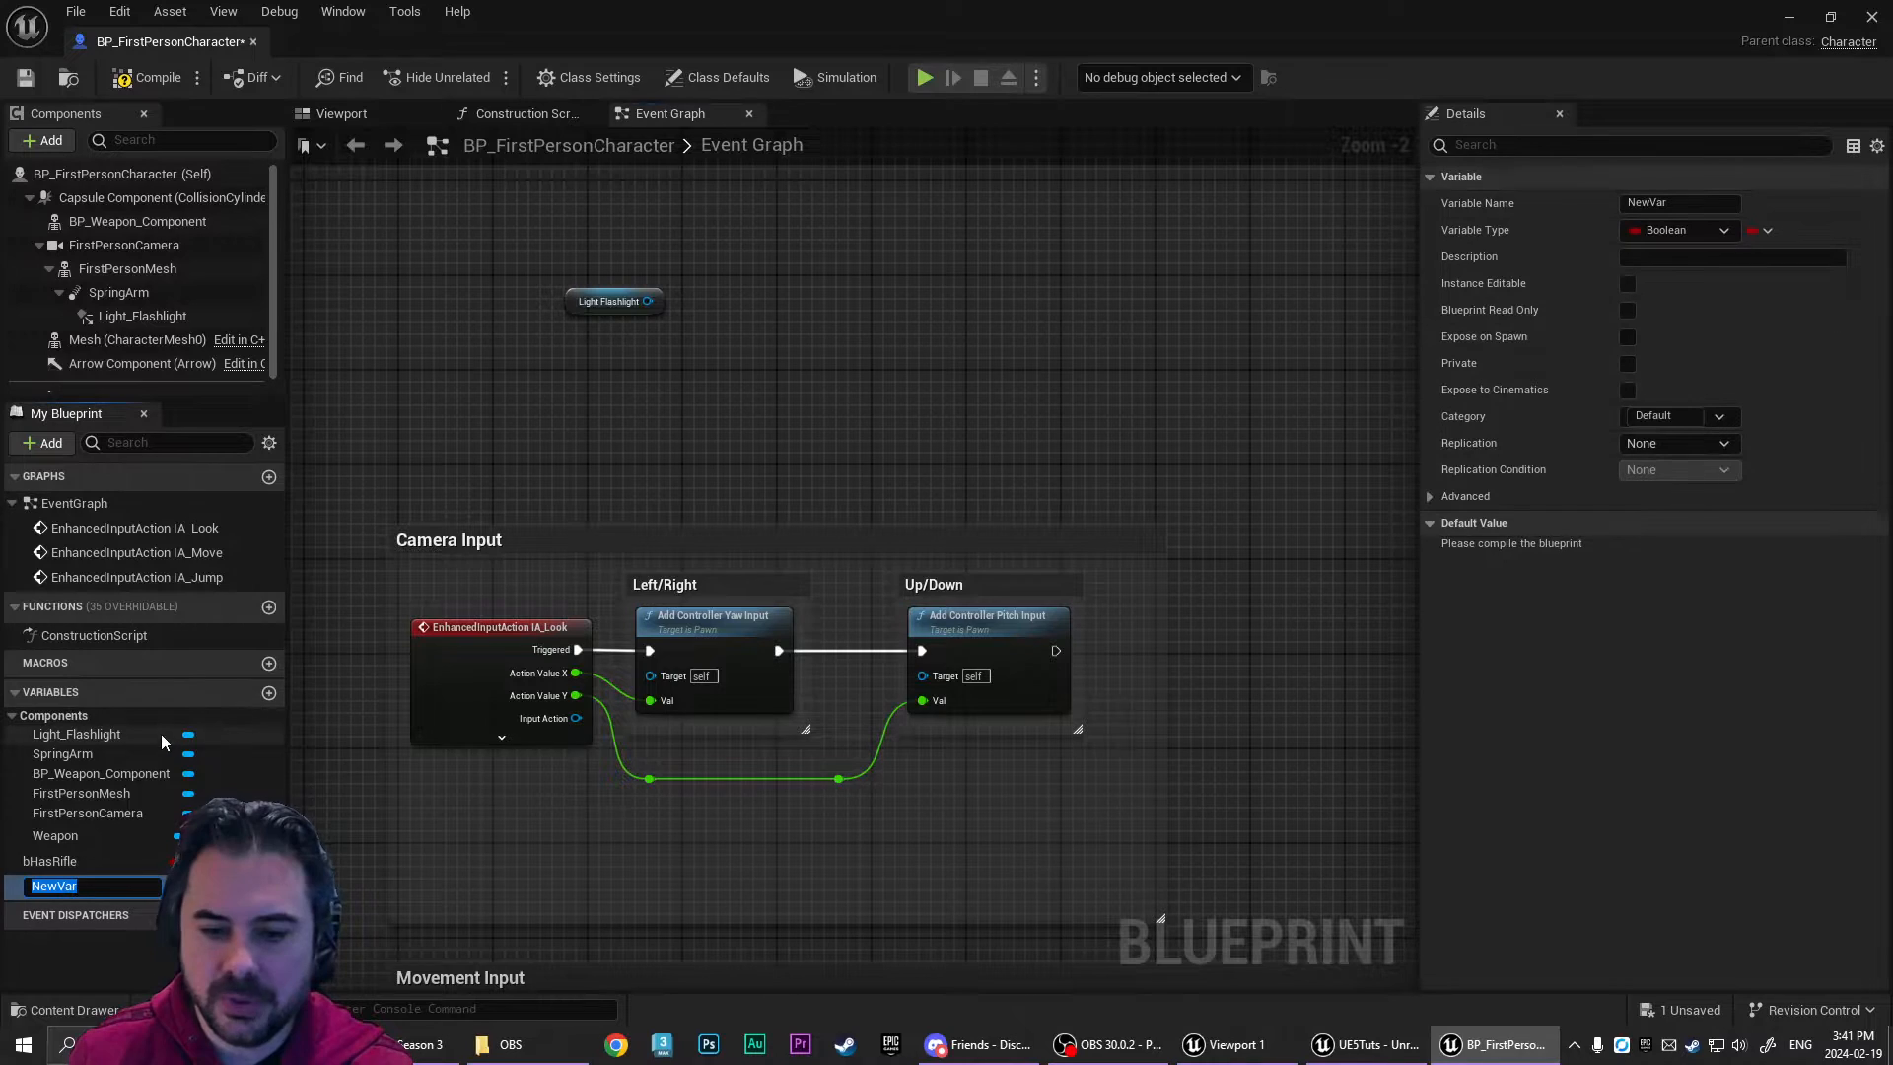
mouse_move(62, 754)
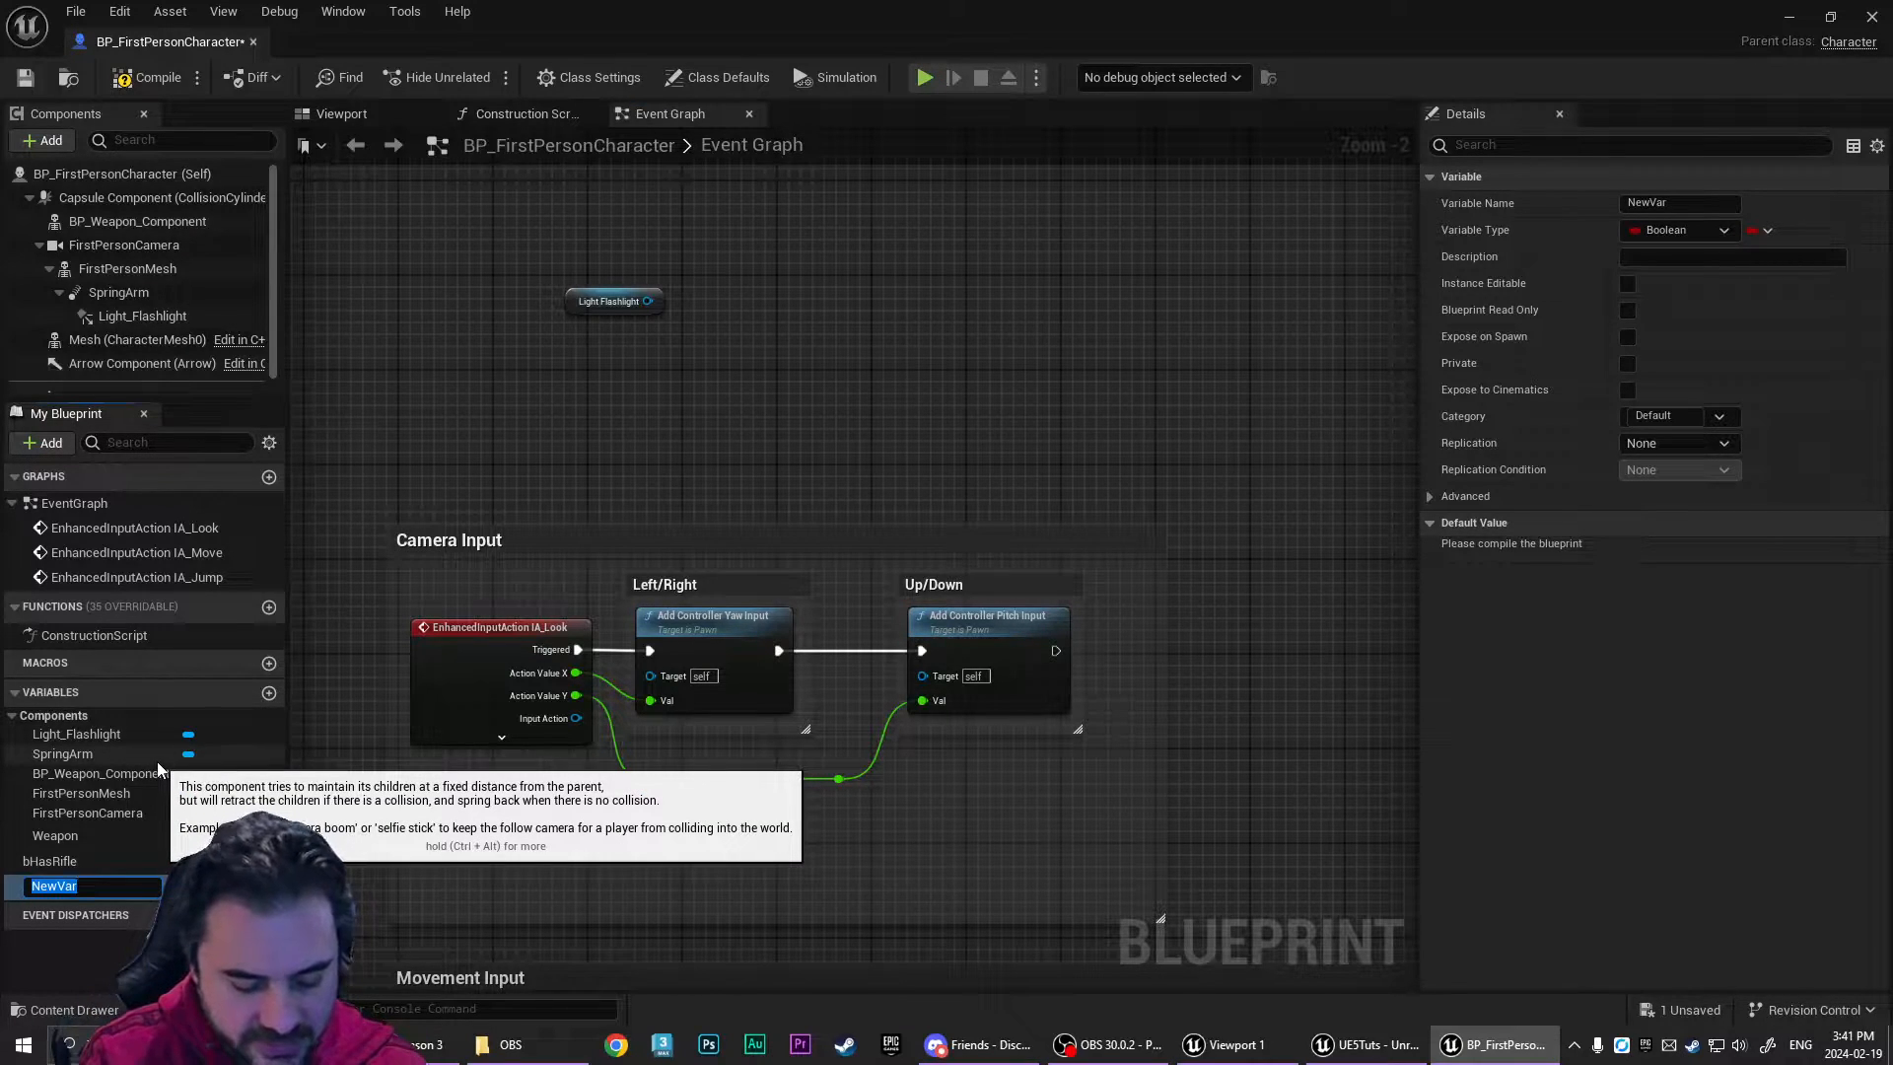
text(FlashlightOn?)
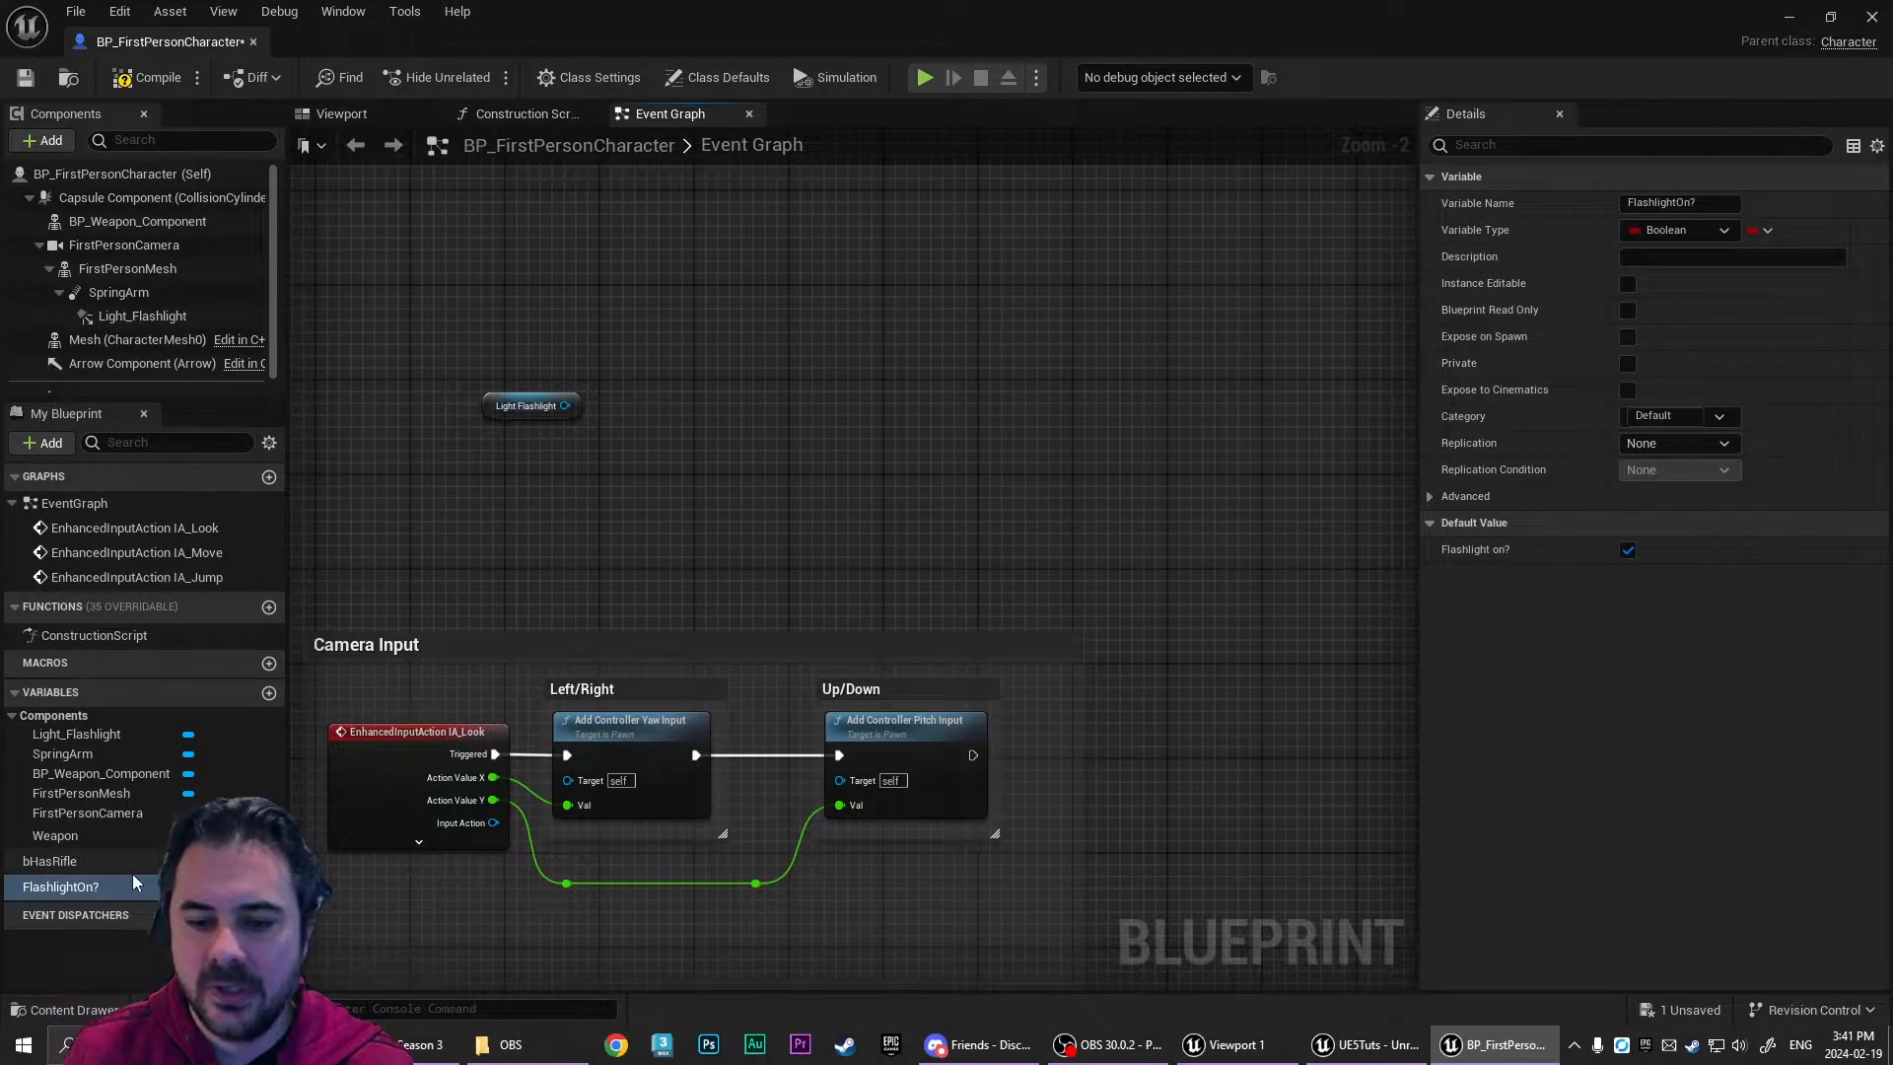
drag(61, 886, 550, 454)
text(branch)
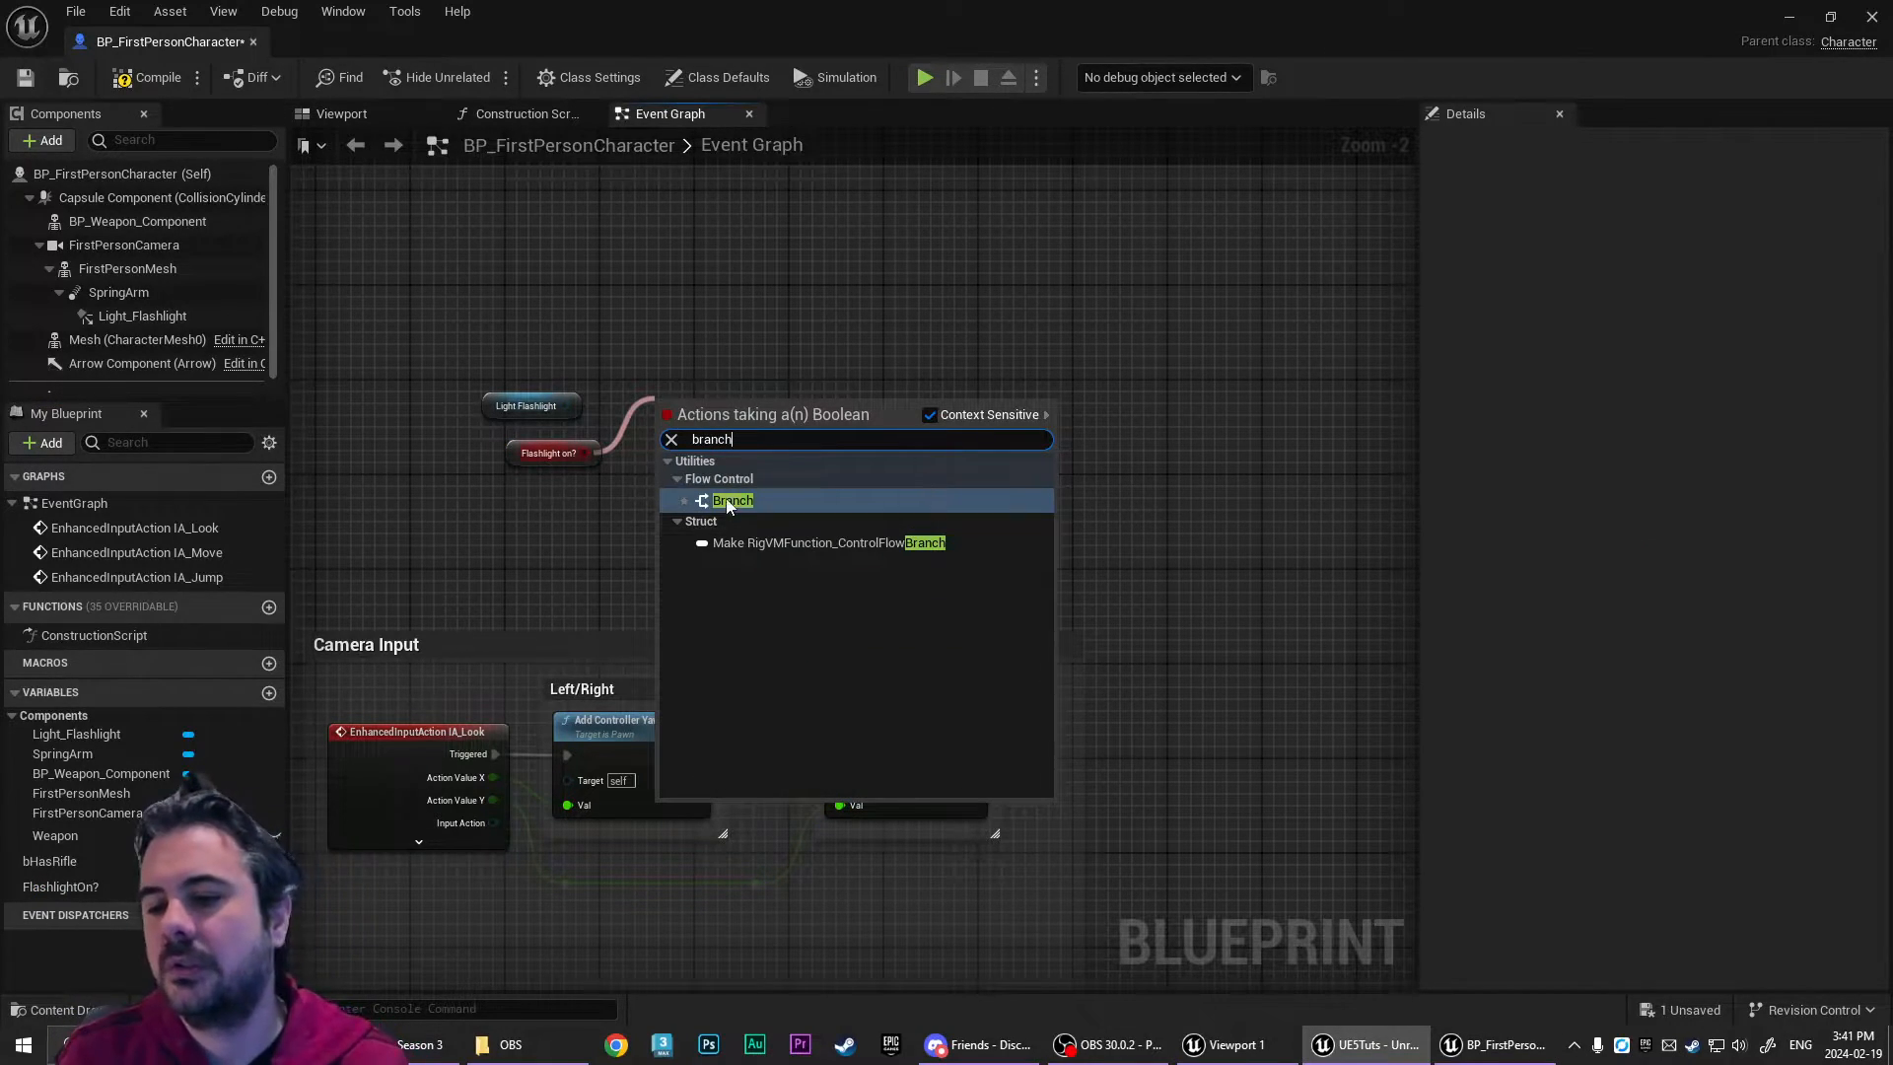
click(732, 499)
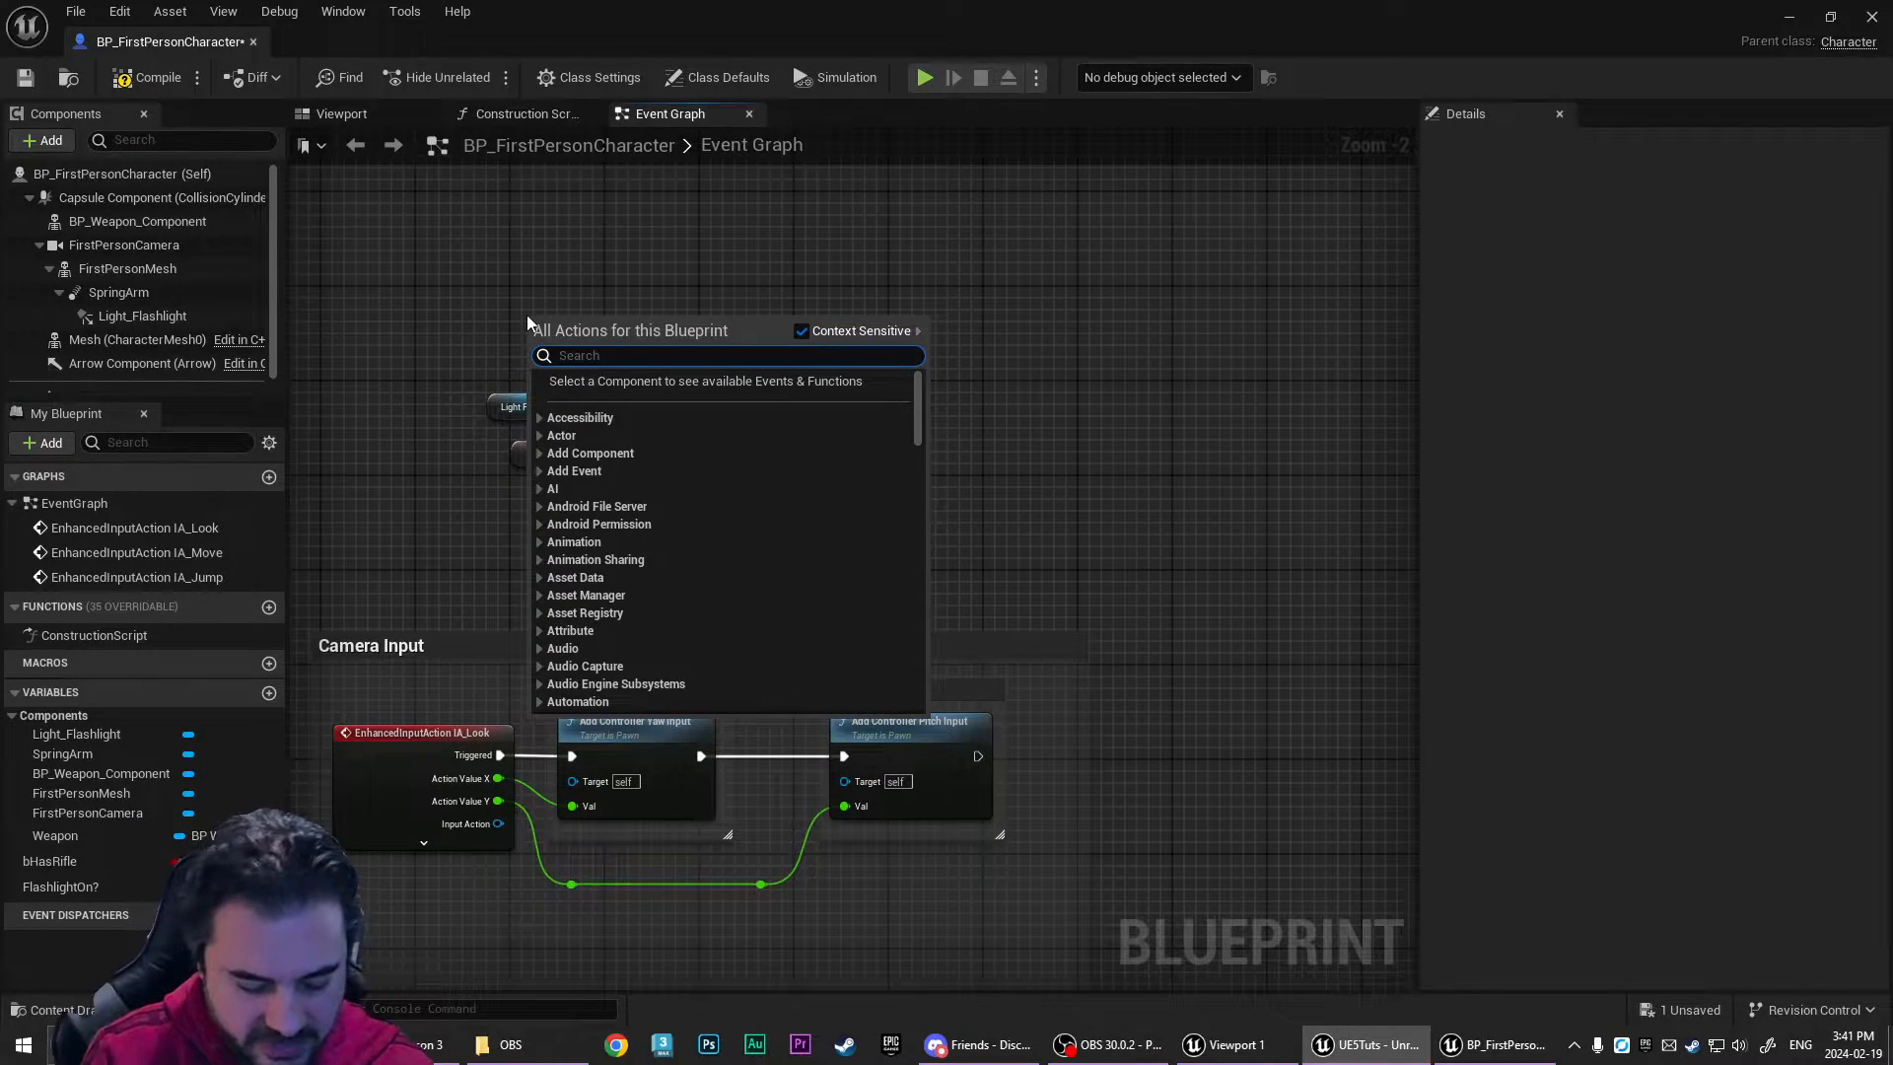
text(key L)
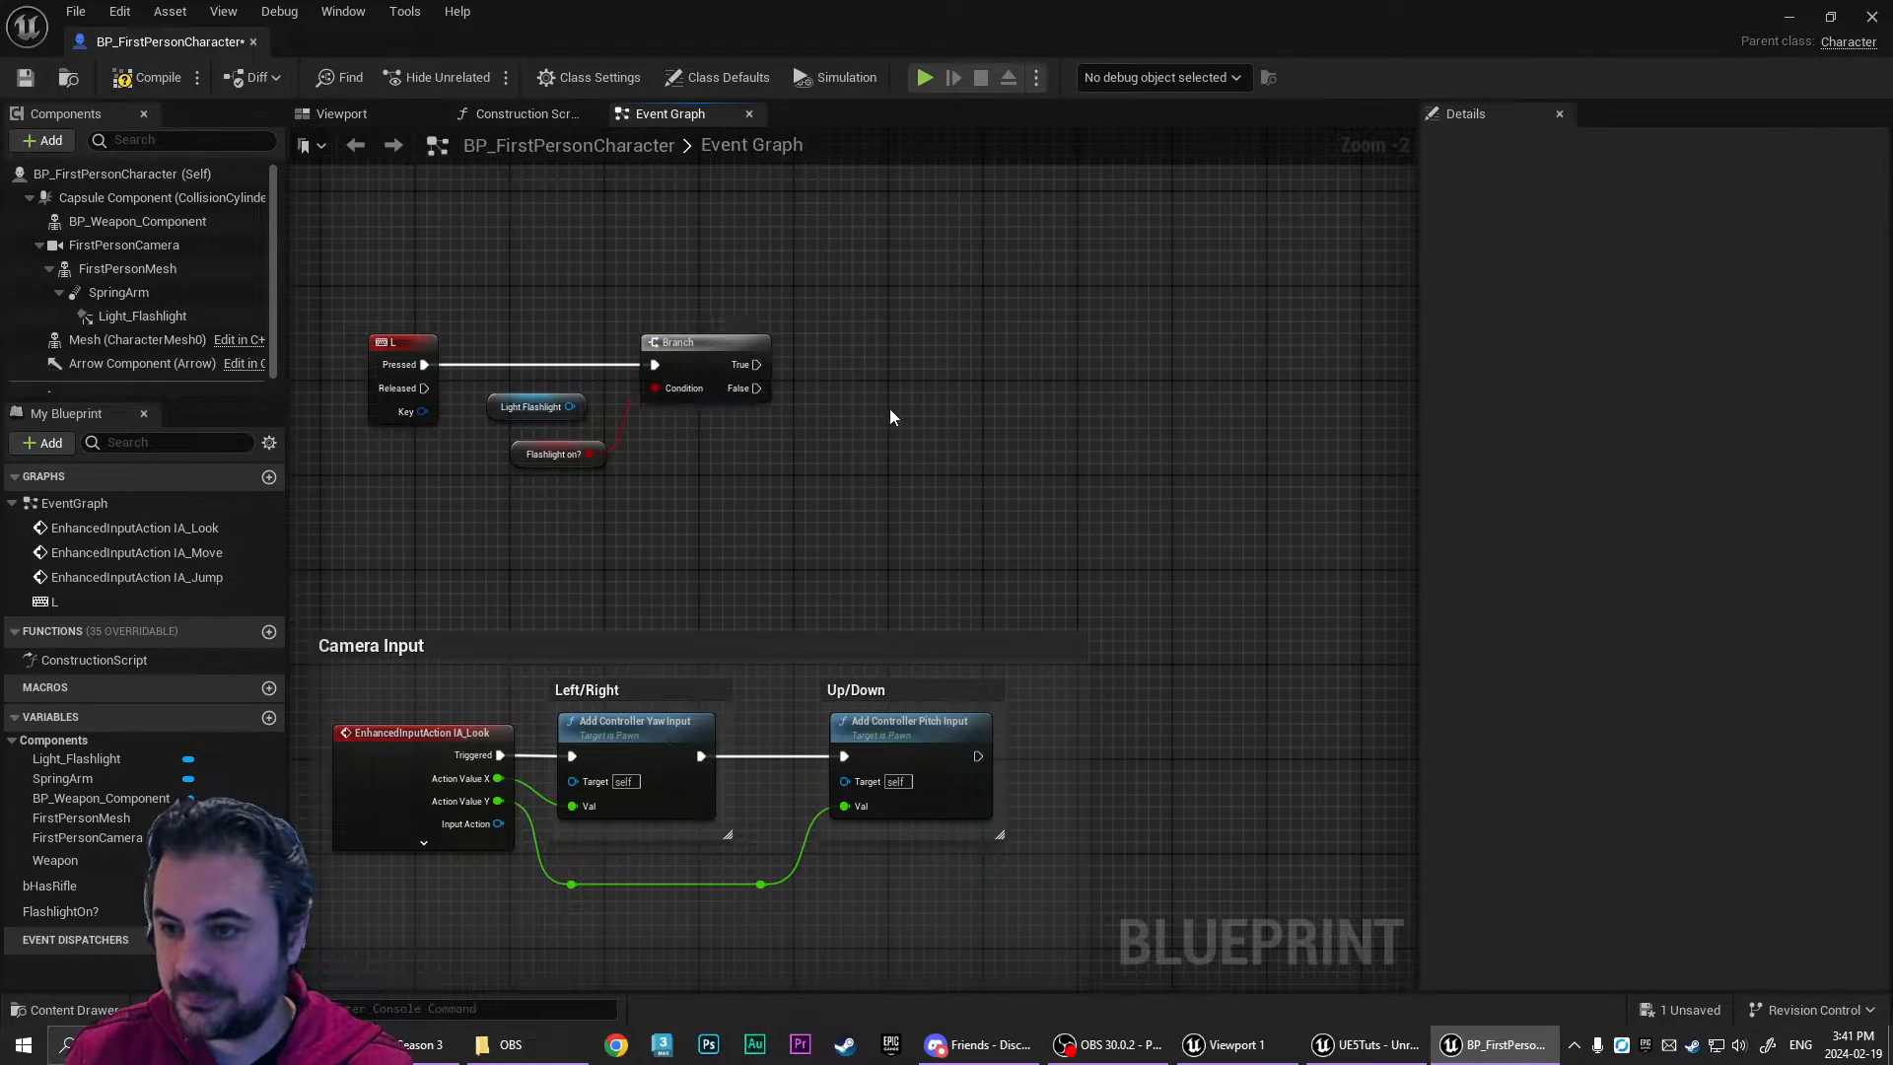
- Set Auto Receive Input to Player 0 in the character's class defaults
click(726, 77)
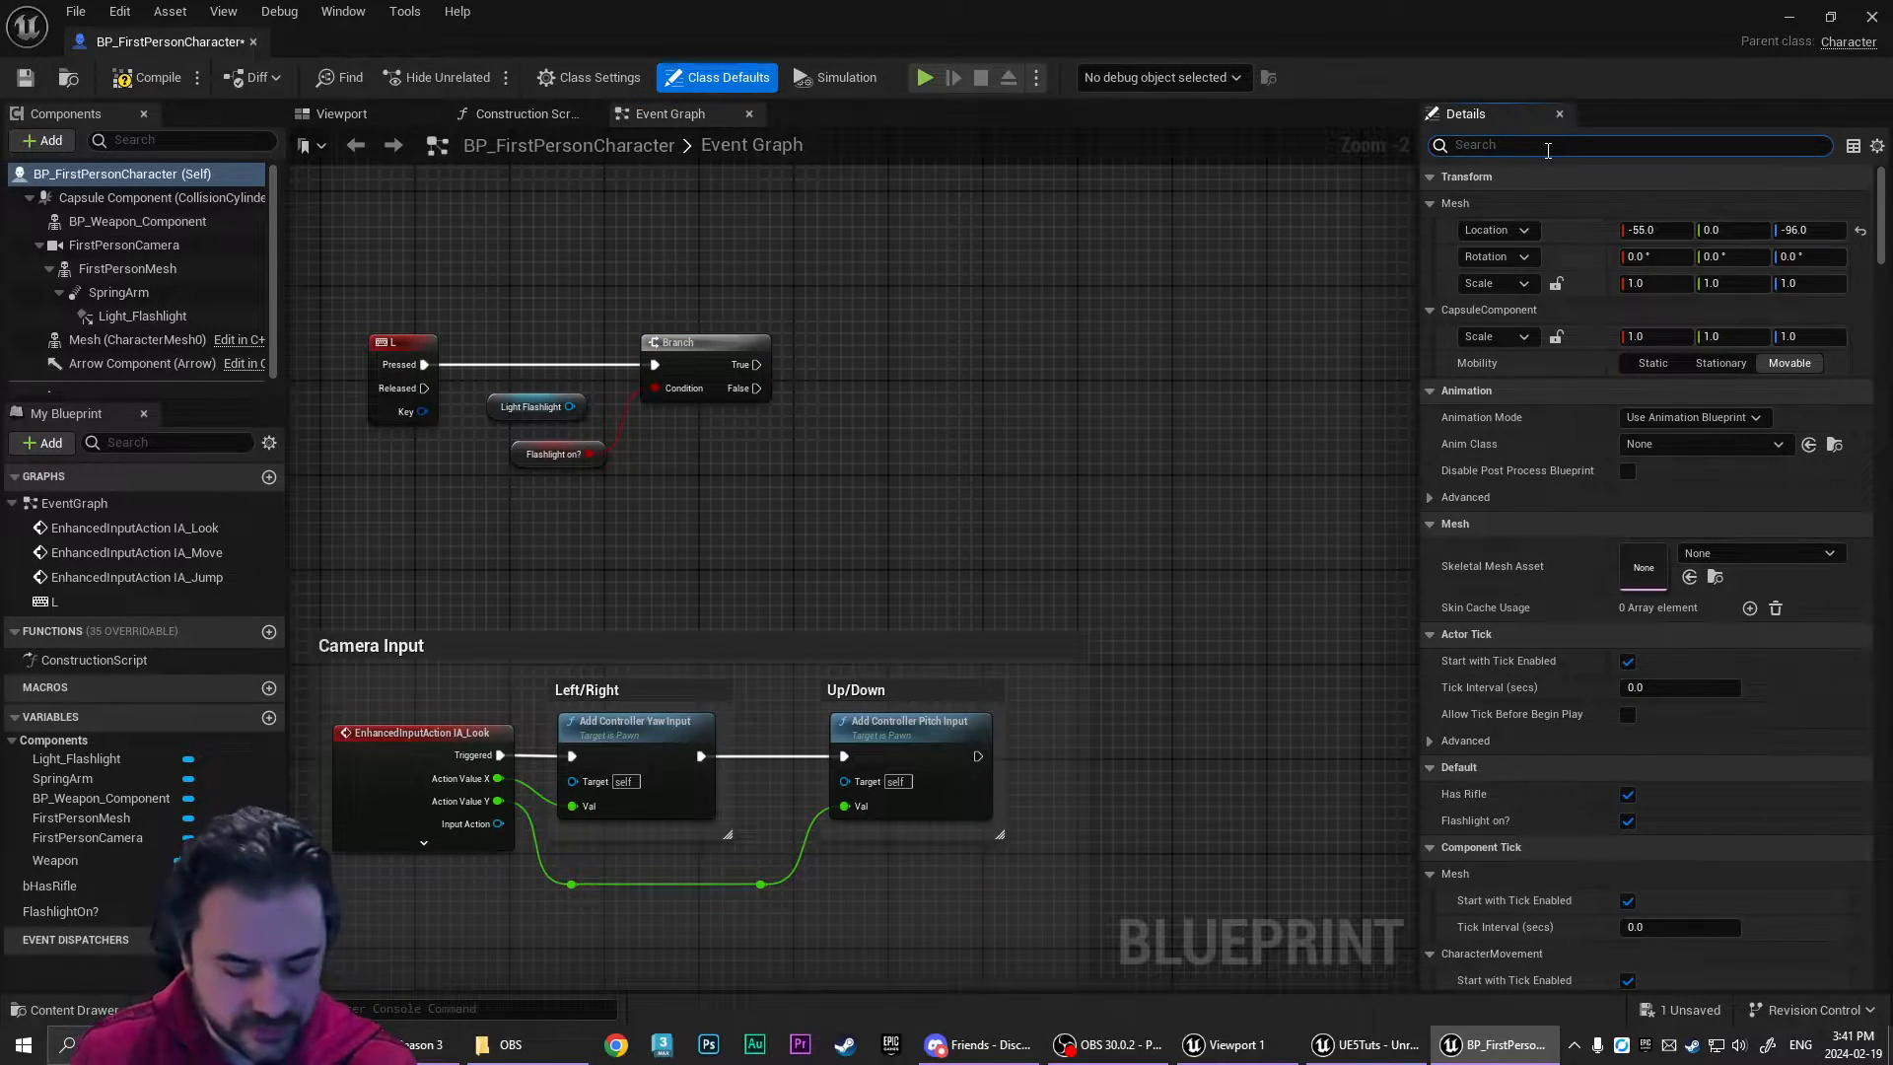
text(auto p)
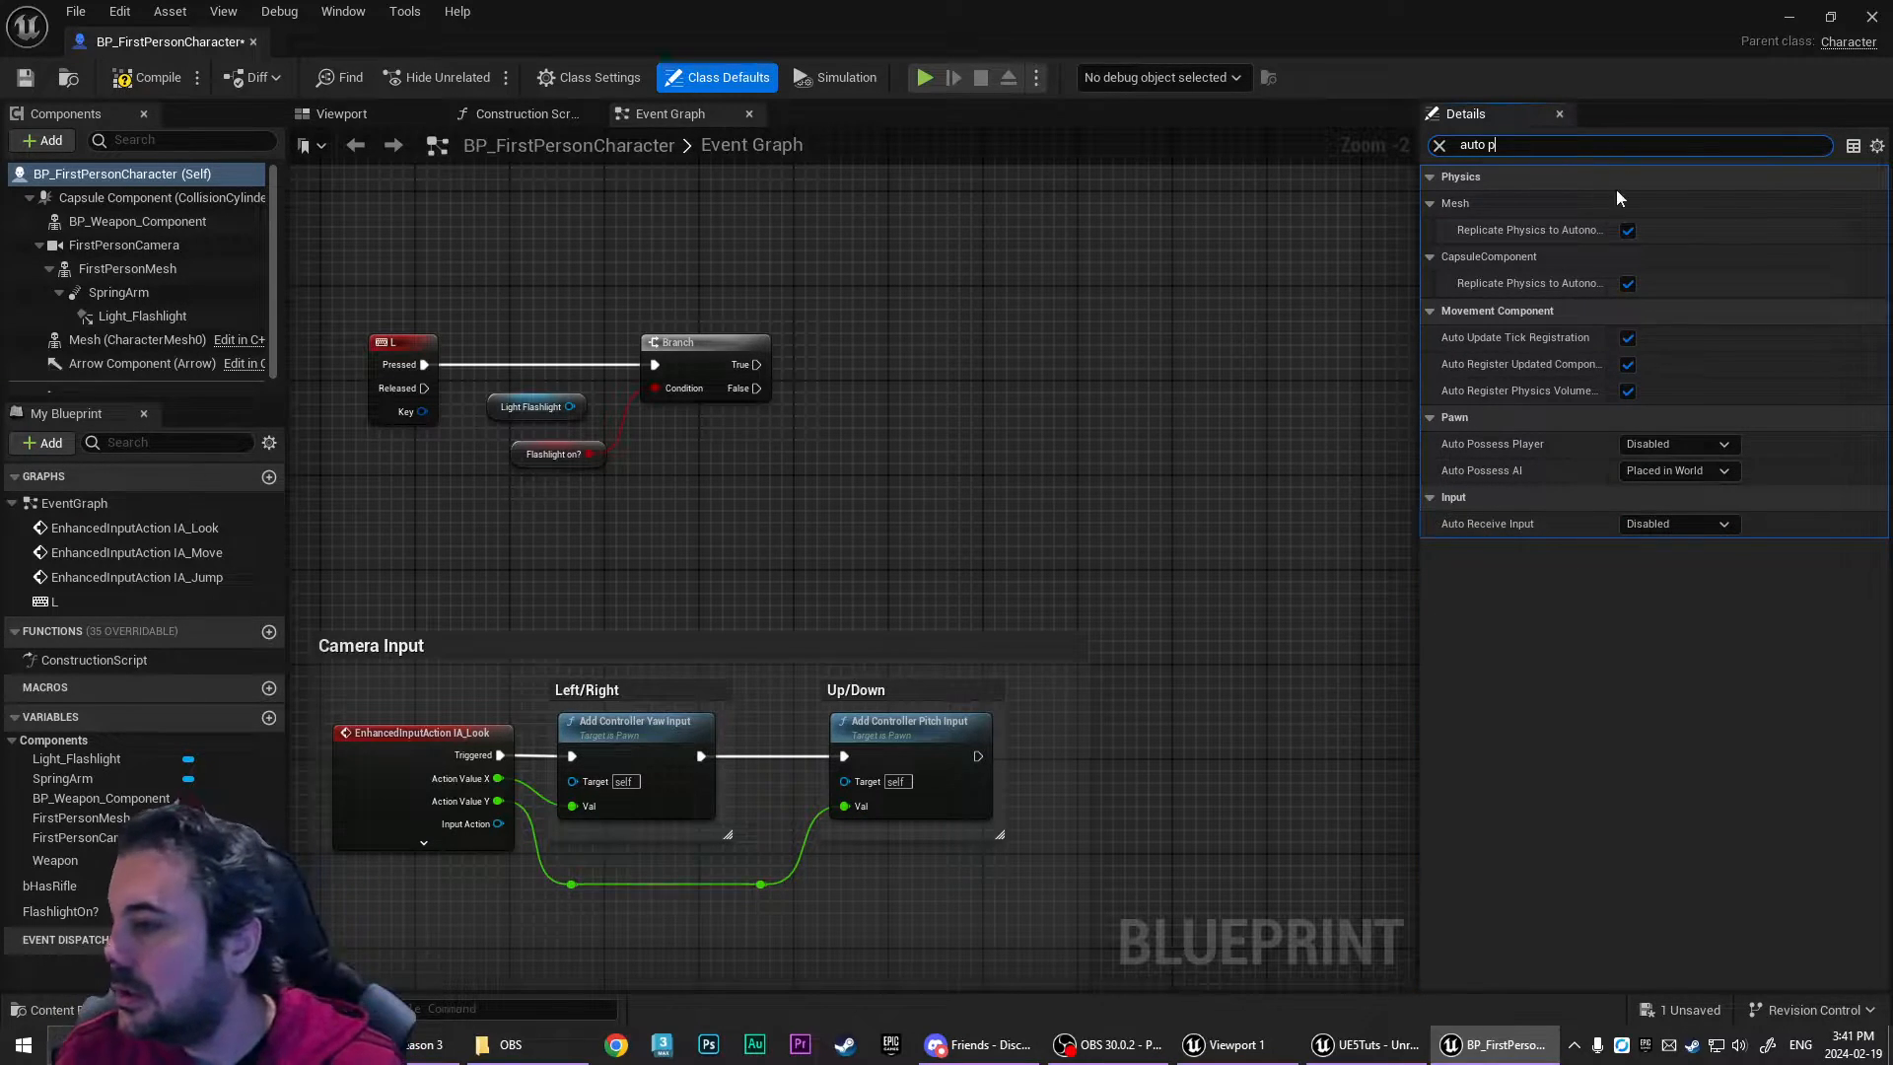
click(1676, 443)
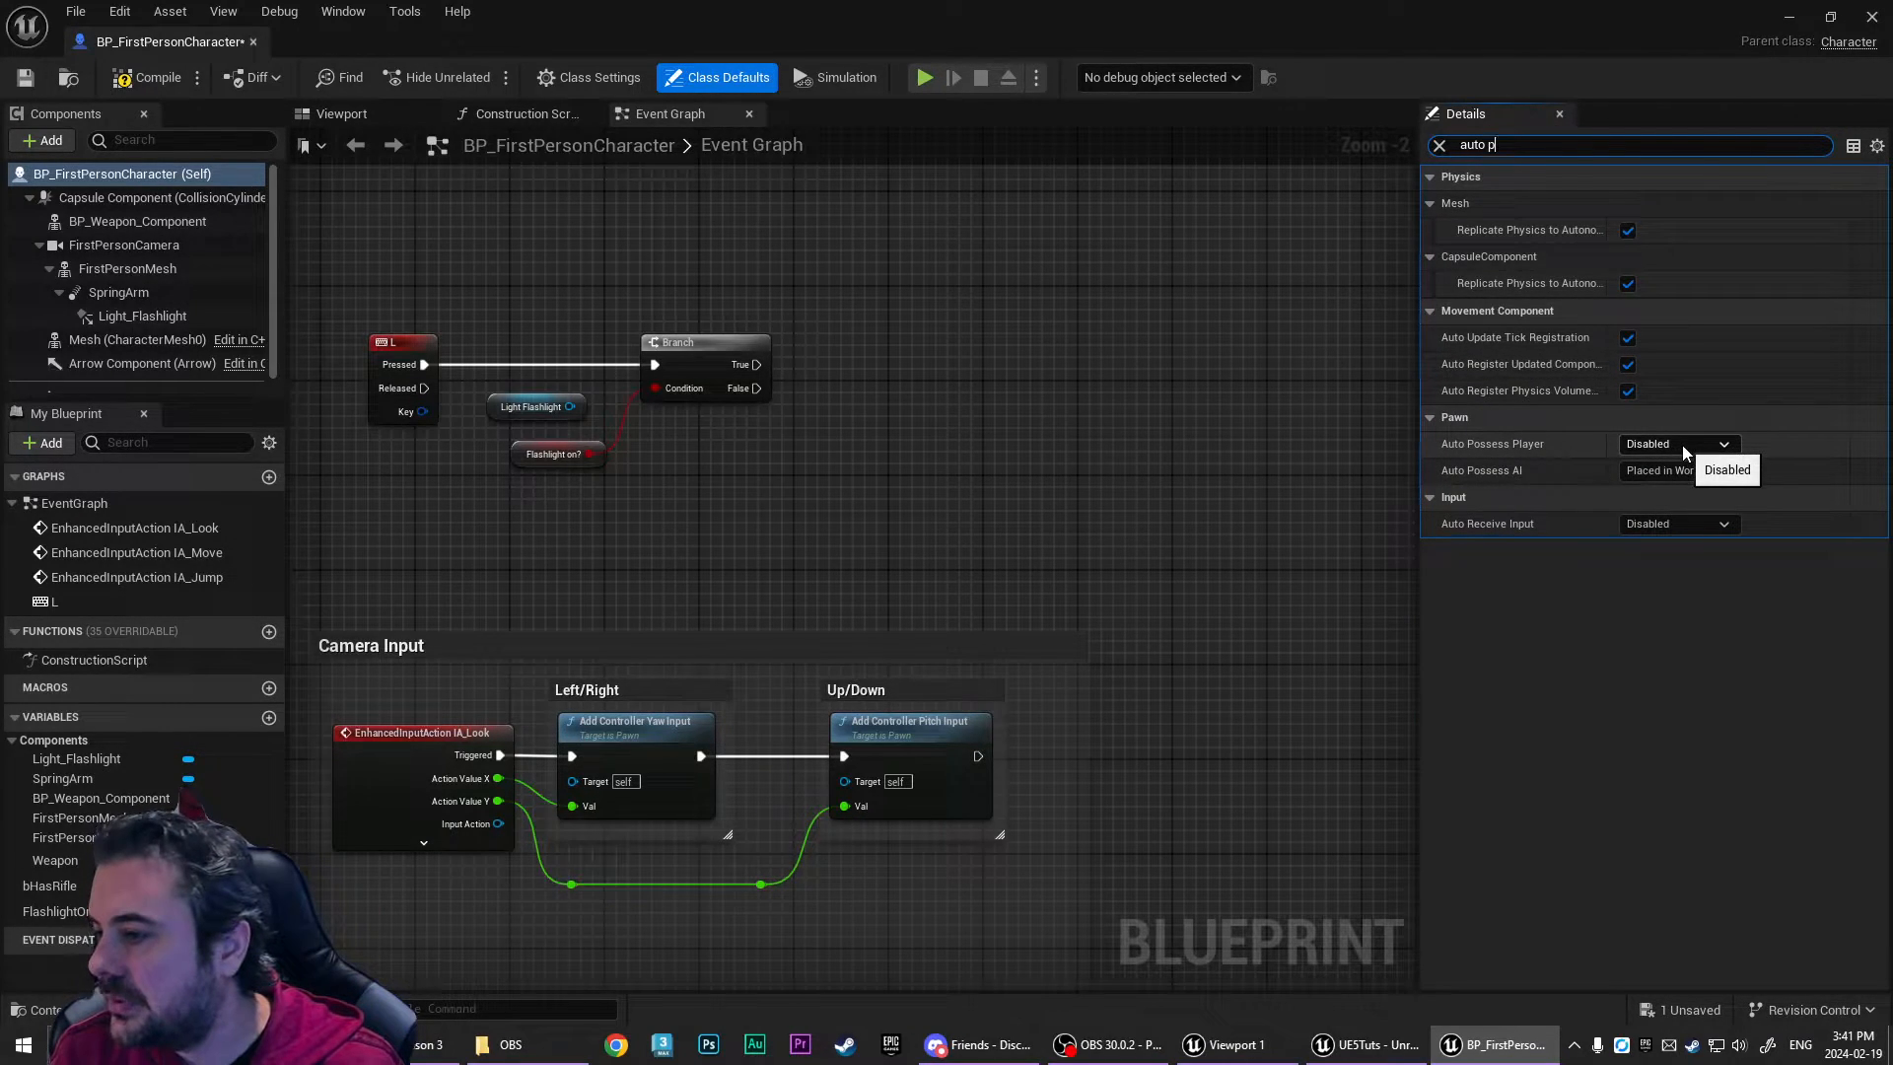
click(1676, 522)
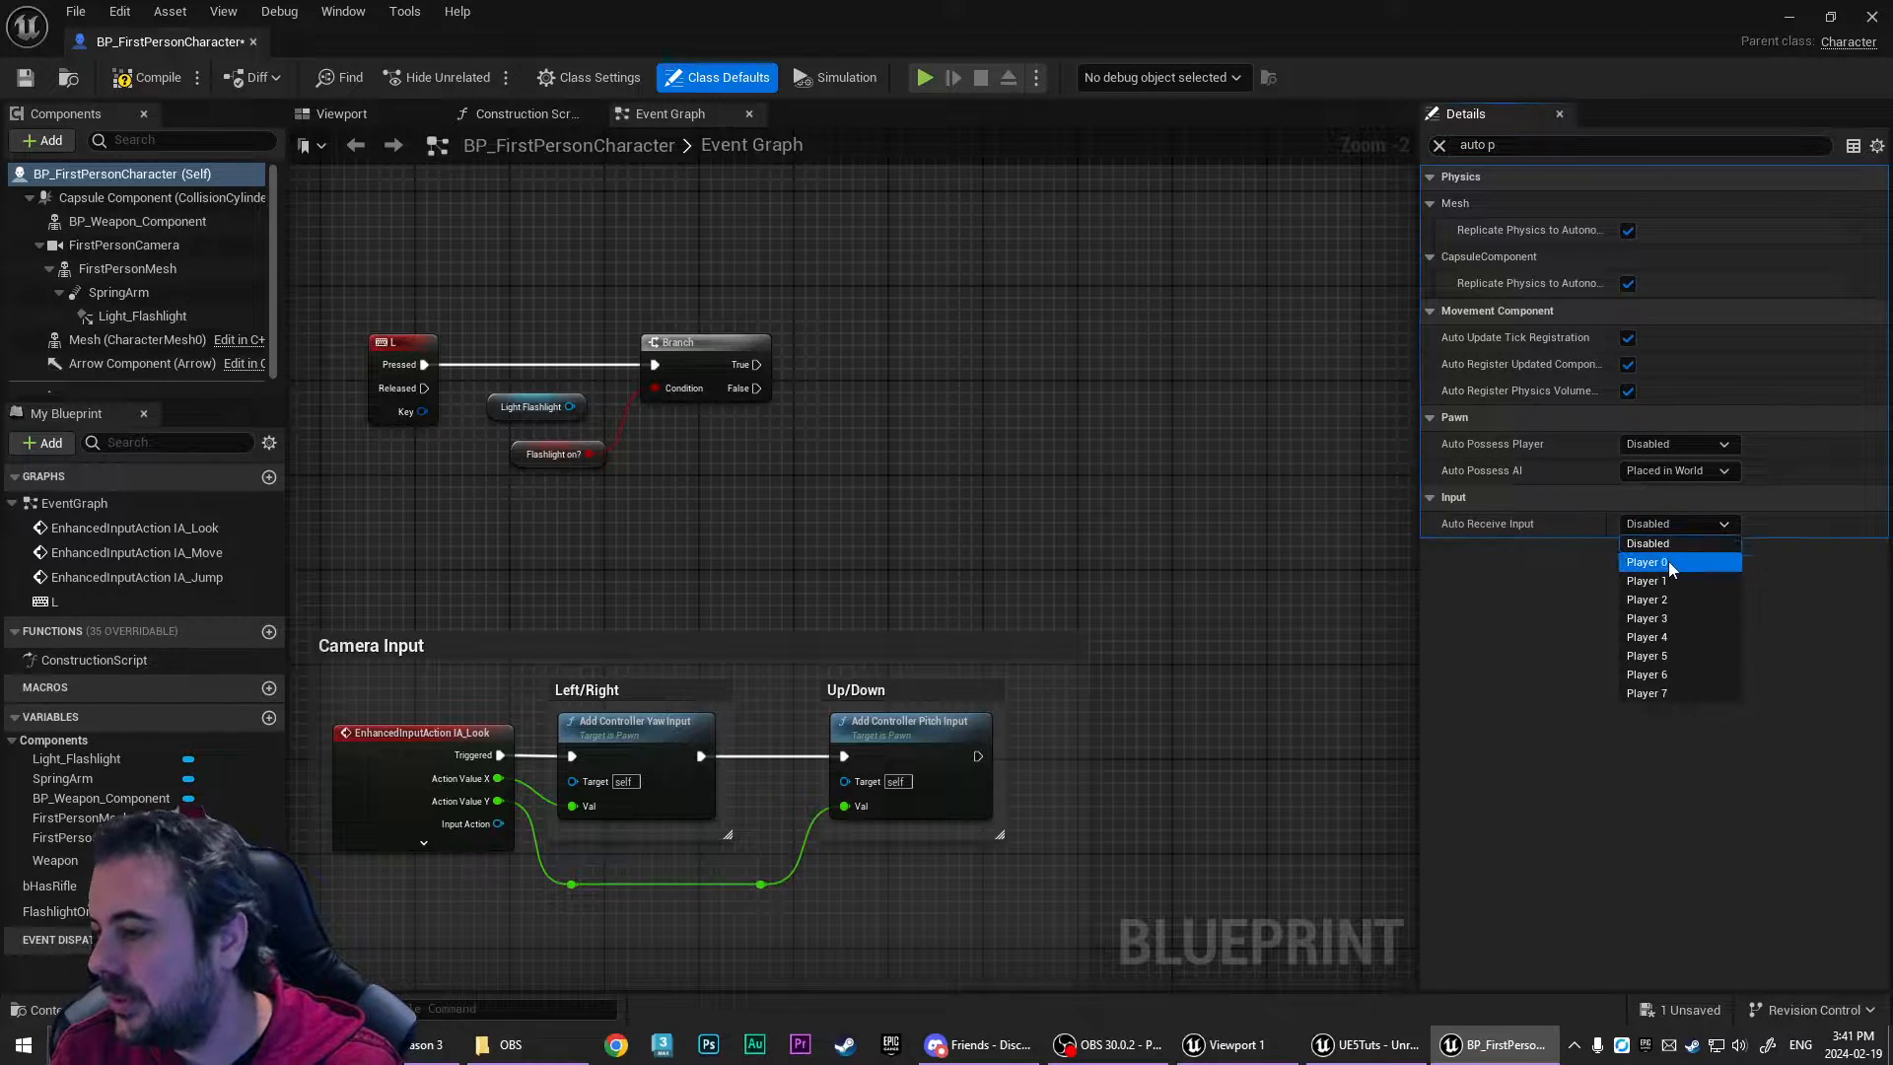
click(1645, 562)
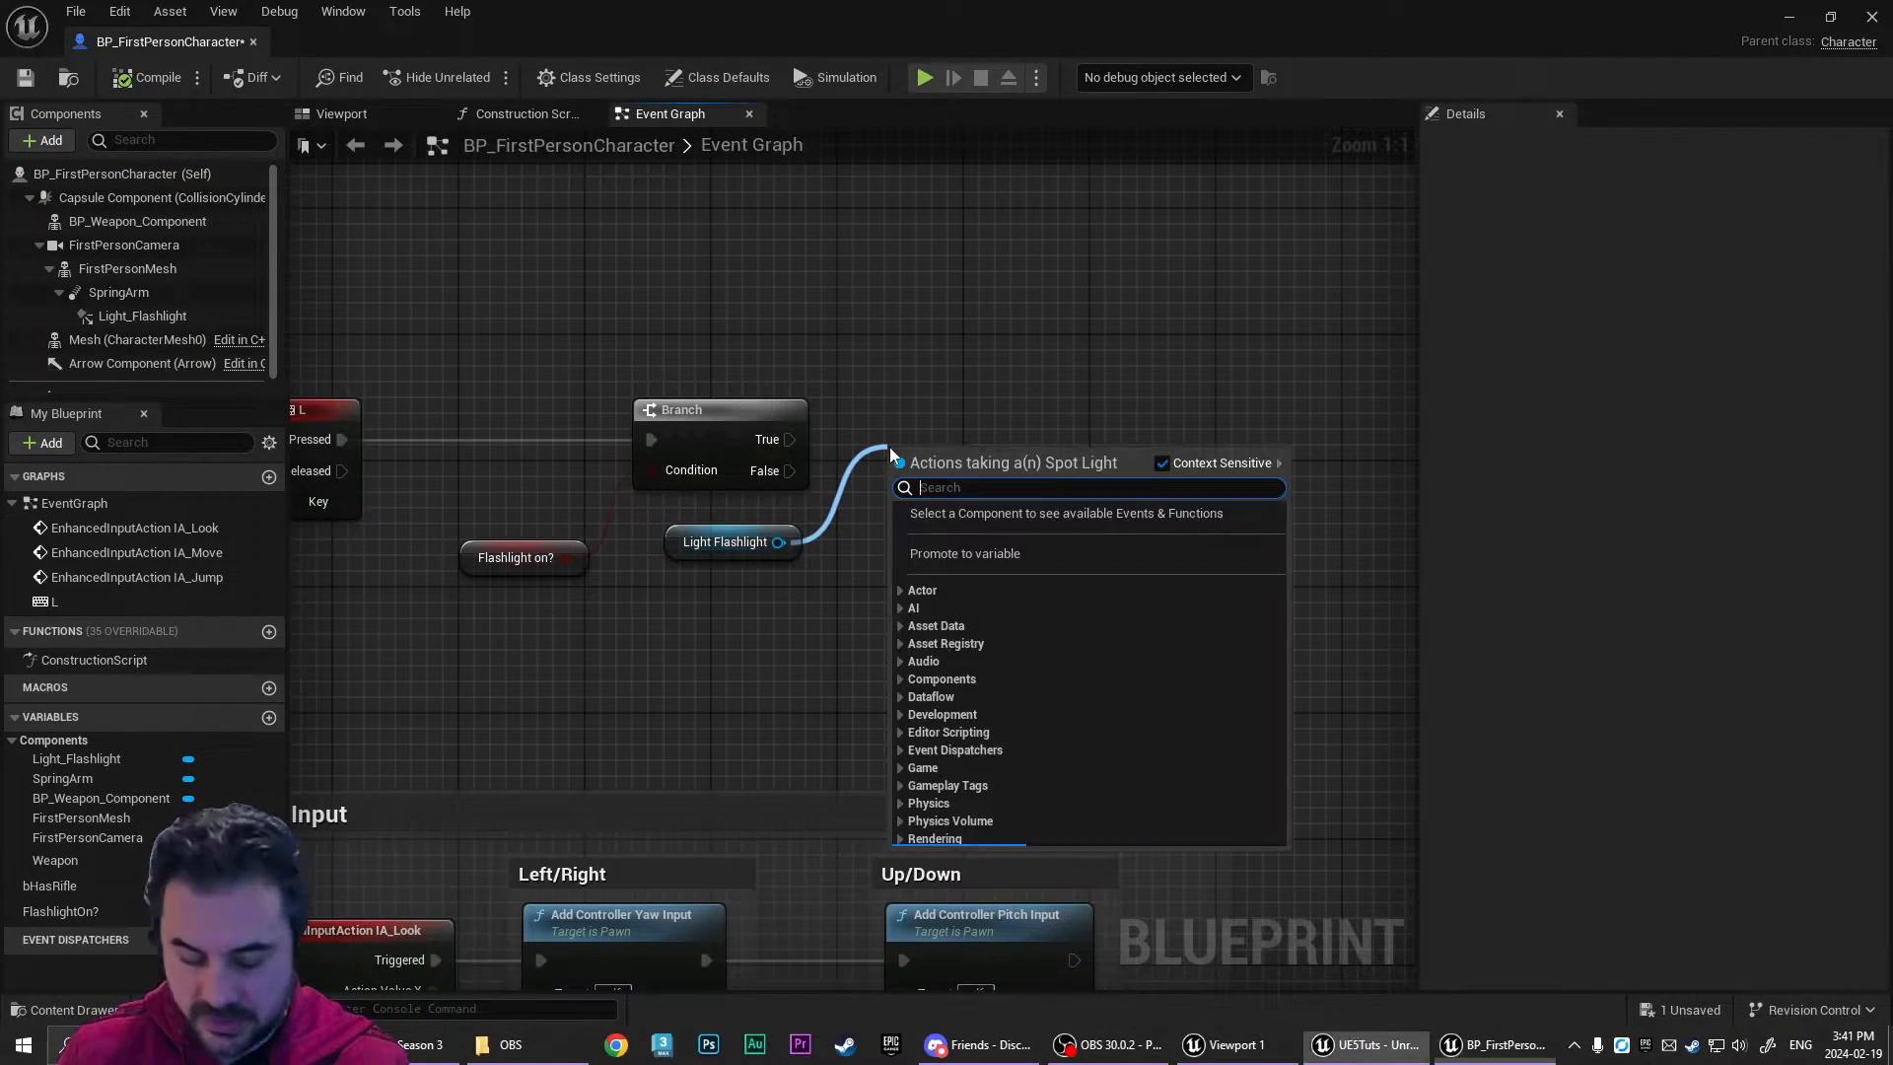
- Add Set Visibility nodes for Light Flashlight on the Branch's True and False outputs and compile
text(vis)
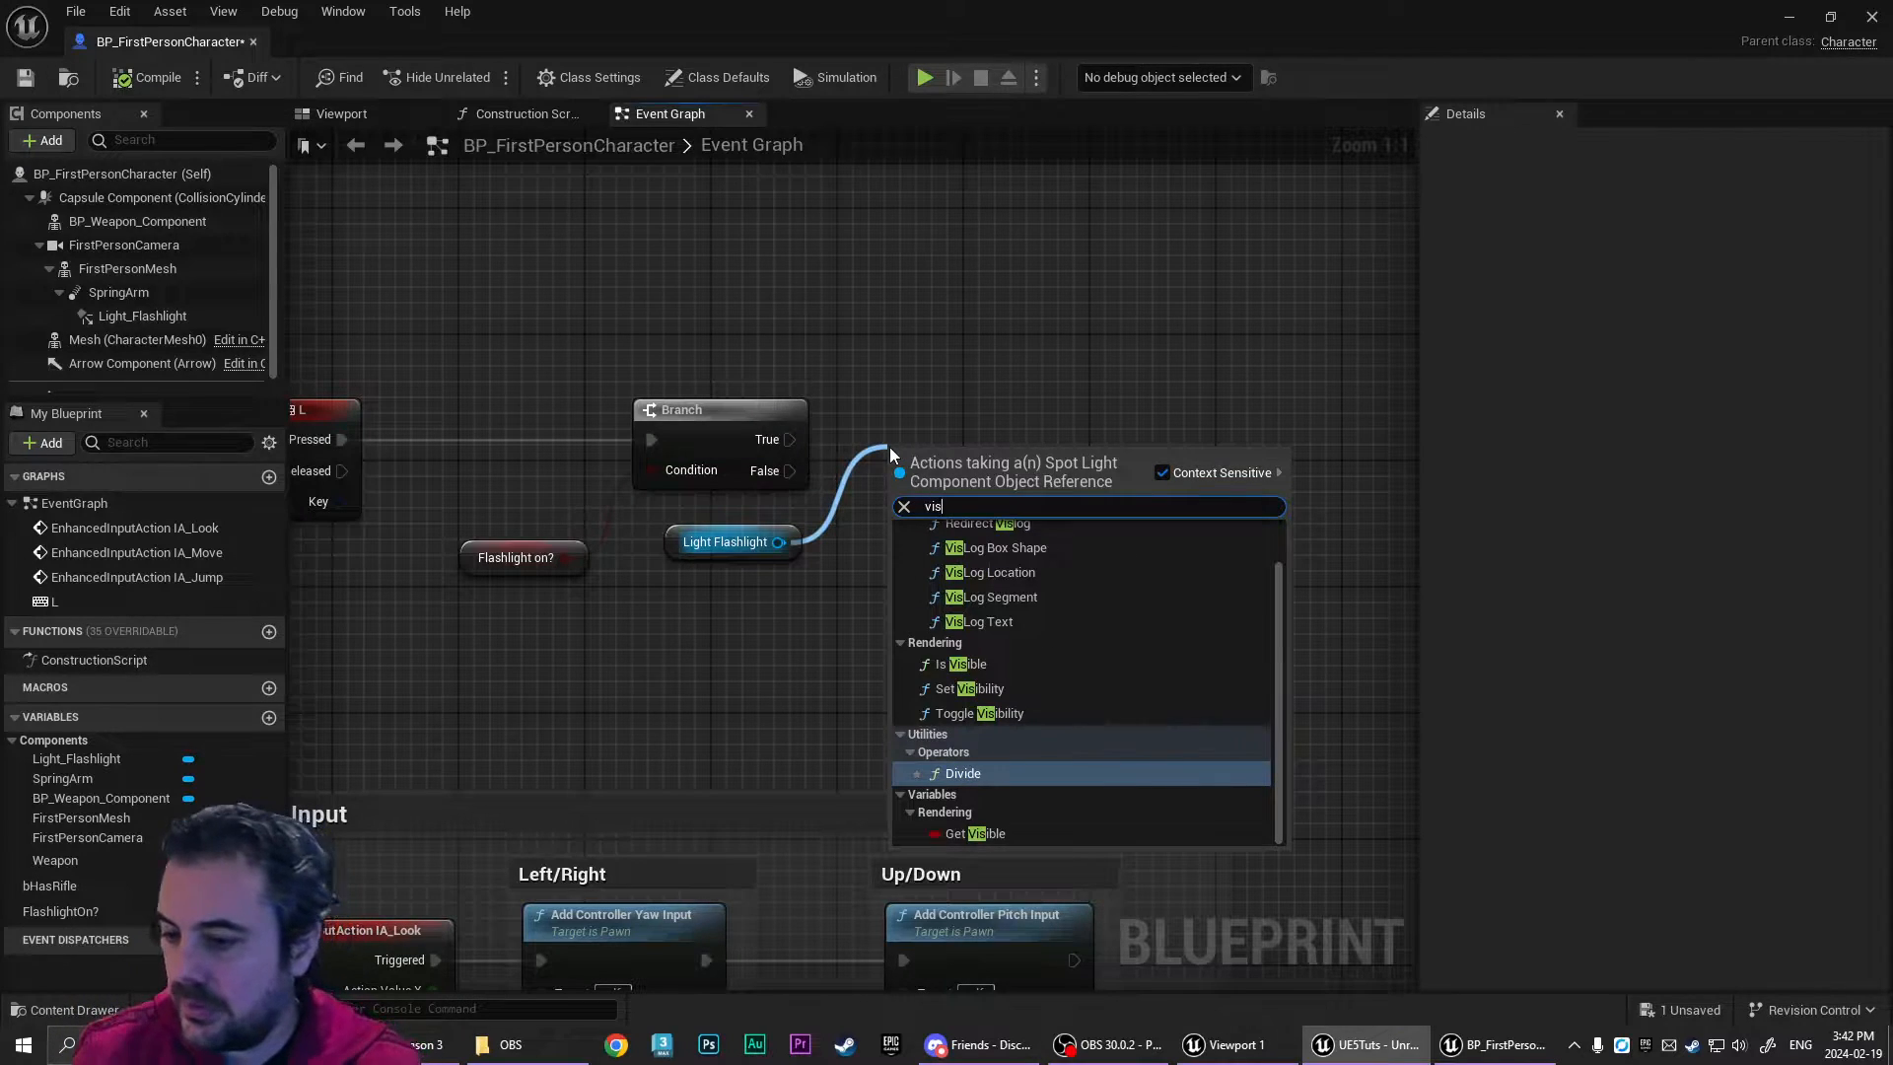
text(set)
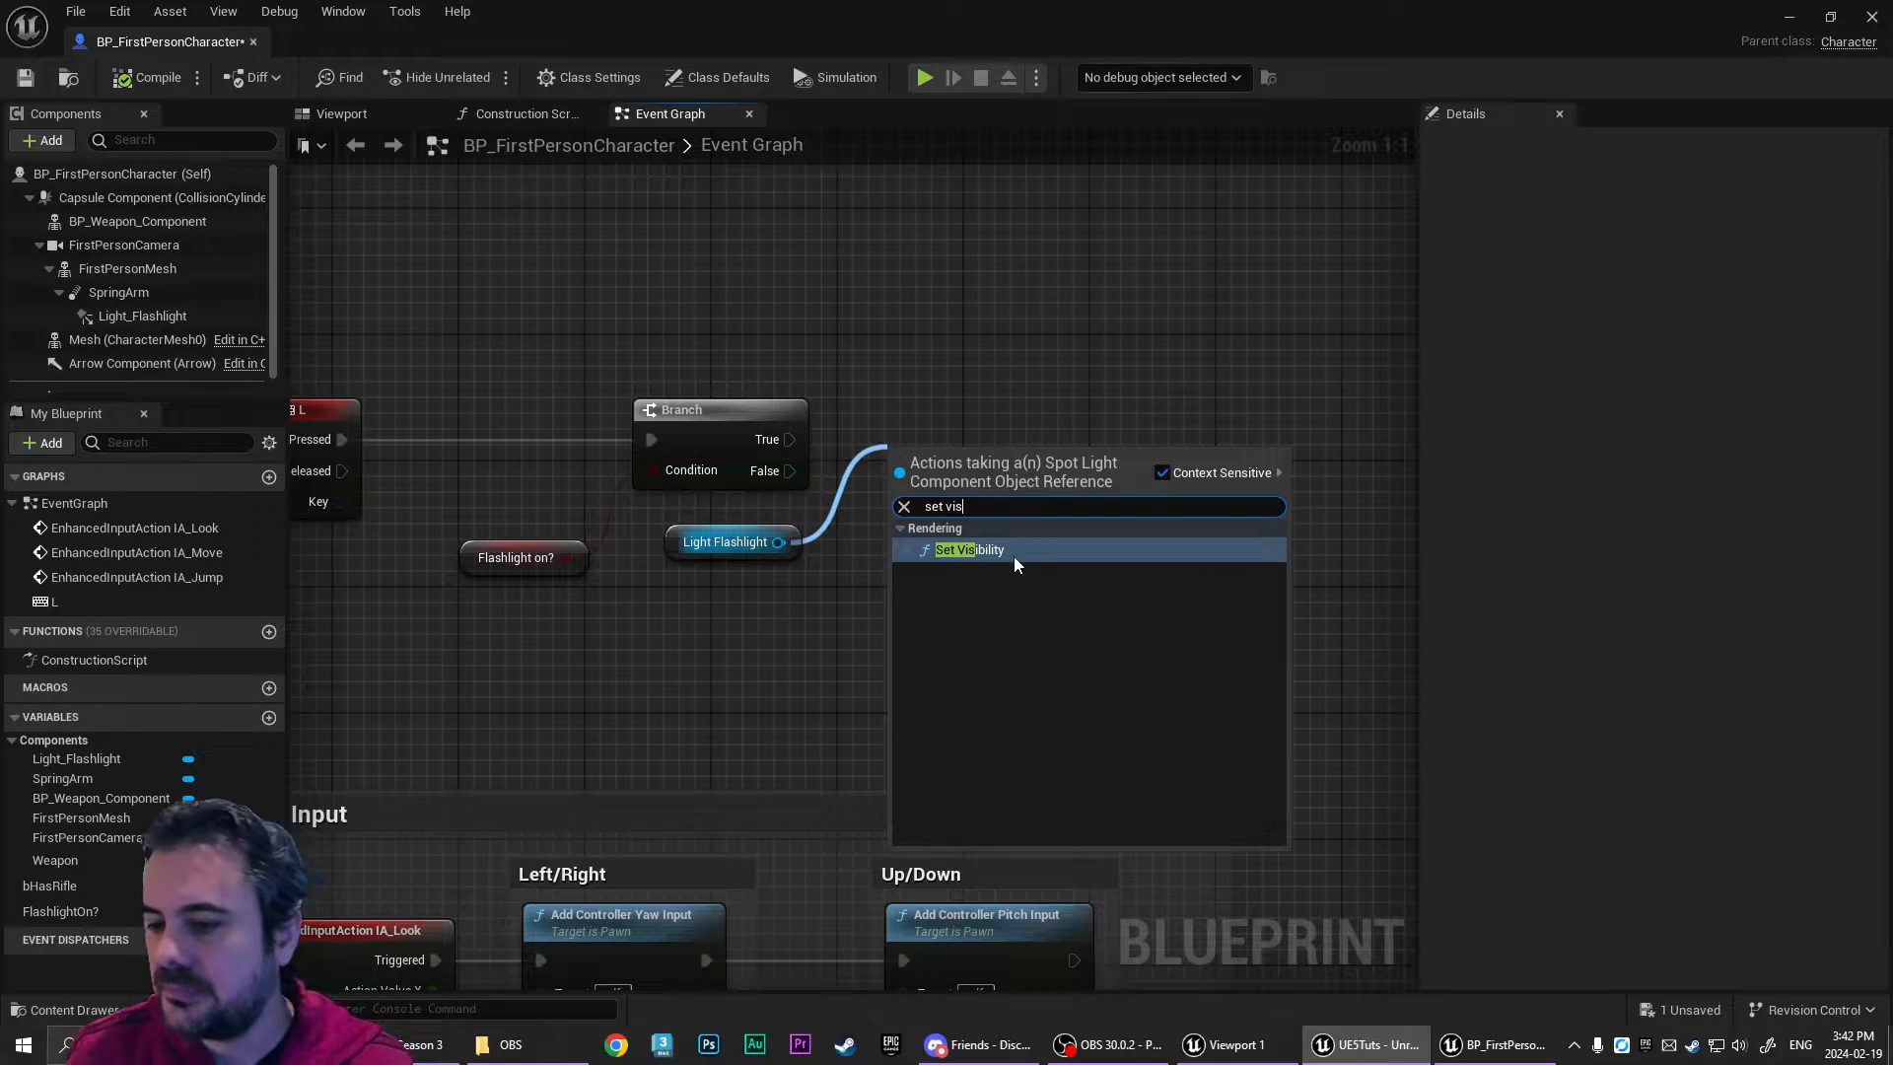
click(969, 550)
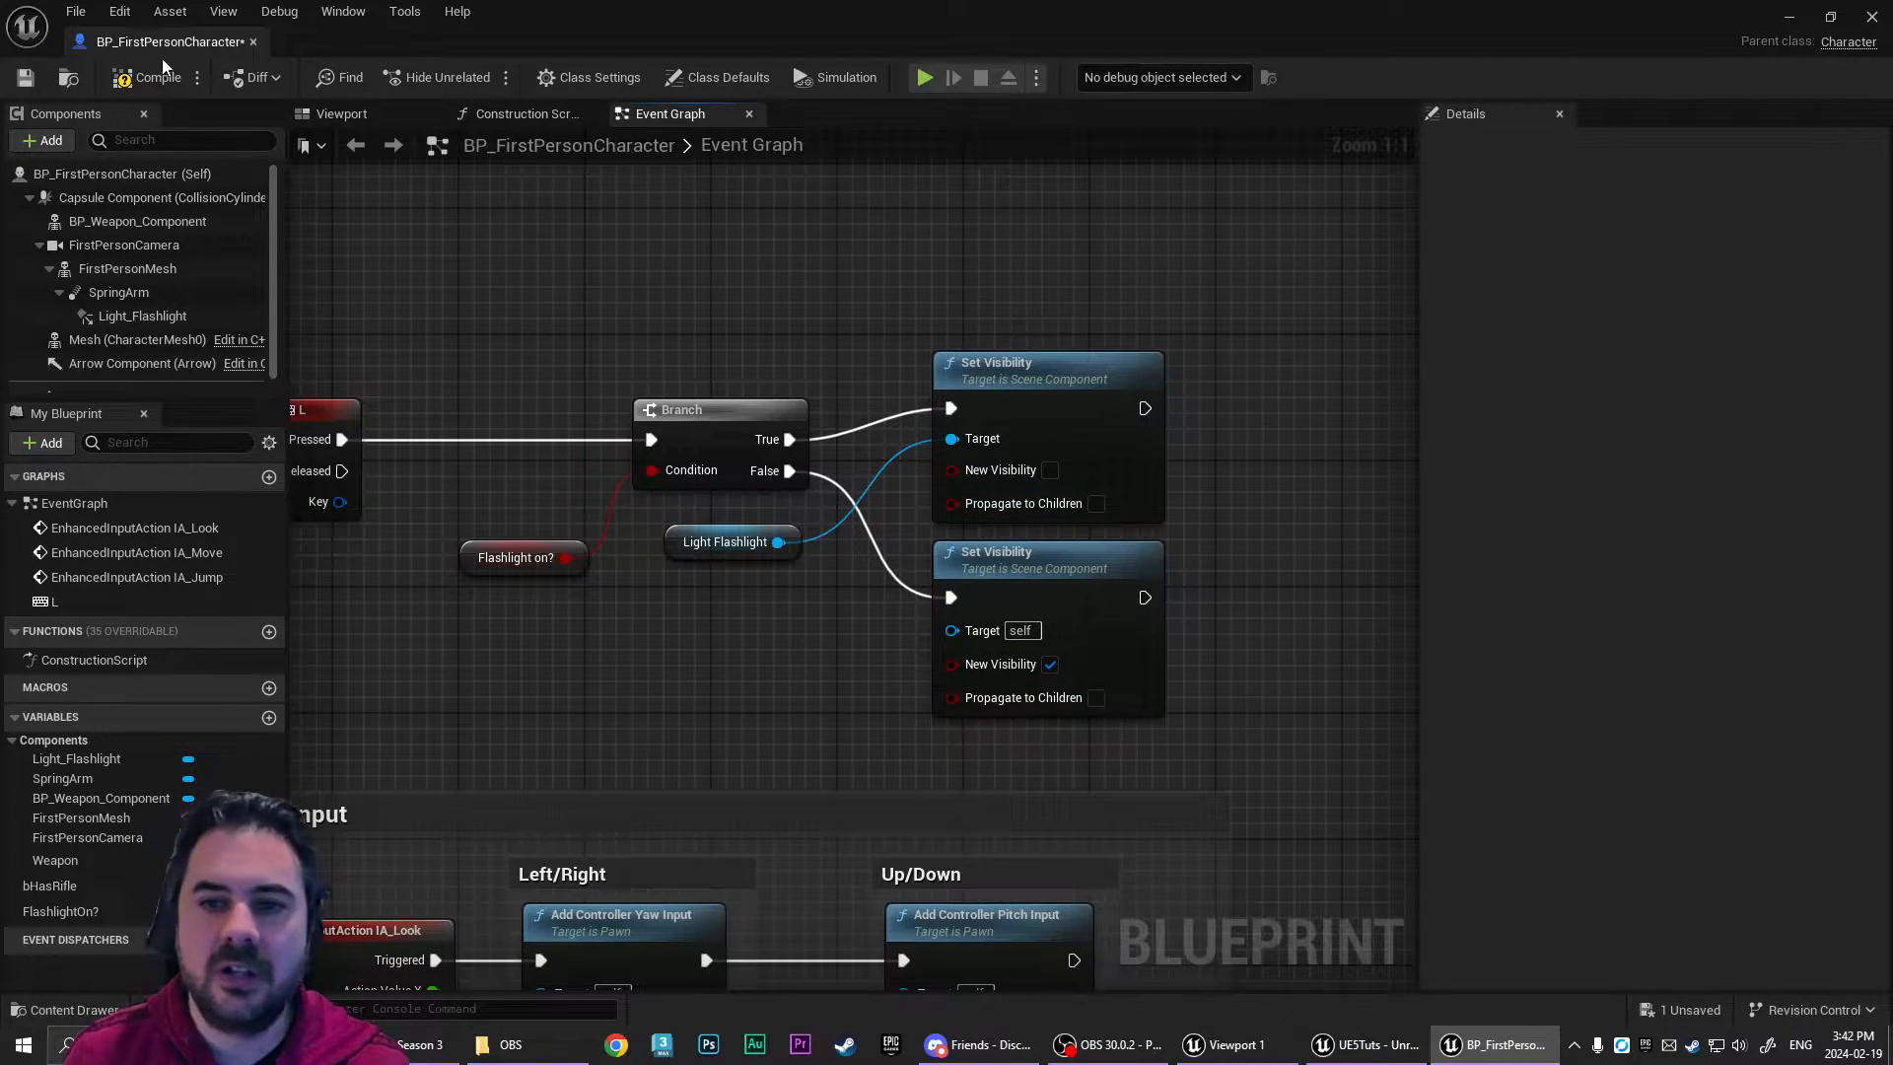
click(154, 77)
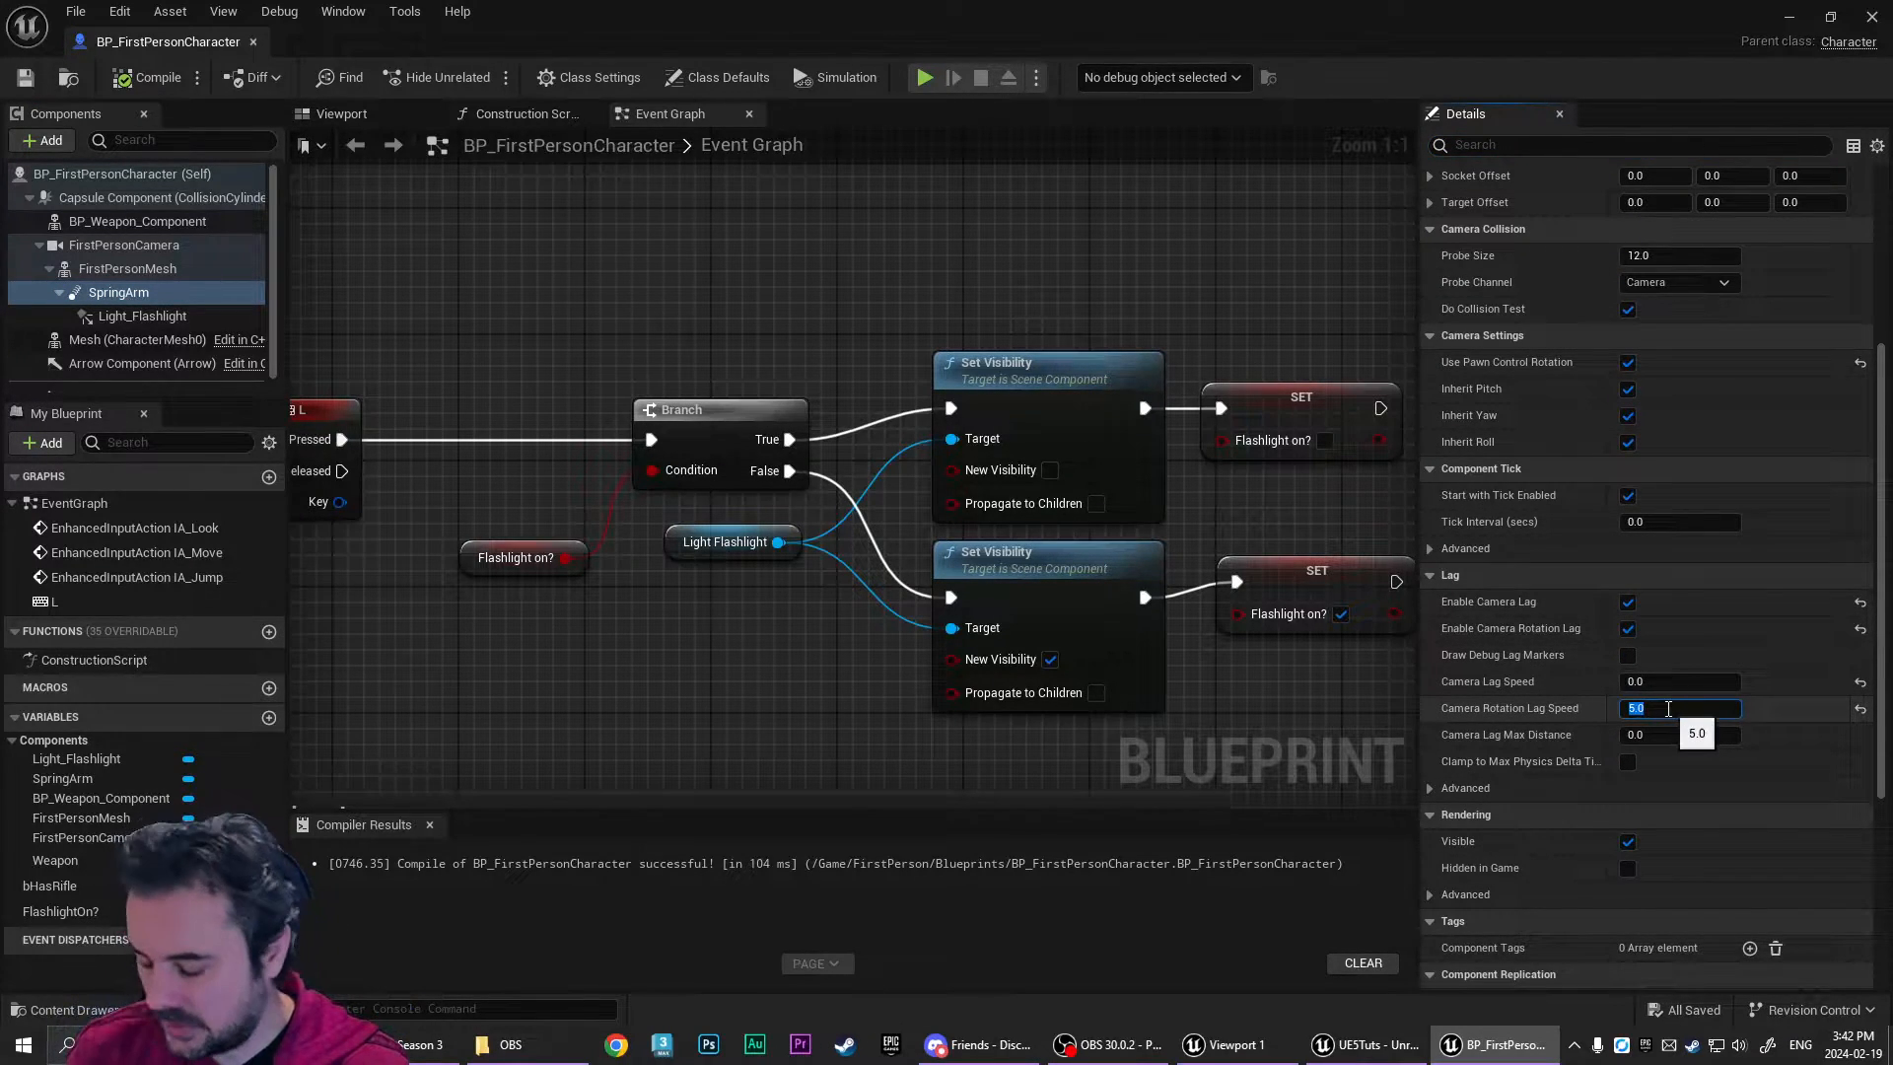
- Set the SpringArm's camera rotation lag speed to 1.0
text(1.0)
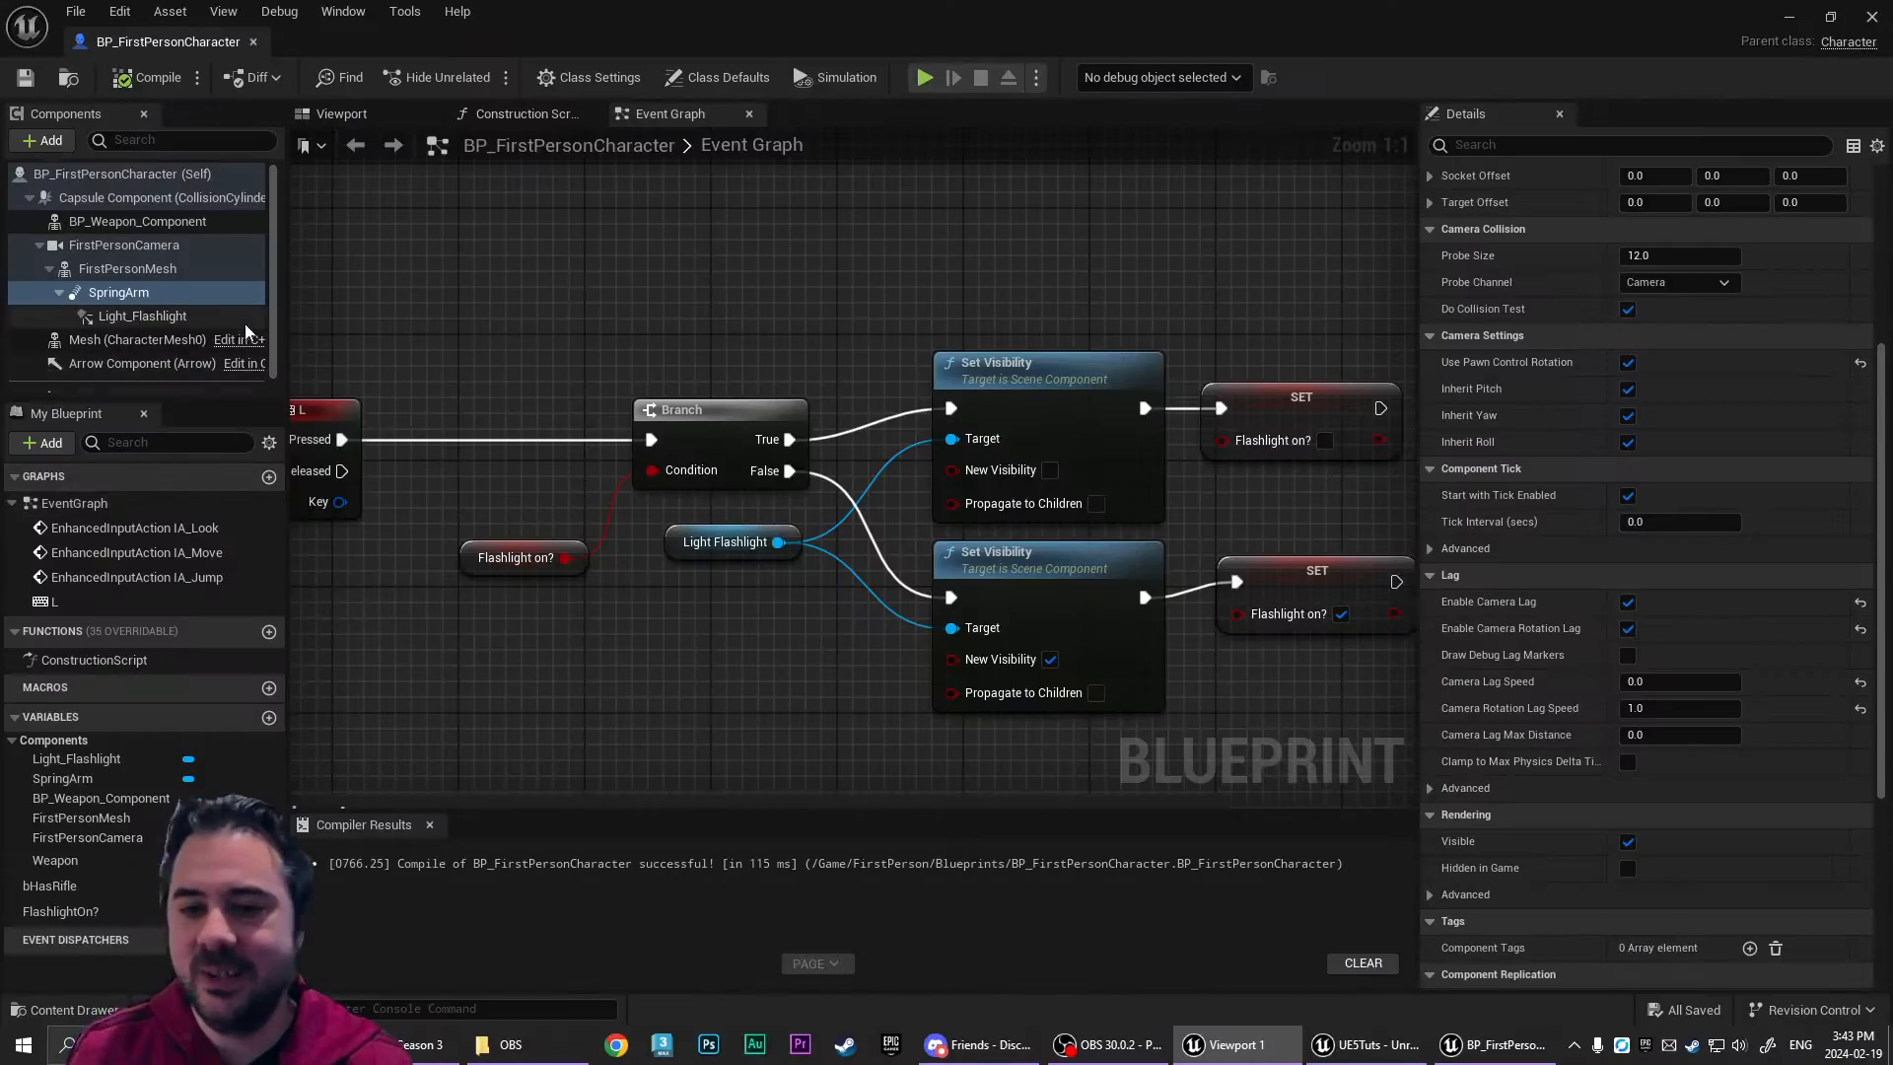
mouse_move(255, 44)
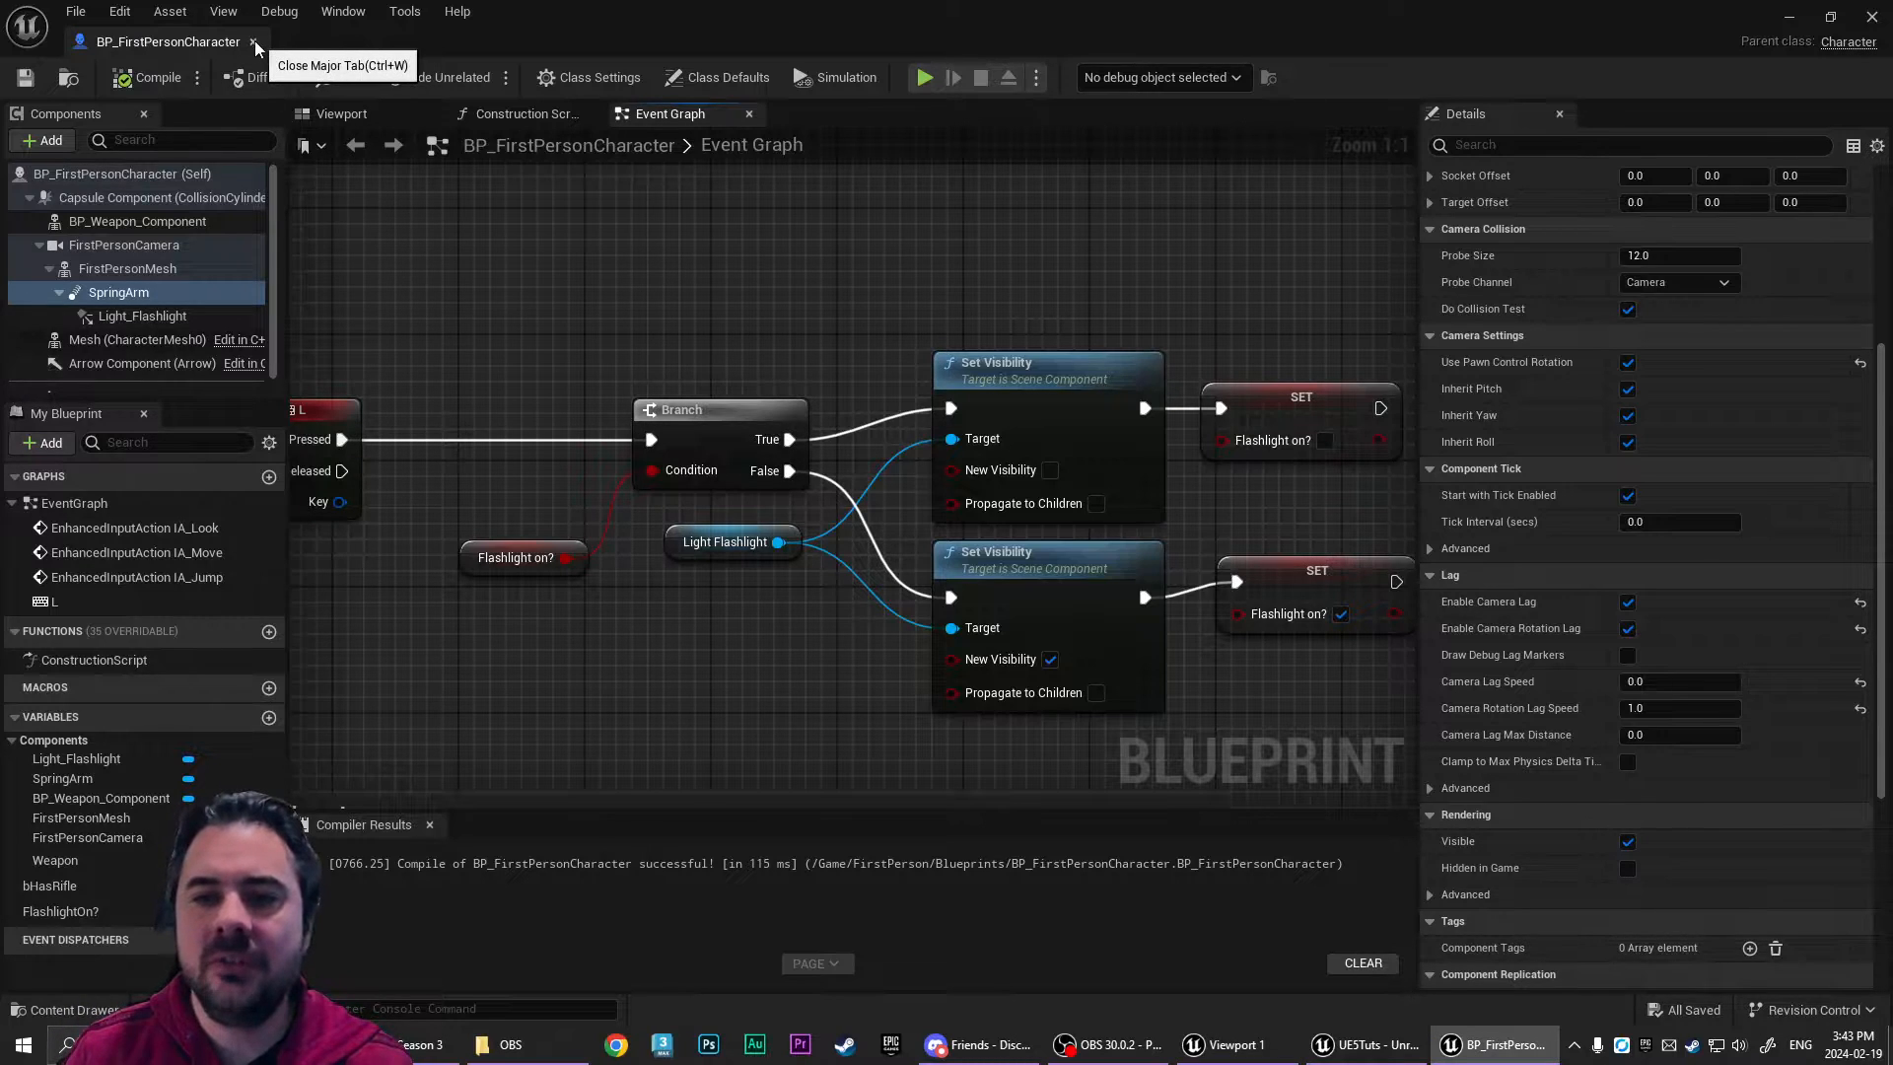
- Close BP_FirstPersonCharacter and browse to the ThirdPerson blueprints folder
click(254, 41)
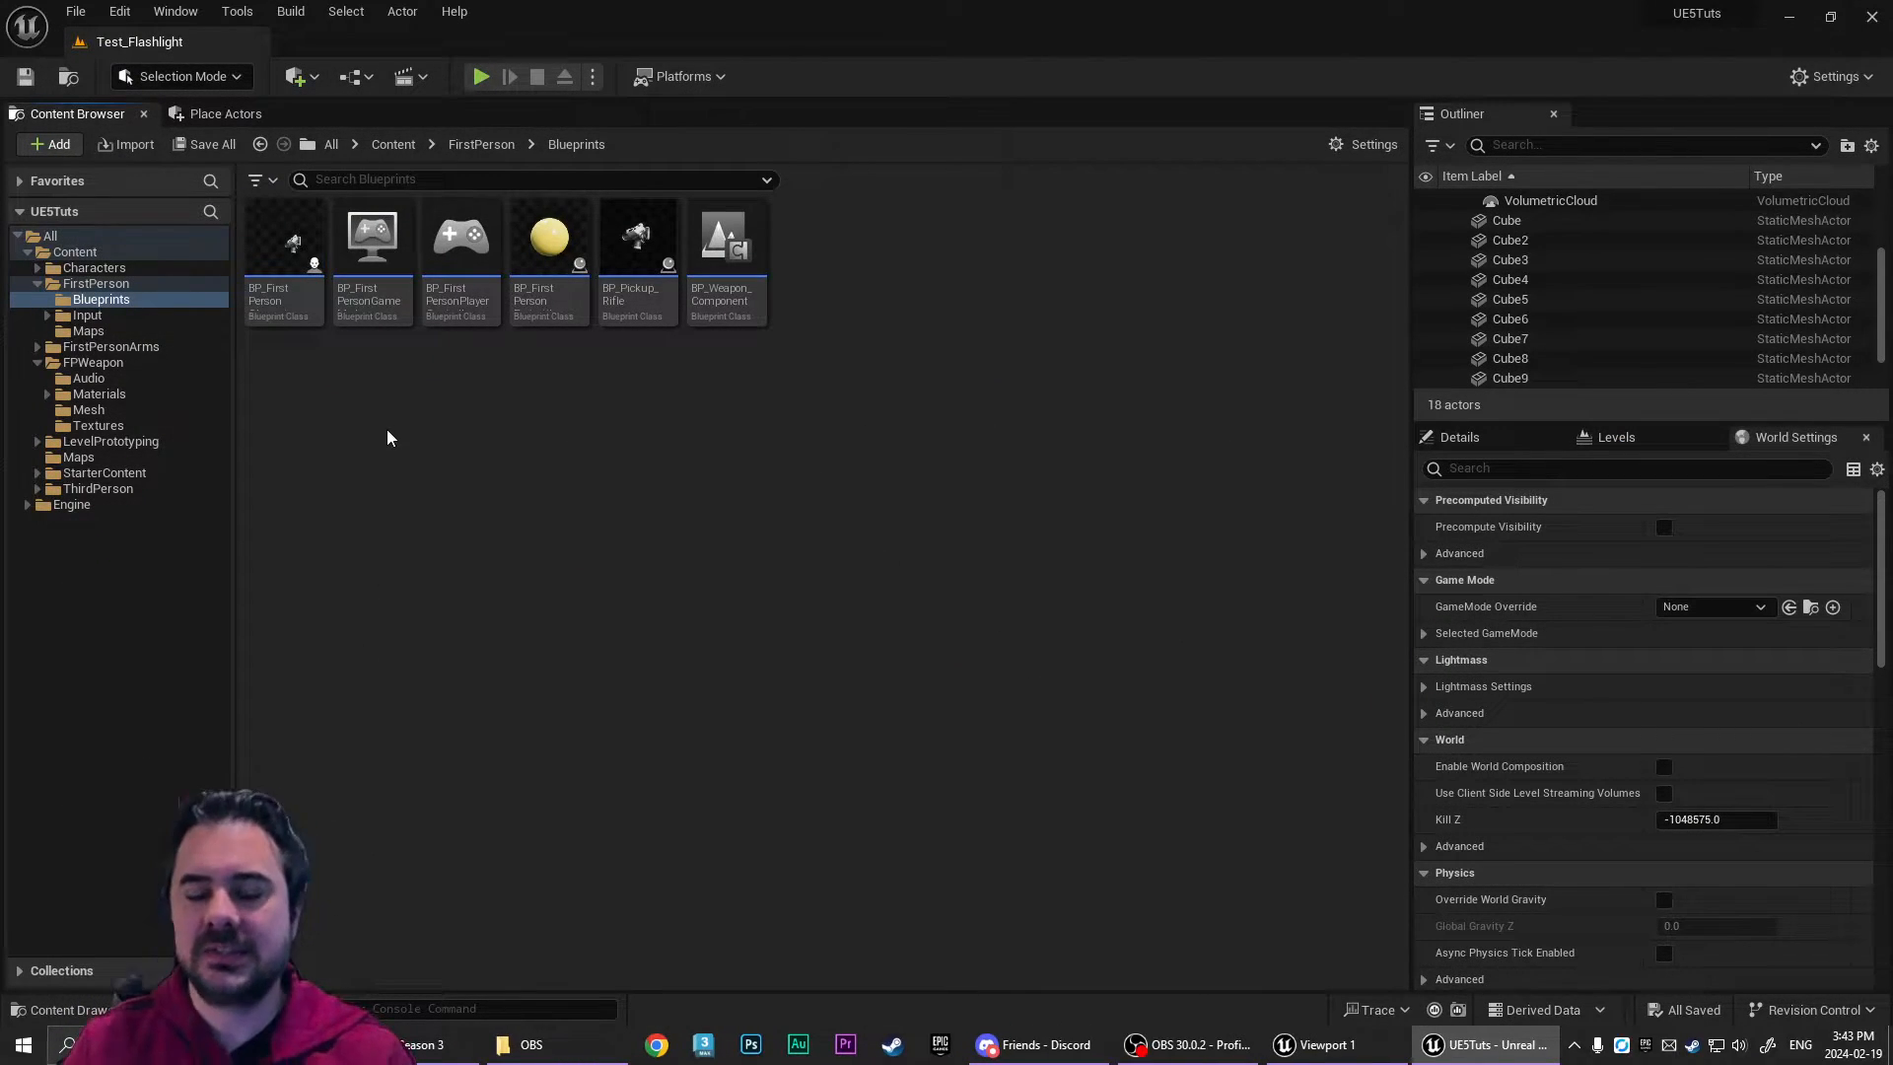
mouse_move(284, 370)
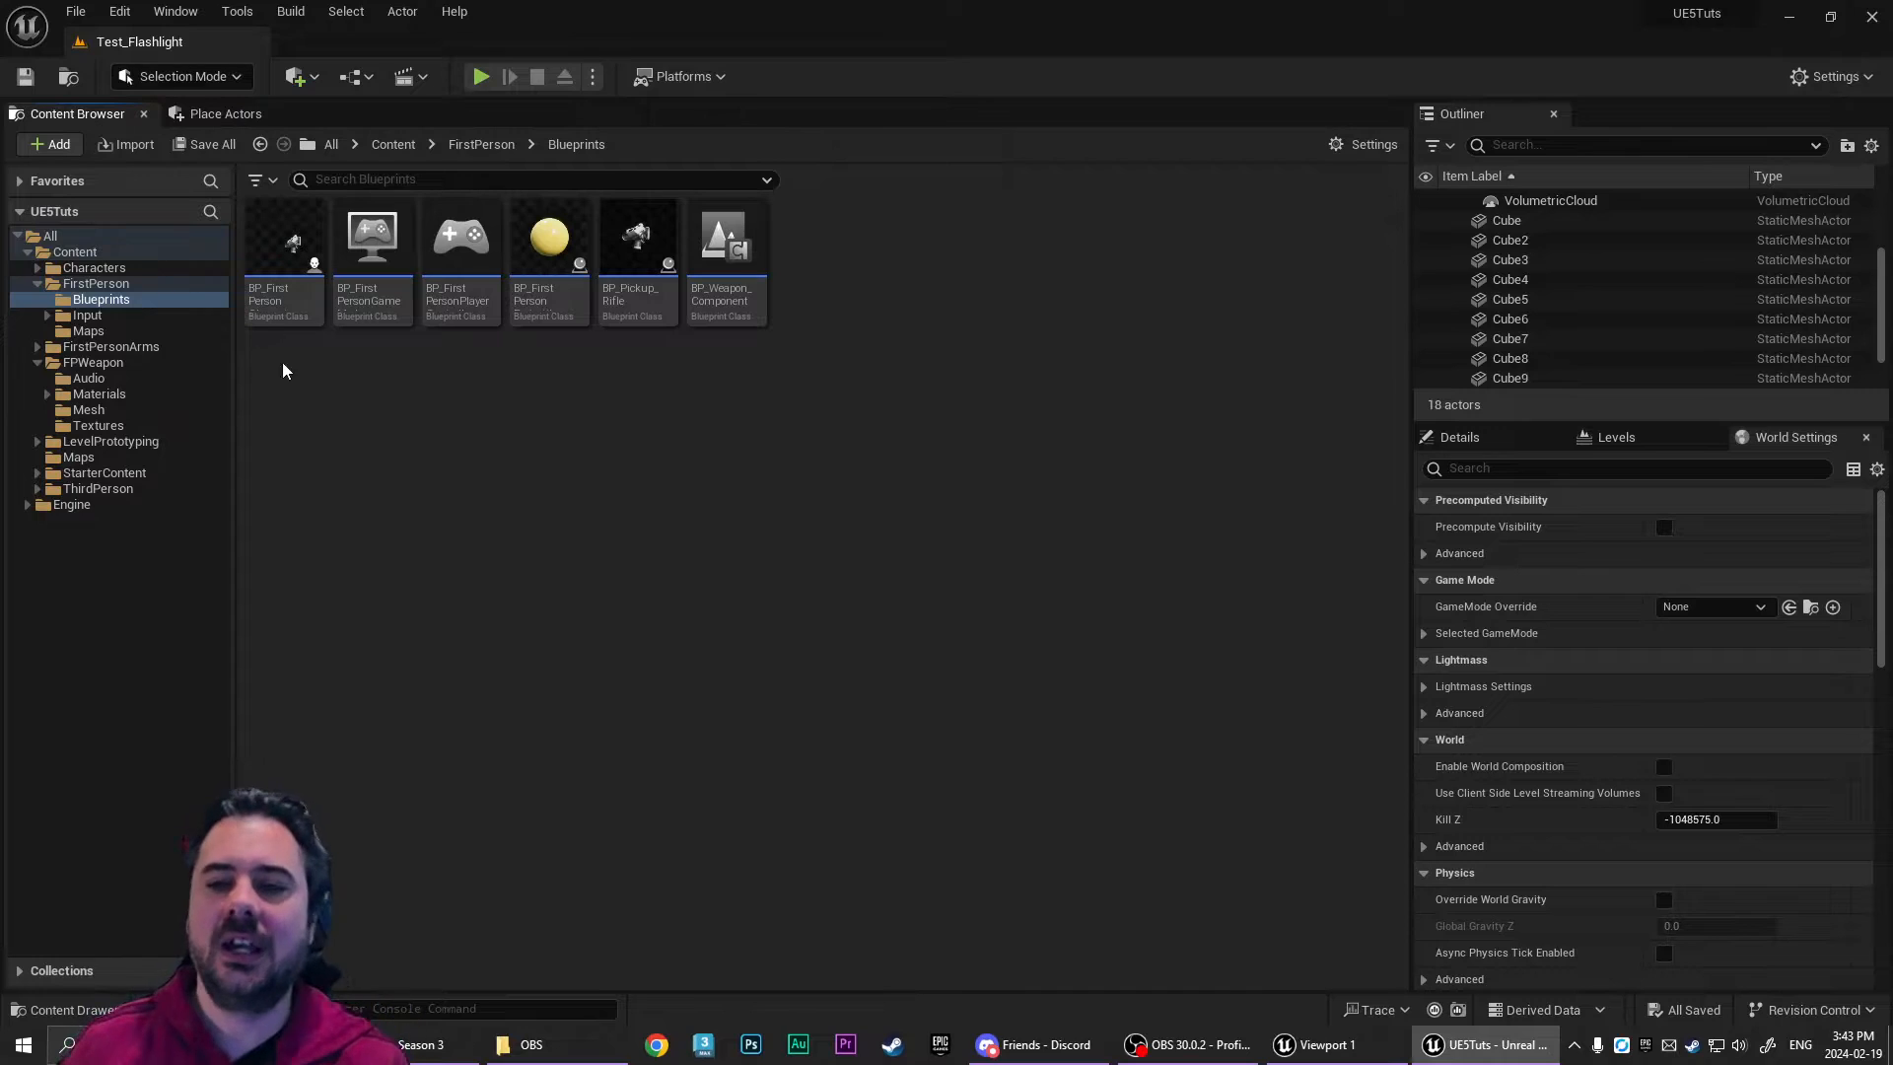
mouse_move(337, 373)
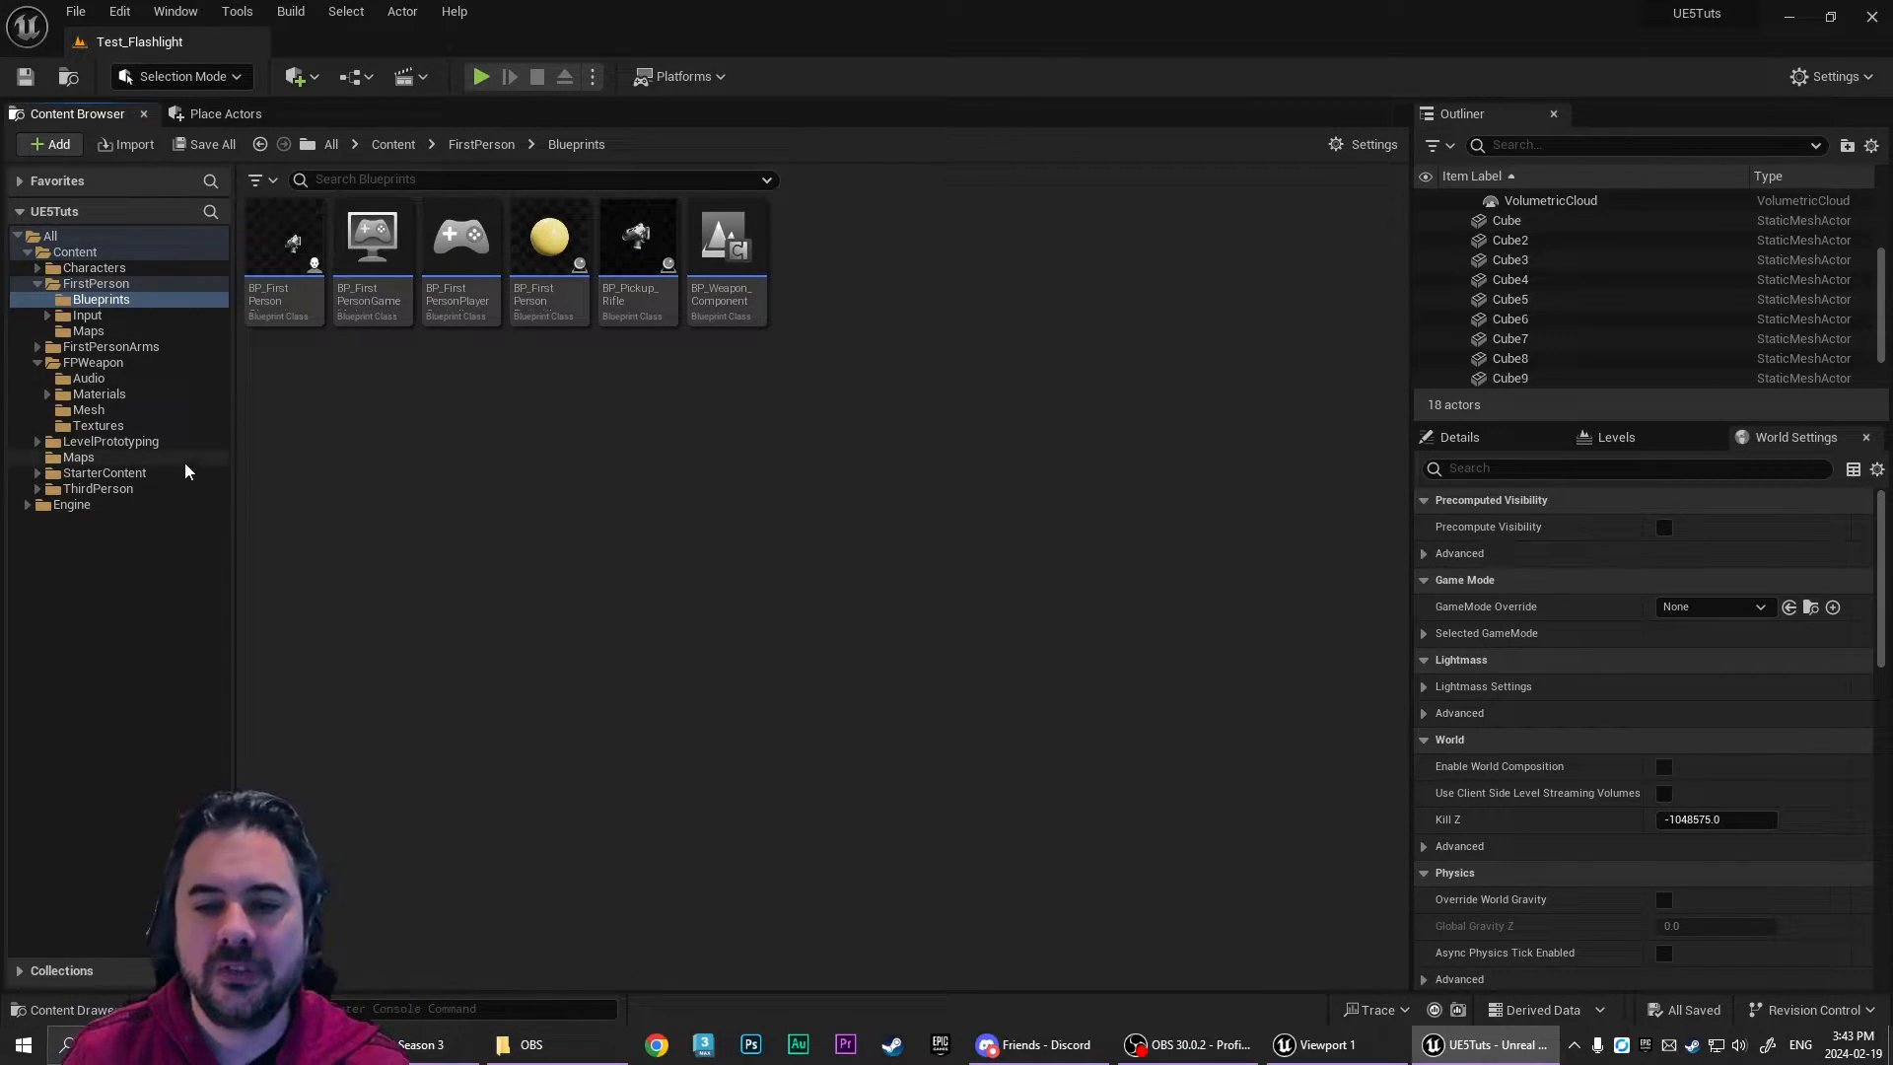
click(98, 488)
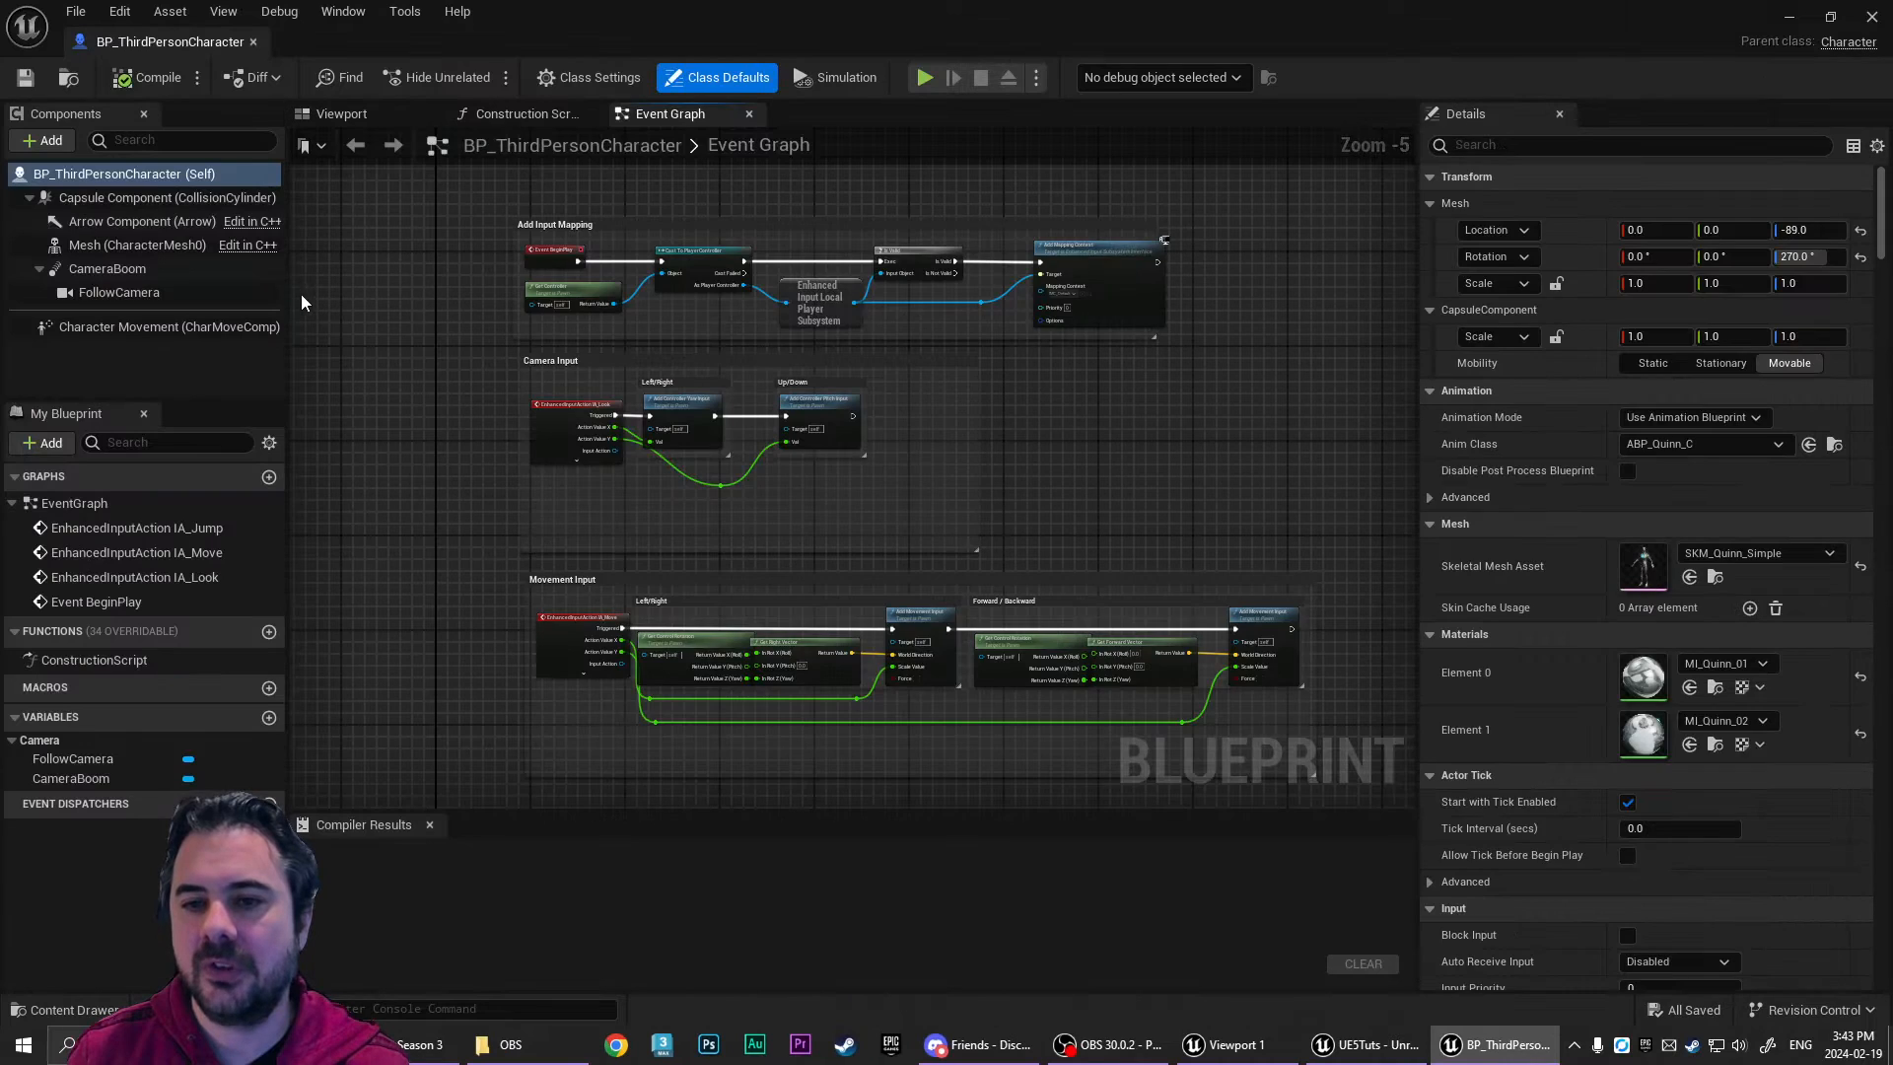
- Add a SpringArm under the Mesh on the head socket with target arm length 0.0
click(136, 244)
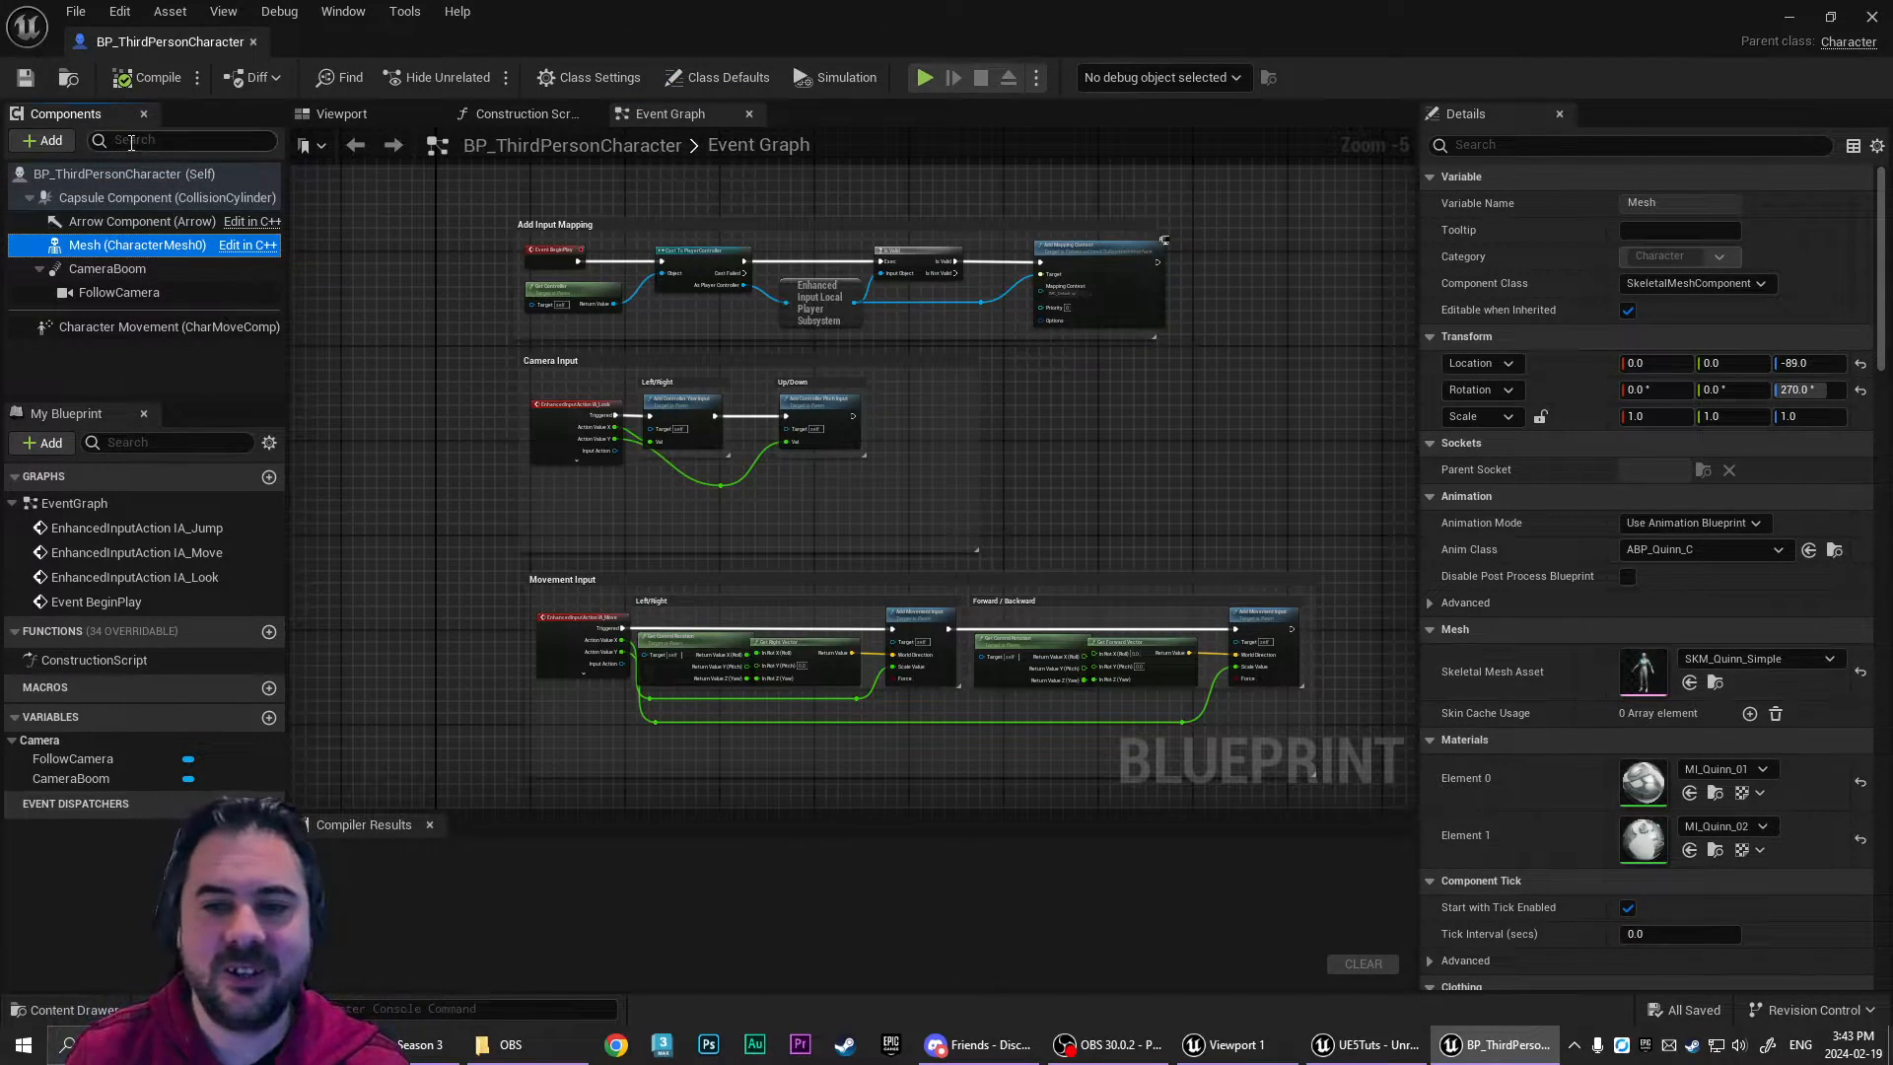
click(42, 140)
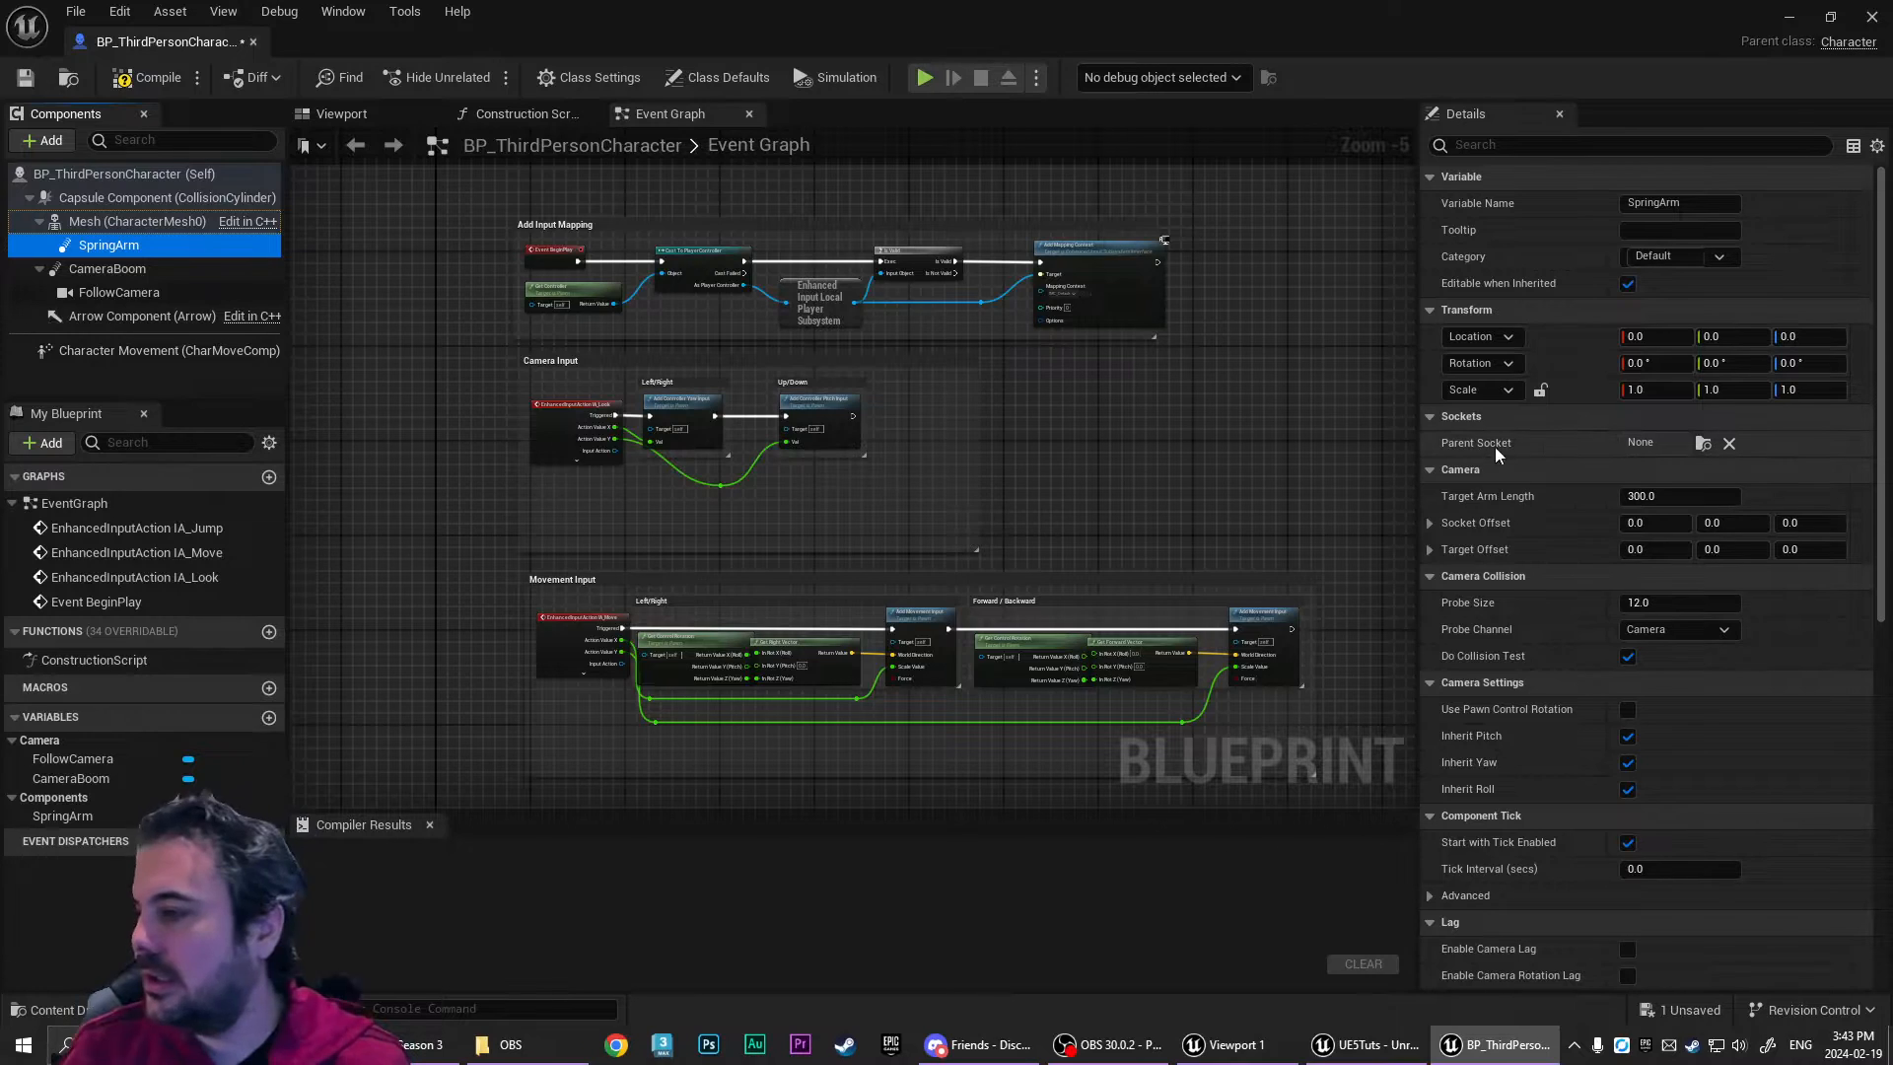
click(1704, 441)
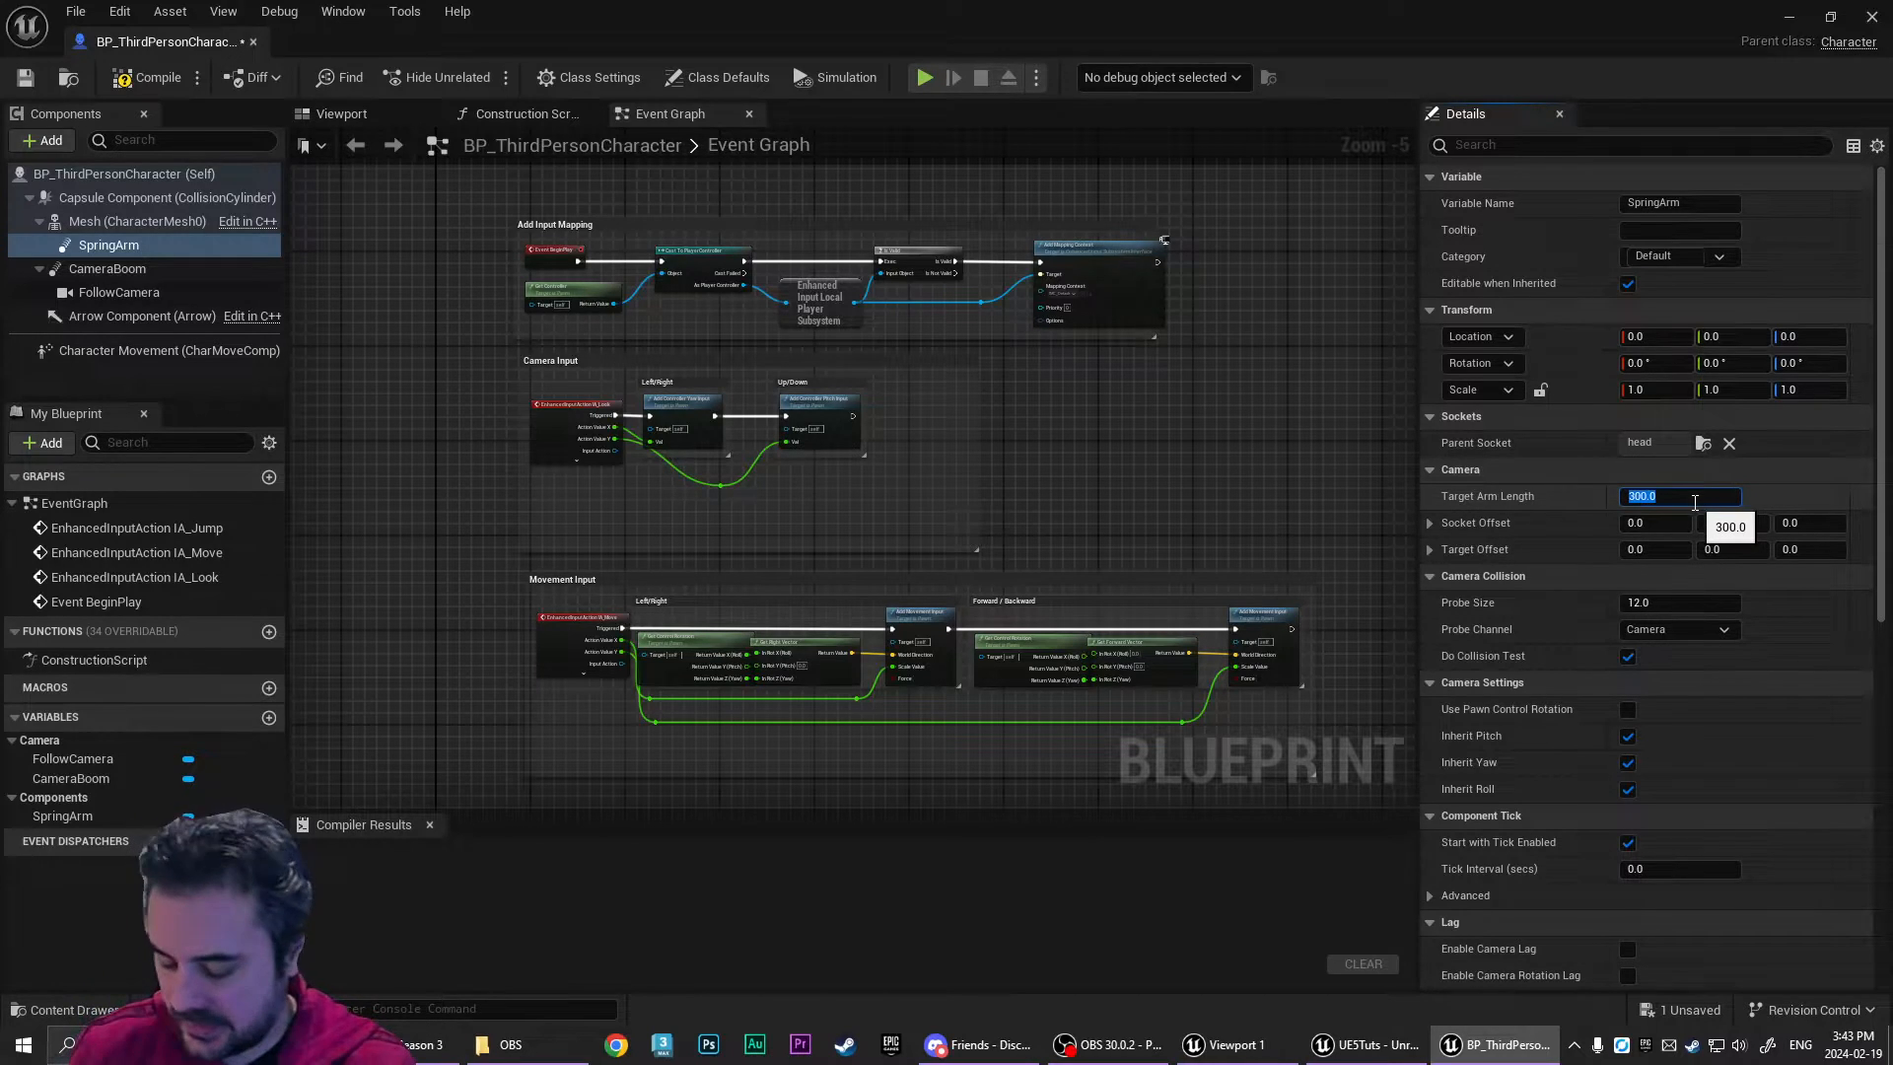
text(0.0)
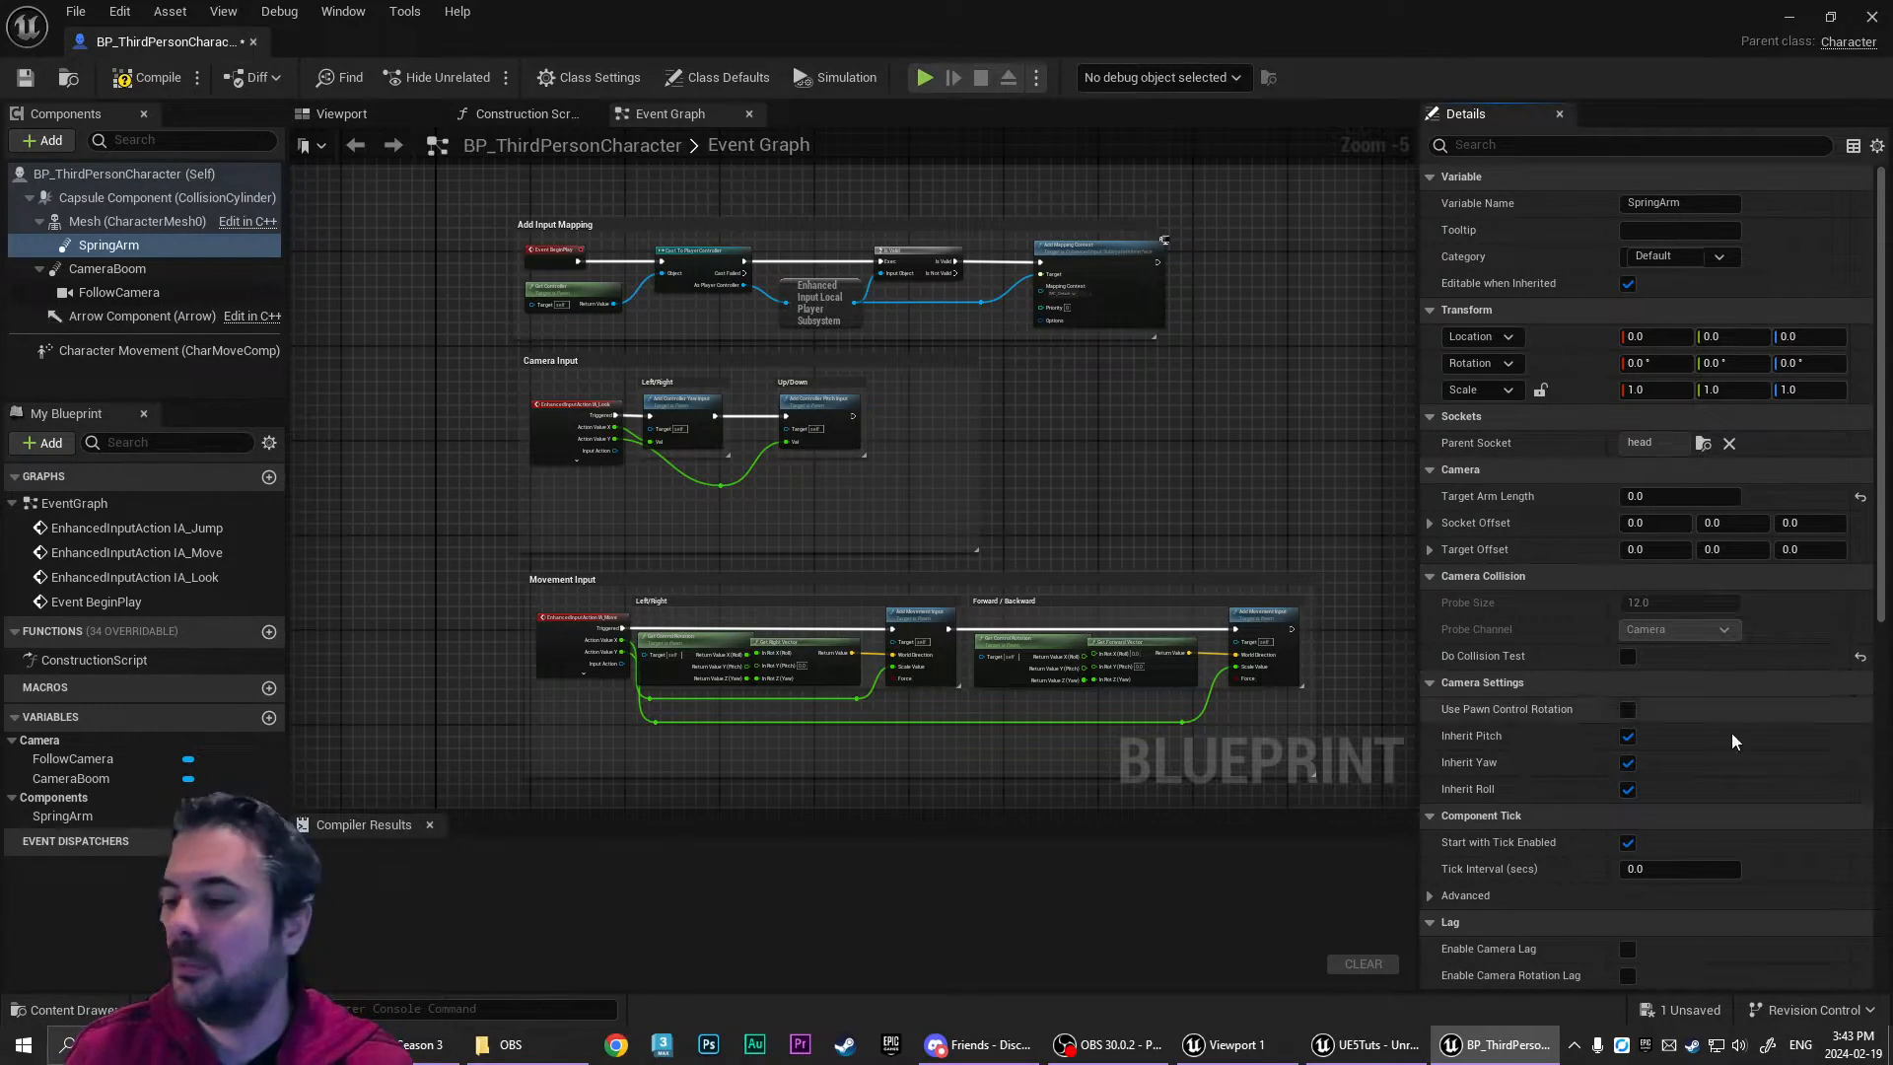
mouse_move(1467, 602)
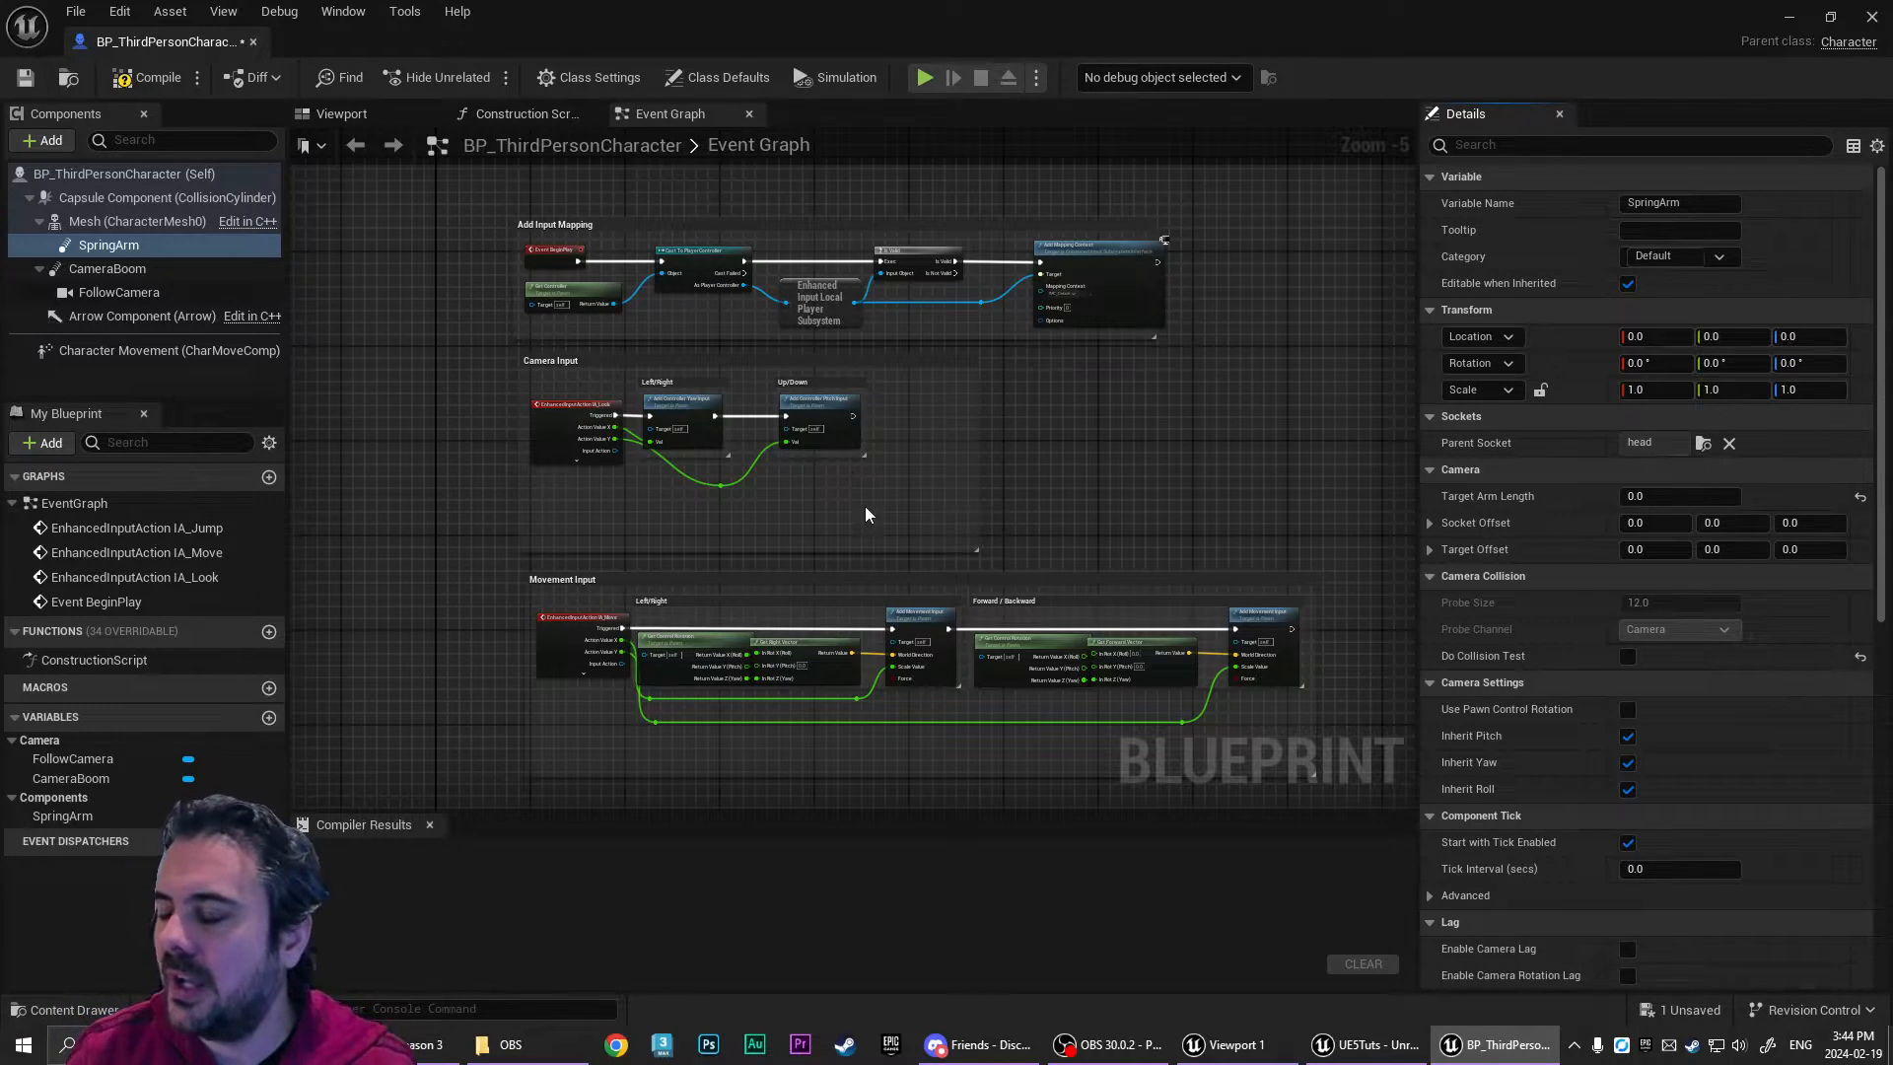
mouse_move(1021, 466)
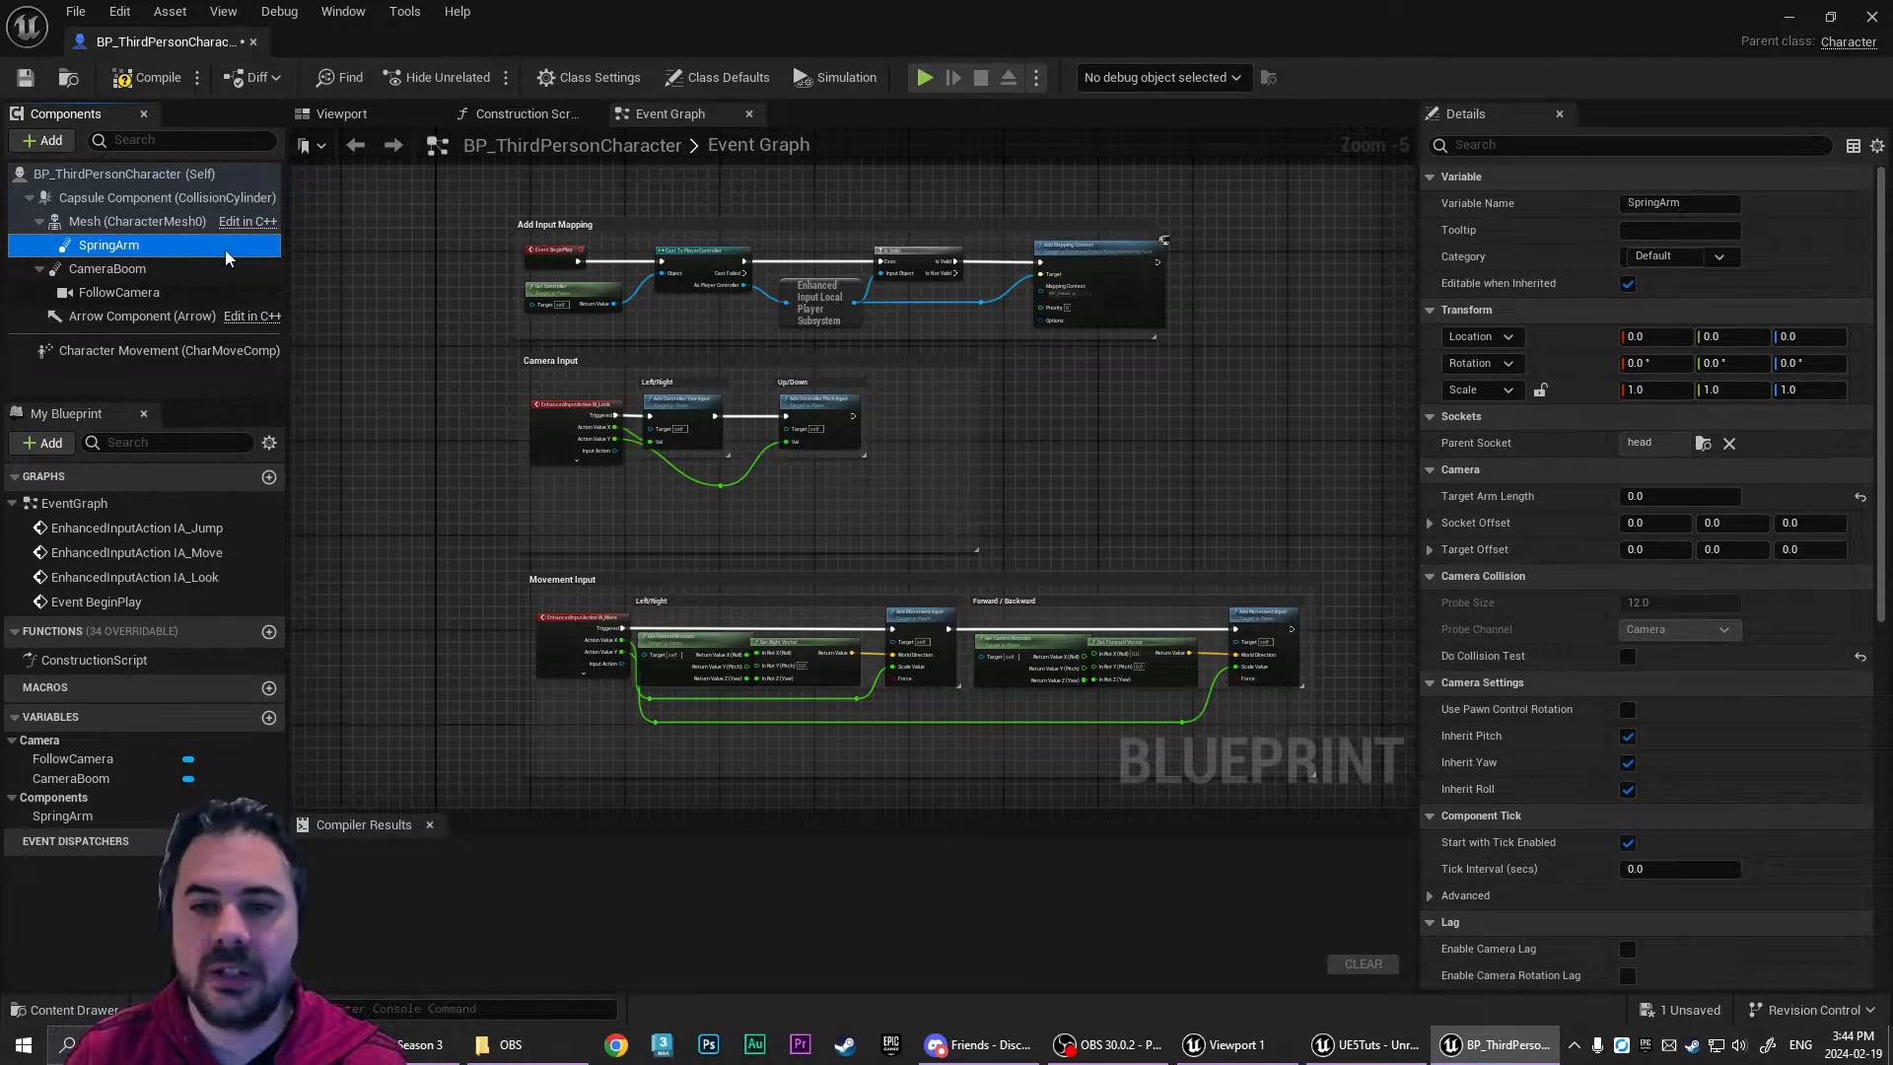
- Enable Use Pawn Control Rotation on the SpringArm in the viewport preview and begin adding a component under it
click(341, 113)
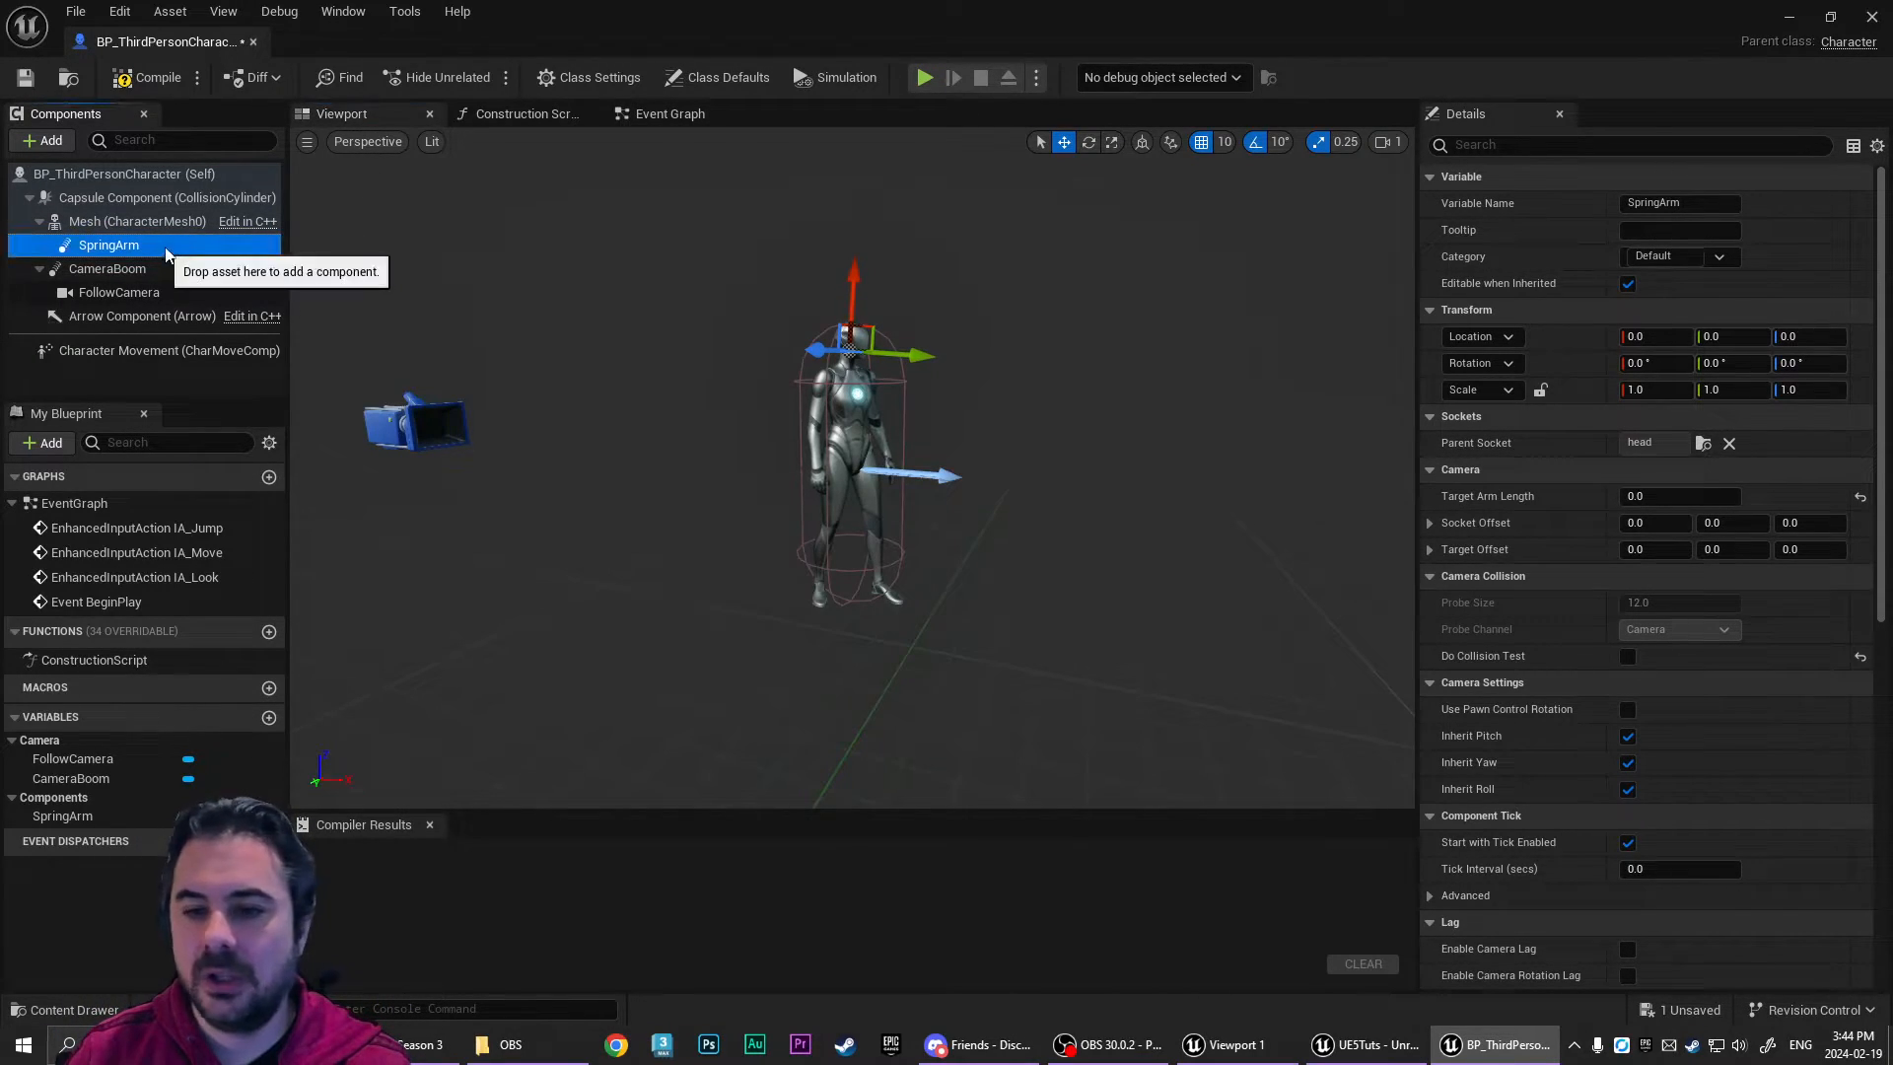
click(1628, 708)
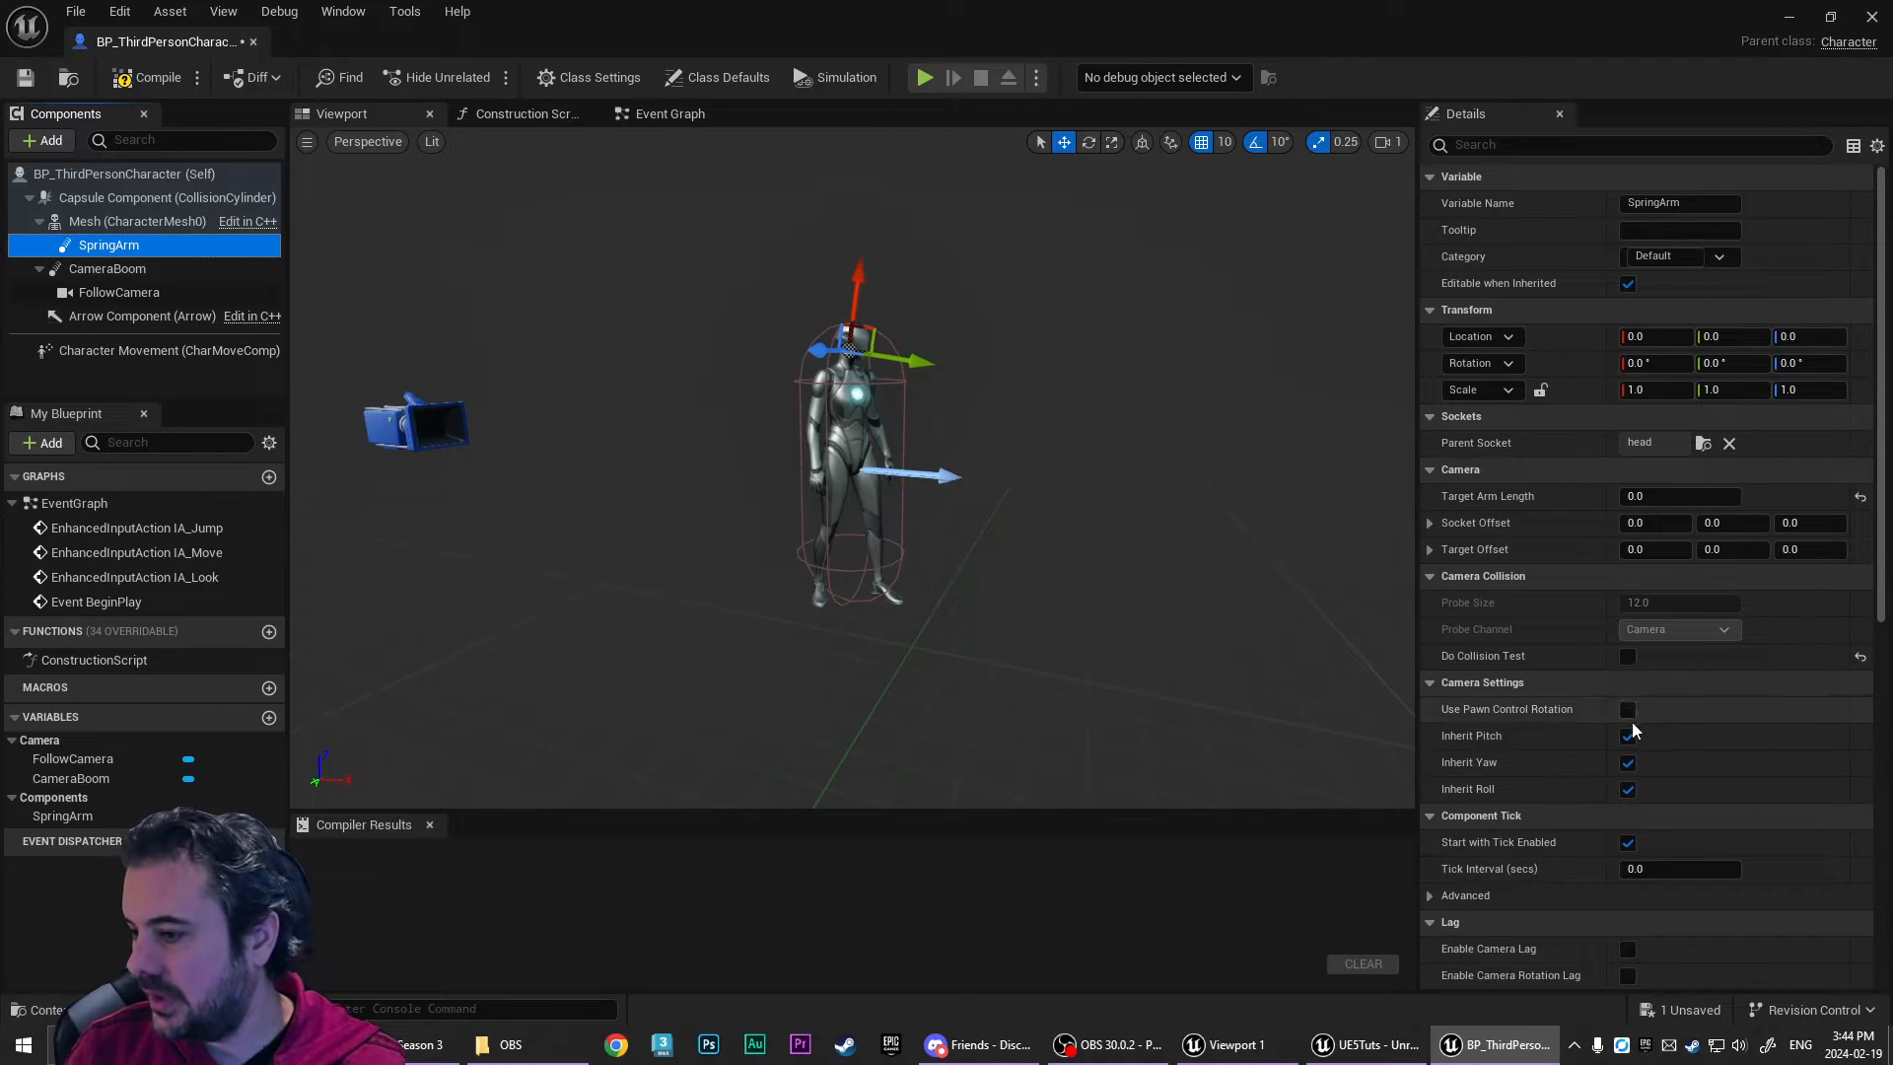
click(1627, 708)
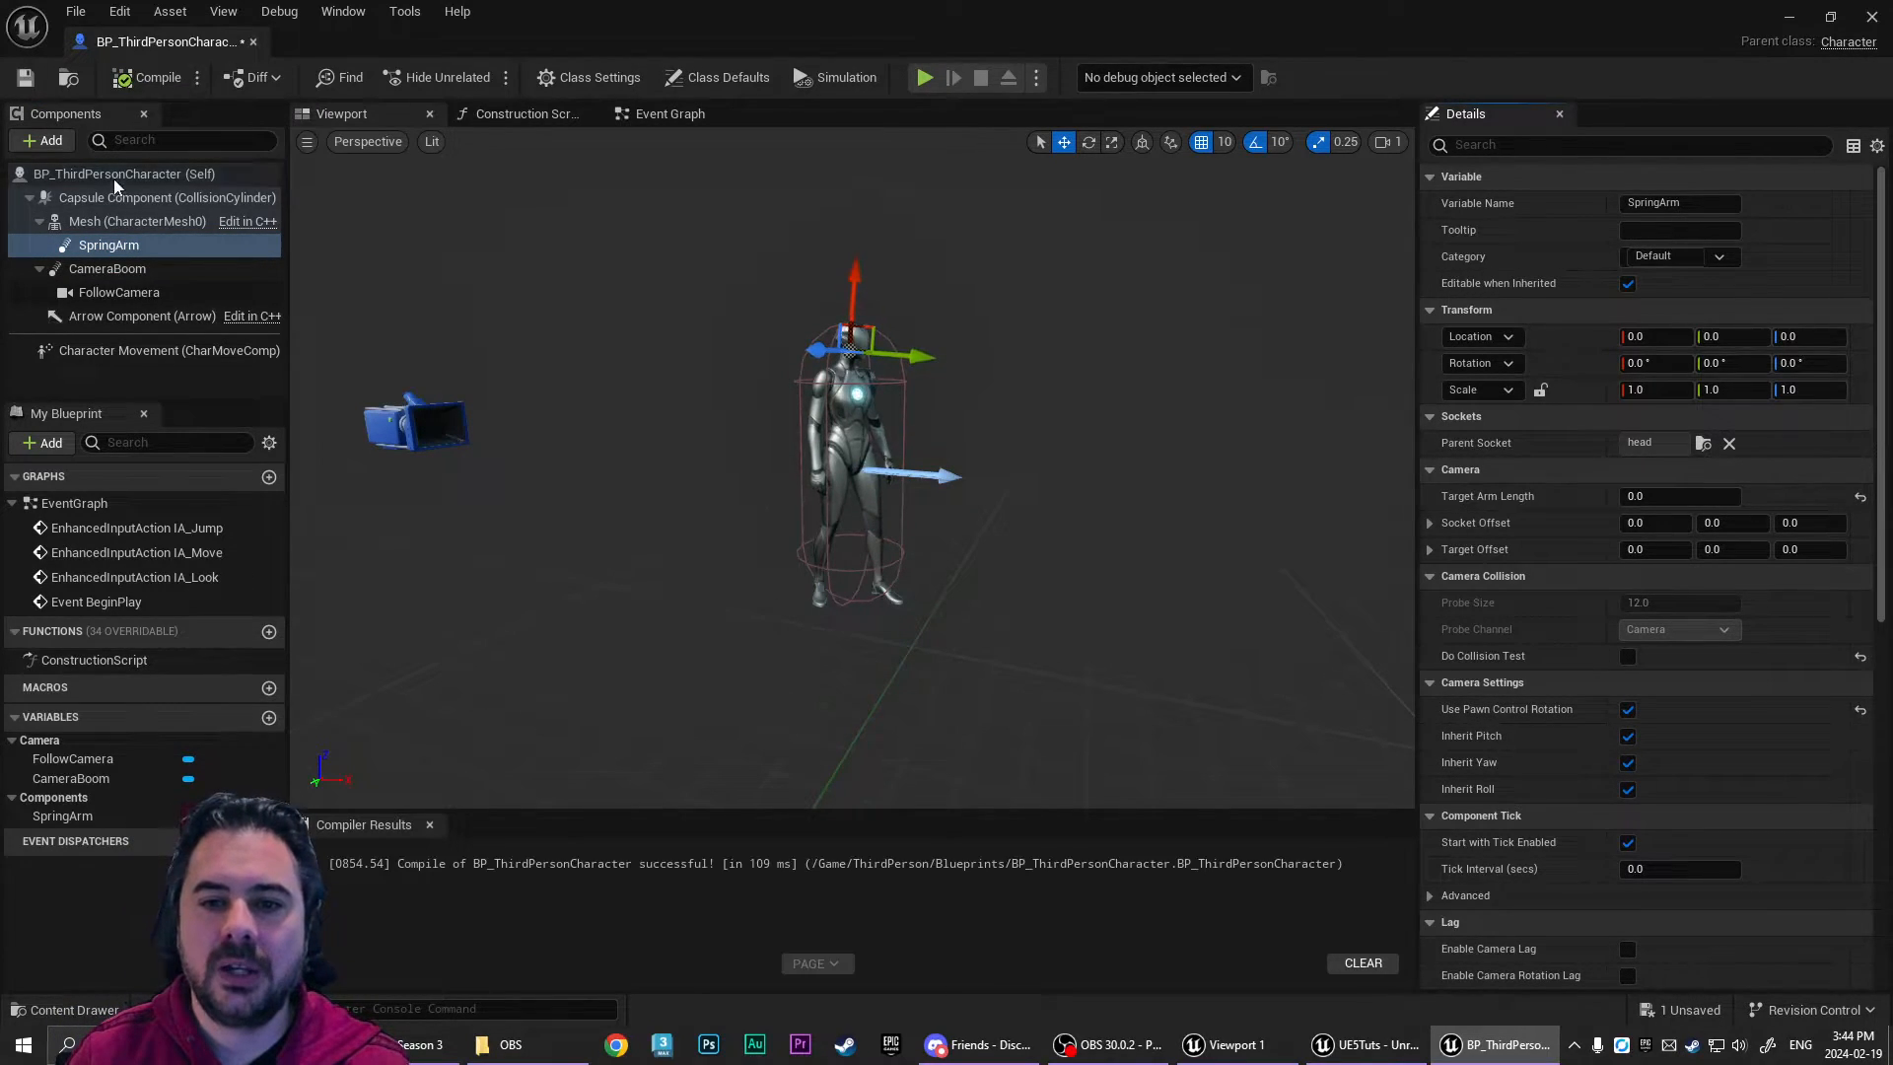
click(41, 140)
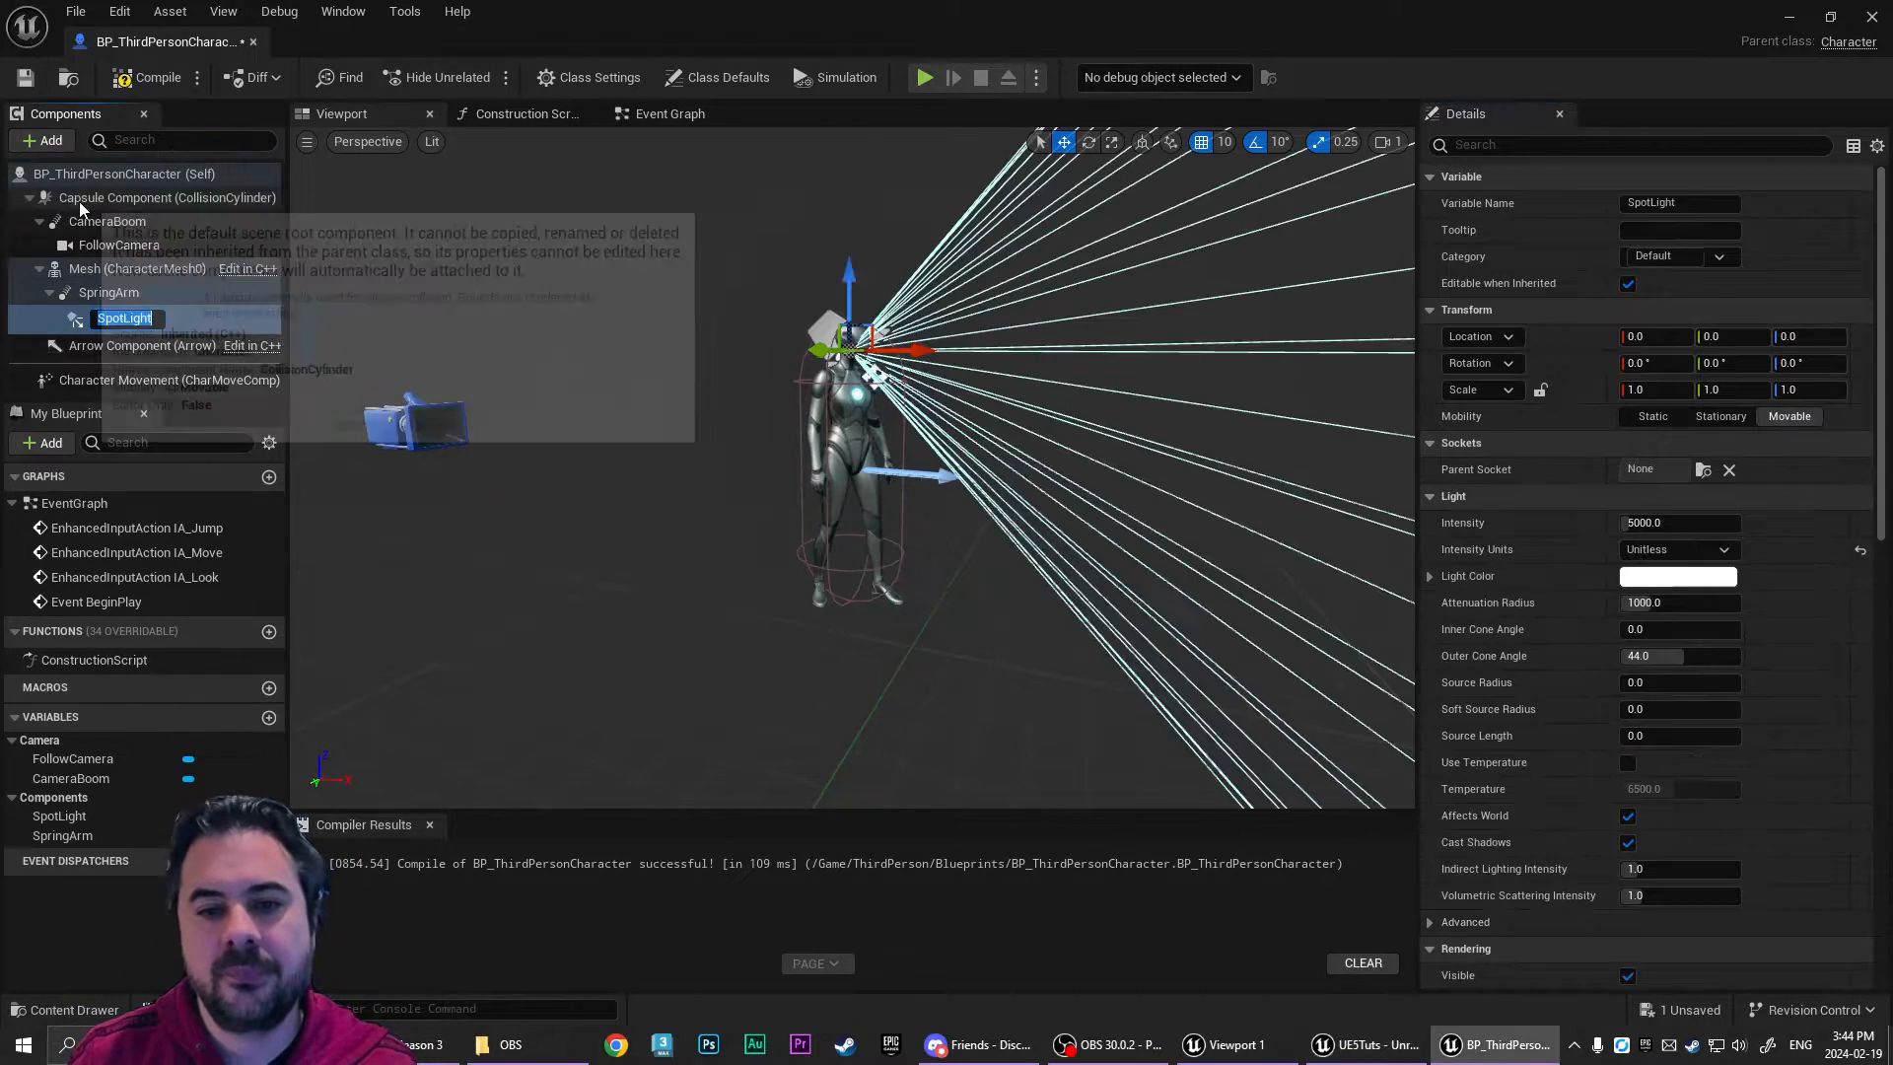
- Name the spotlight Light_Flashlight, set intensity units to lumens and attenuation radius to 2000
text(Light_Flashlight)
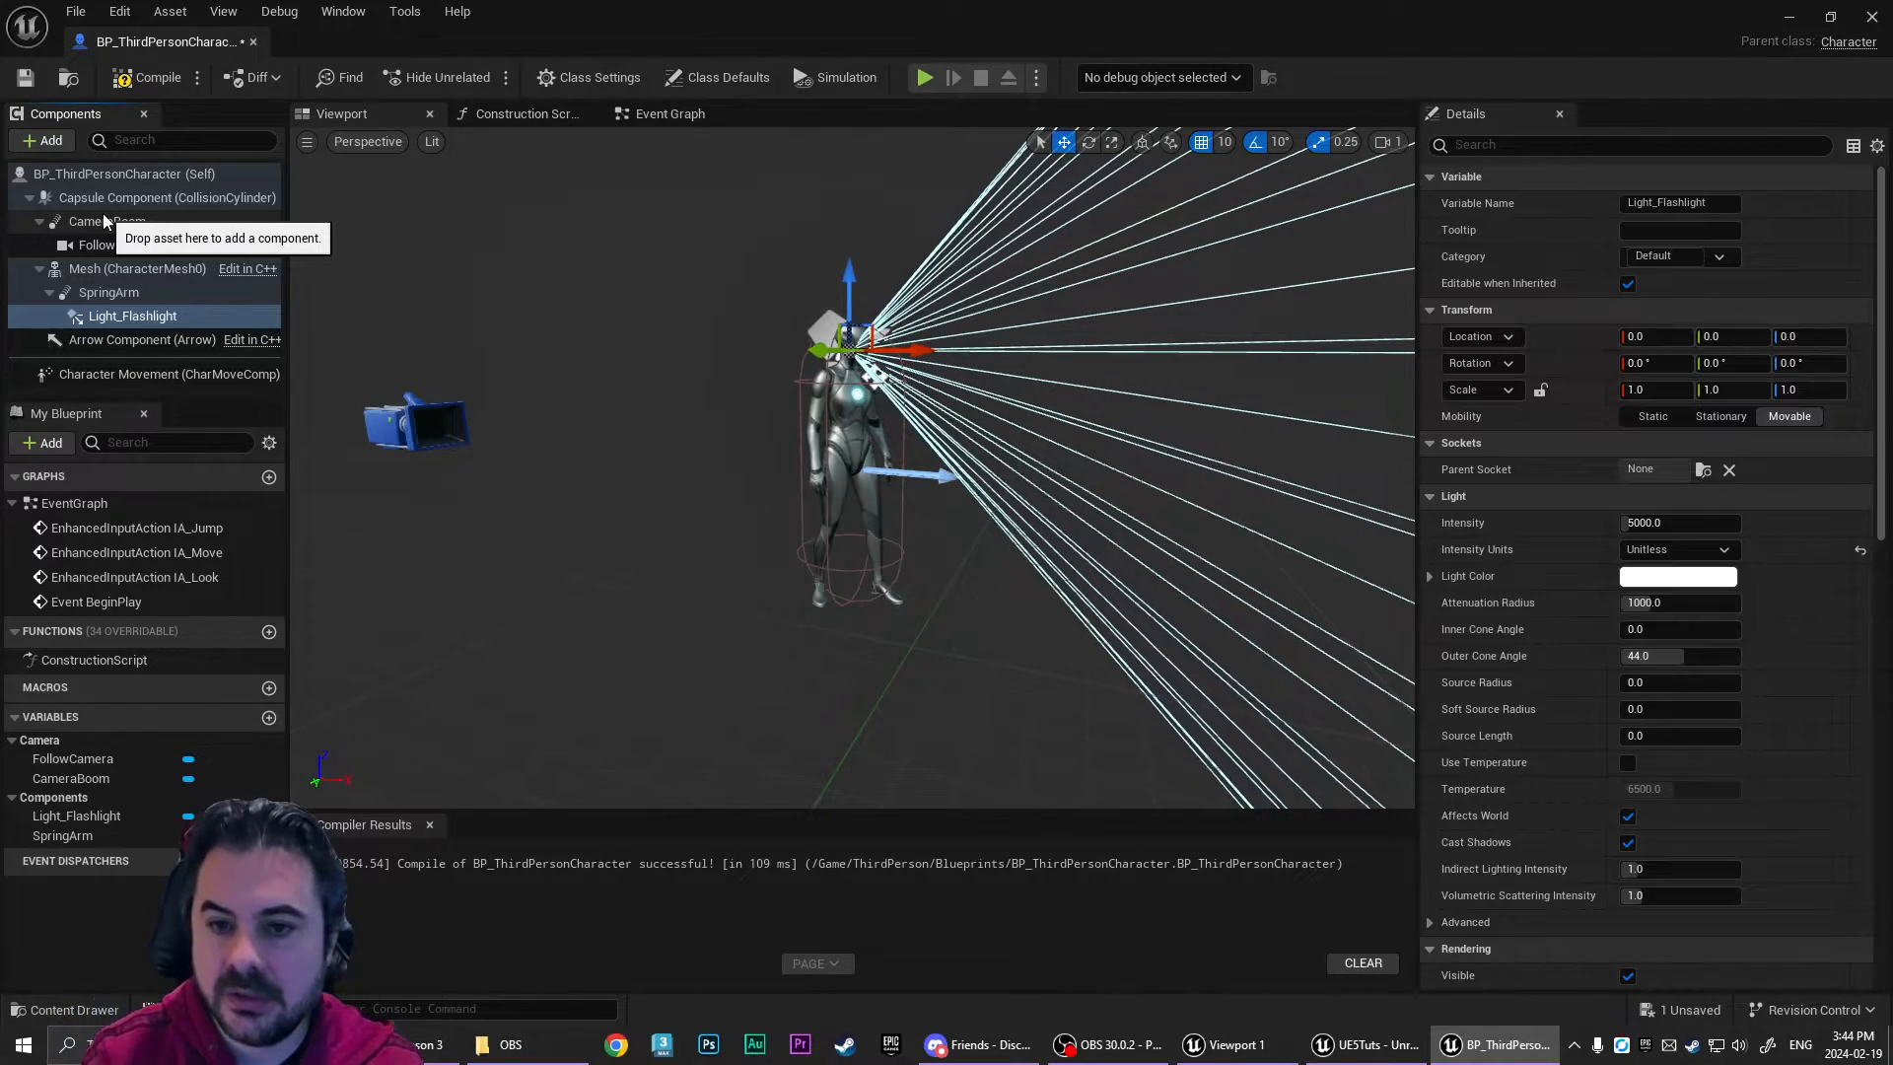
click(1679, 550)
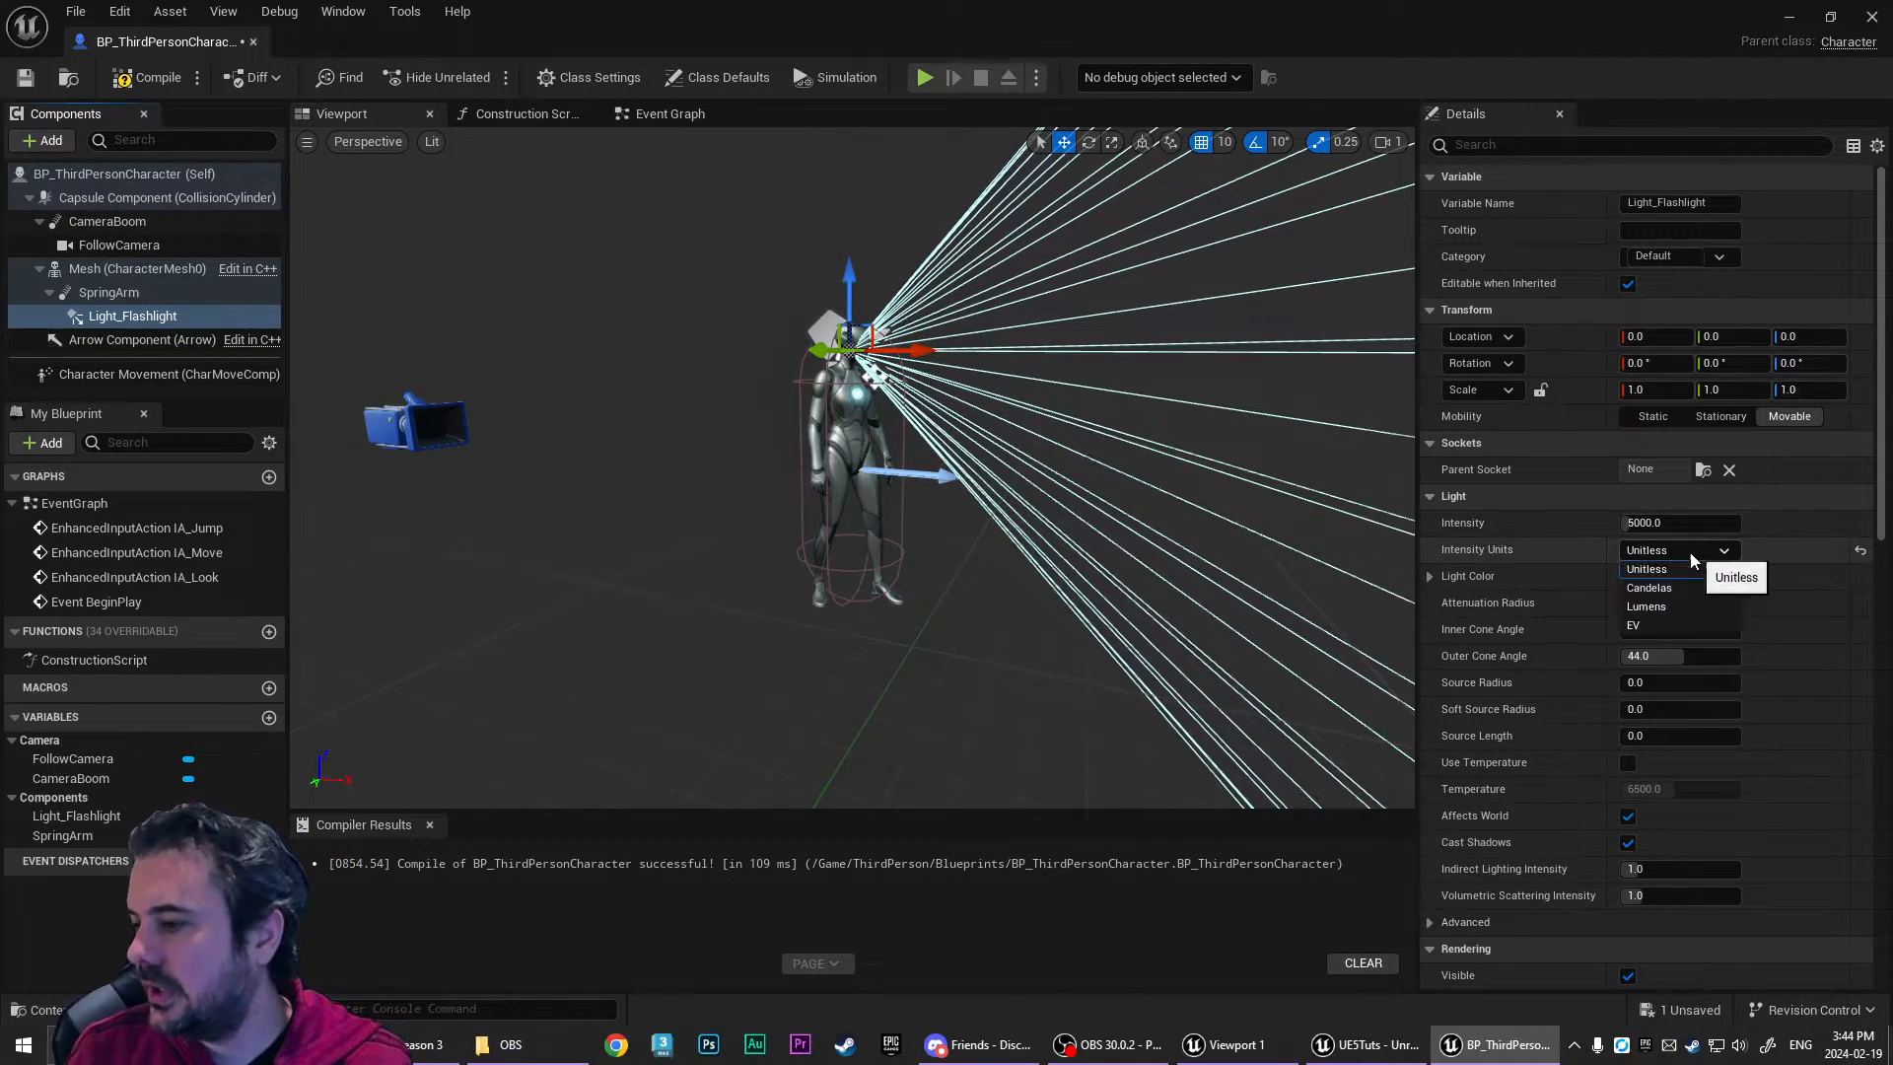
click(1645, 605)
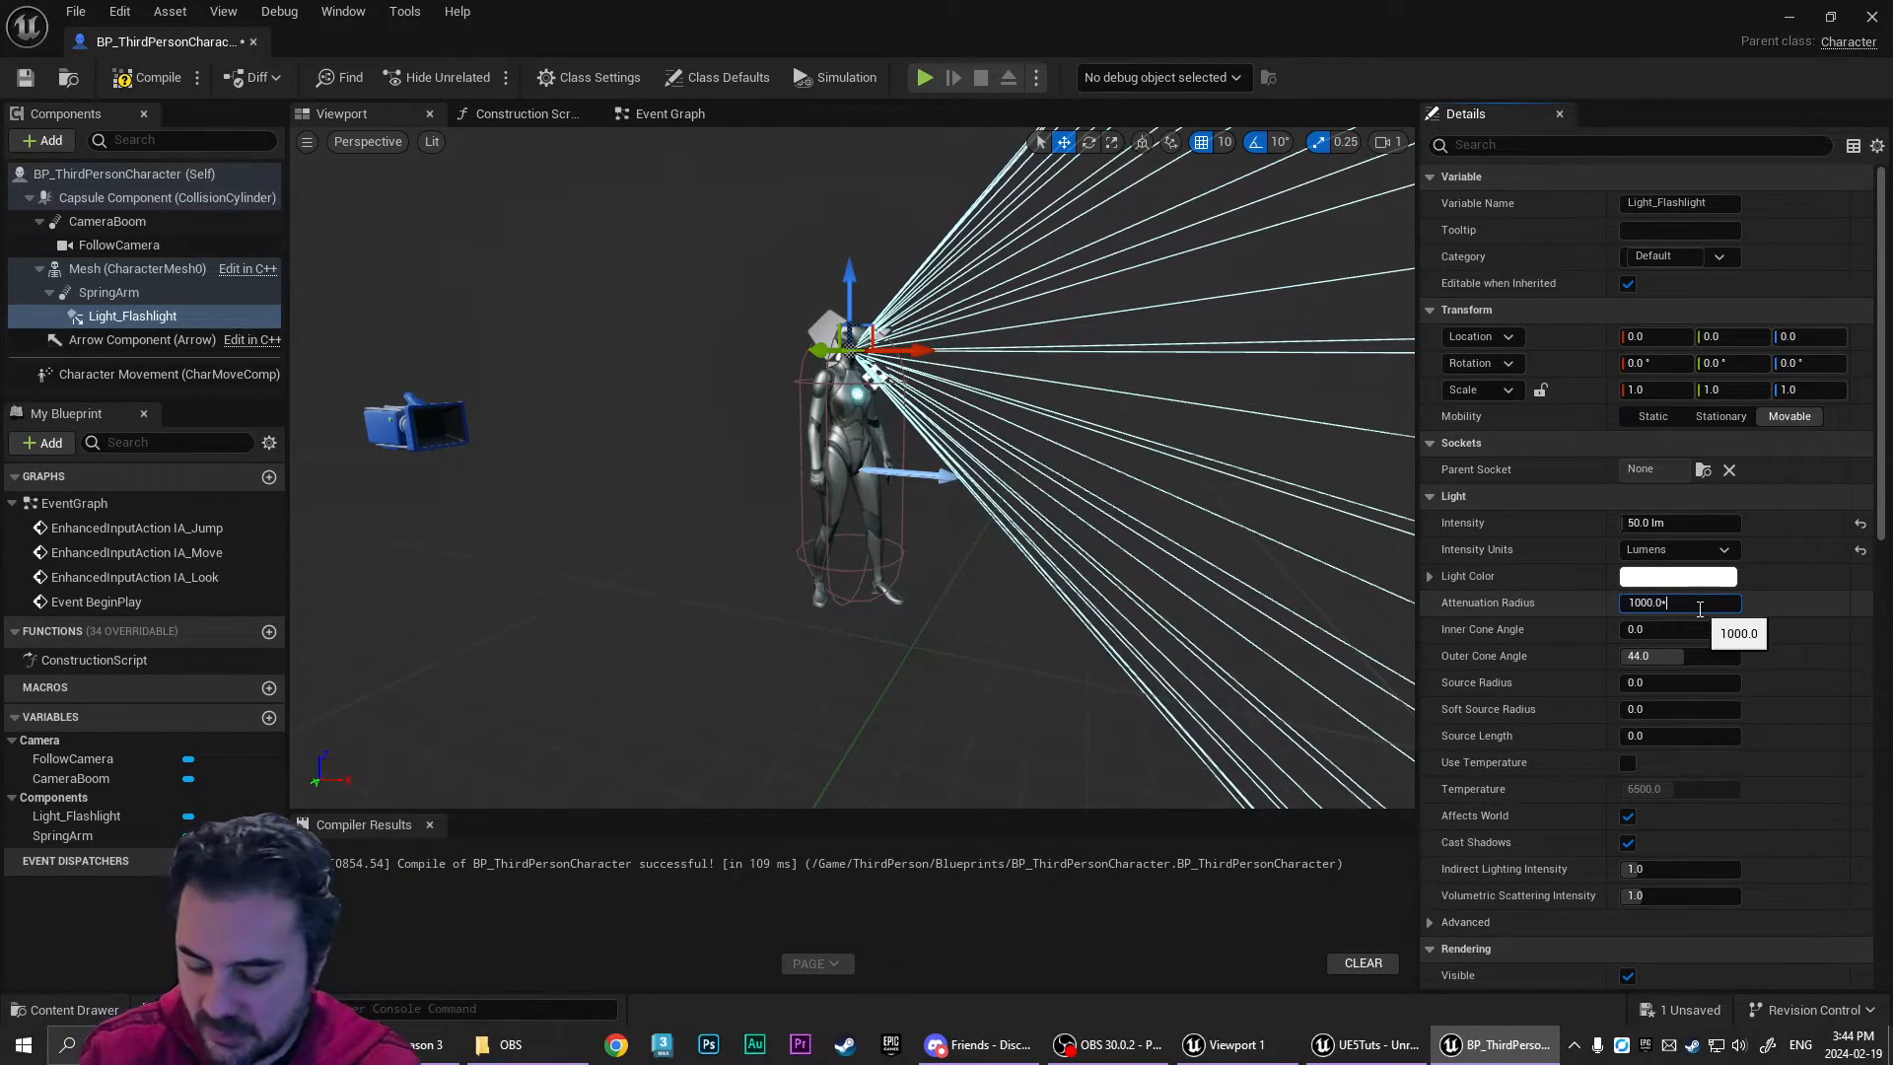
text(2000.0)
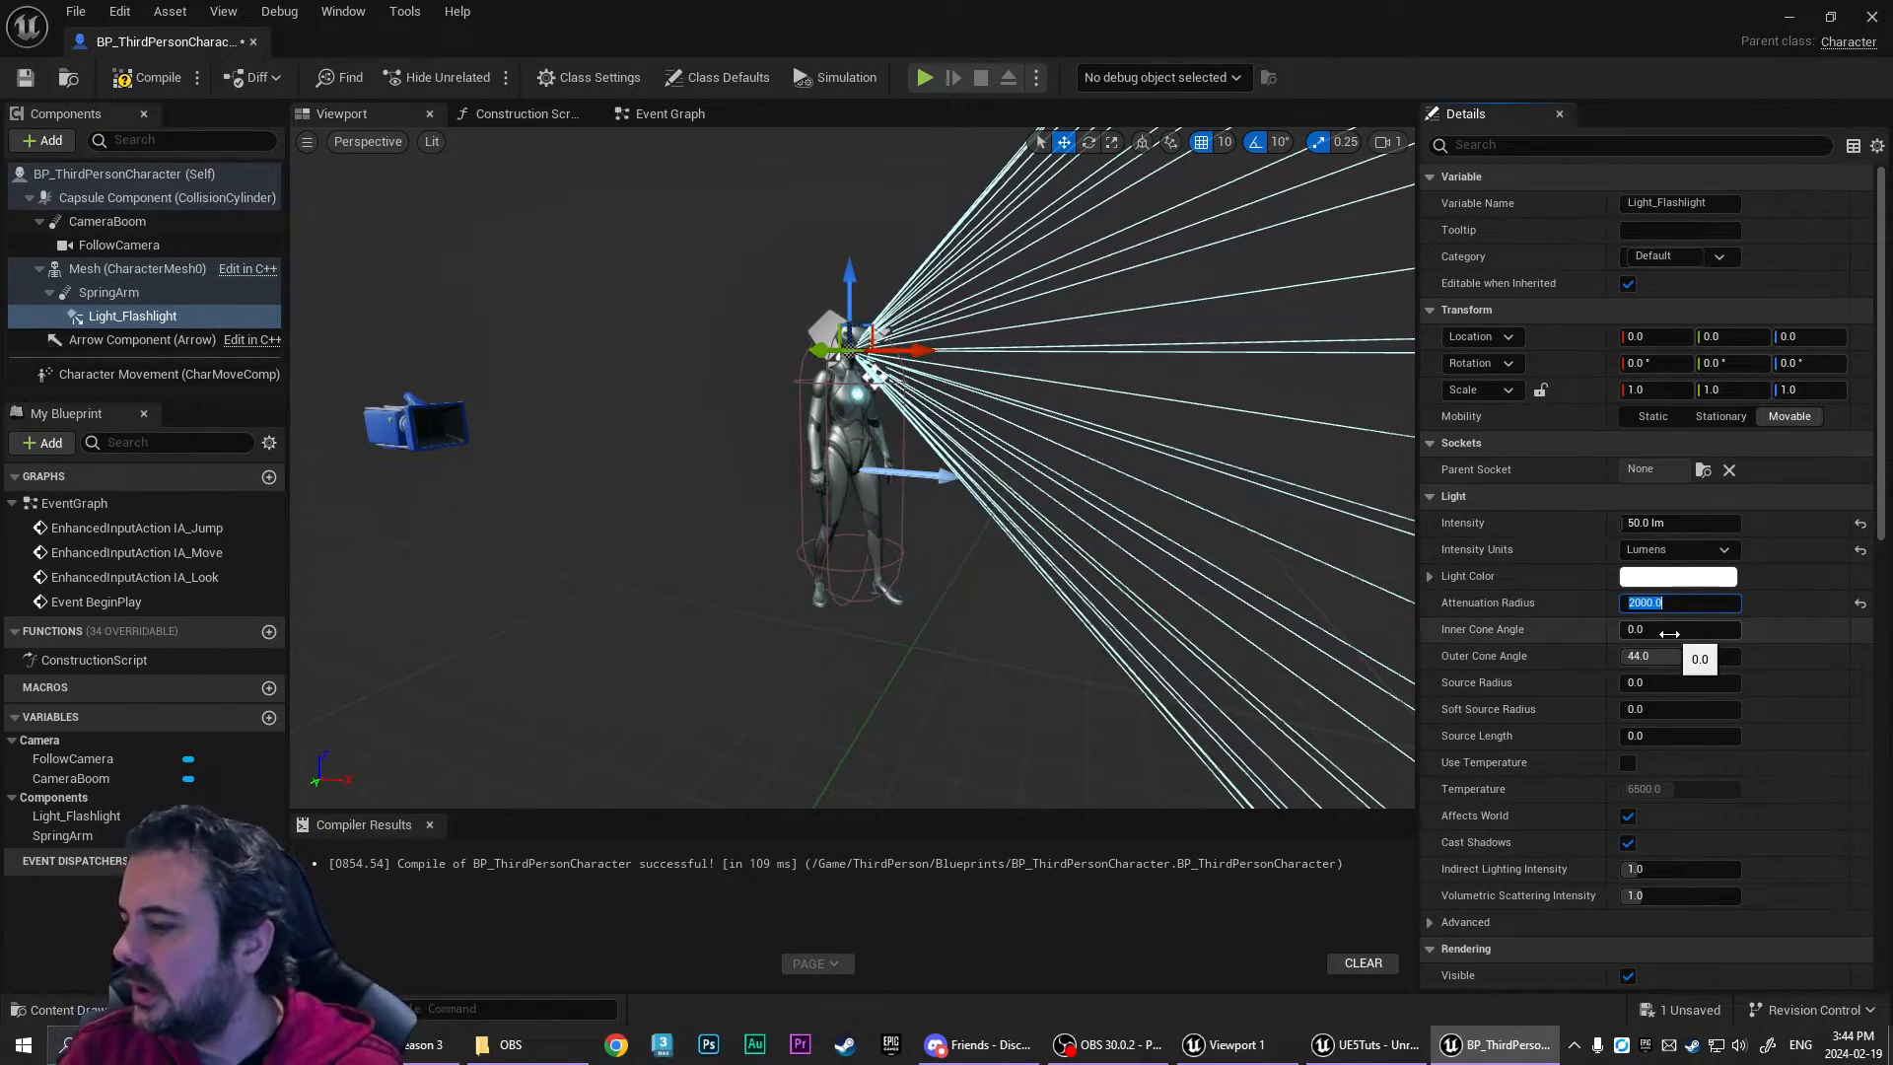
- Set the spotlight's inner and outer cone angles to 20 and 30 degrees
click(1679, 629)
text(20)
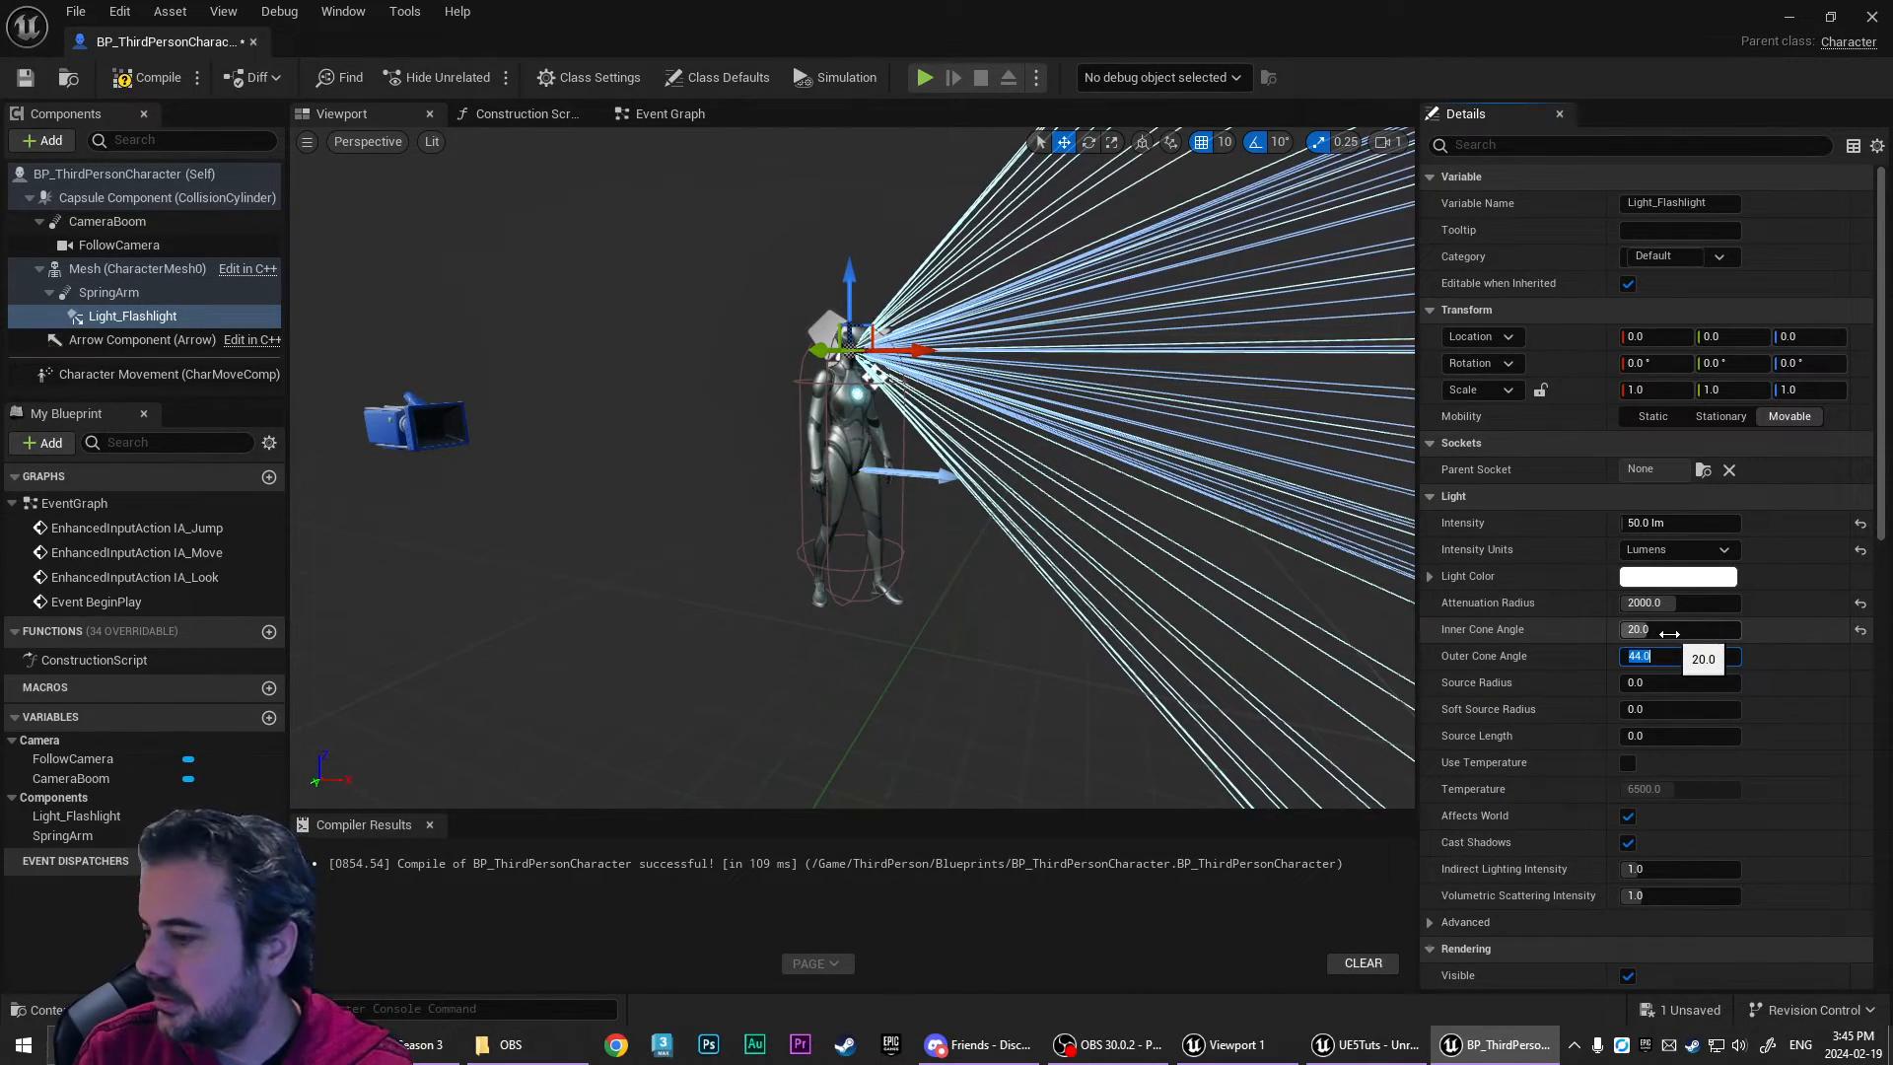
text(30.0)
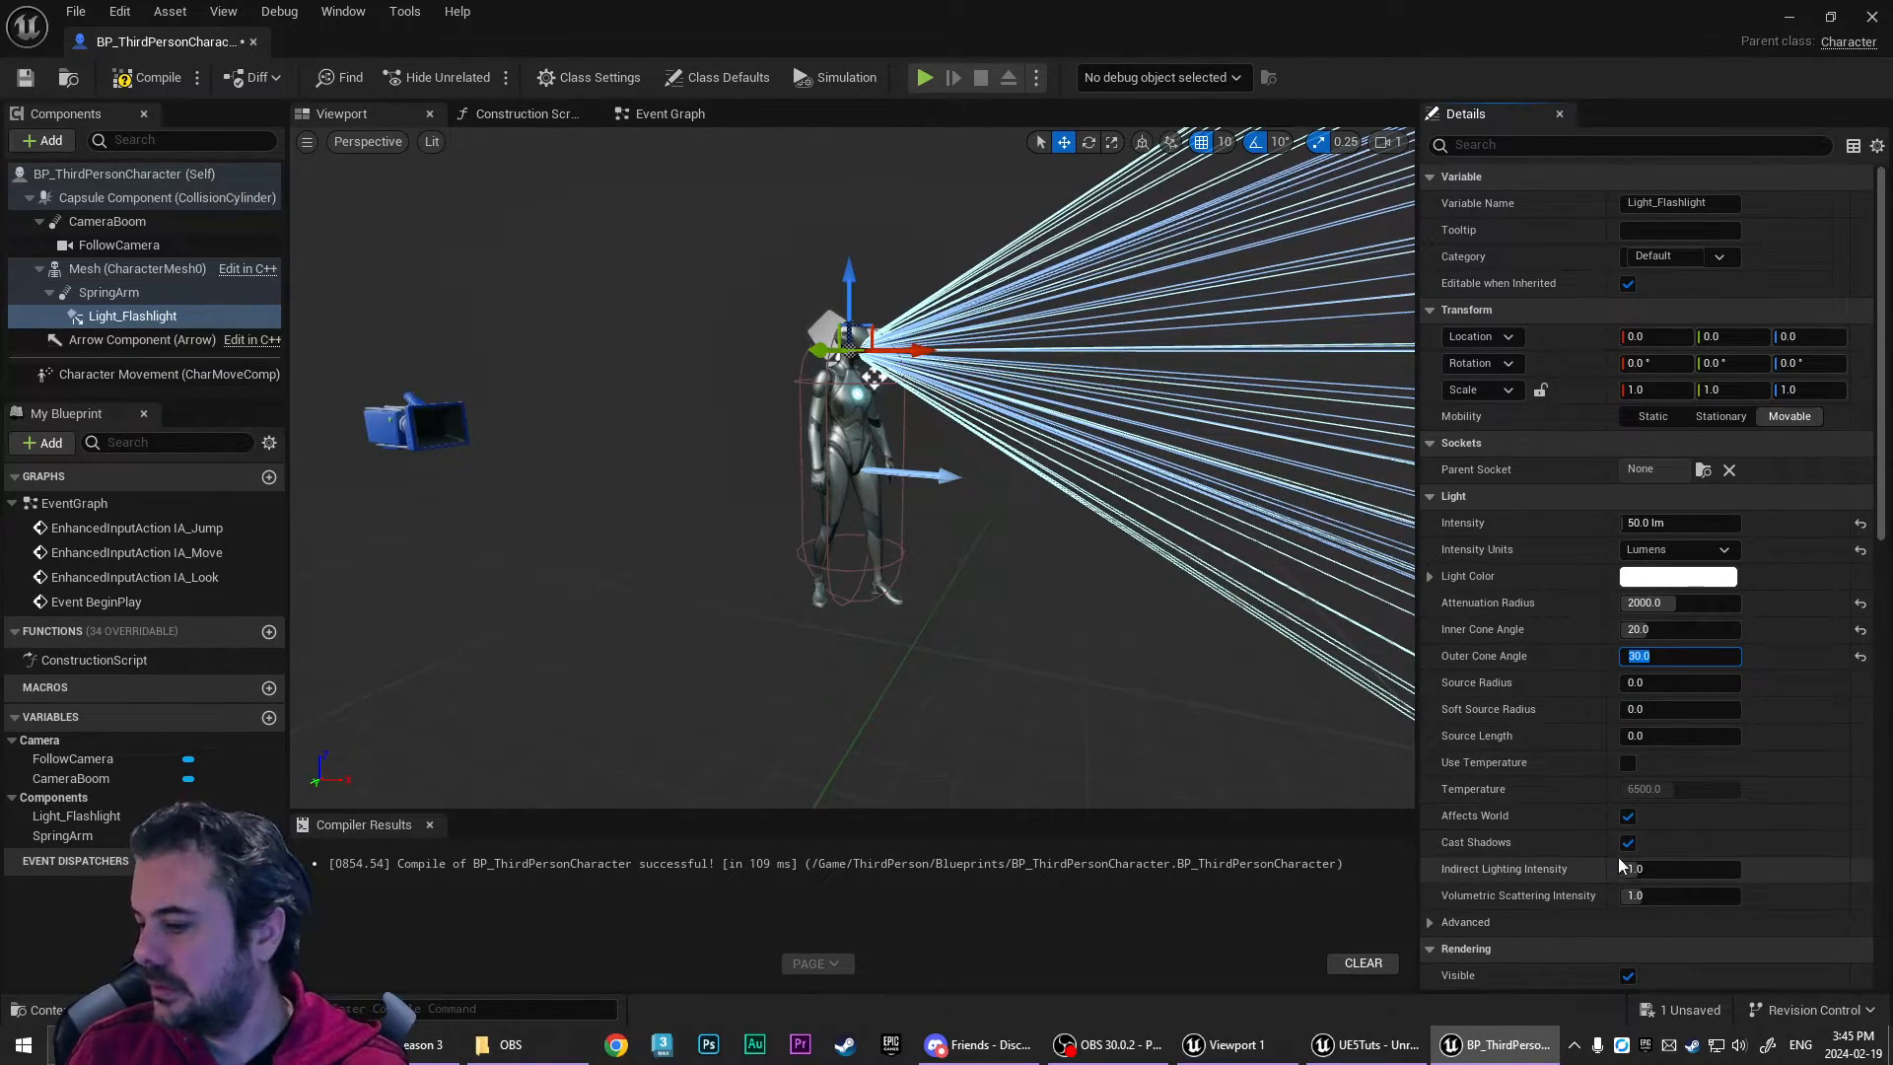
click(108, 291)
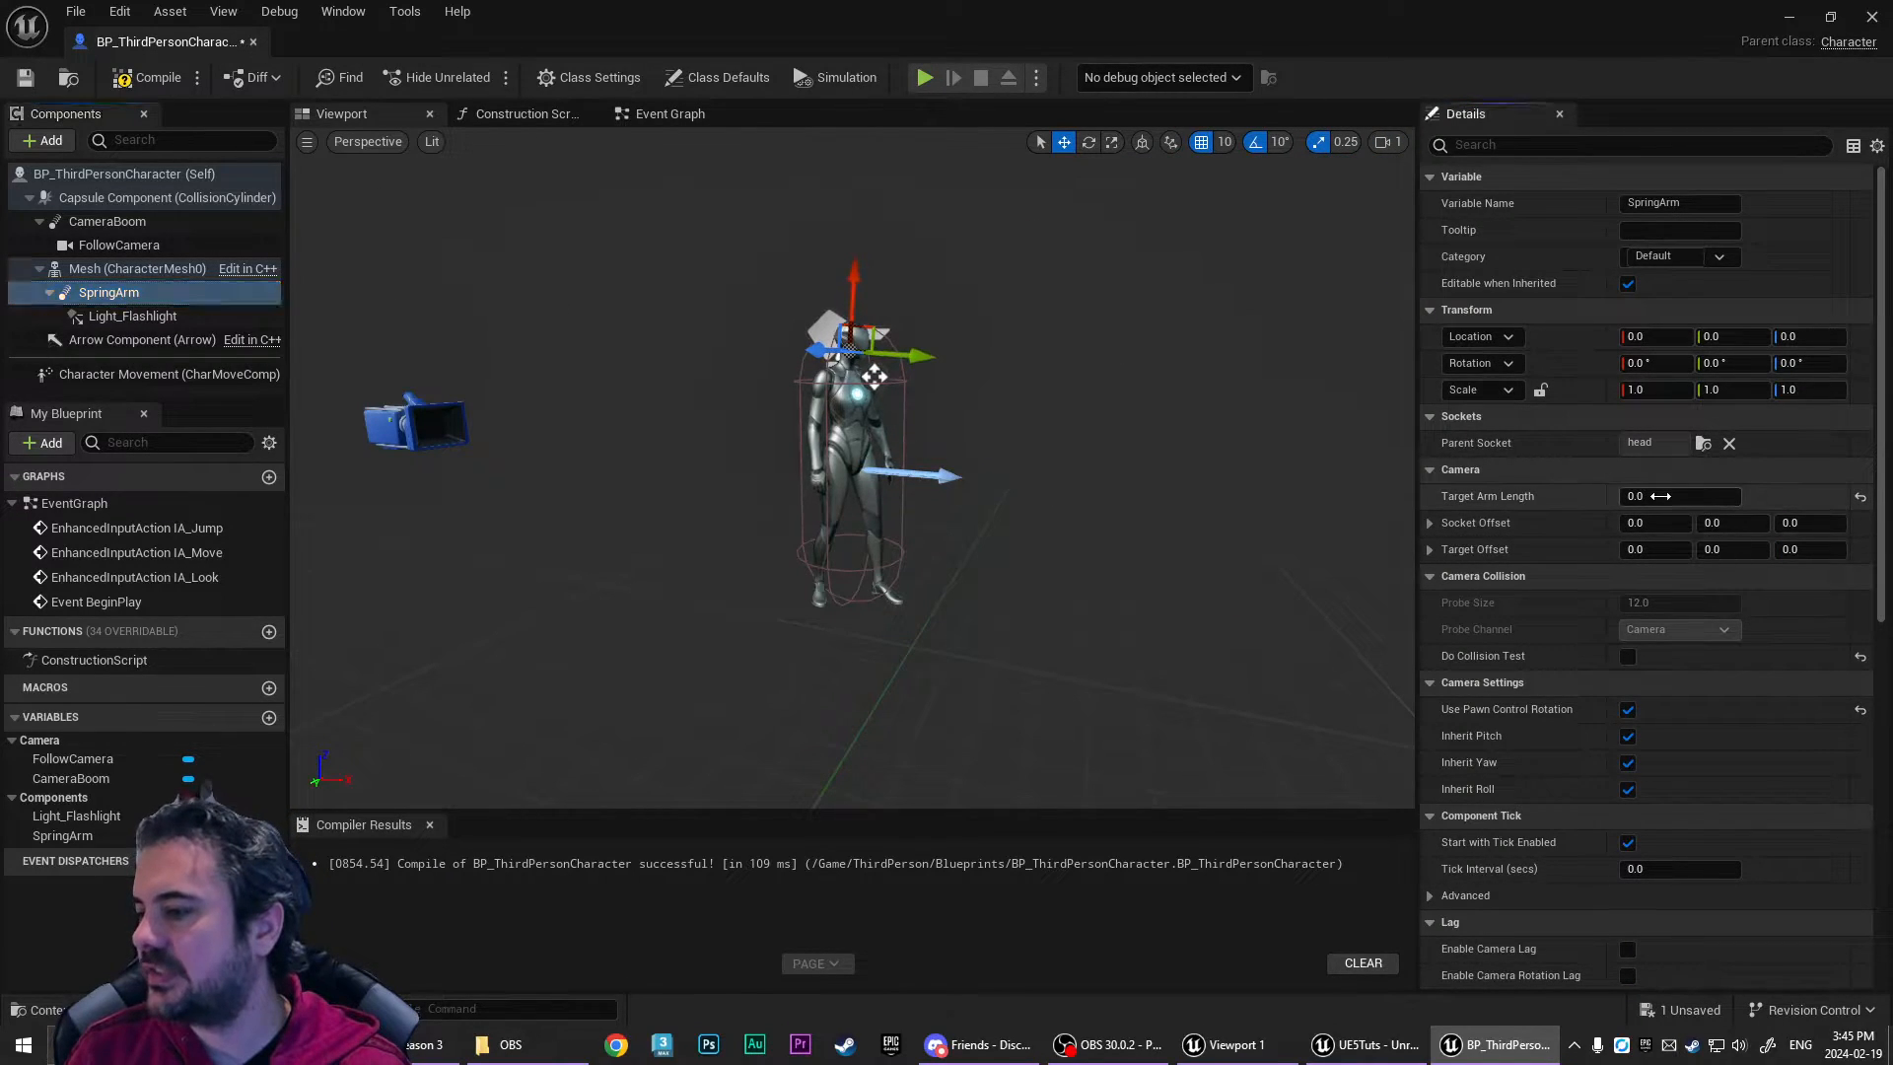
click(1678, 495)
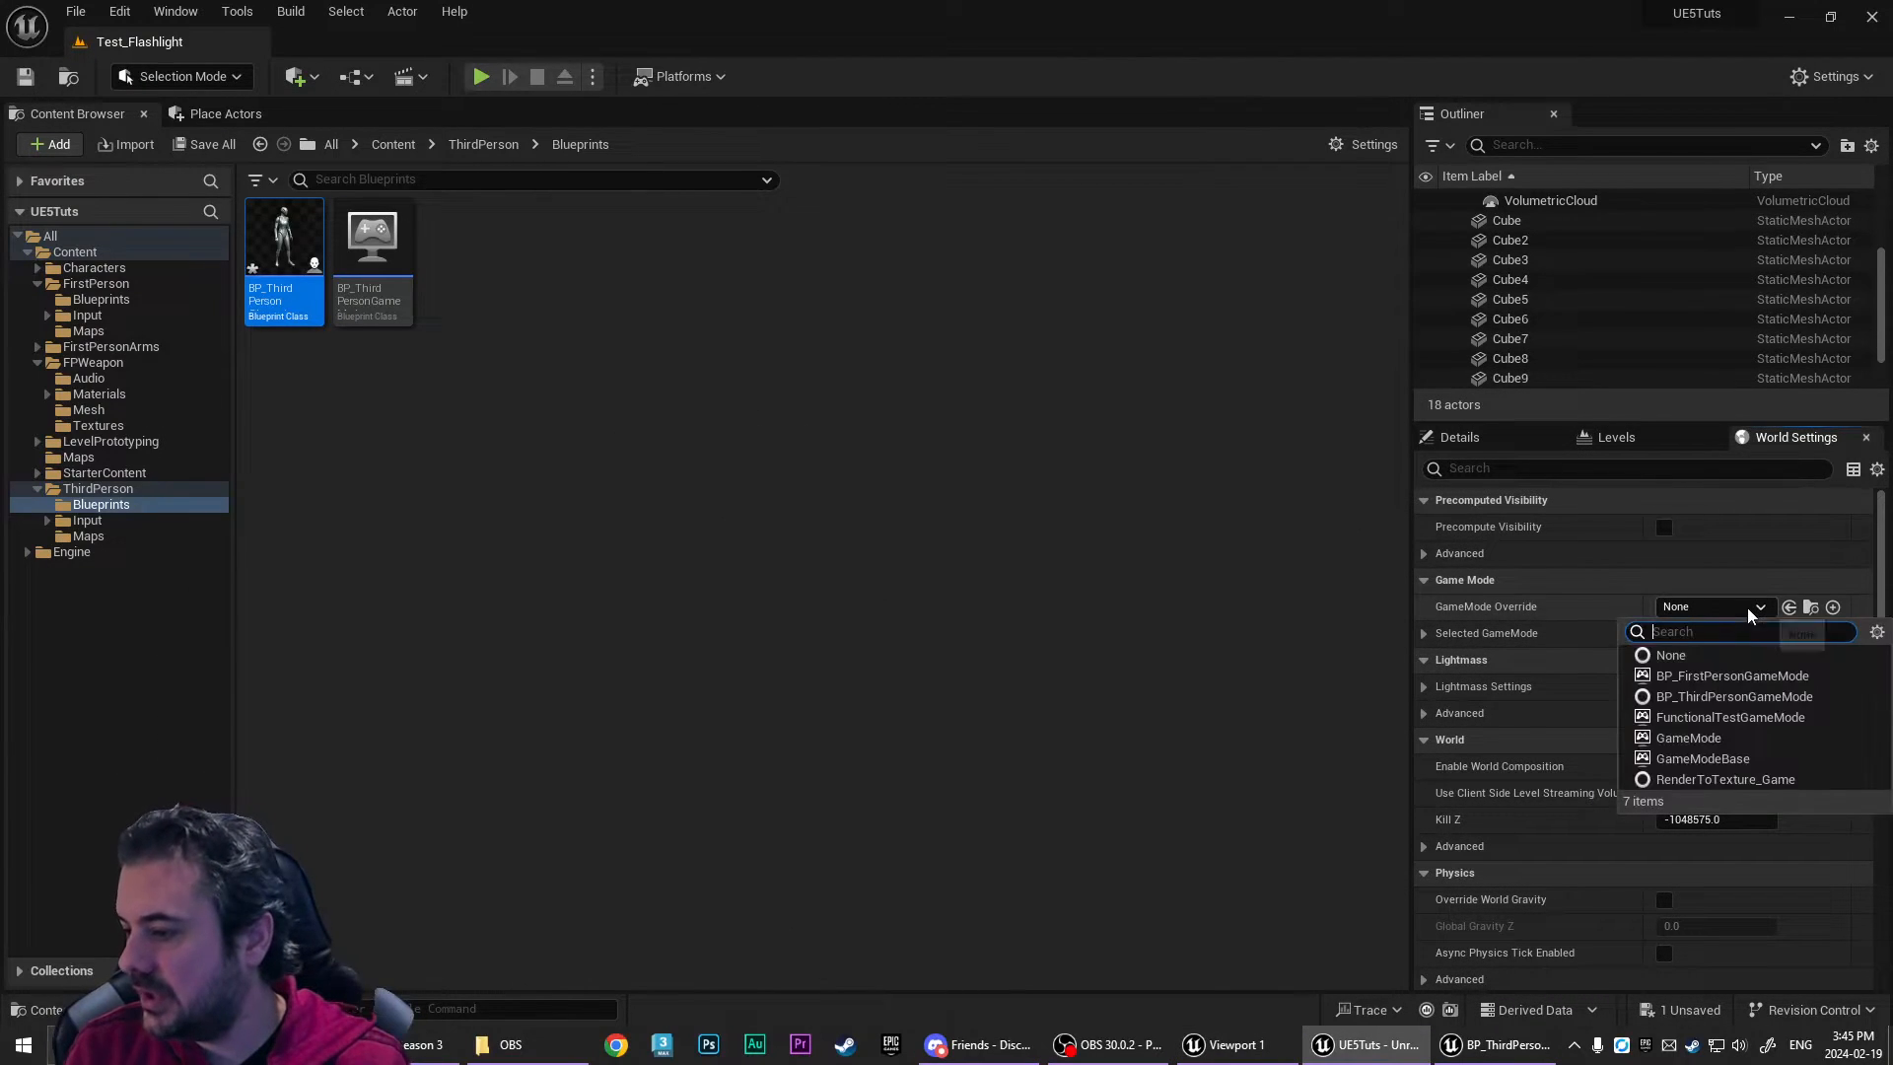
mouse_move(1734, 697)
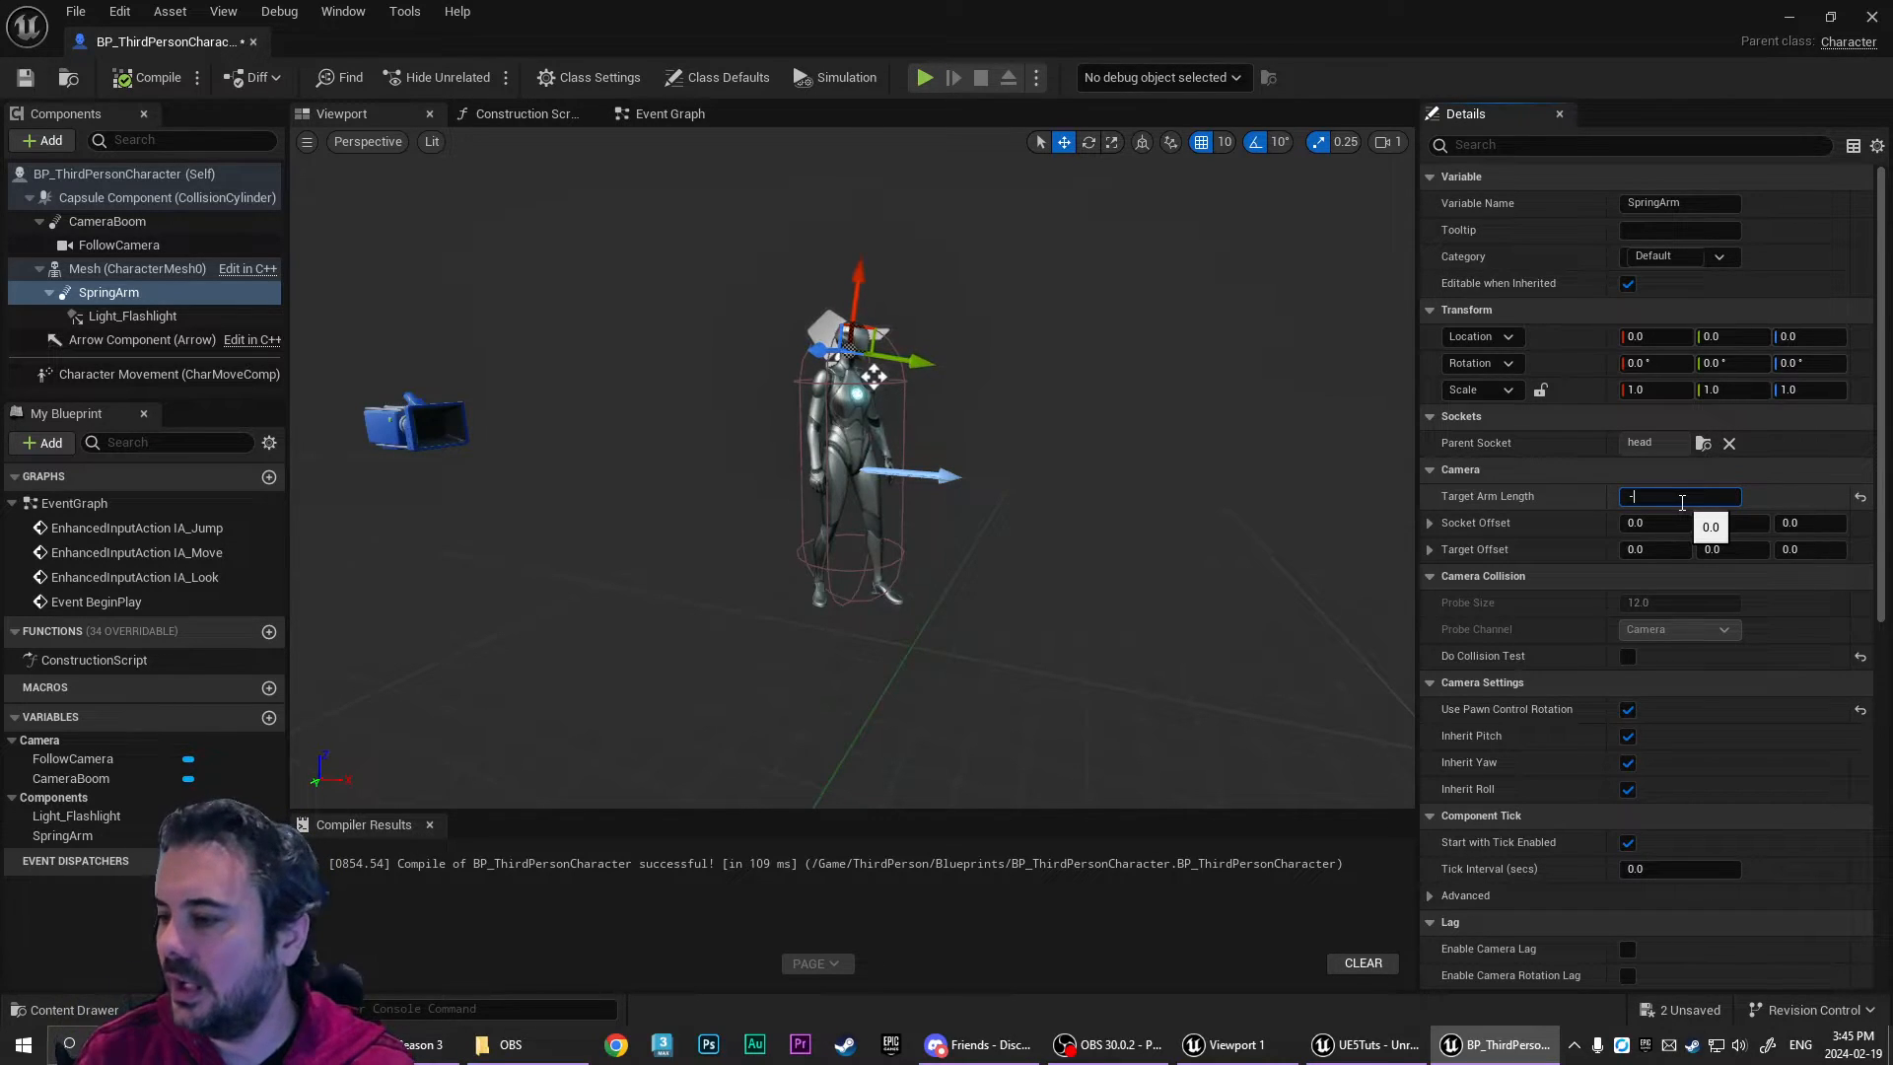
- Set the SpringArm target arm length to -50, then -100, placing the flashlight ahead of the head
text(-50.0)
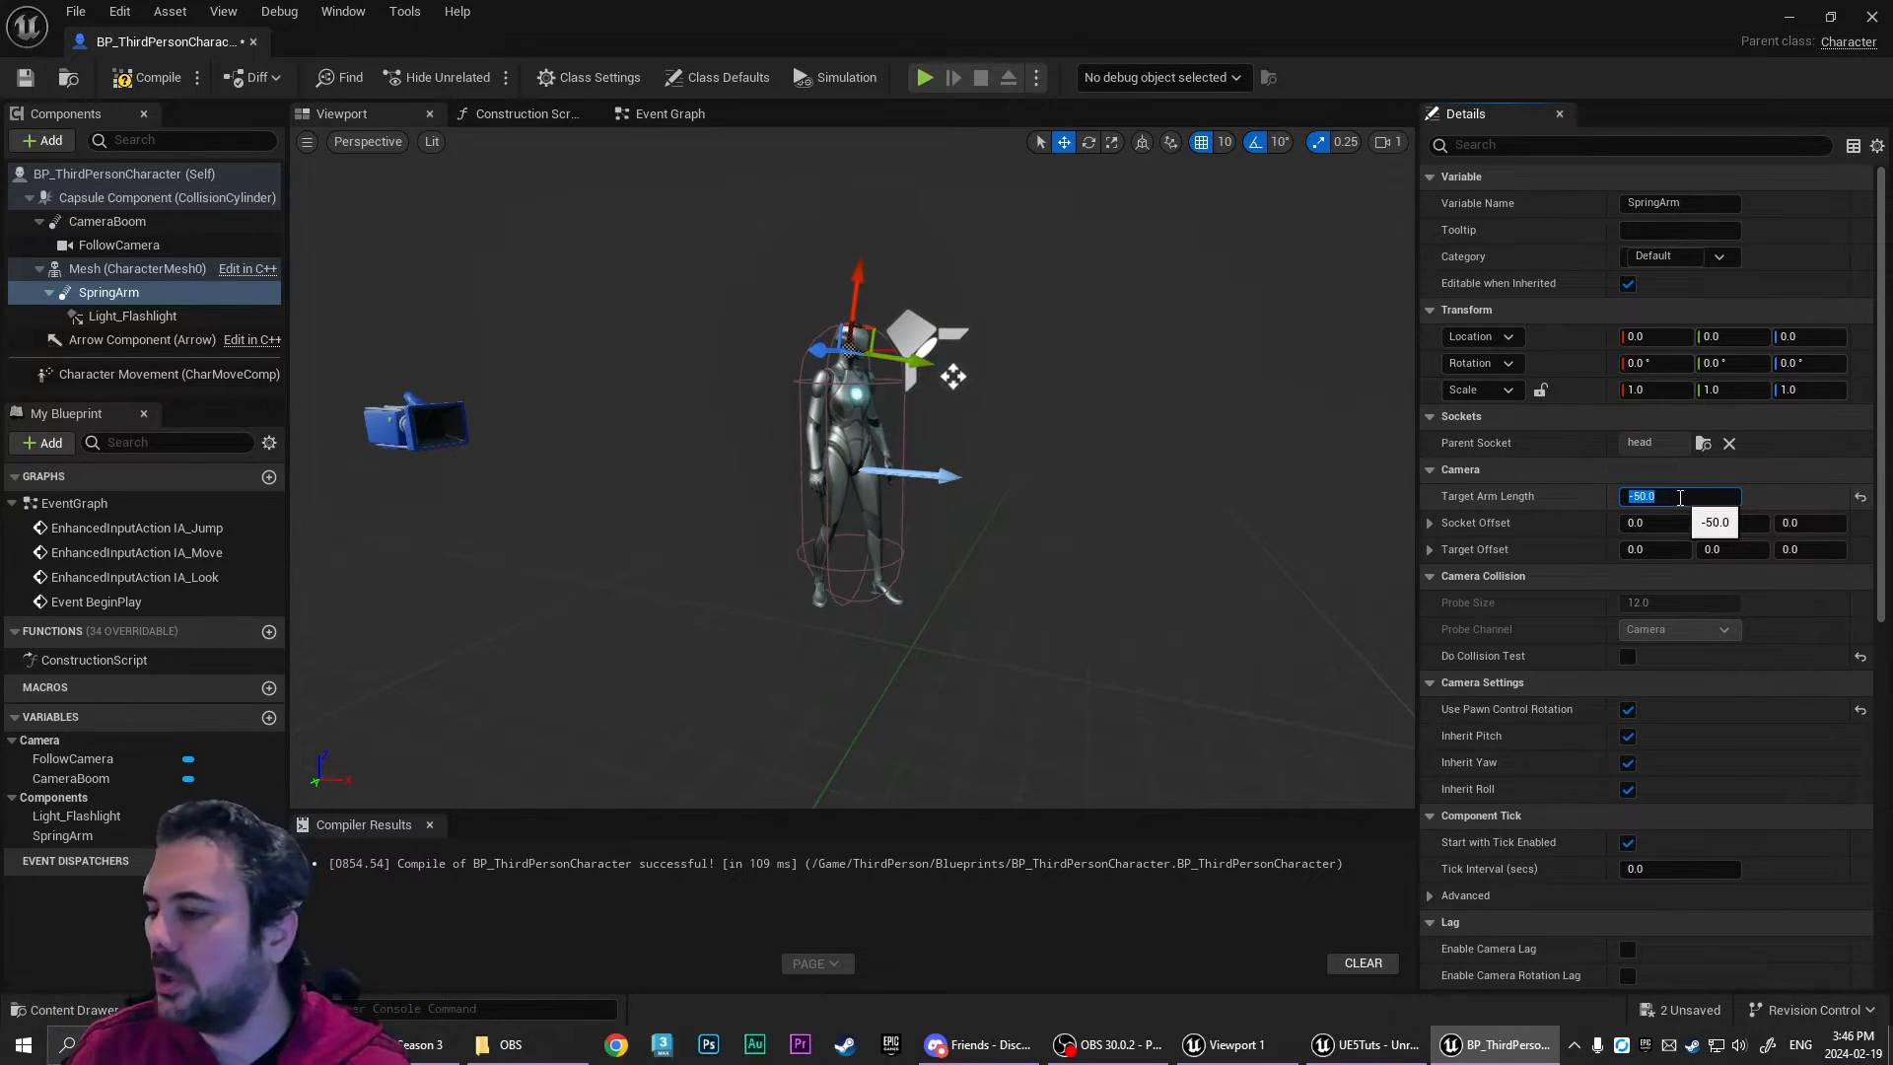
text(-100)
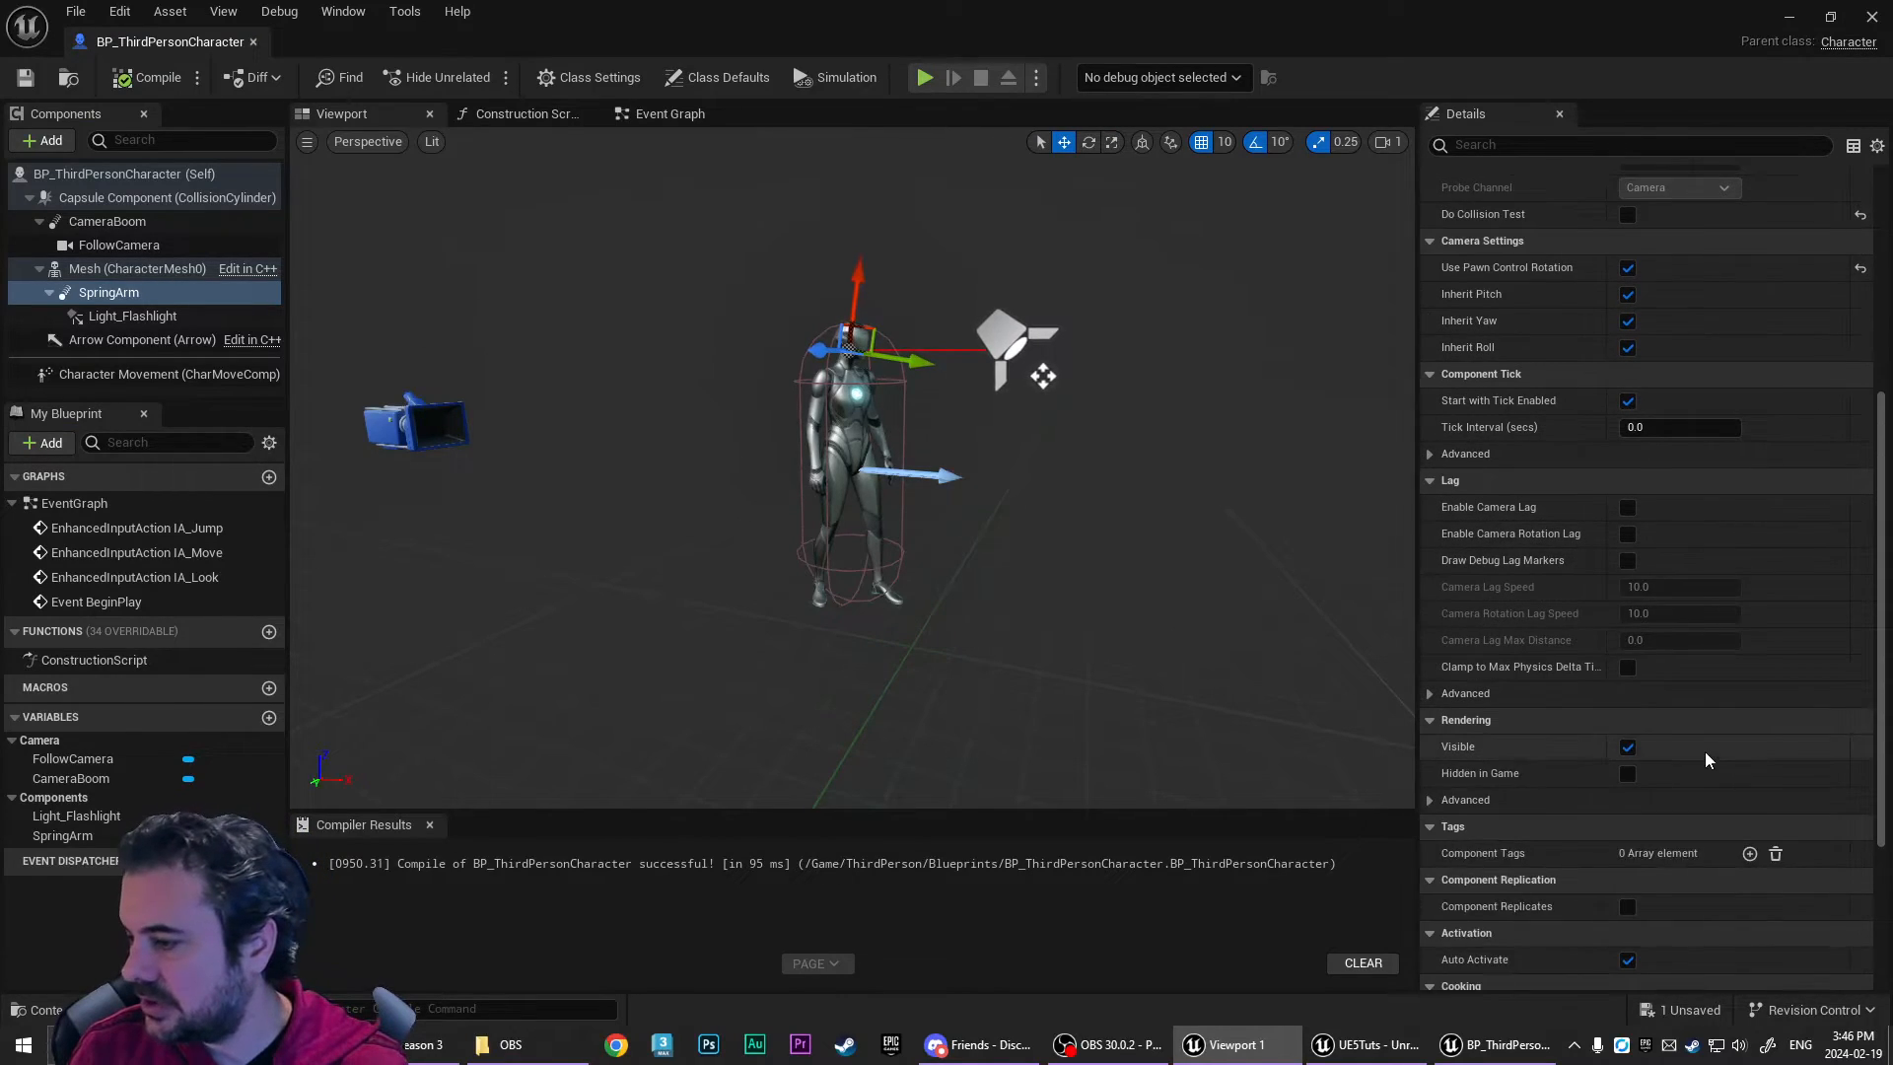
- Enable camera rotation lag on the SpringArm with rotation lag speed 5.0, leaving positional lag off
scroll(down, 3)
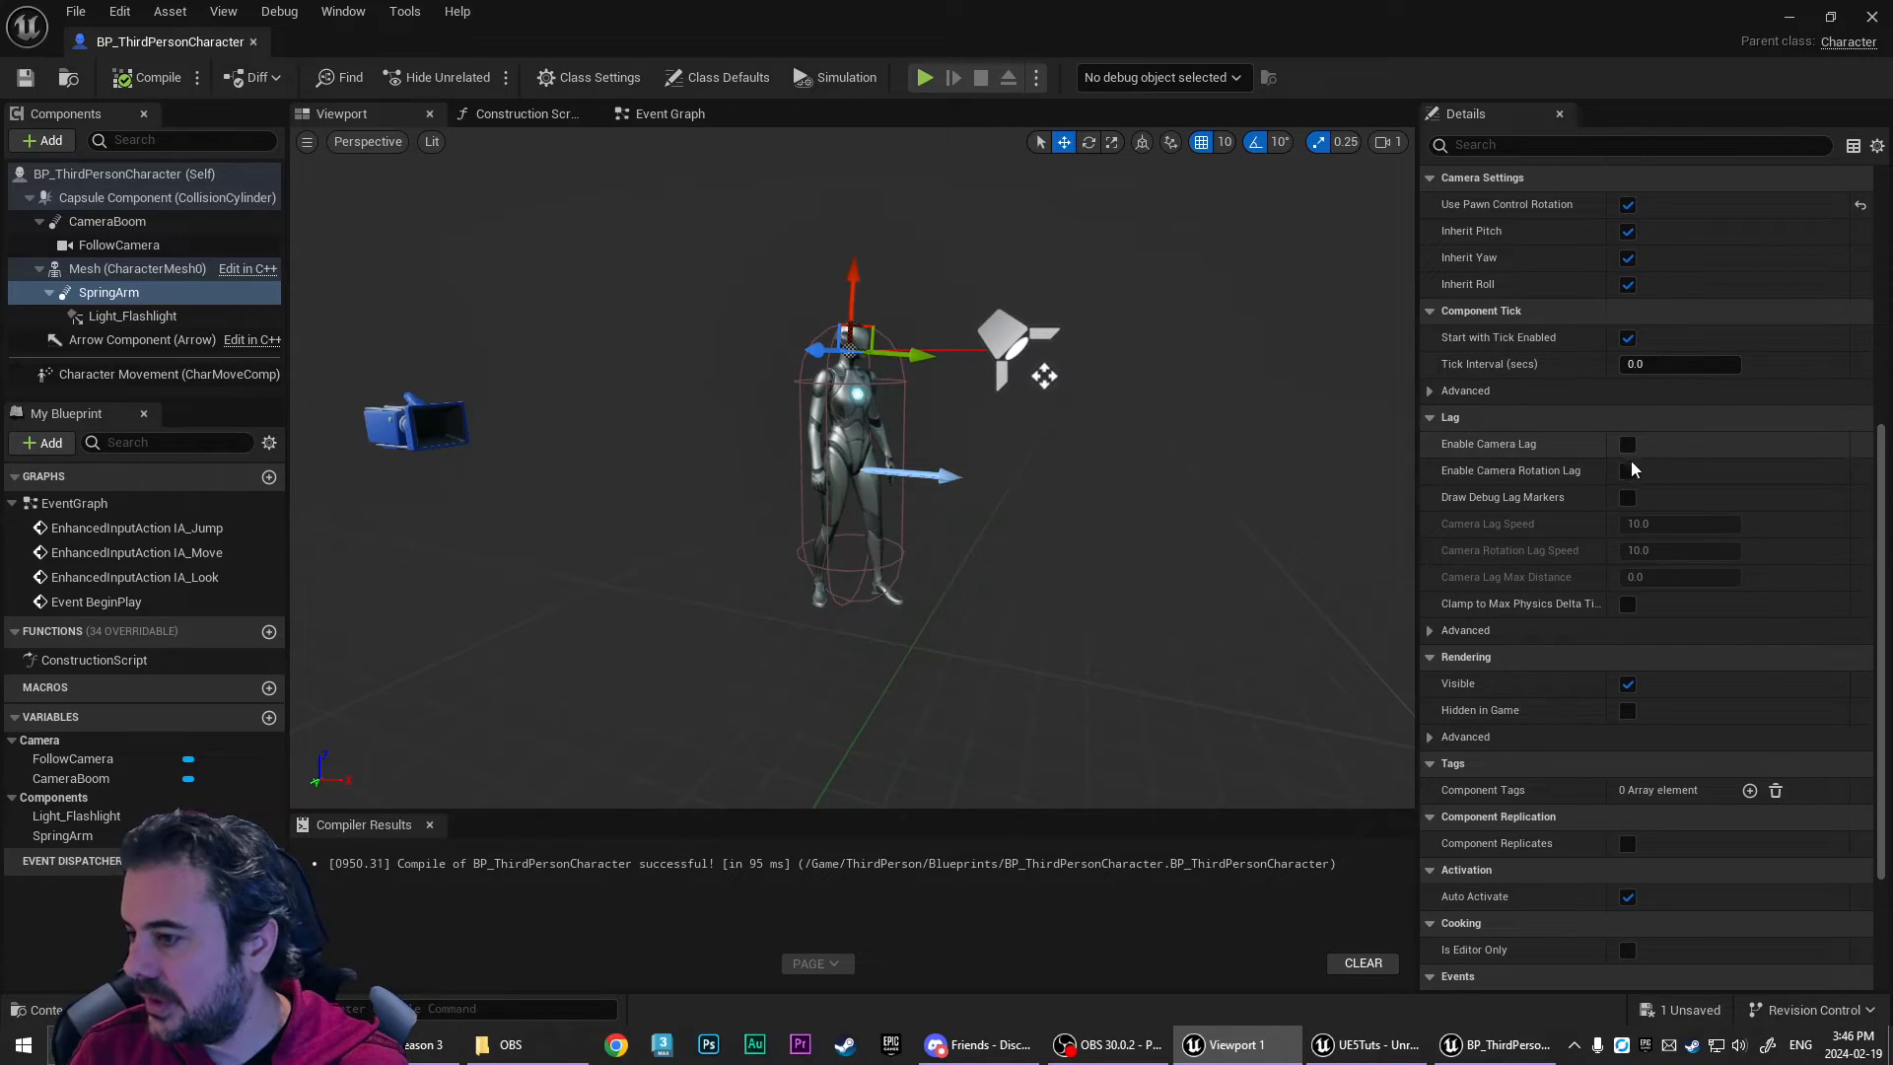
click(1627, 469)
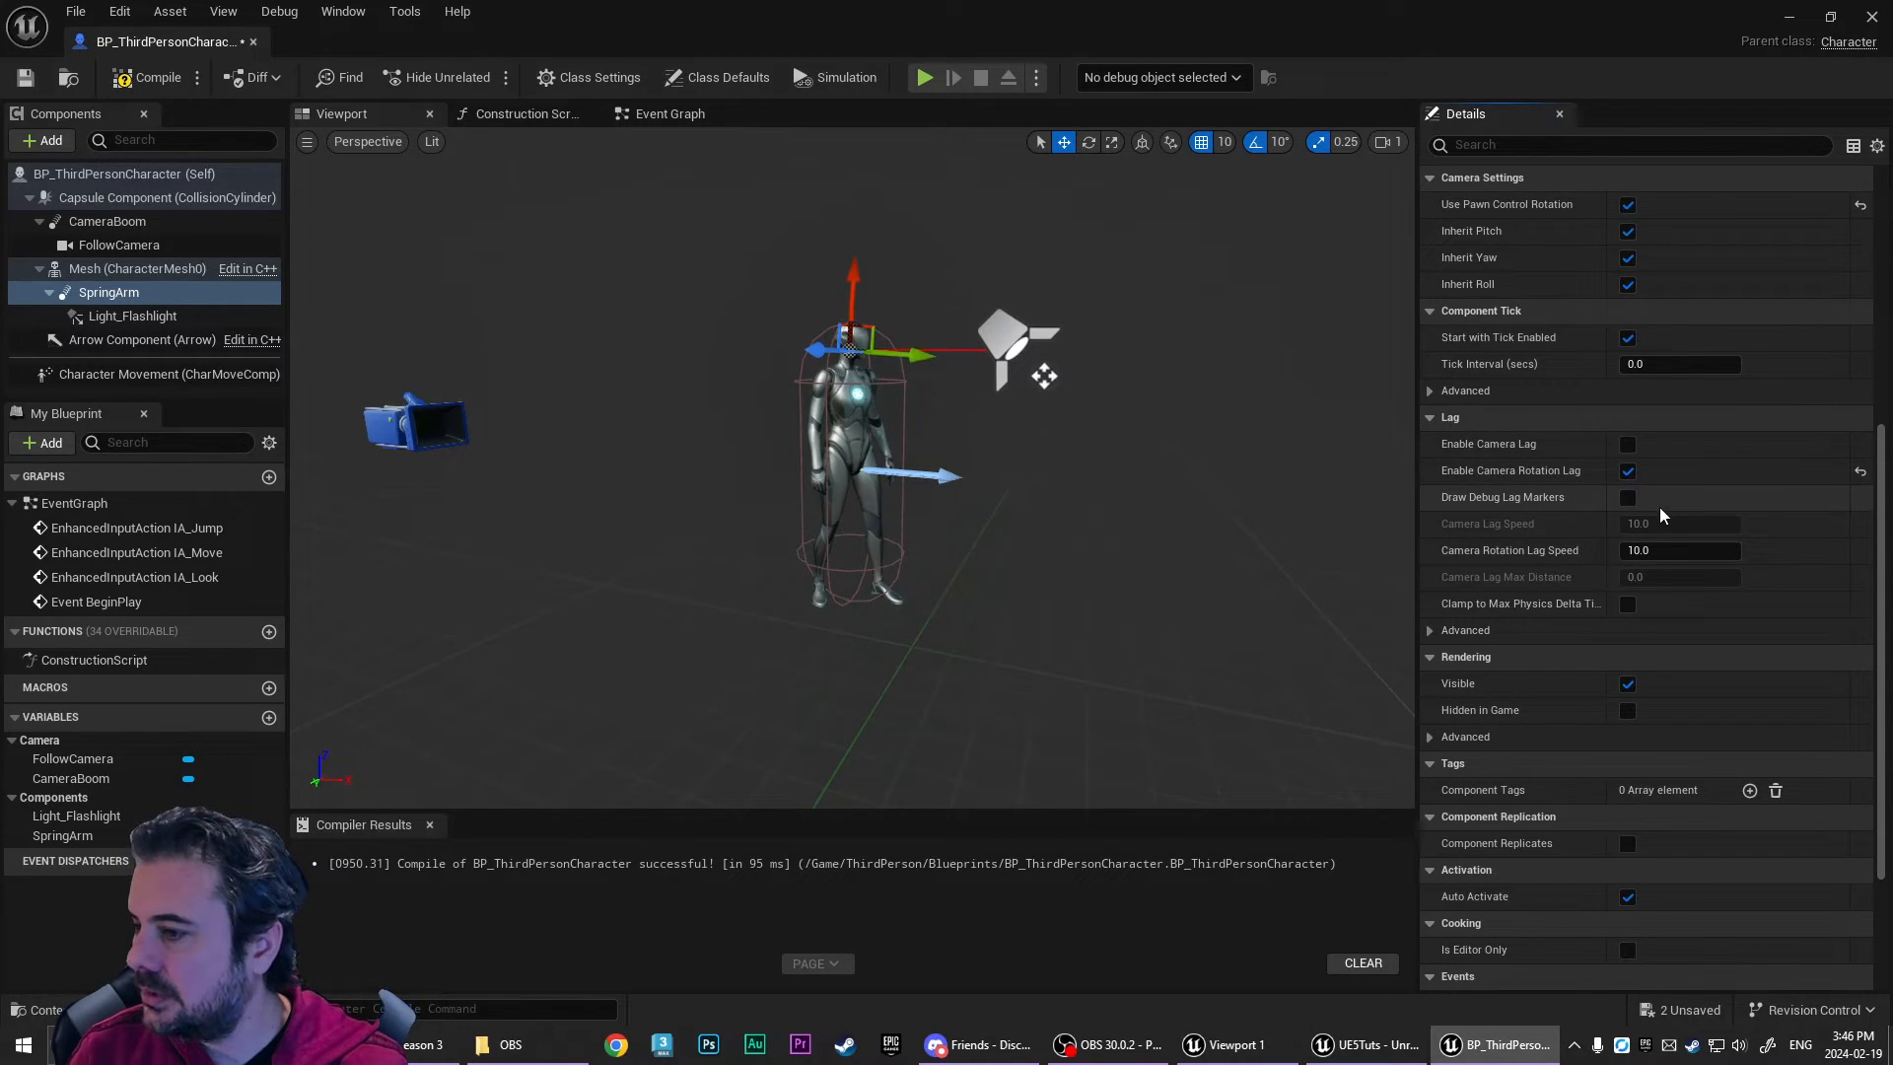
click(1627, 443)
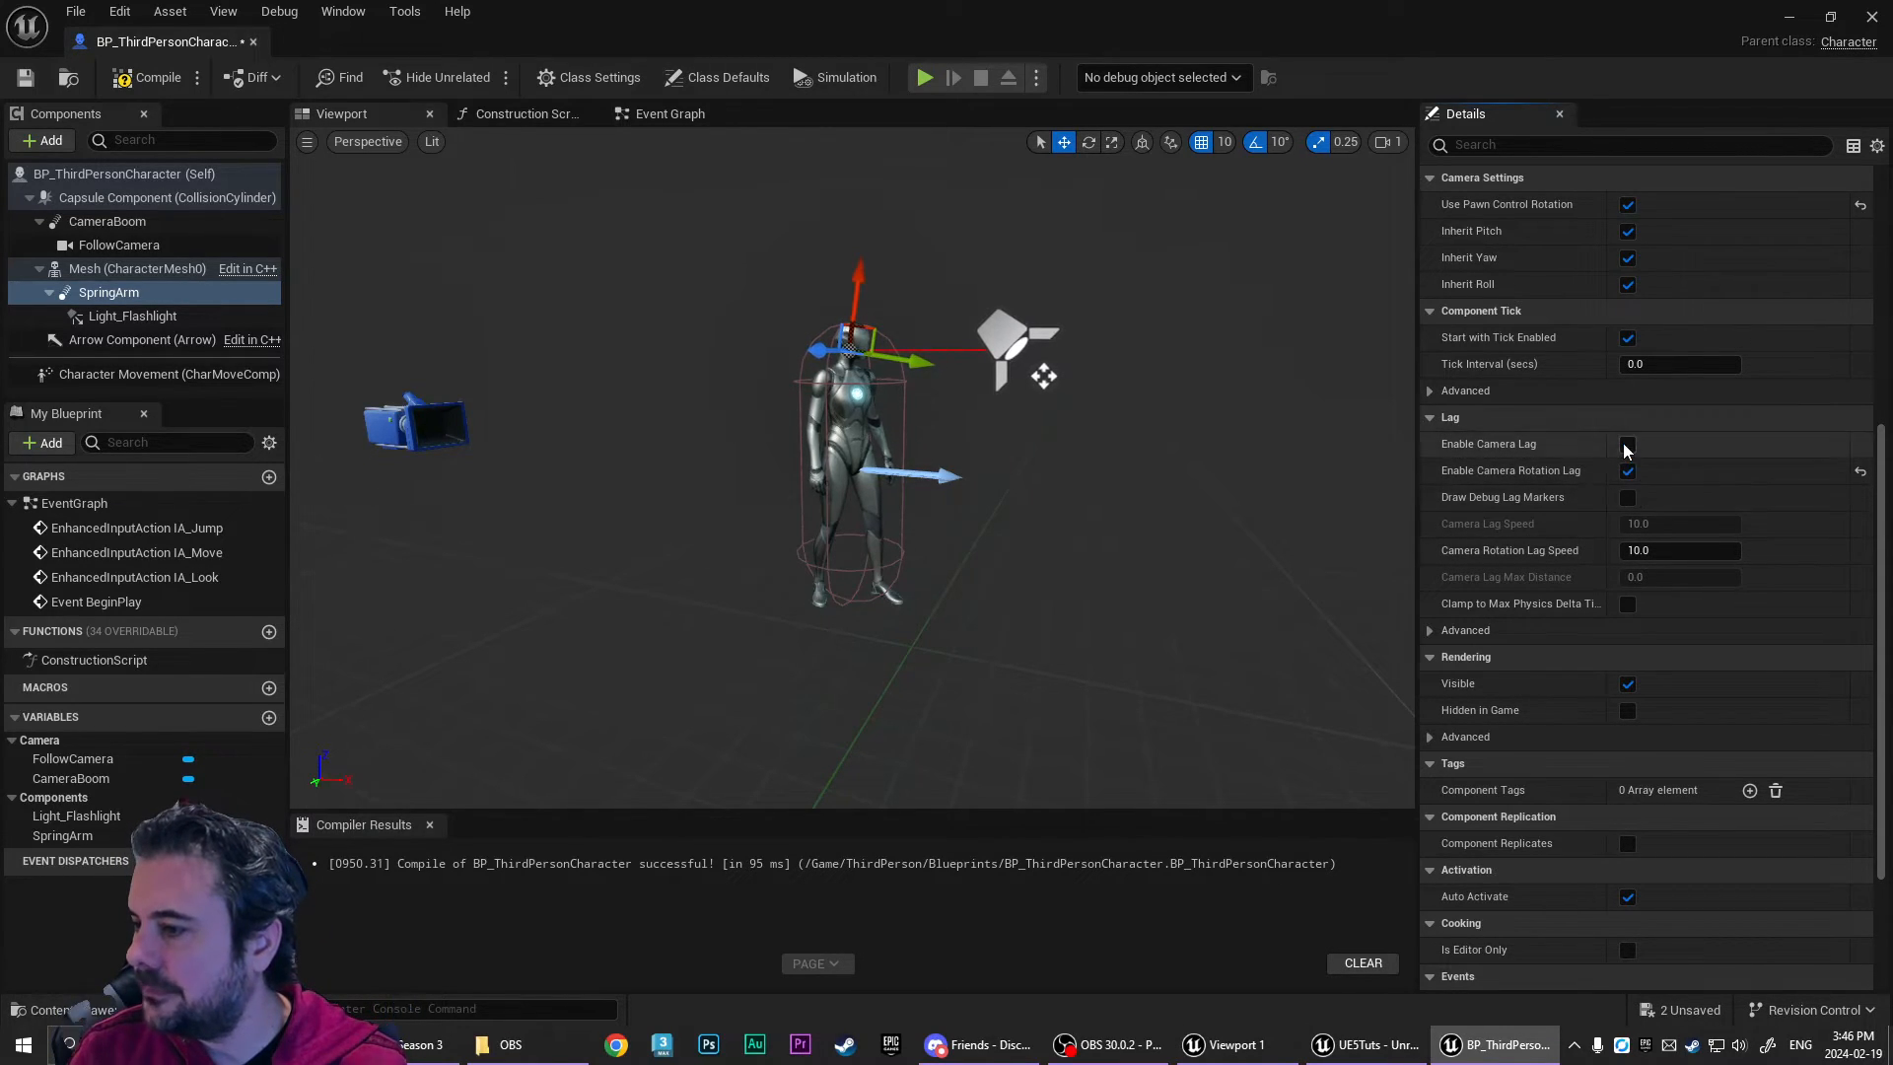
mouse_move(1627, 444)
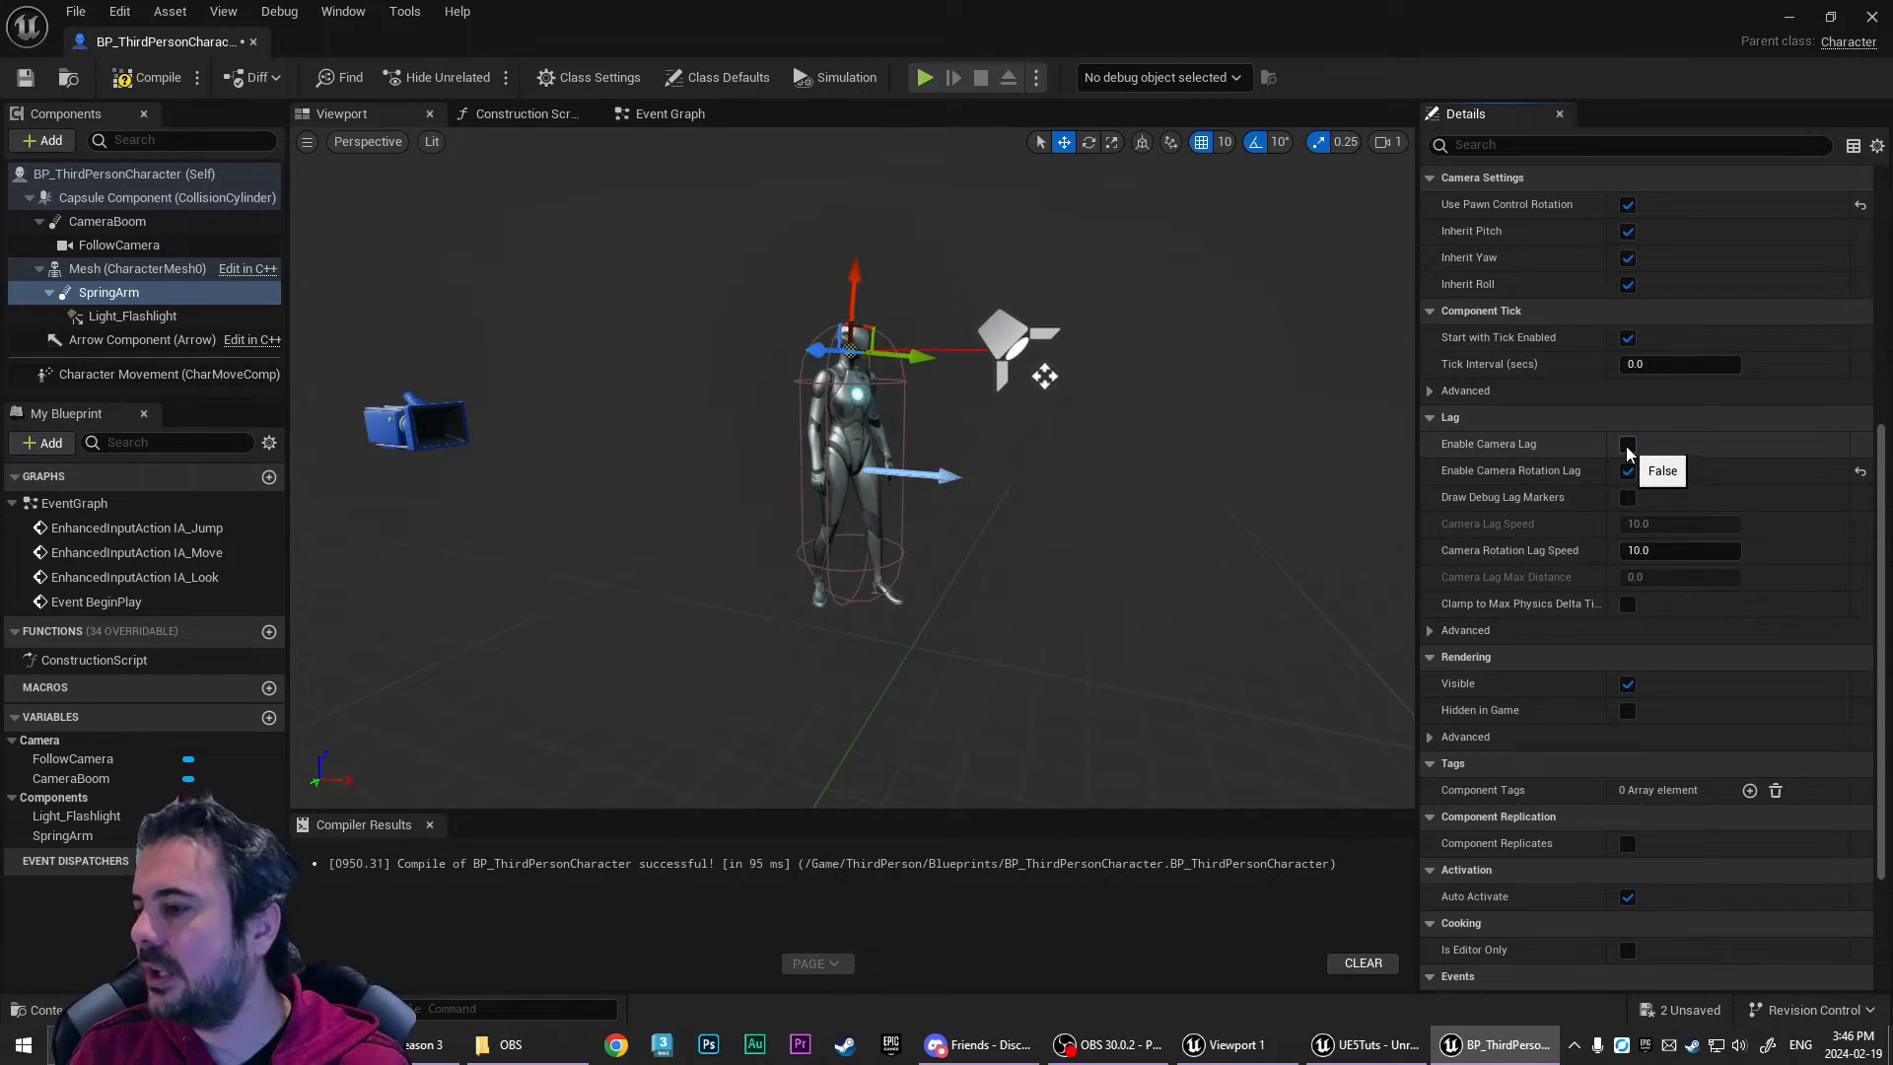
click(1627, 469)
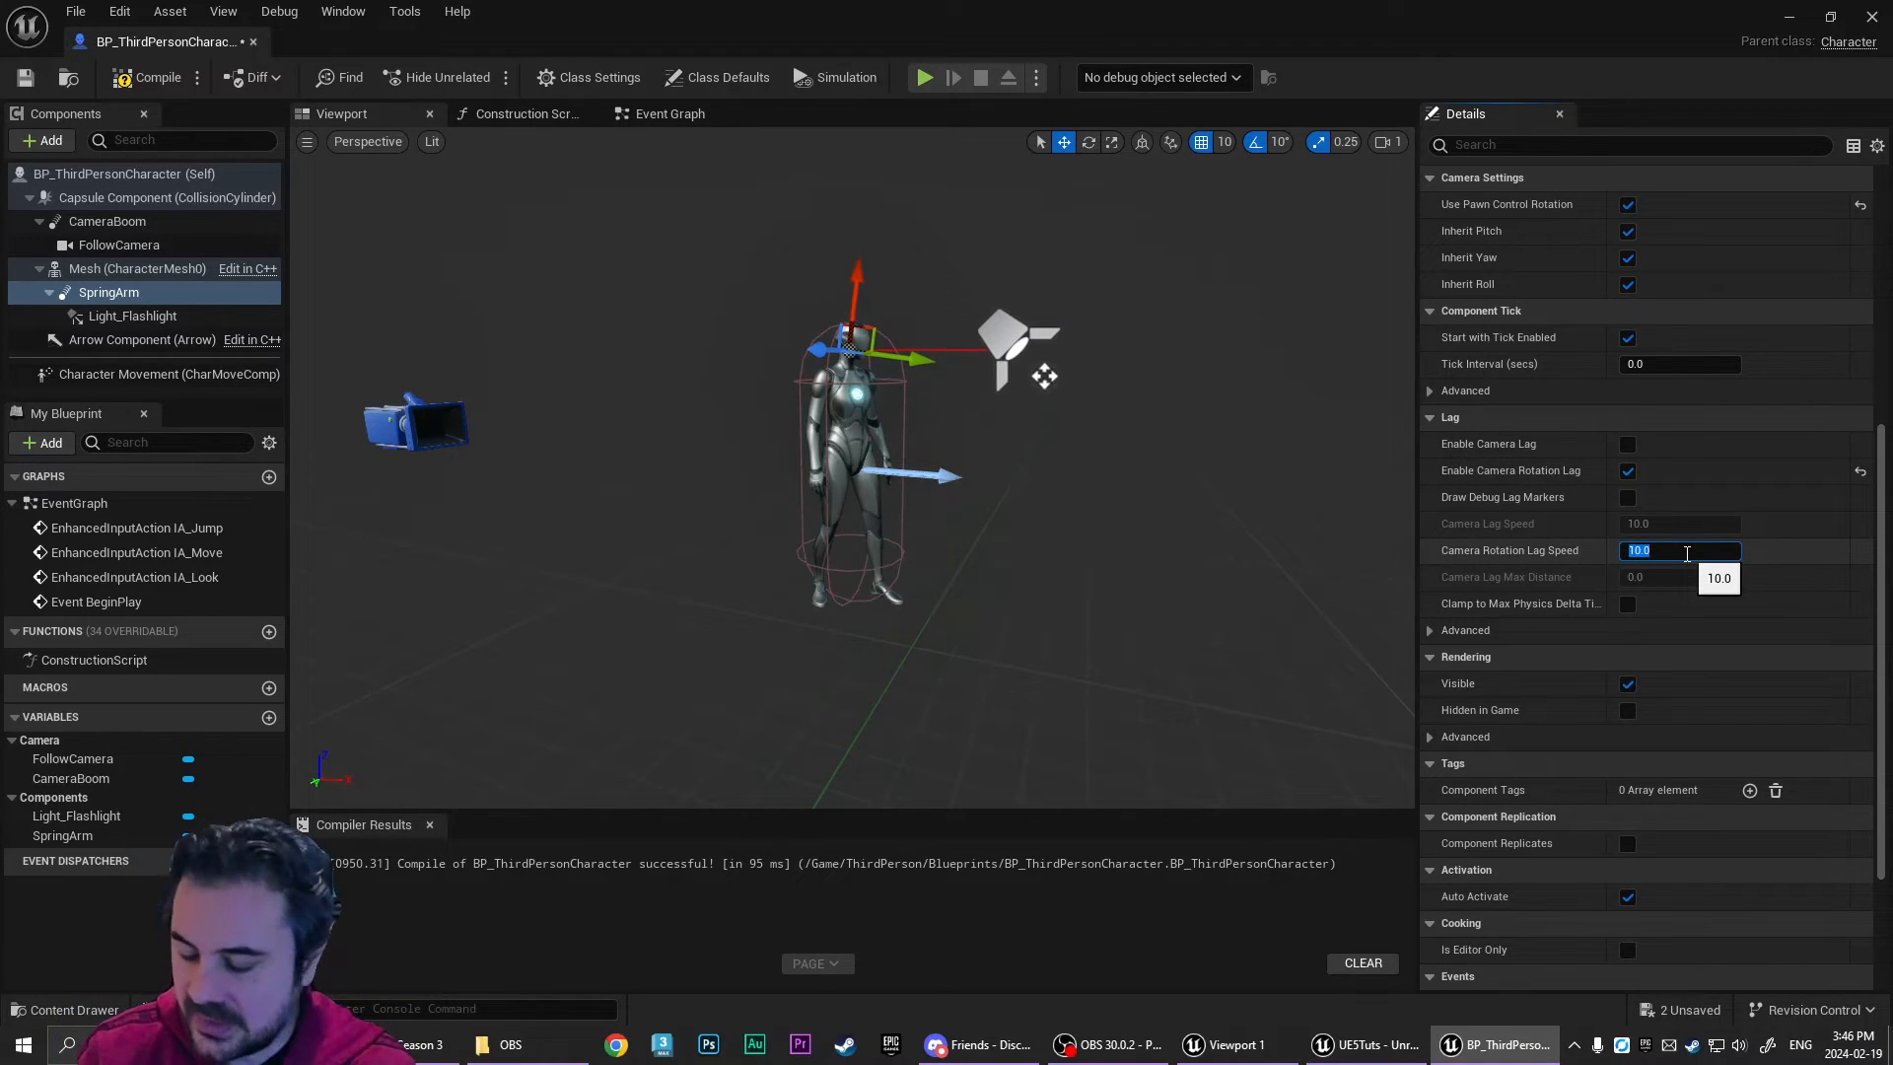
text(5.0)
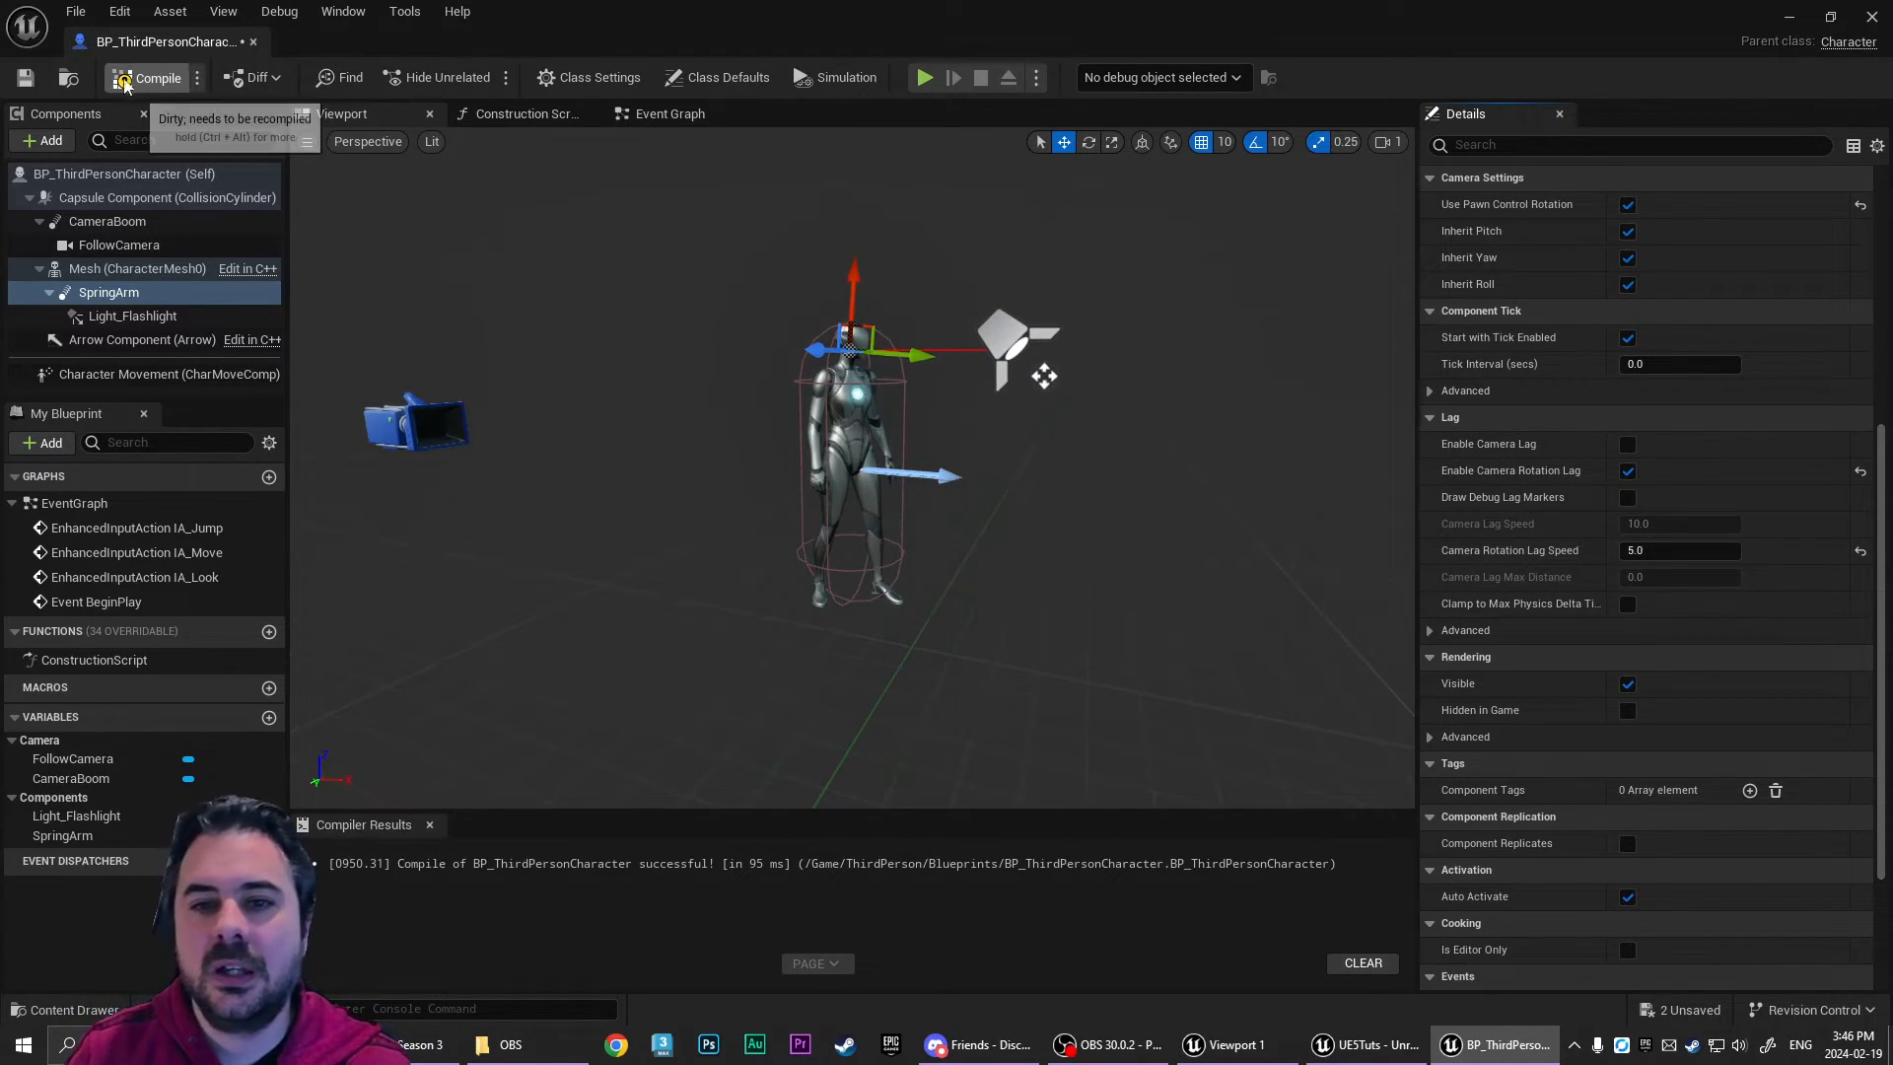